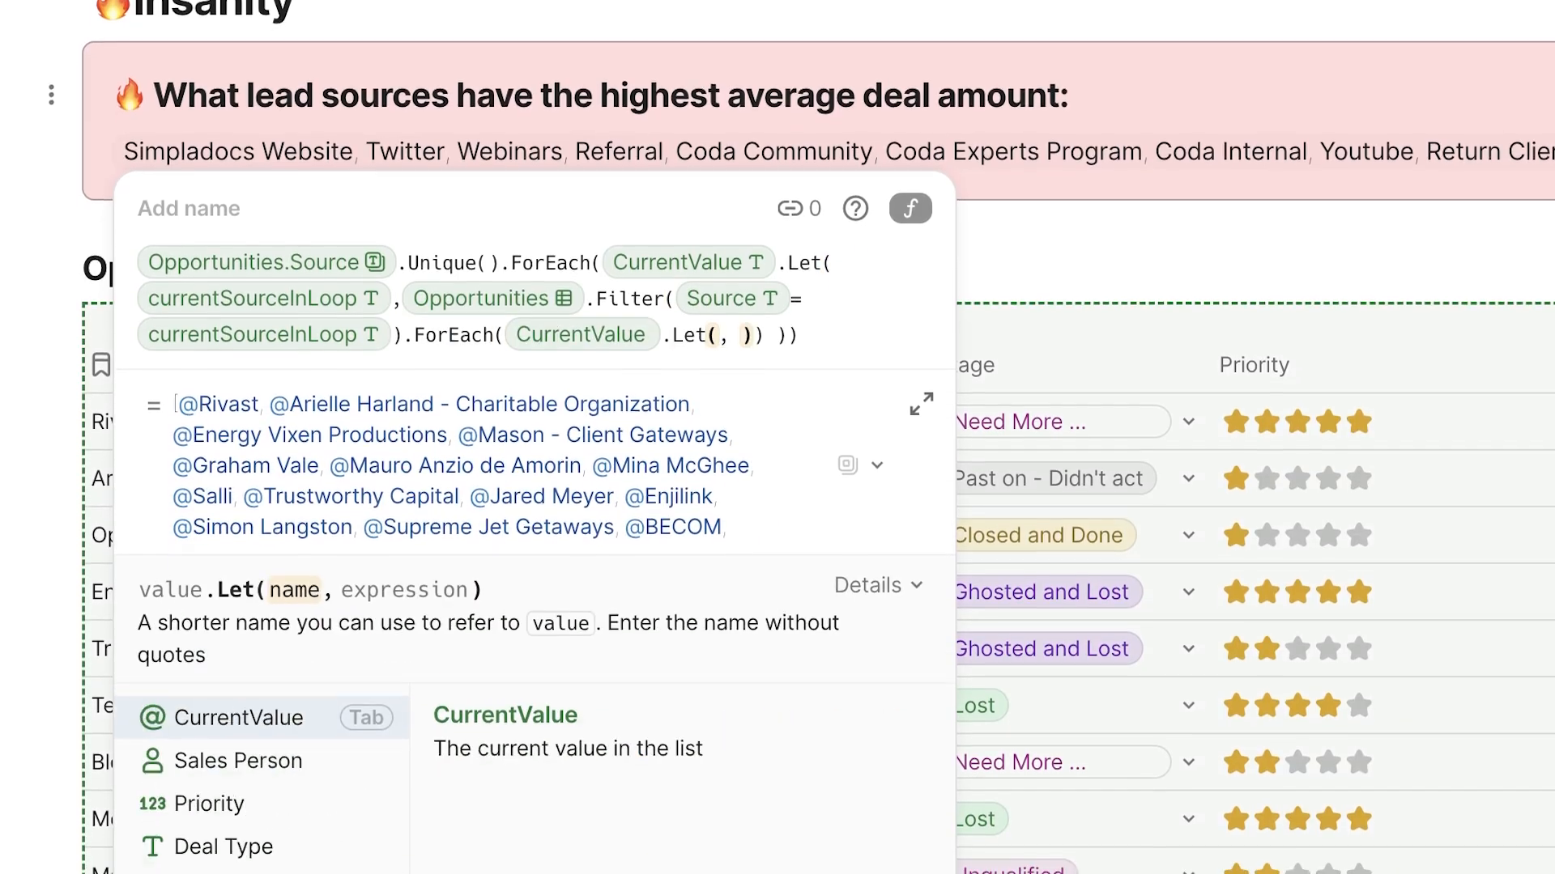
Expand the existing formula to read it in full
left_click(919, 403)
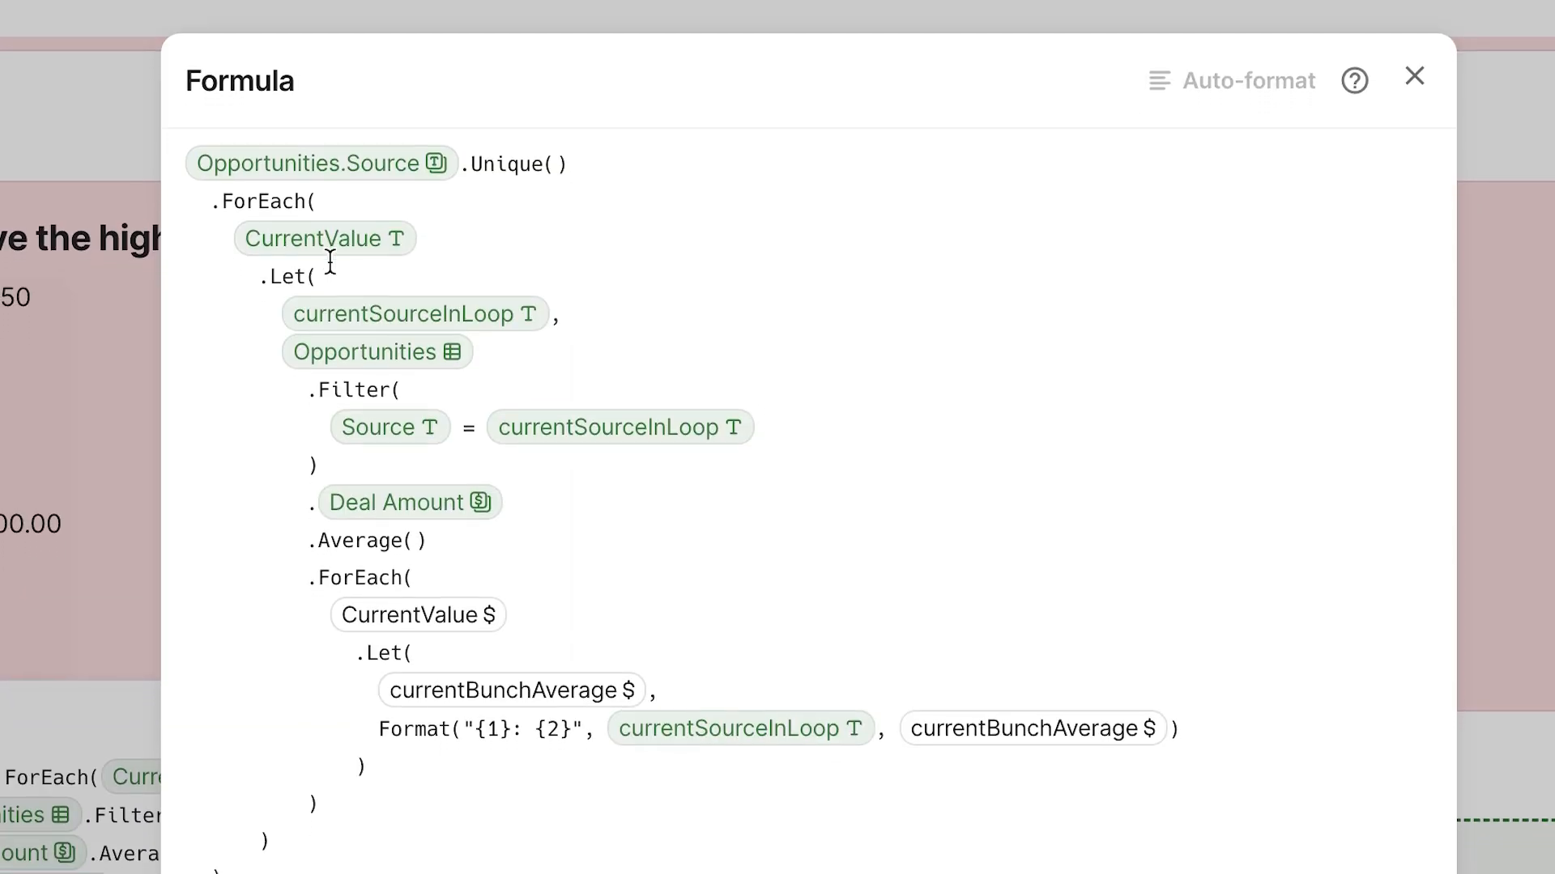
left_click(1414, 76)
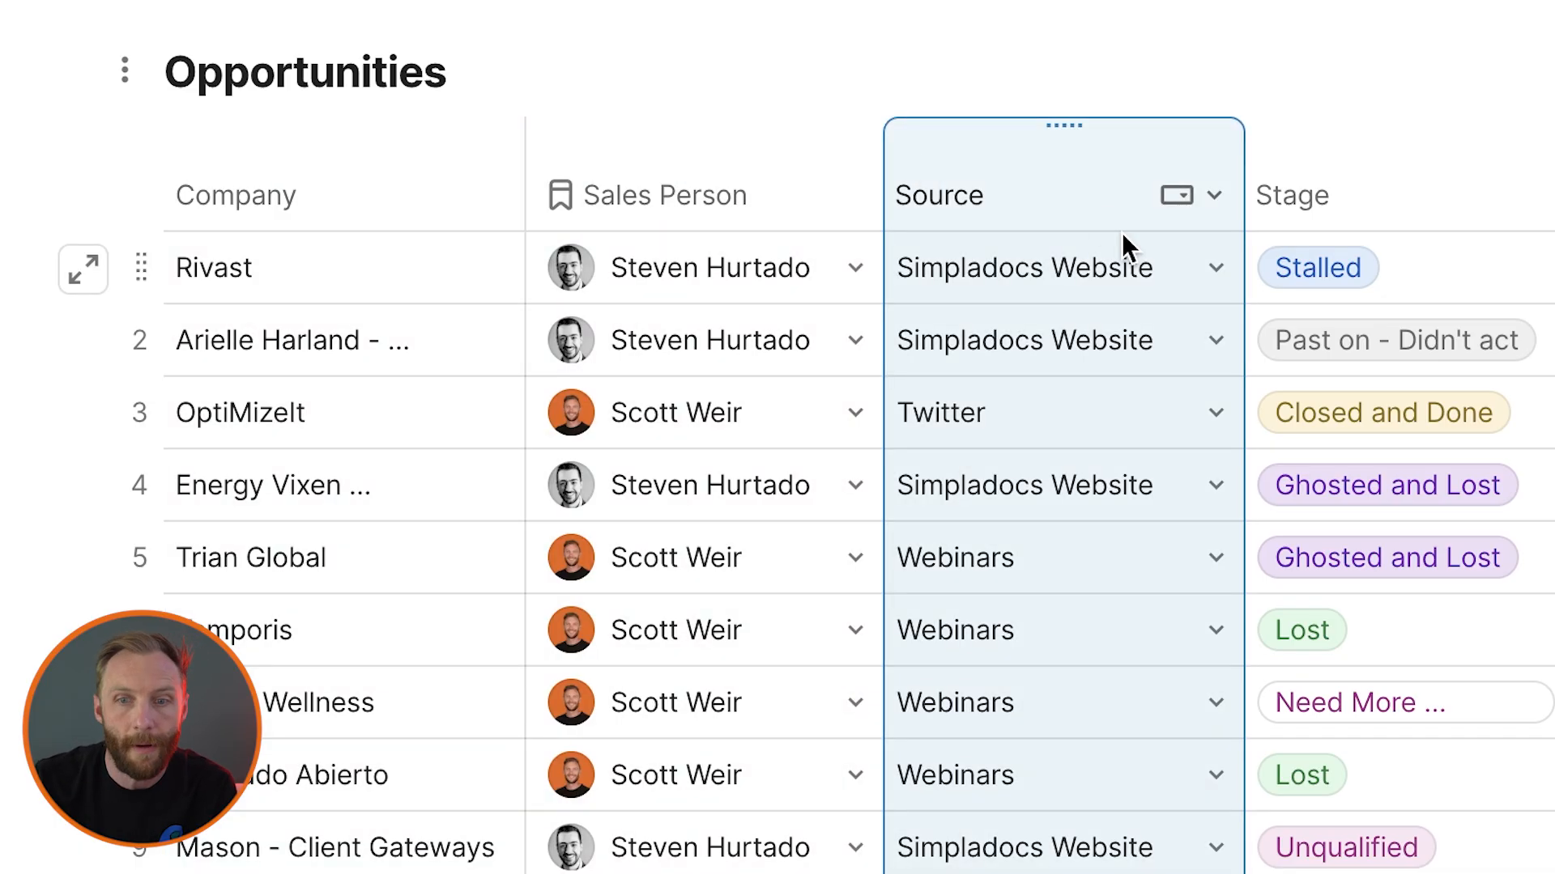
scroll("right", 3)
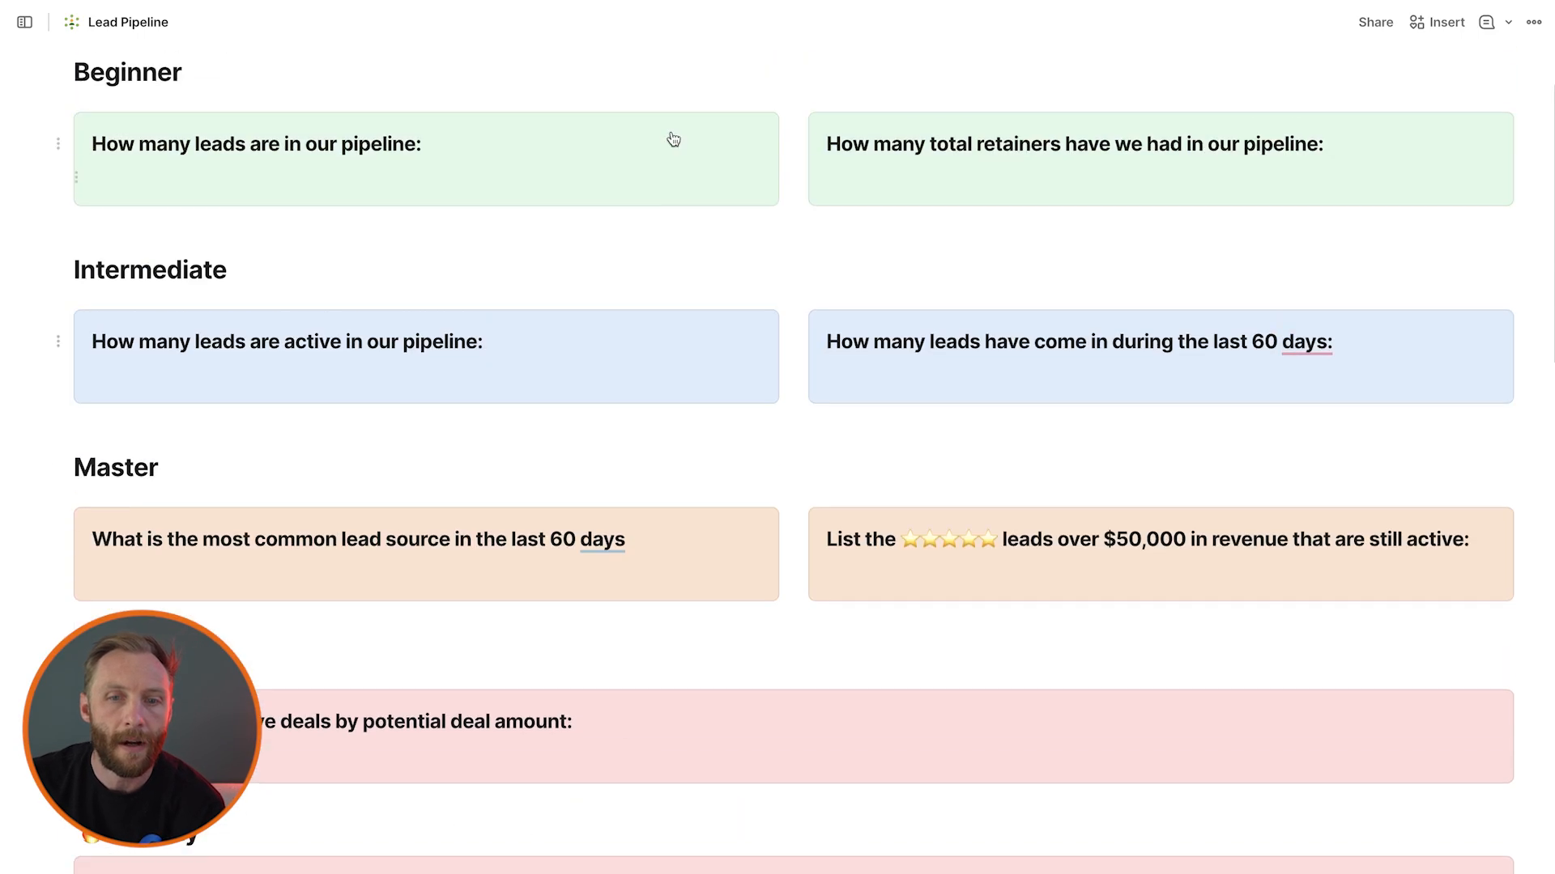
Under the first Beginner question, insert an Opportunities formula showing 48 leads
left_click(427, 158)
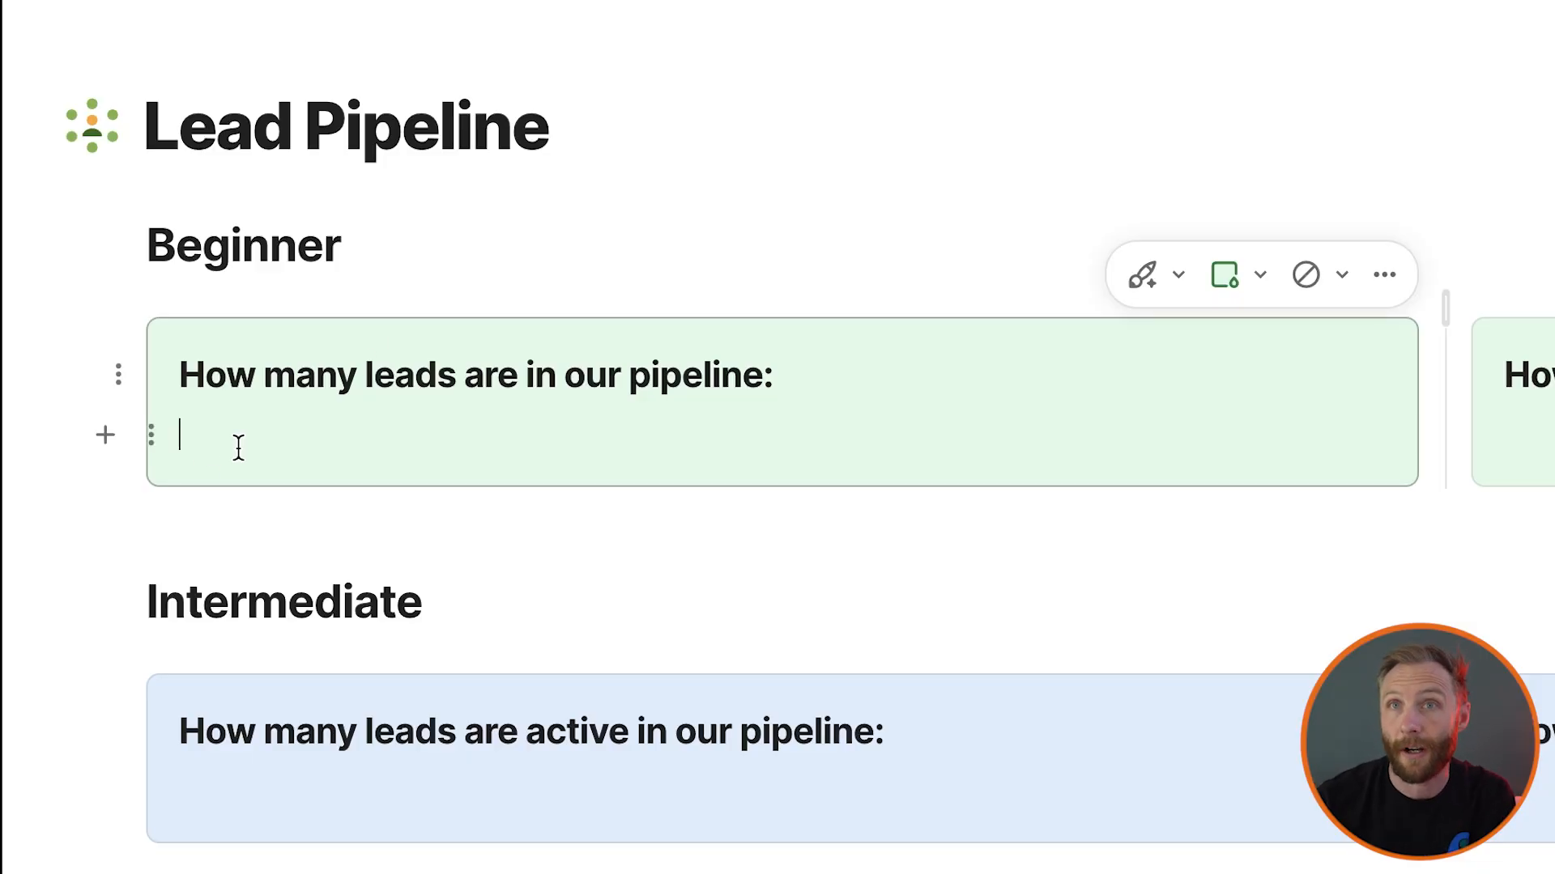
scroll("down", 3)
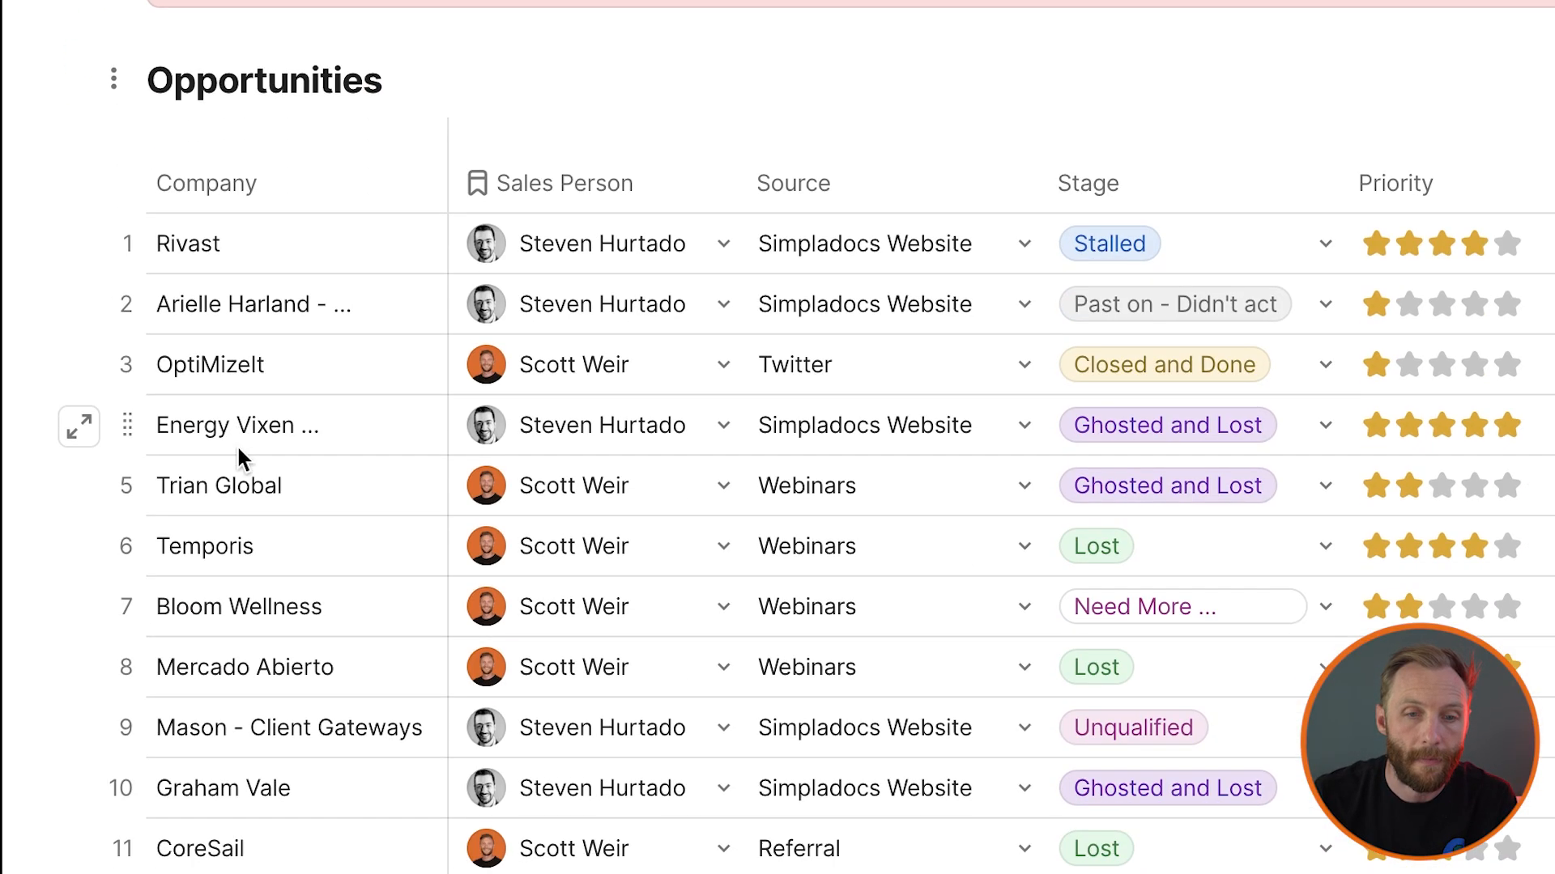
scroll("down", 3)
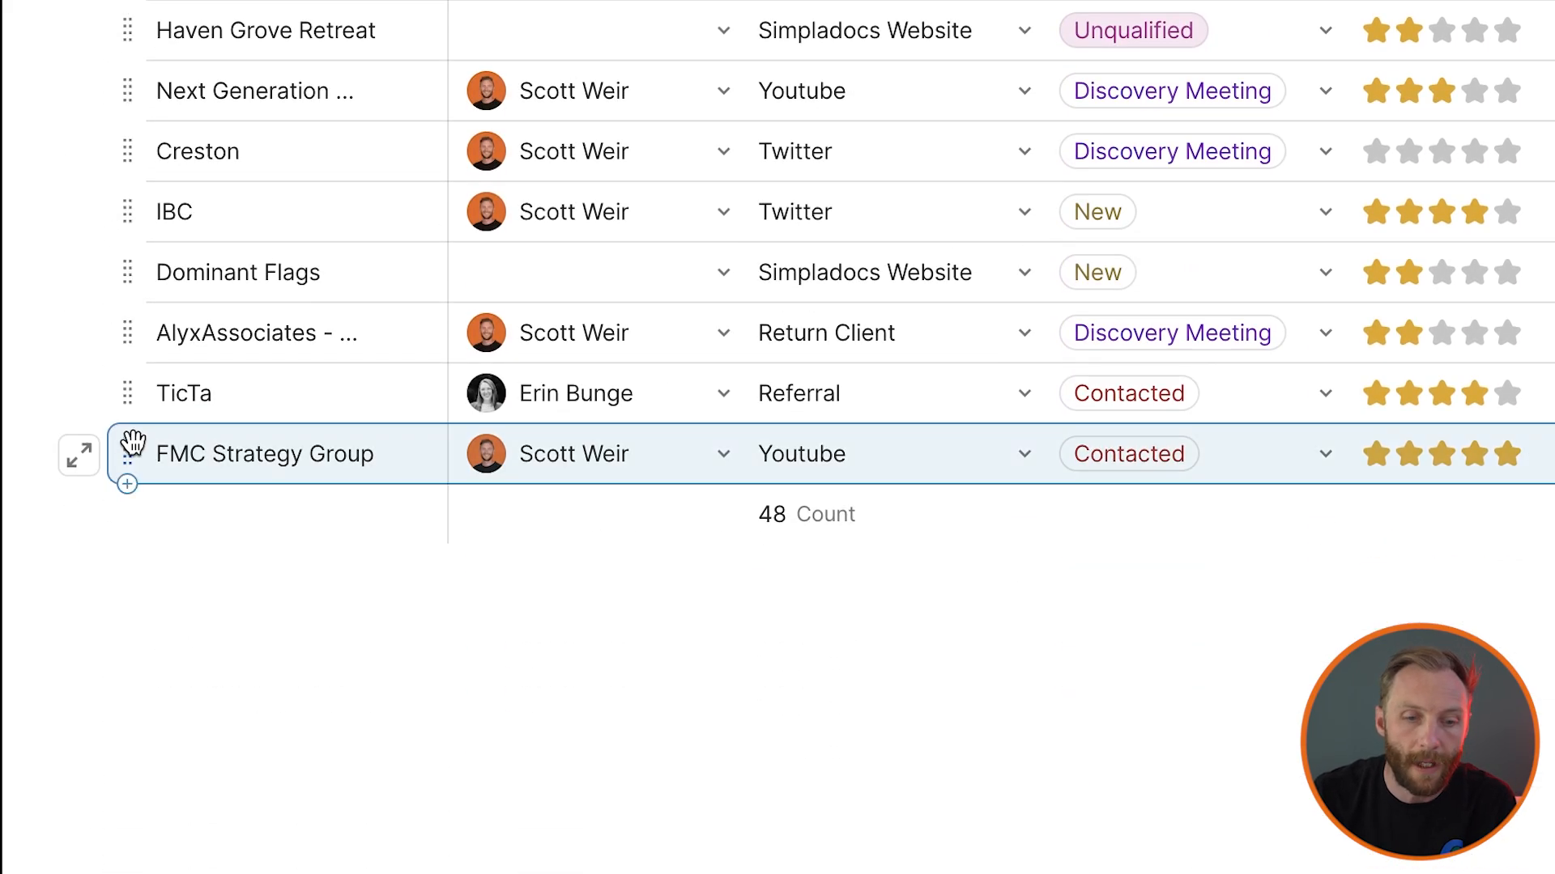
mouse_move(265, 265)
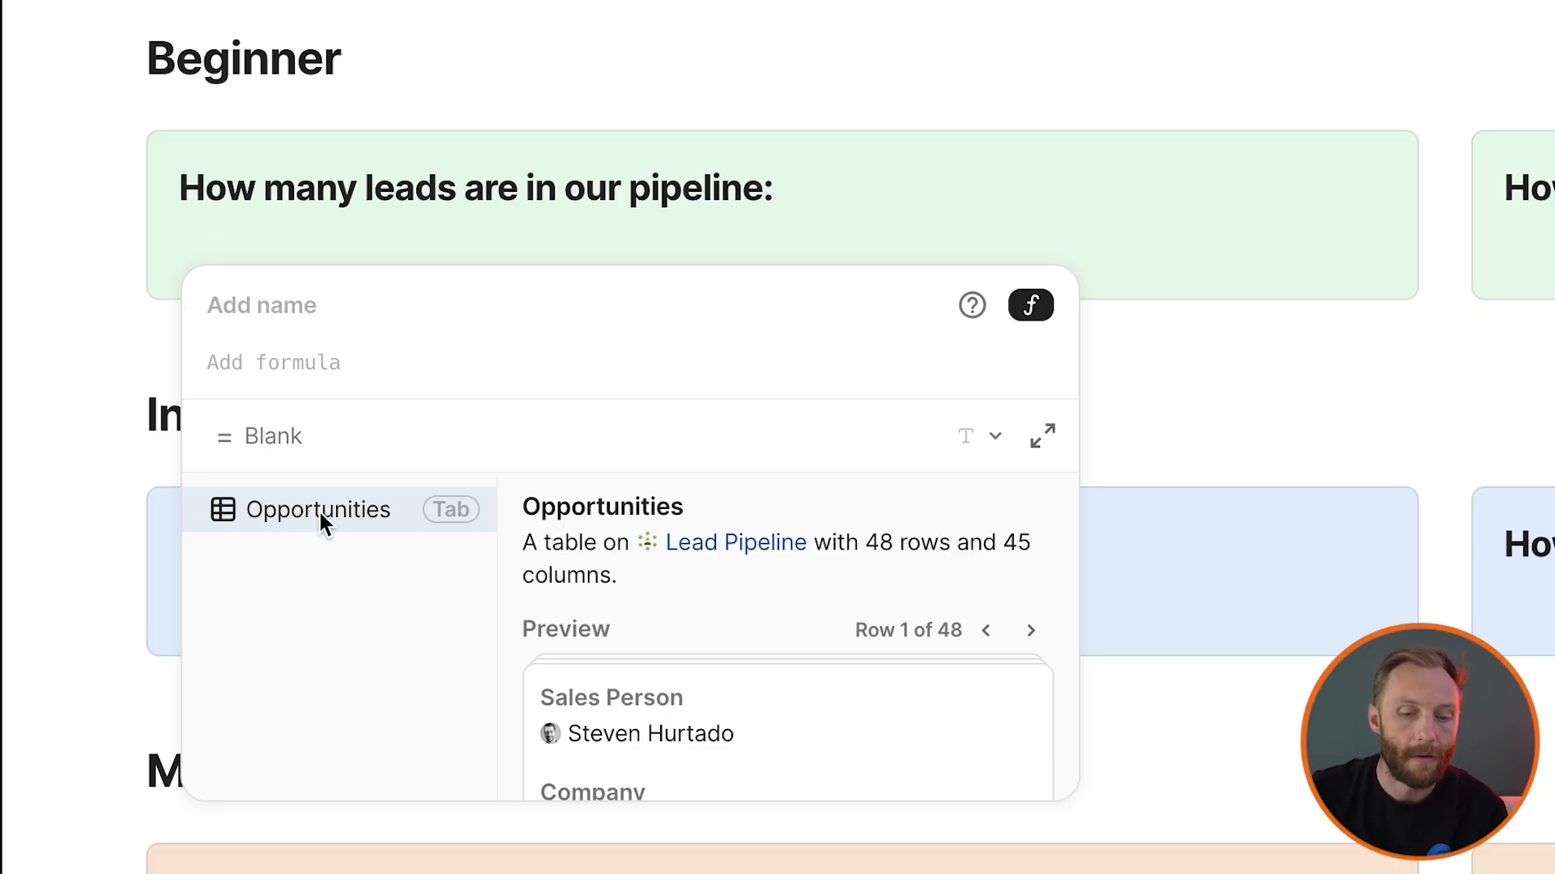
left_click(320, 509)
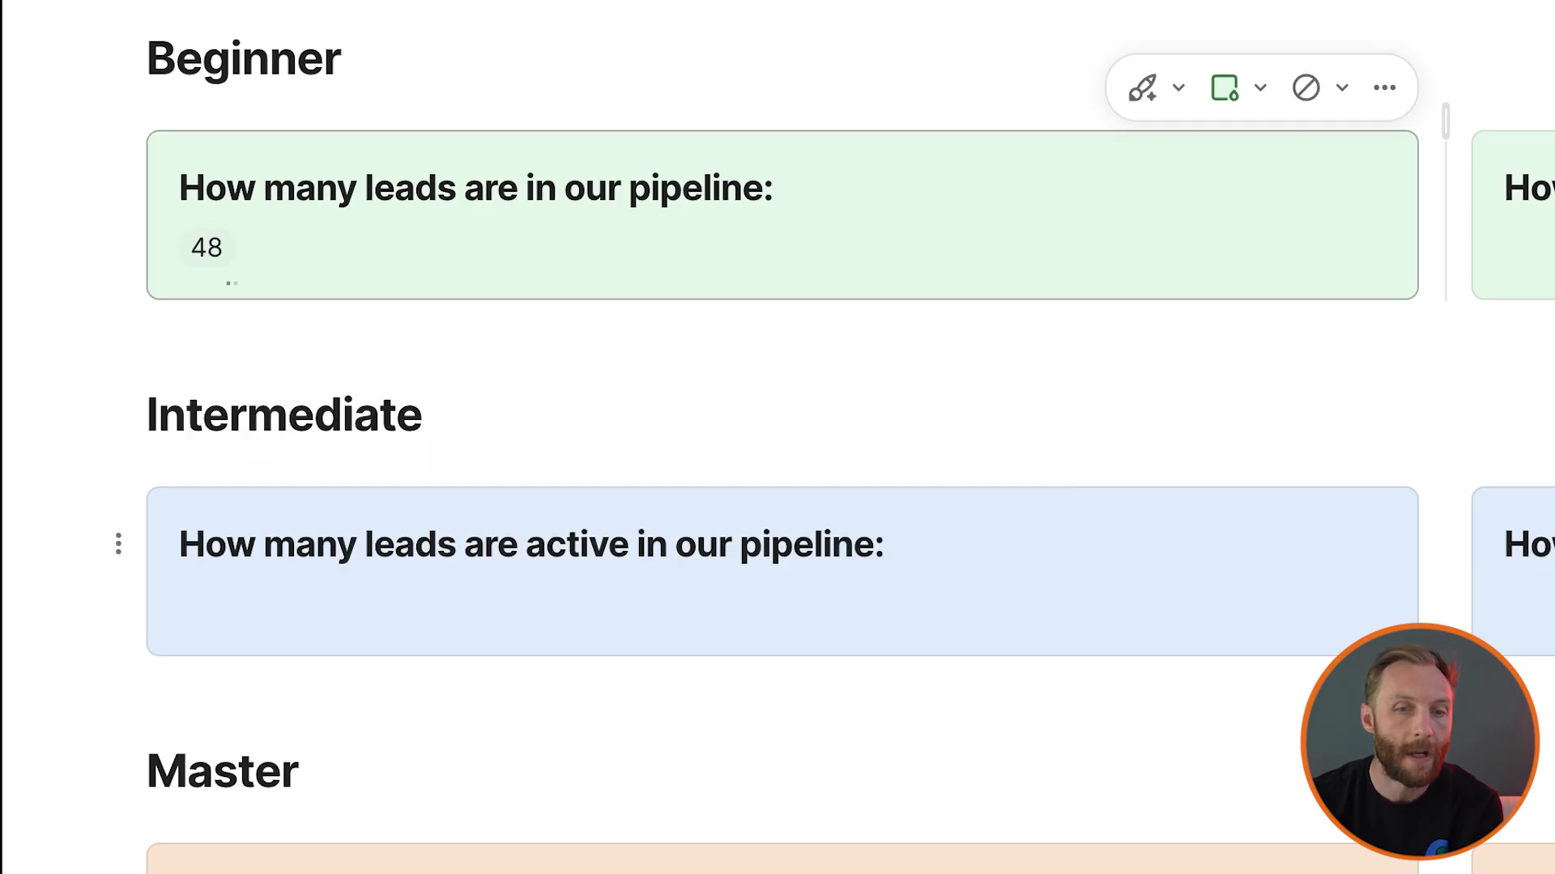
type("Opportu")
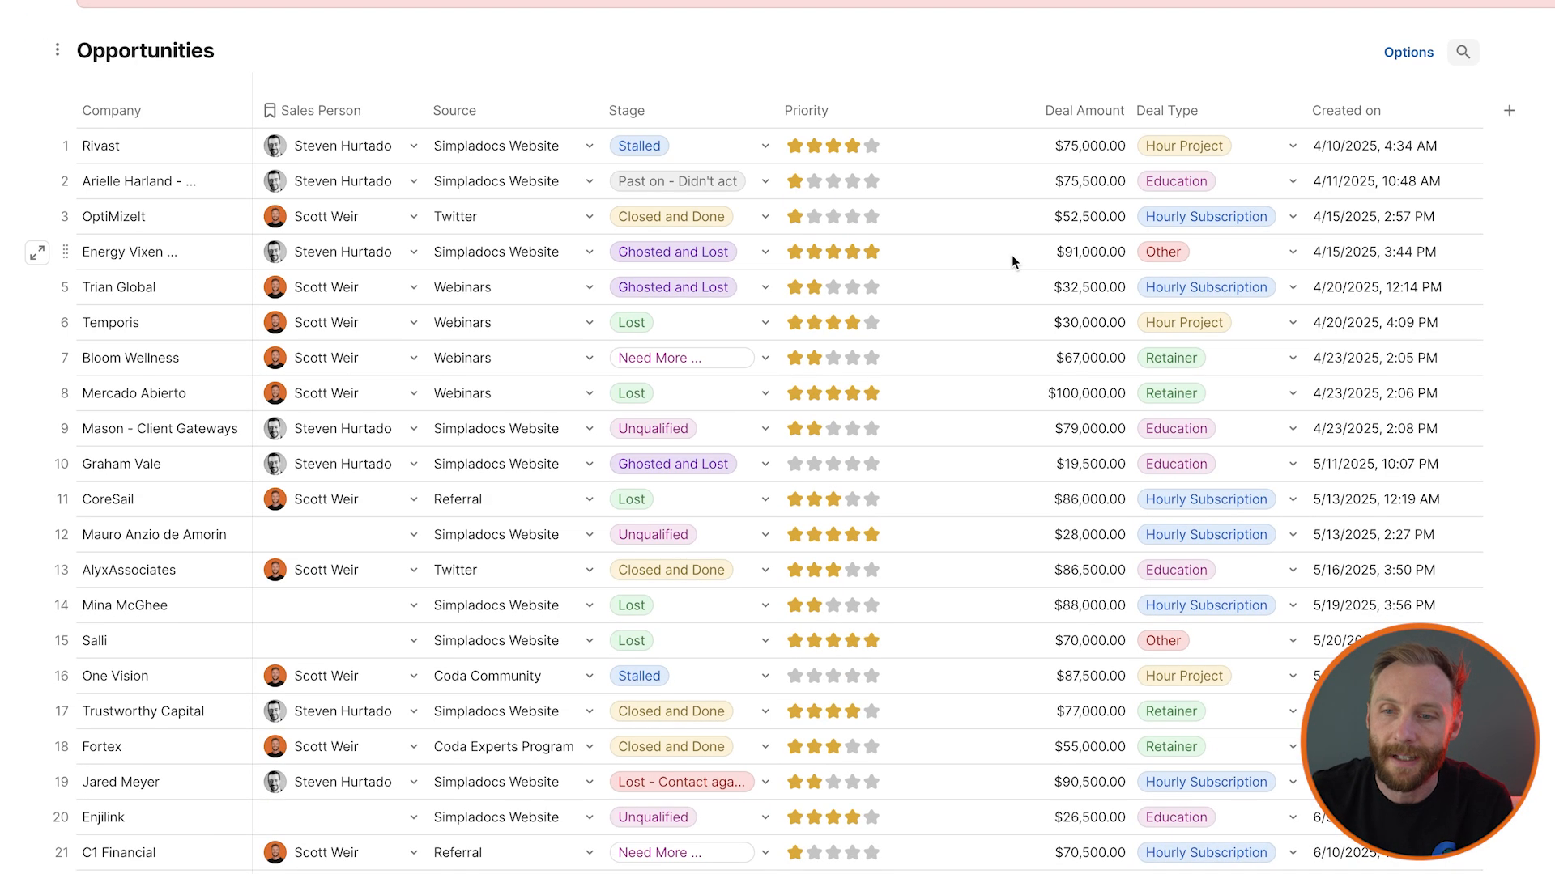
Group Opportunities by the Deal Type column and collapse all groups
left_click(1209, 358)
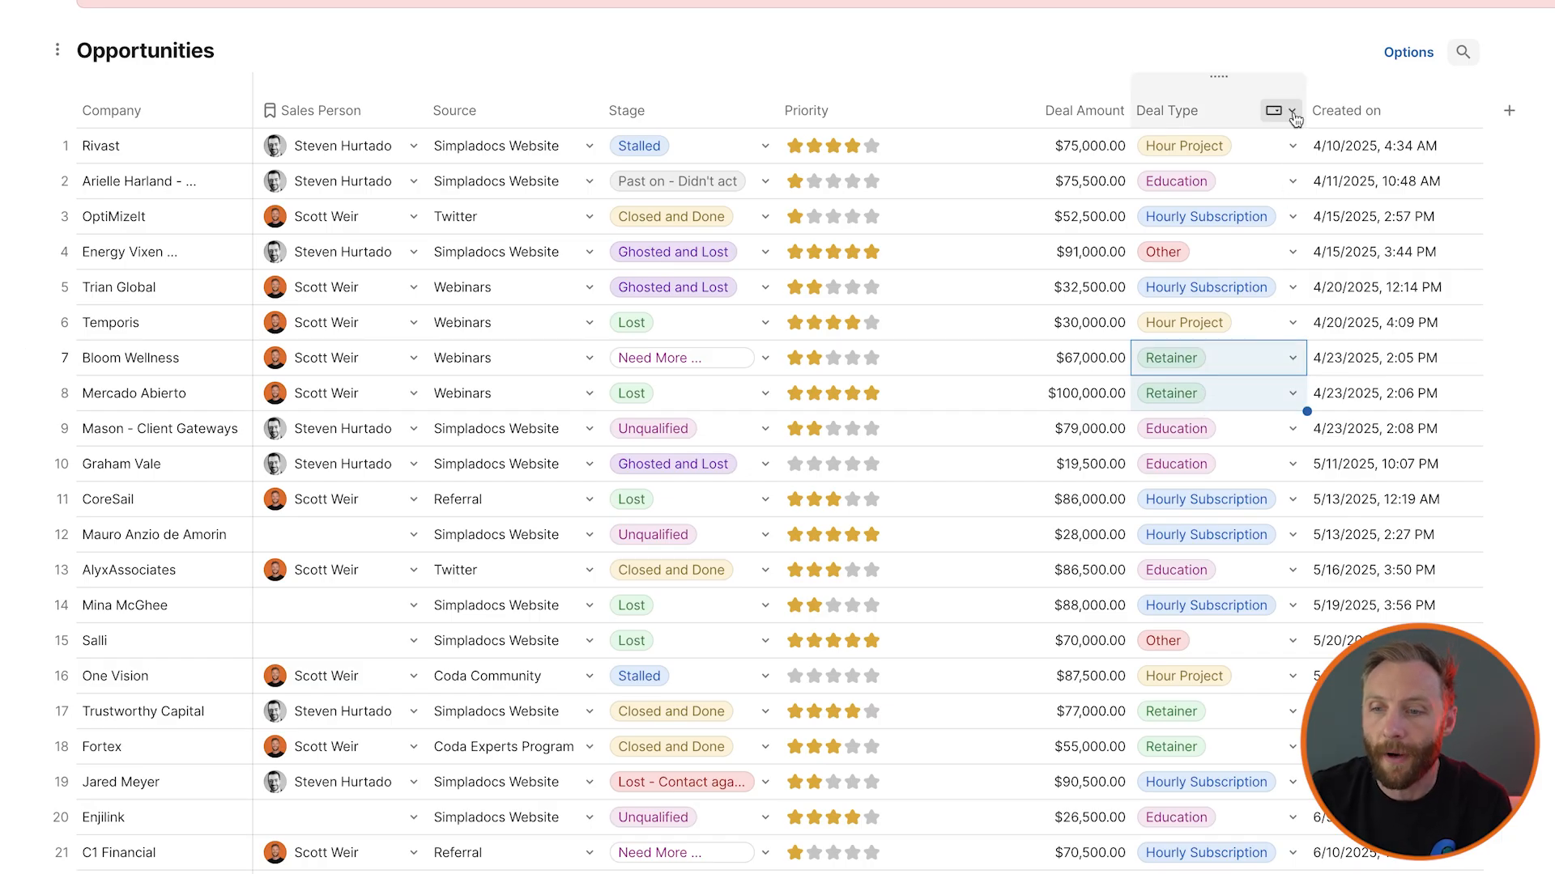
left_click(1292, 117)
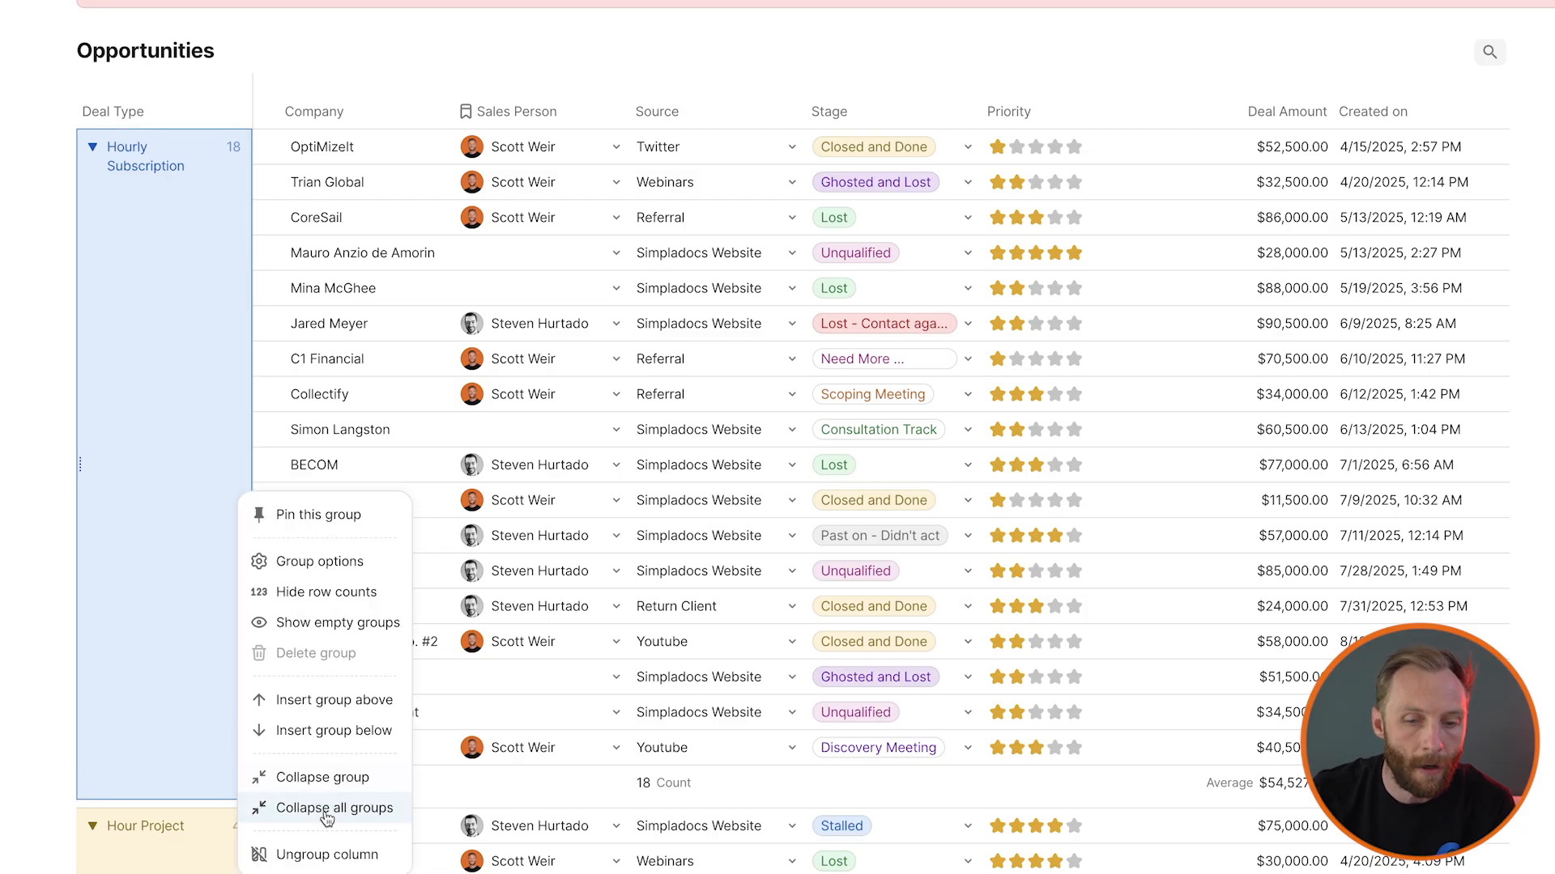
left_click(335, 809)
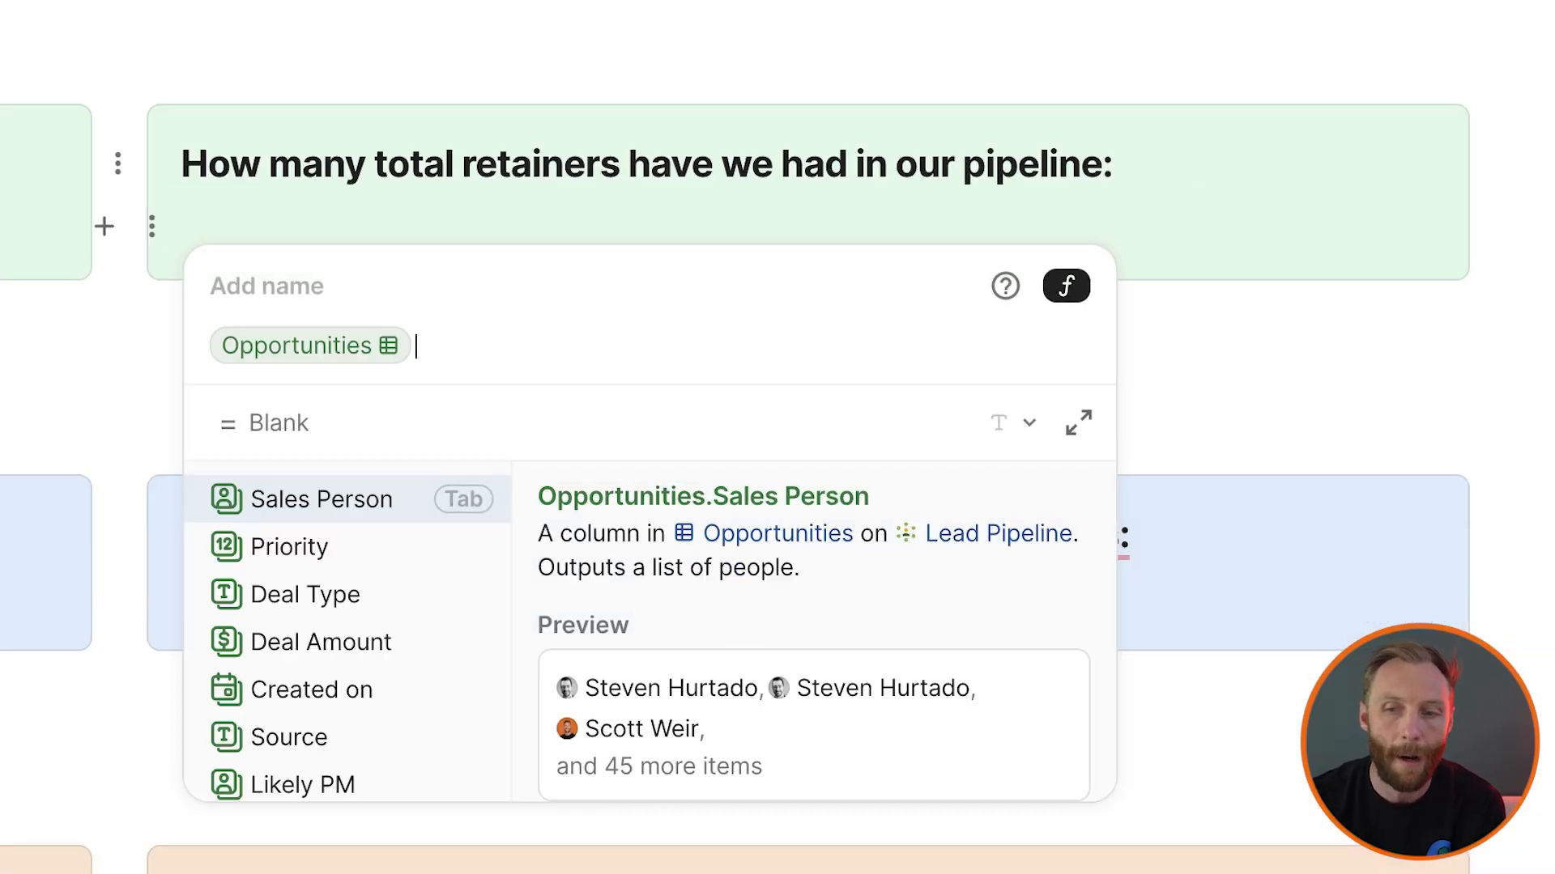
Enter =Opportunities.Filter(Deal Type=Retainer).Count() in the retainers callout, showing 12
type(".Filter()")
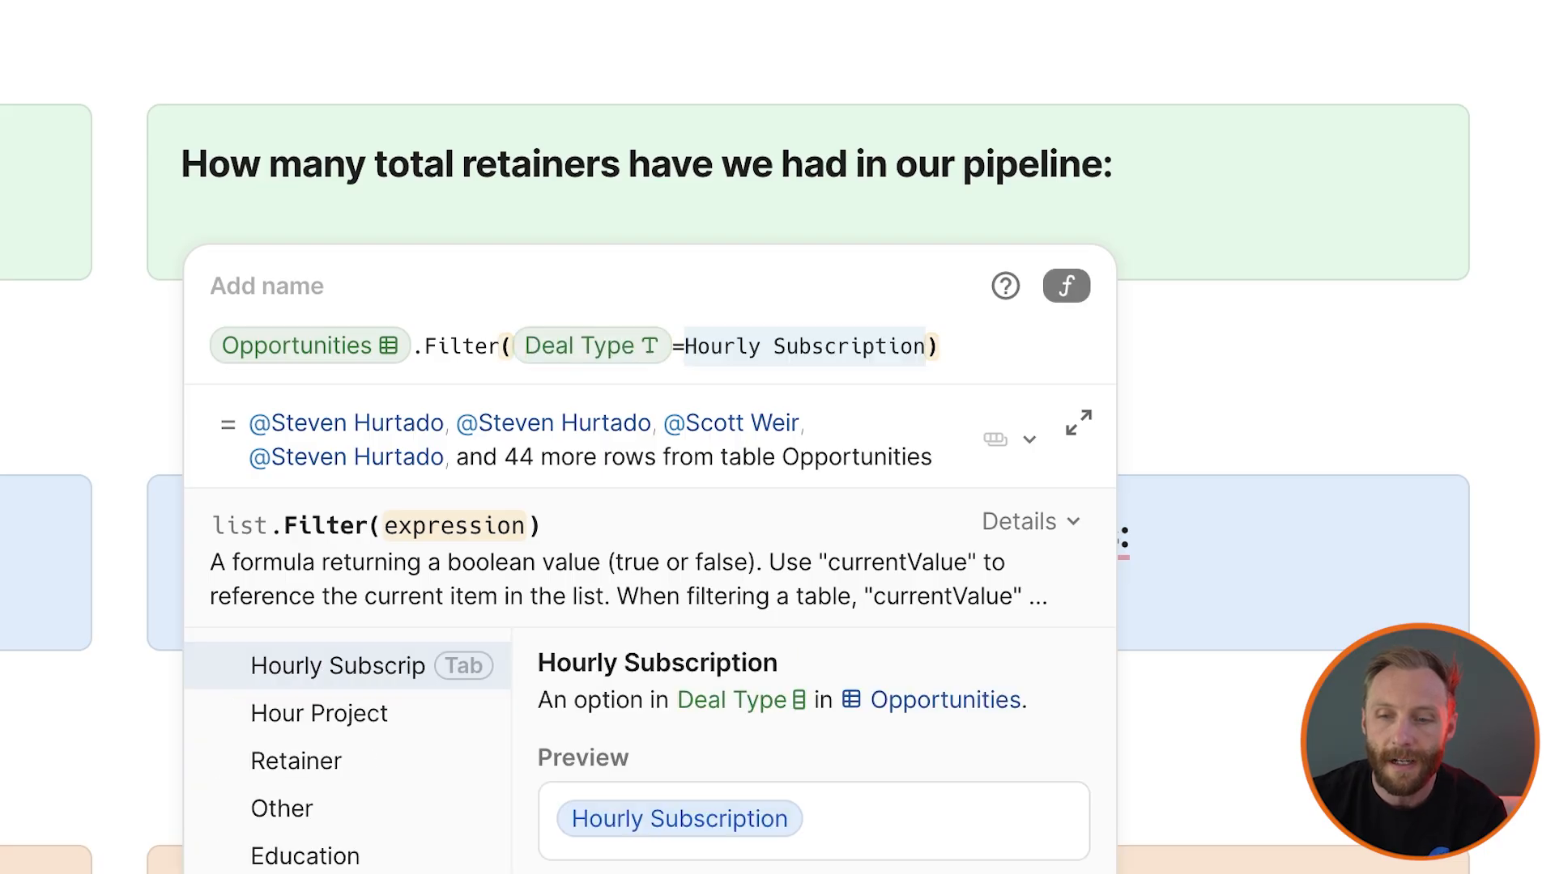
left_click(296, 760)
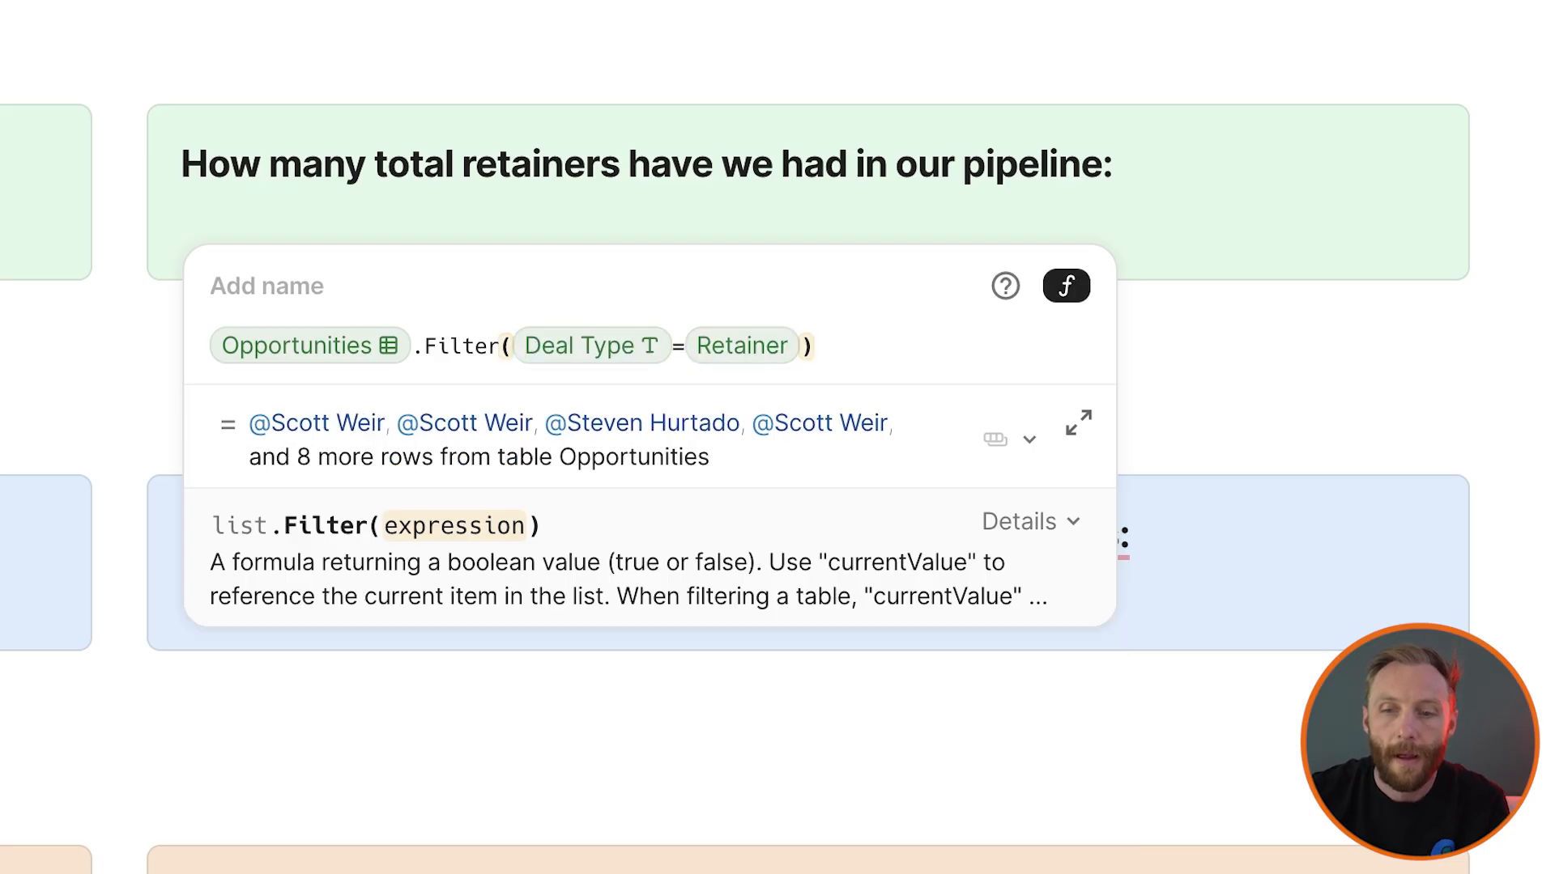
mouse_move(505, 530)
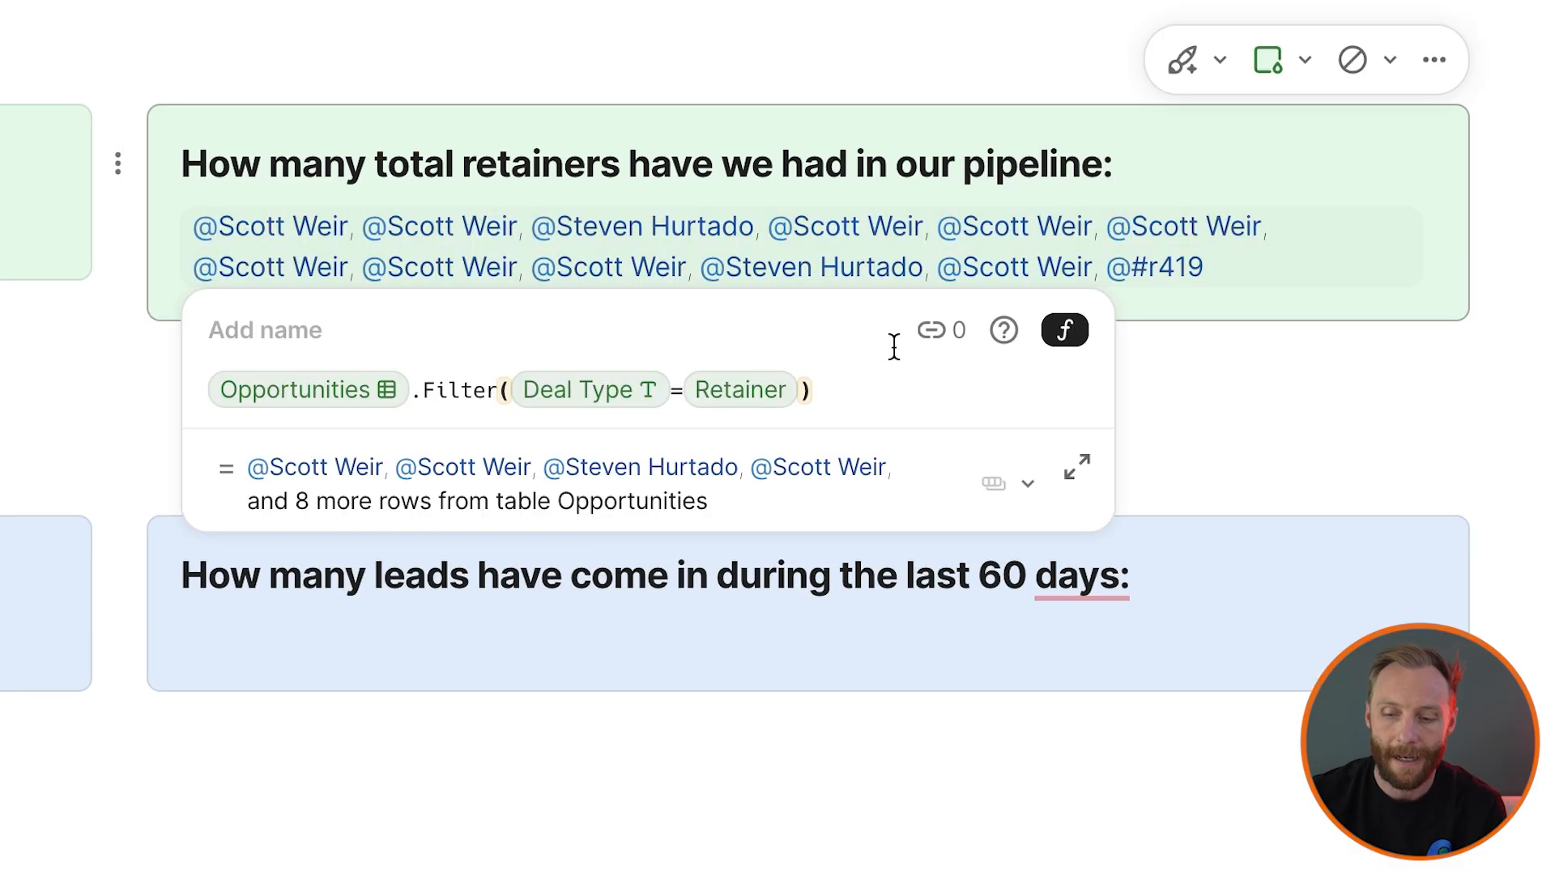
type(".Count()")
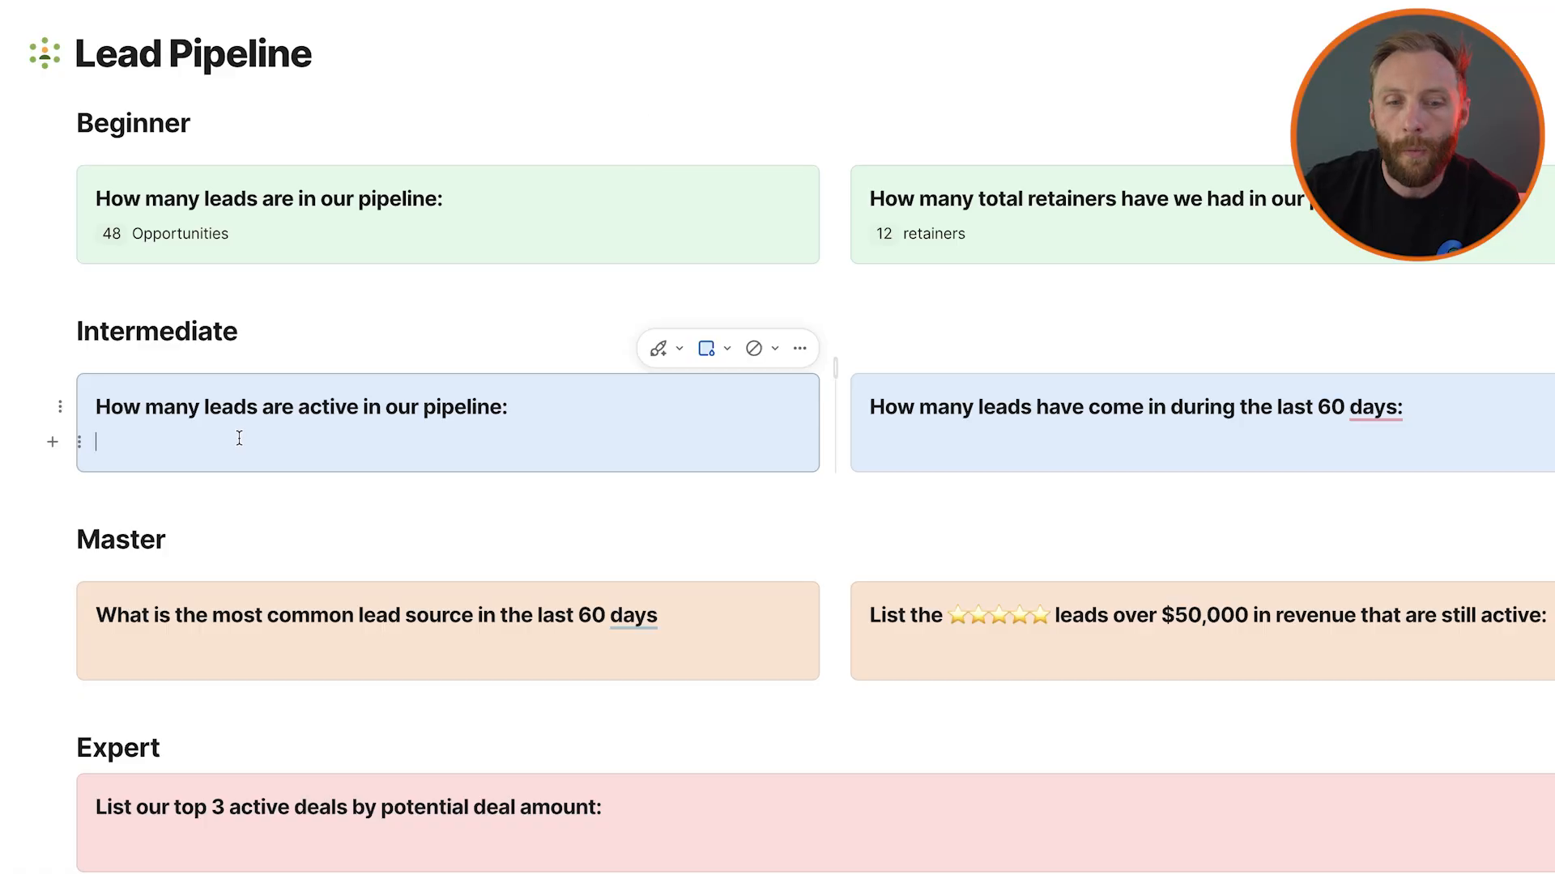
Remove the Deal Type grouping and review the Stalled, Ghosted and Lost stage cells
scroll("down", 3)
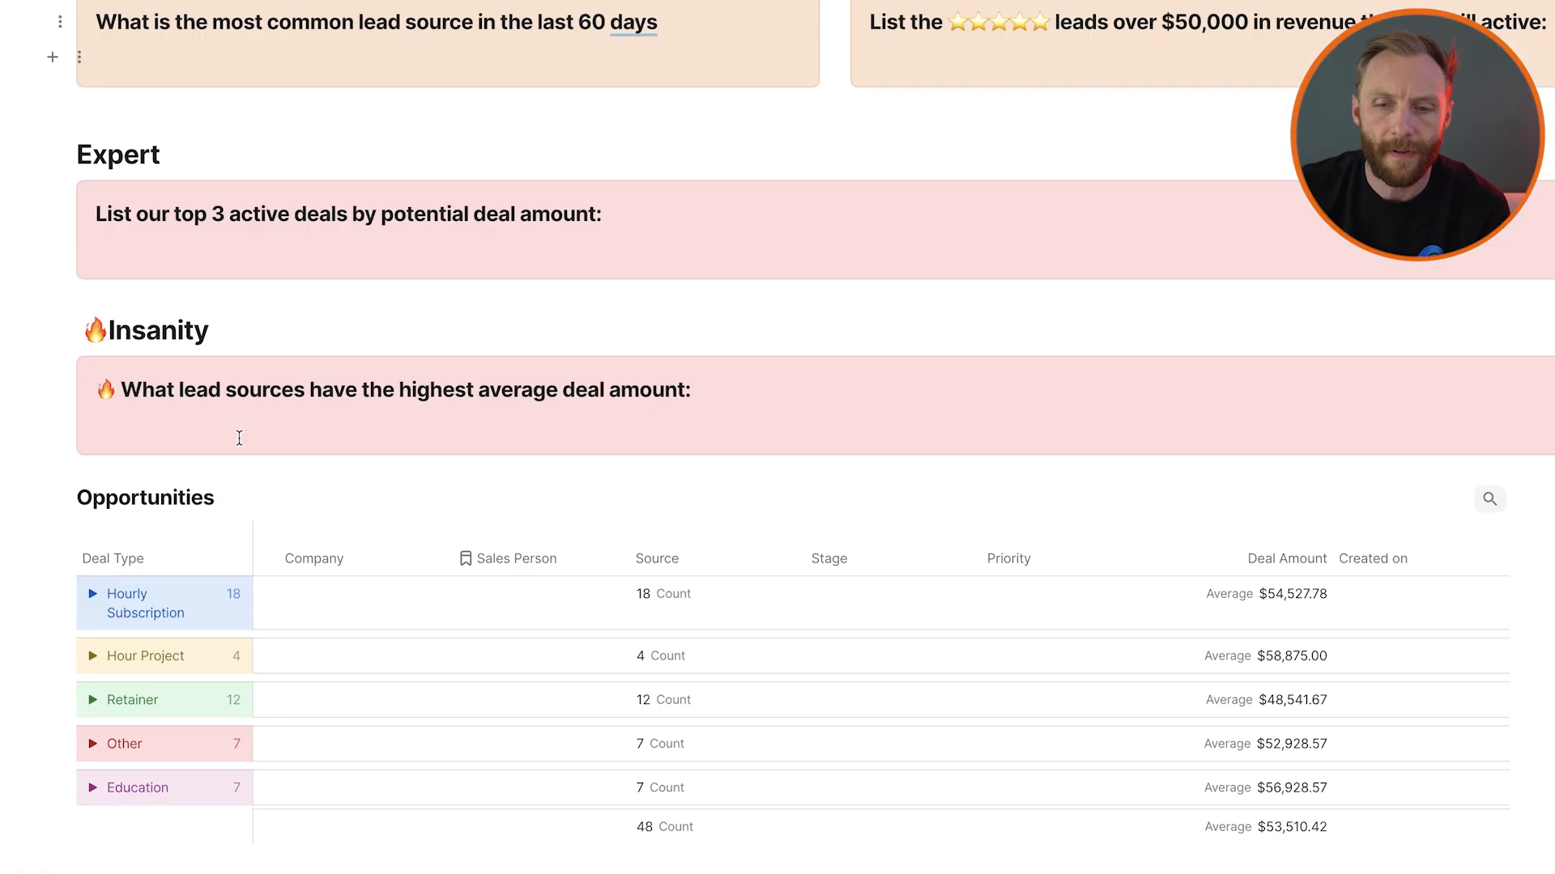
left_click(228, 393)
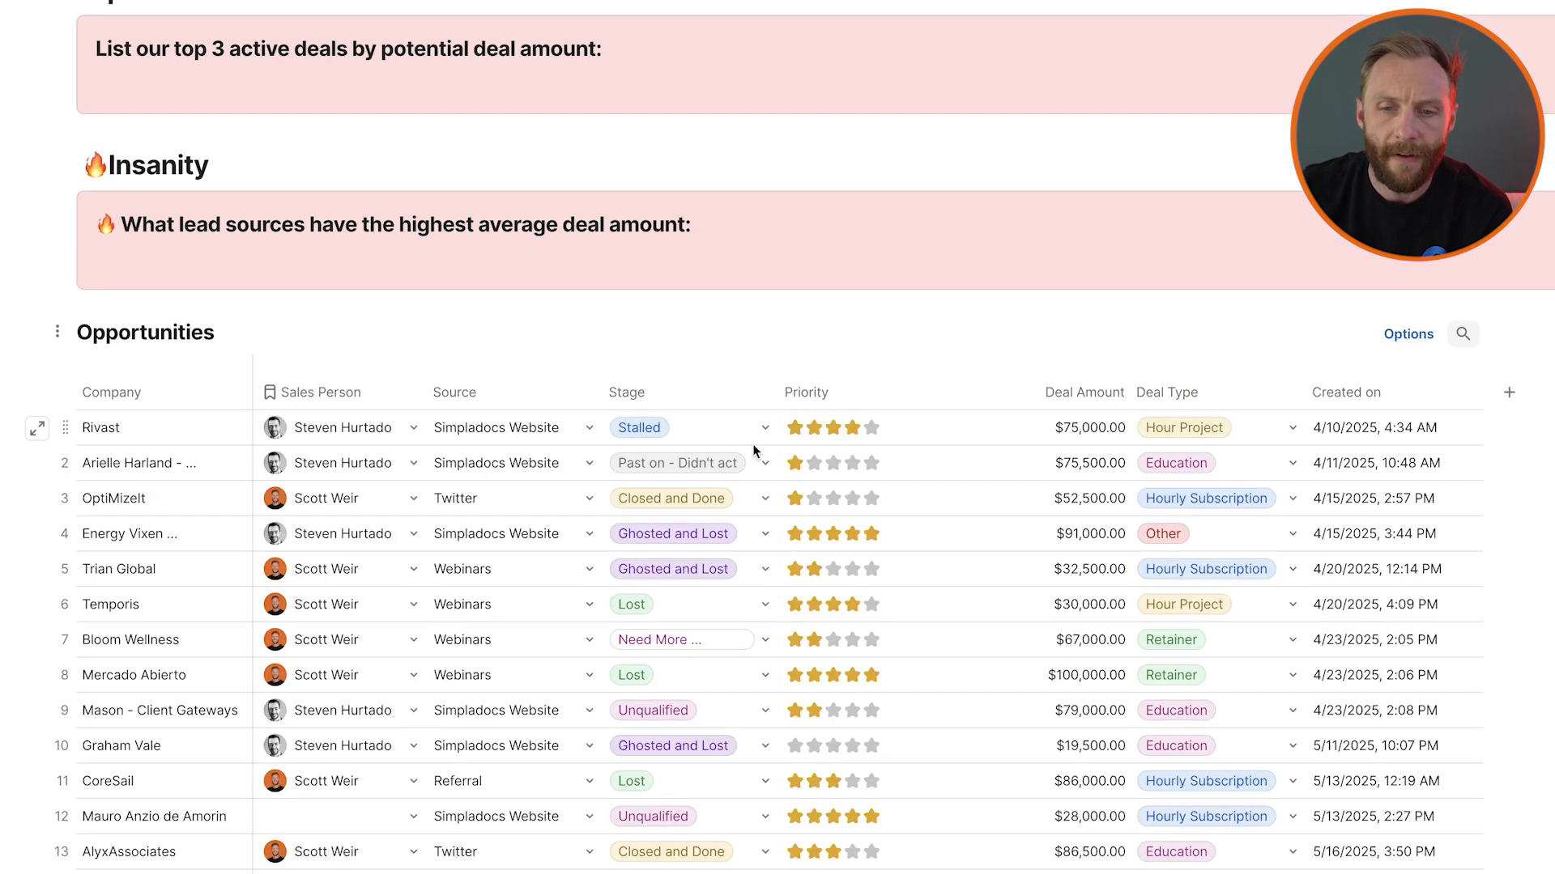
left_click(688, 428)
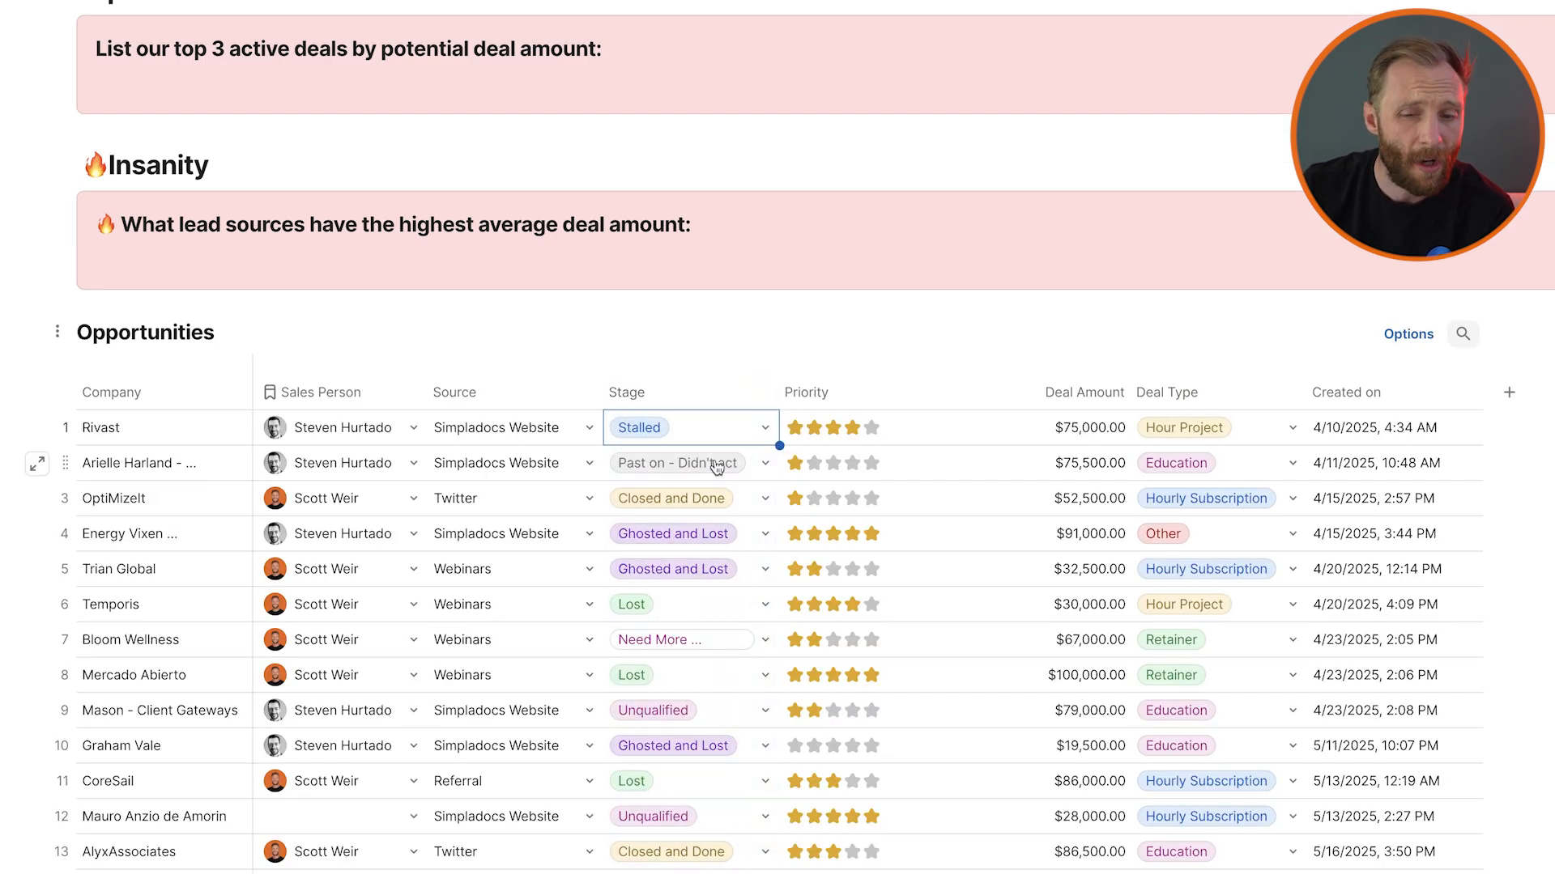
left_click(690, 498)
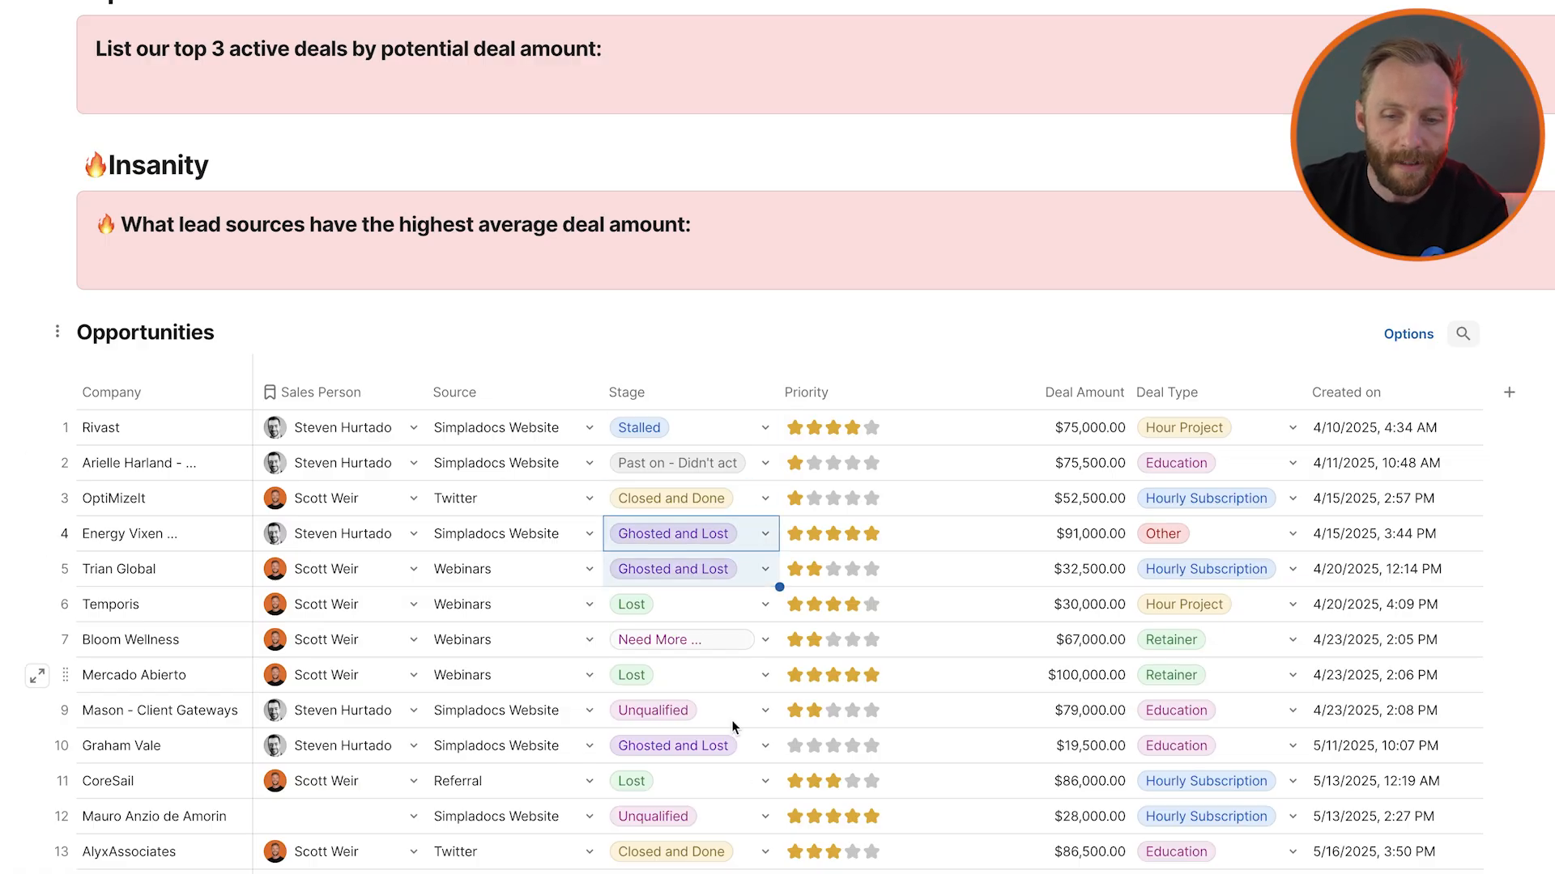
Filter Opportunities by Stage.In(Stalled, Revival, Consultation Track, New) in the active-leads callout
scroll("down", 3)
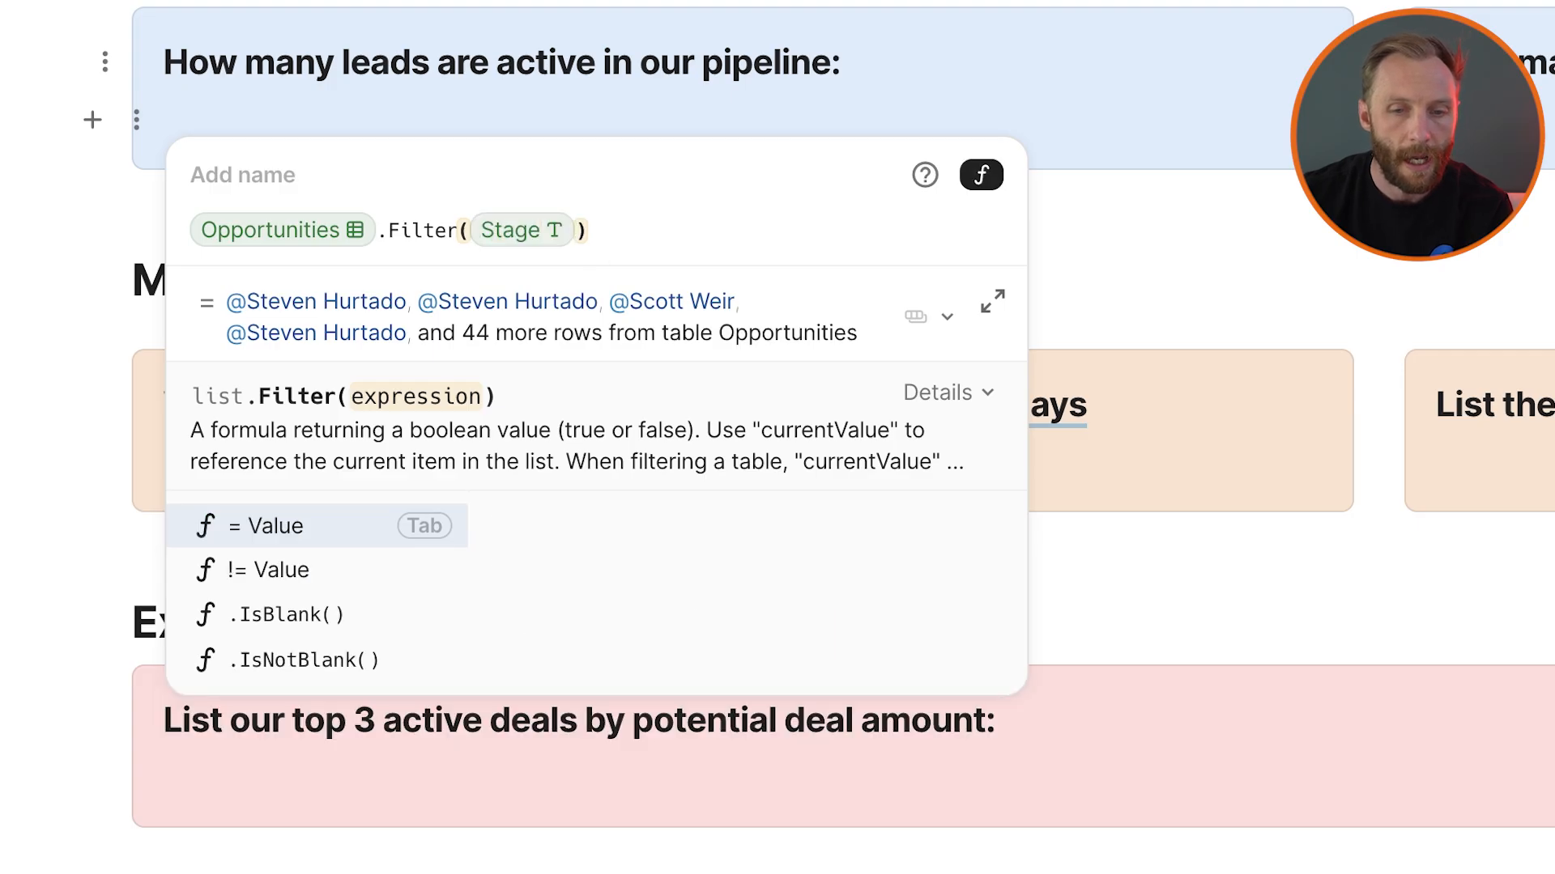
left_click(266, 525)
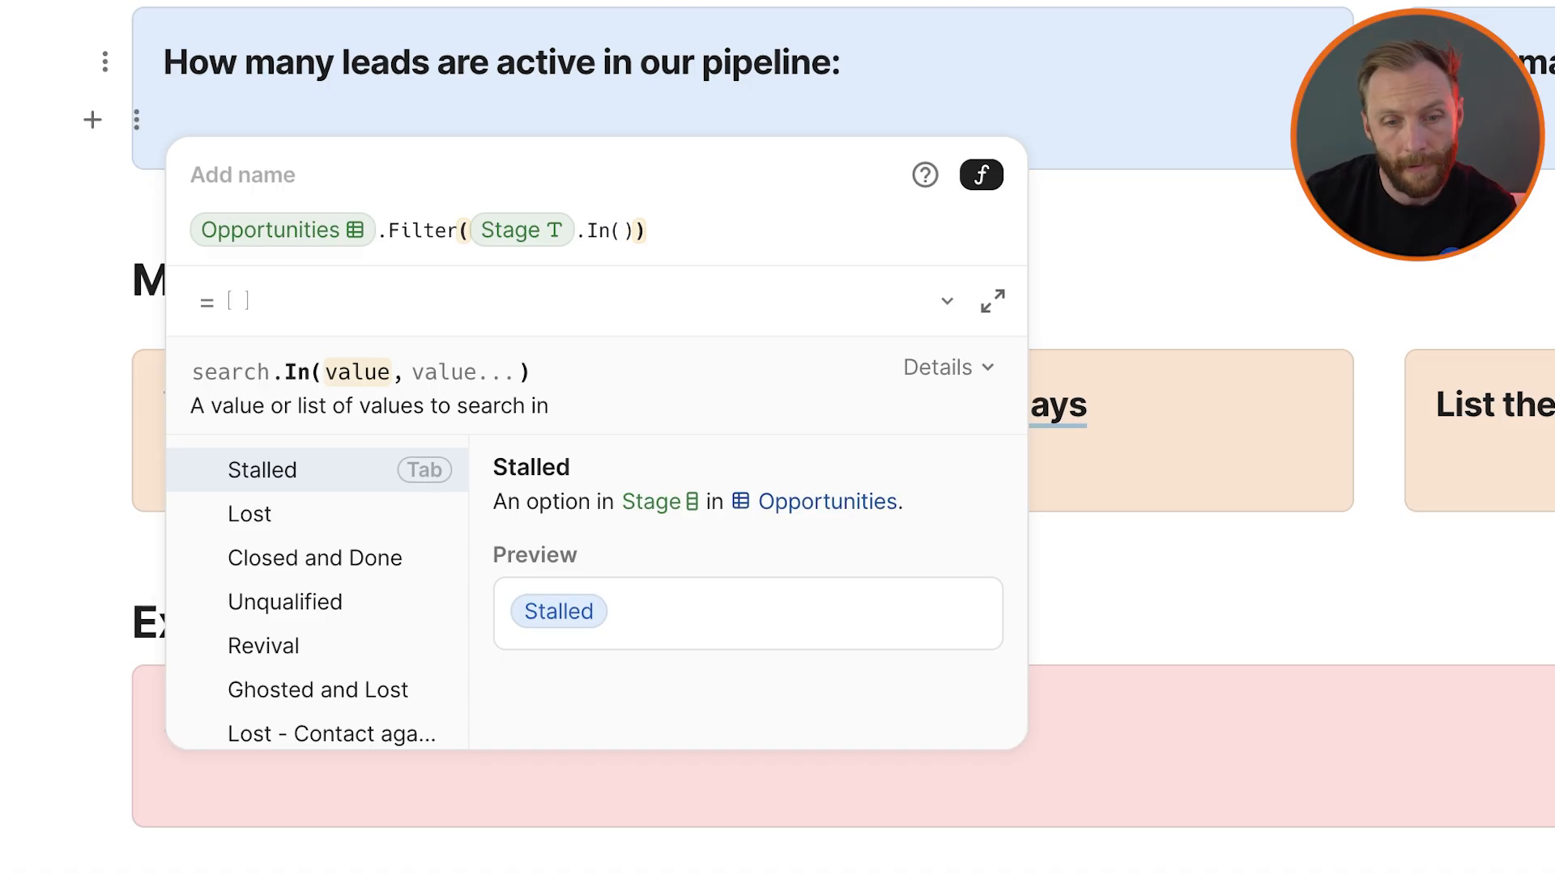
left_click(261, 469)
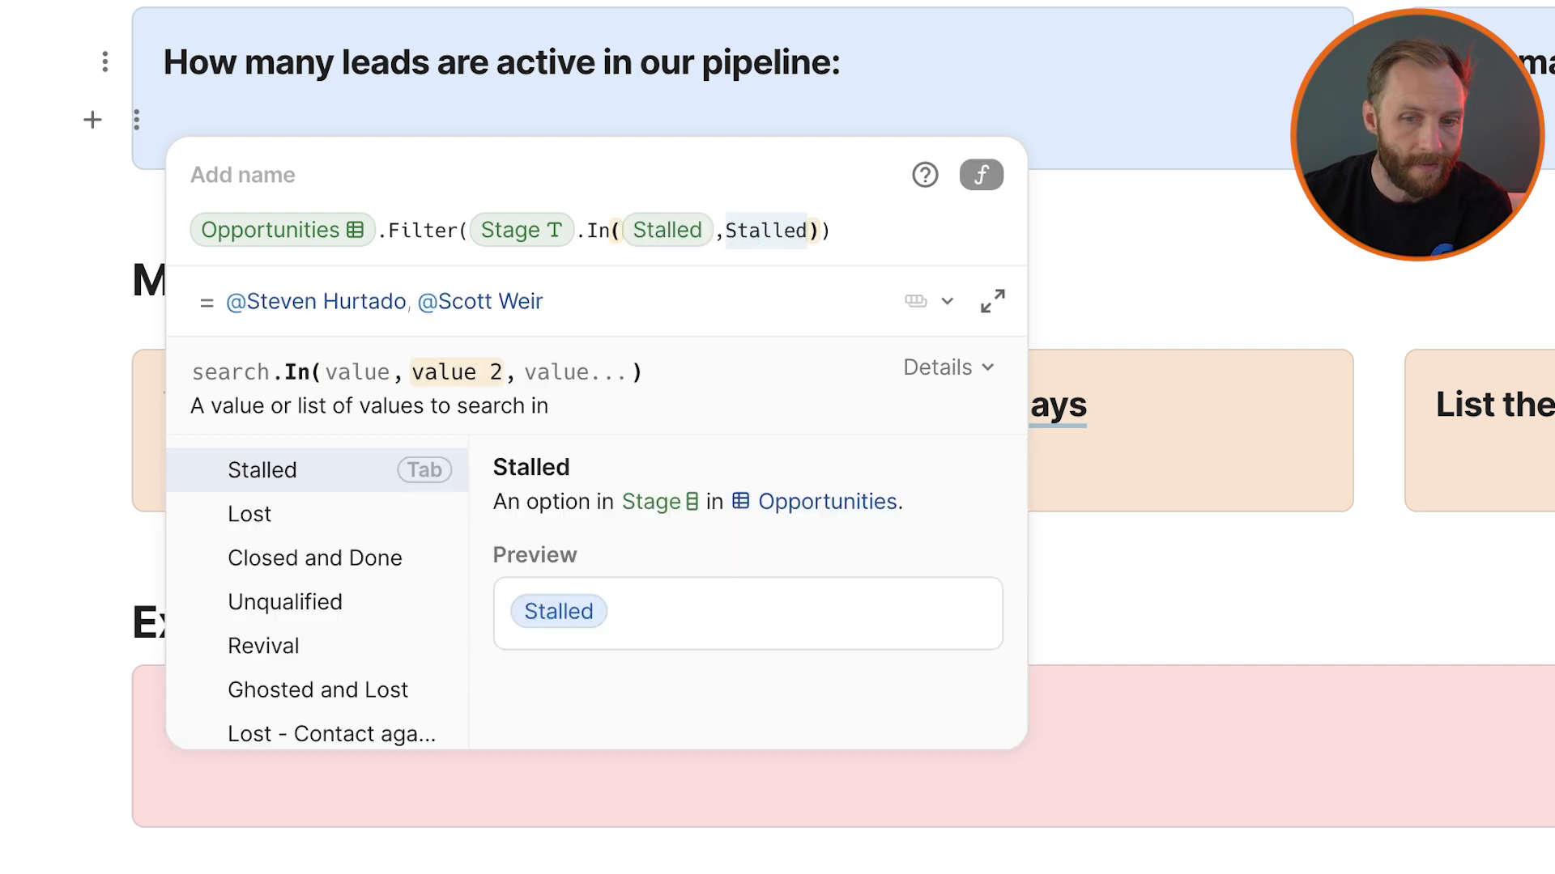
left_click(263, 646)
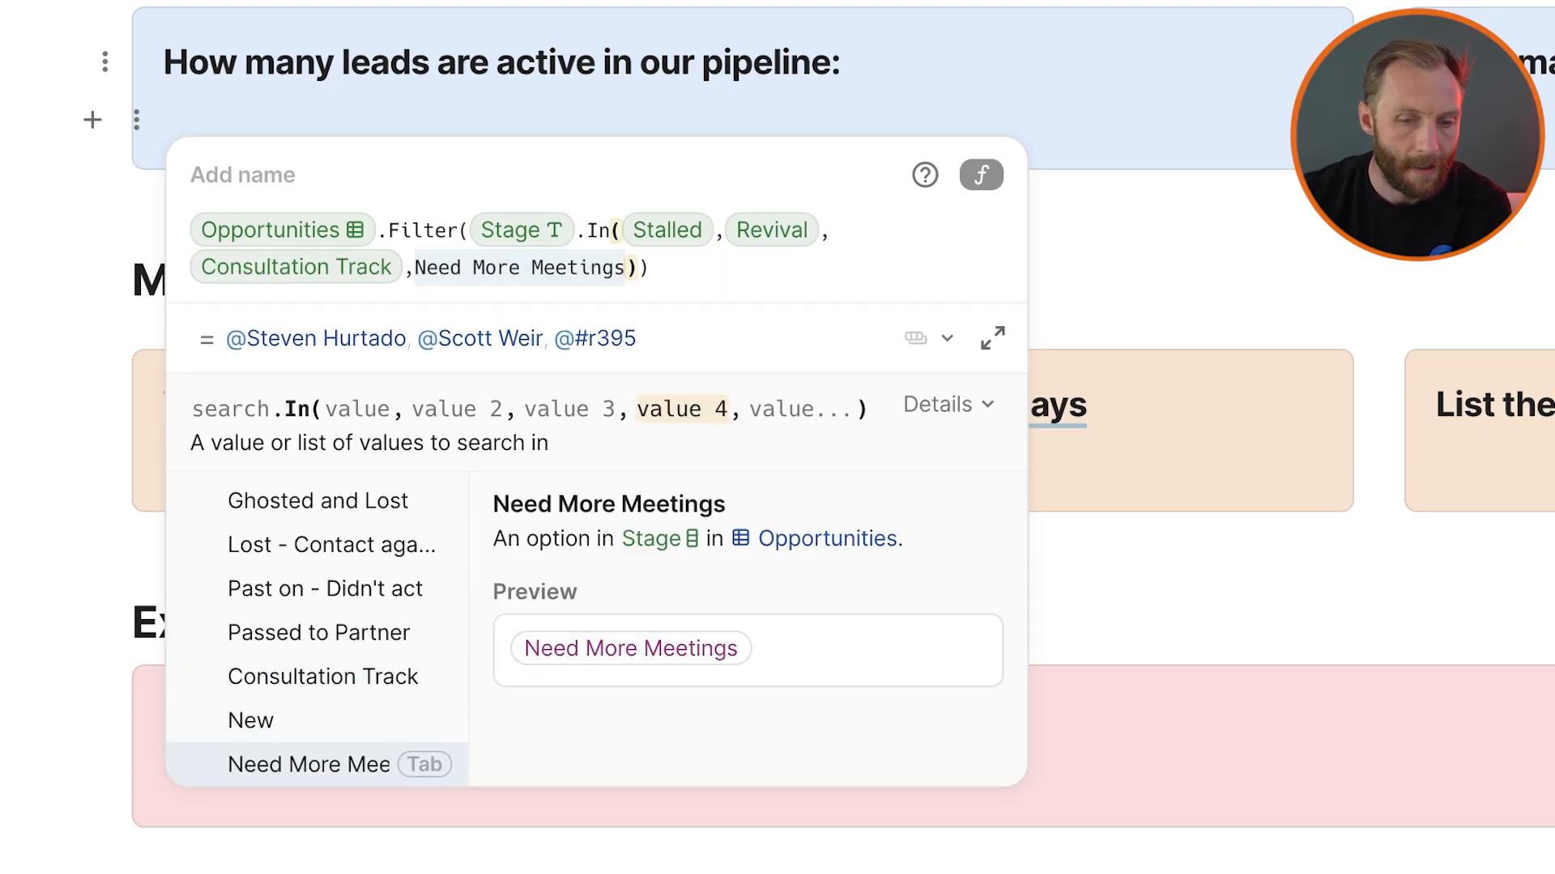
left_click(251, 720)
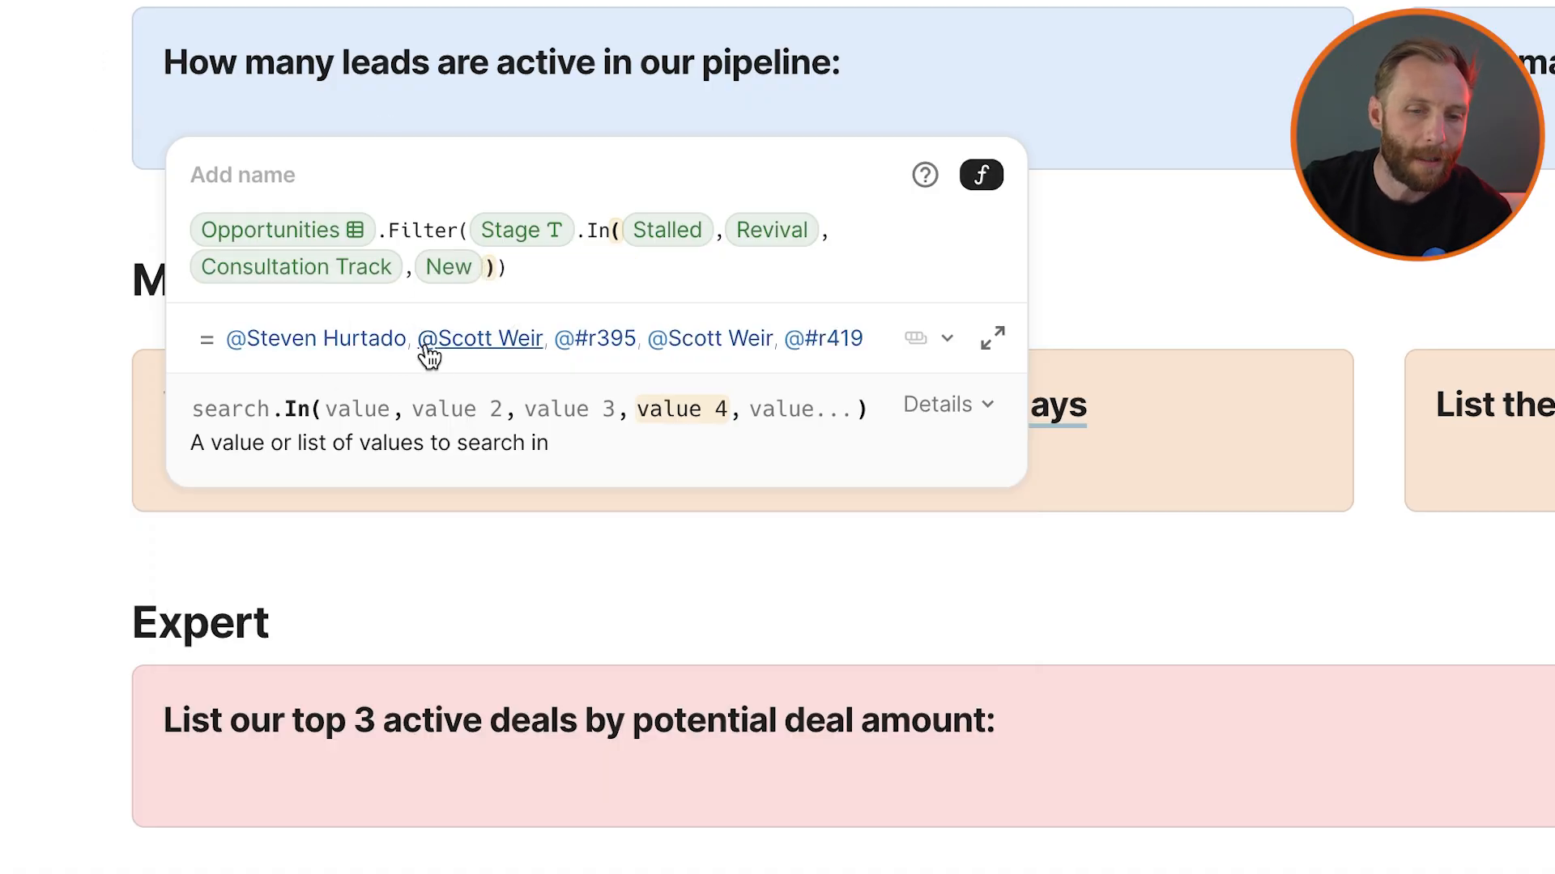
mouse_move(907, 325)
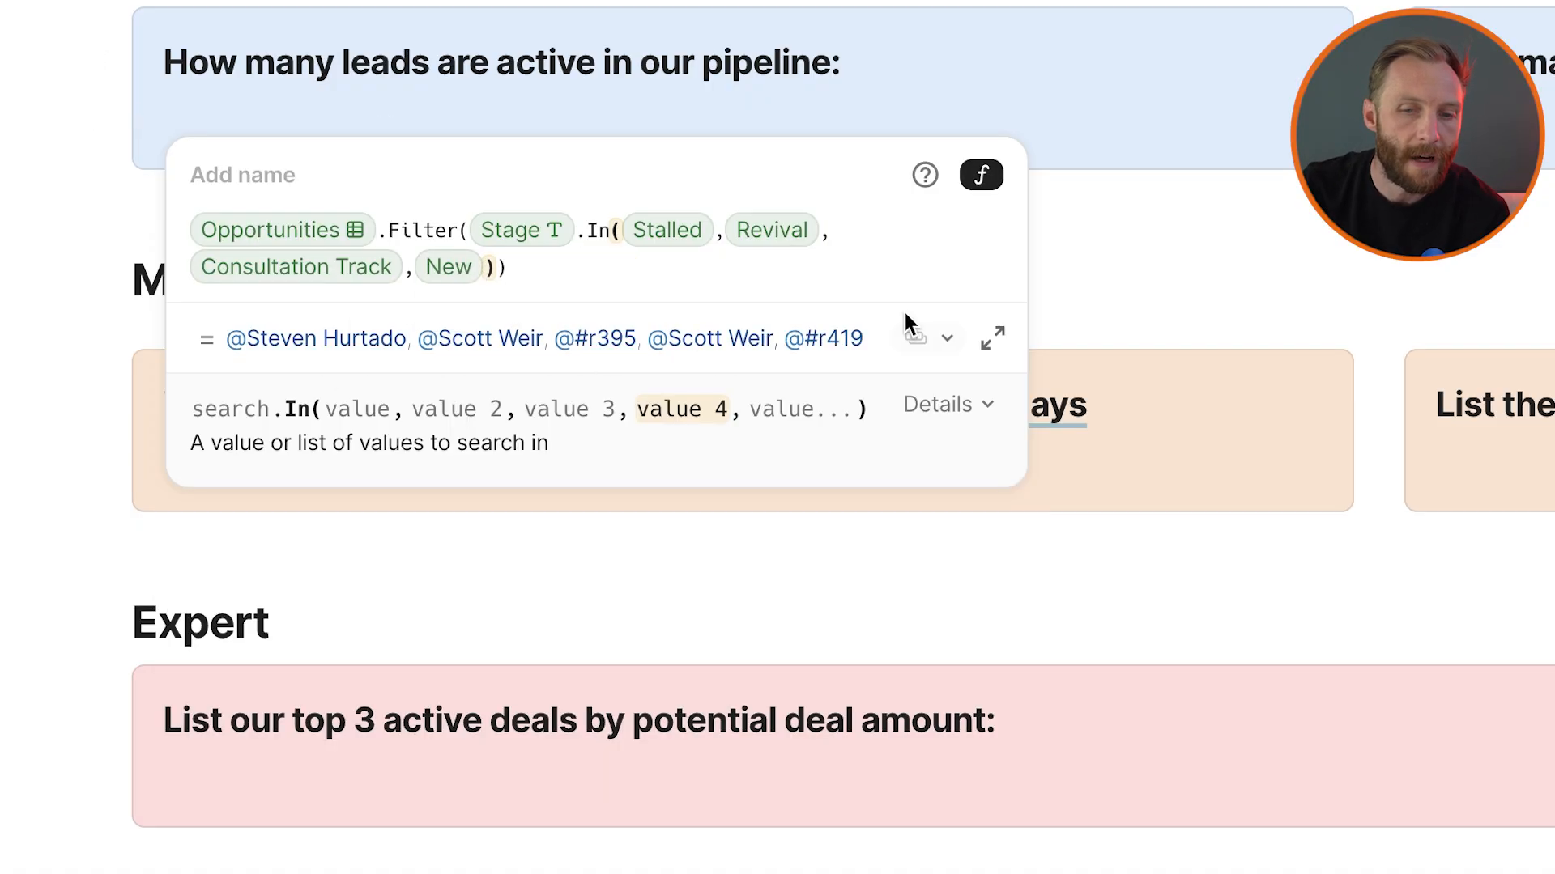
type(".Sales Person")
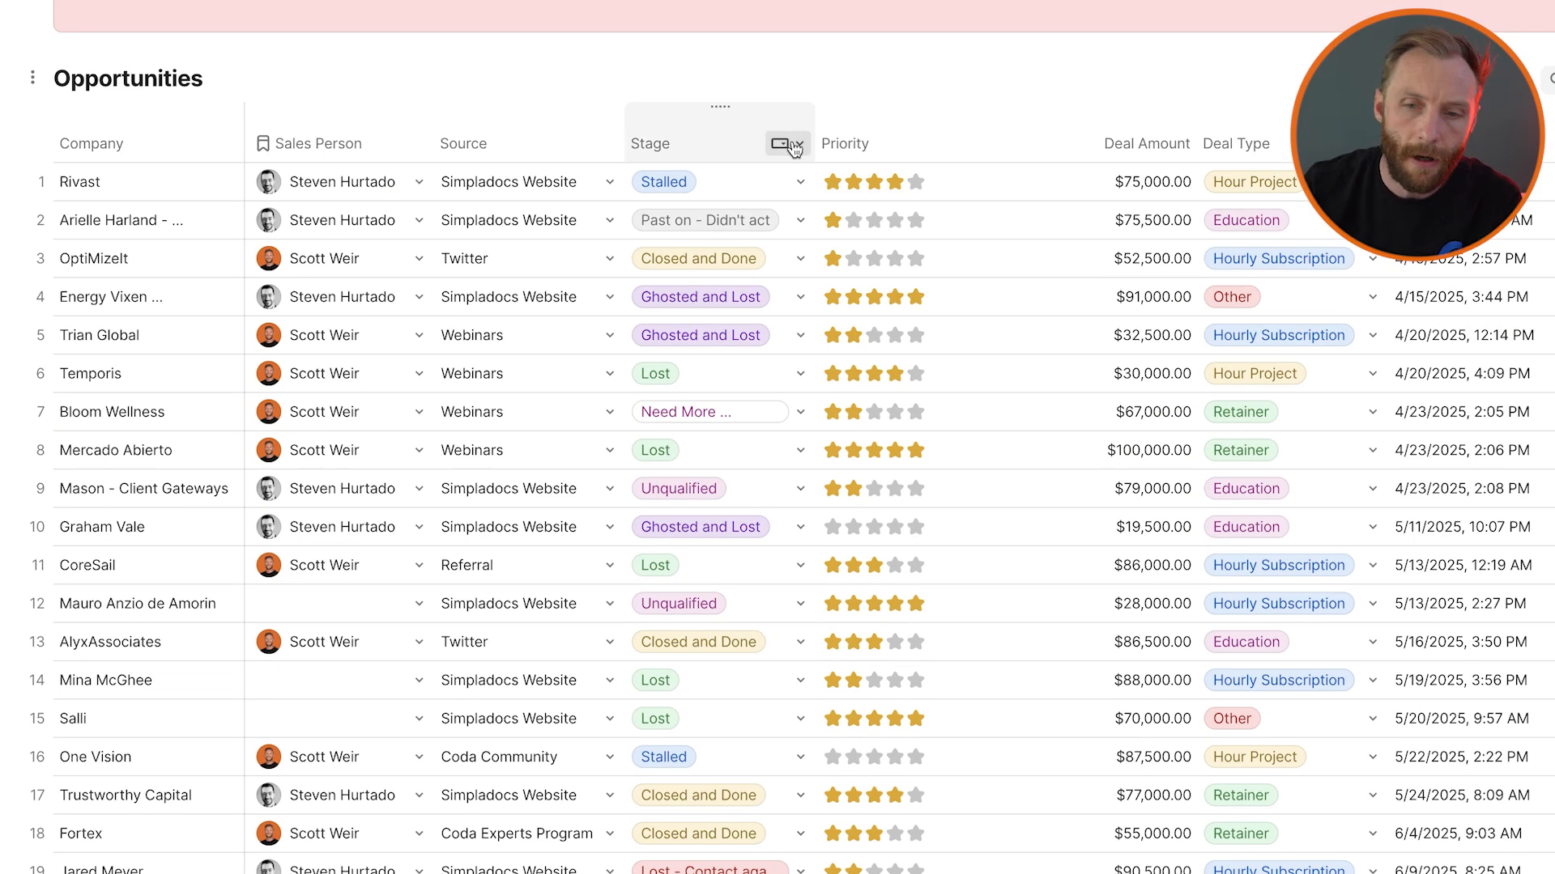
Convert the Stage column's options into a new Stage table of 15 stages
left_click(784, 143)
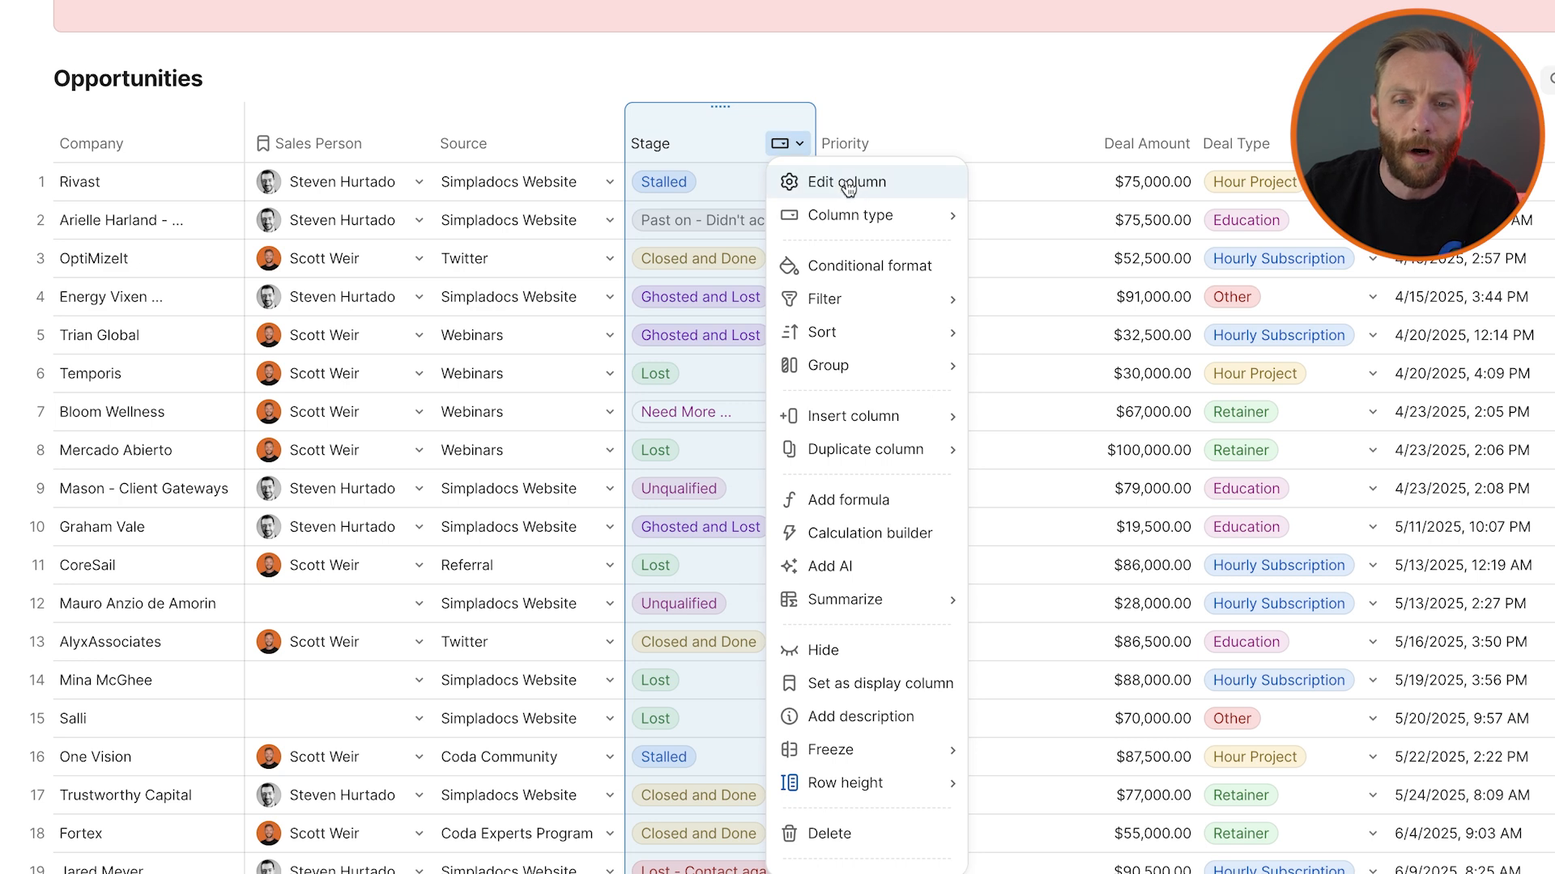
left_click(848, 181)
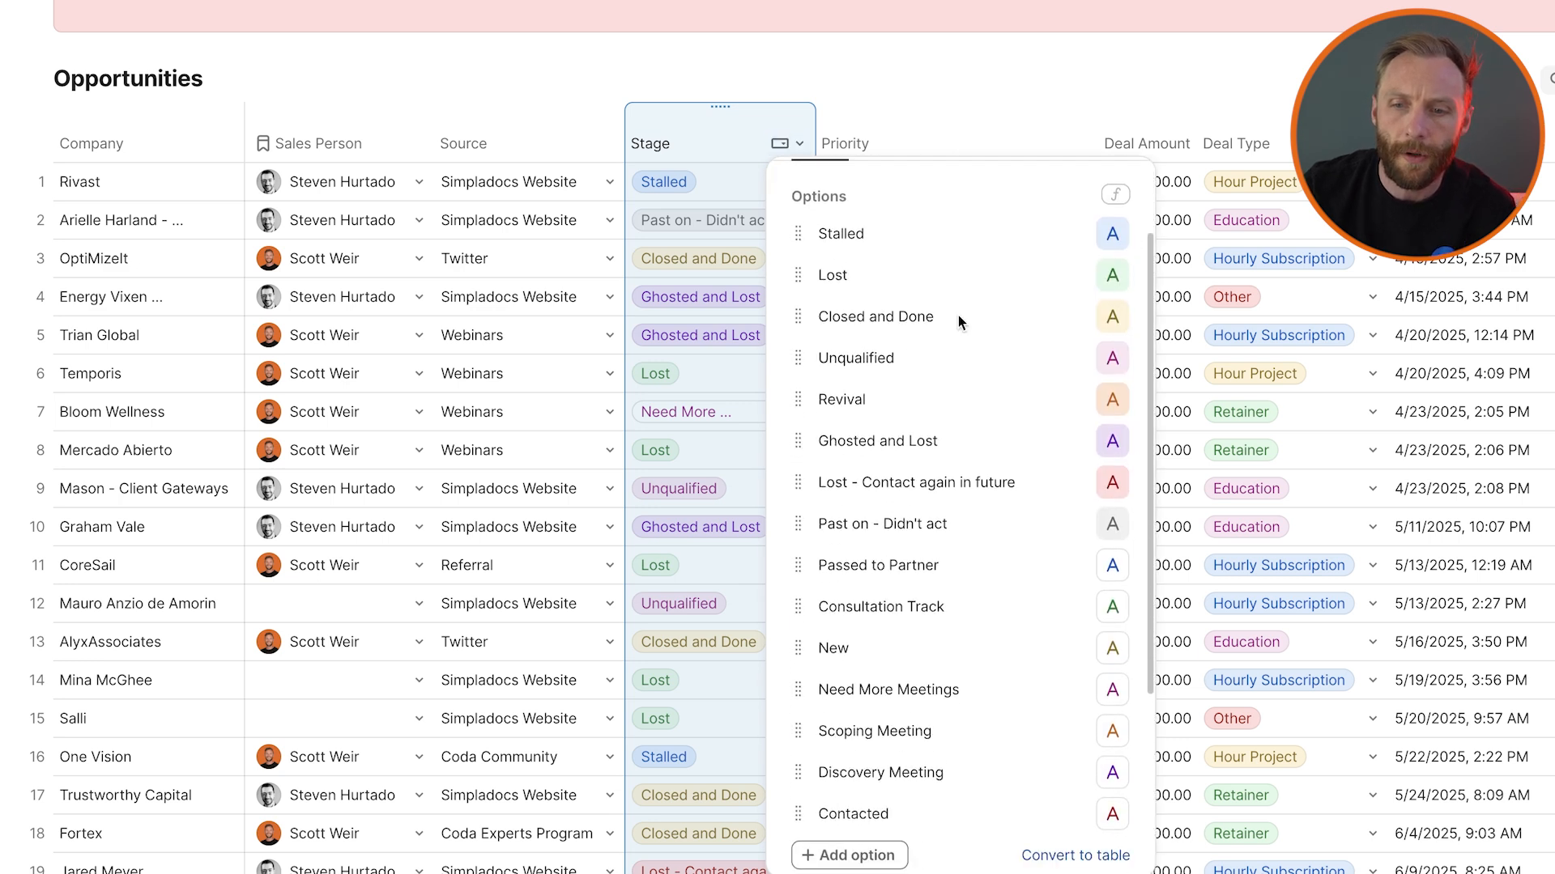
scroll("down", 3)
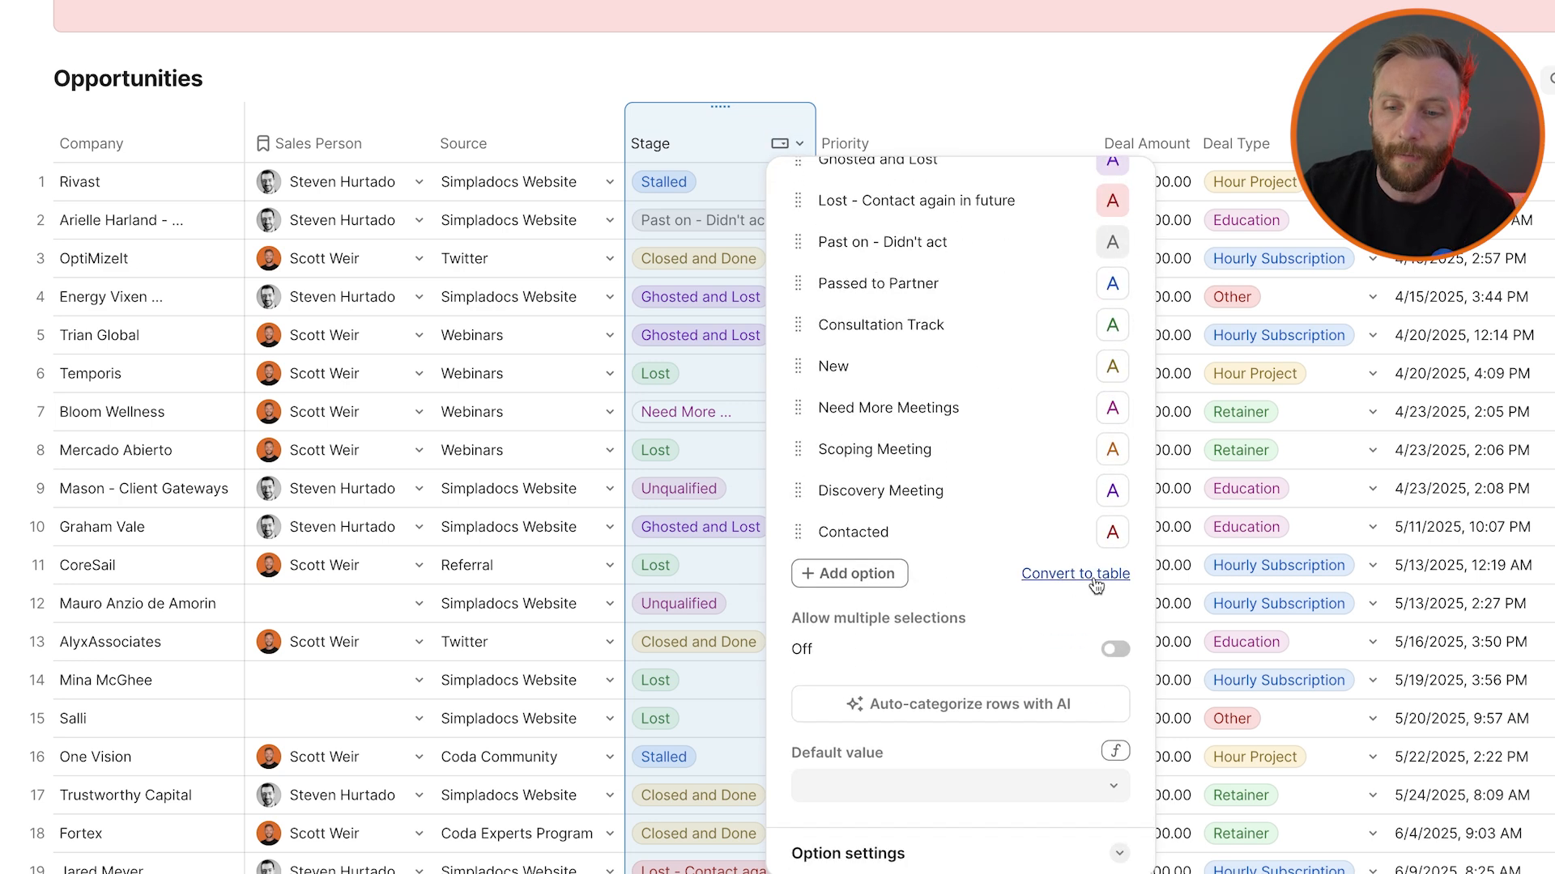
left_click(1074, 573)
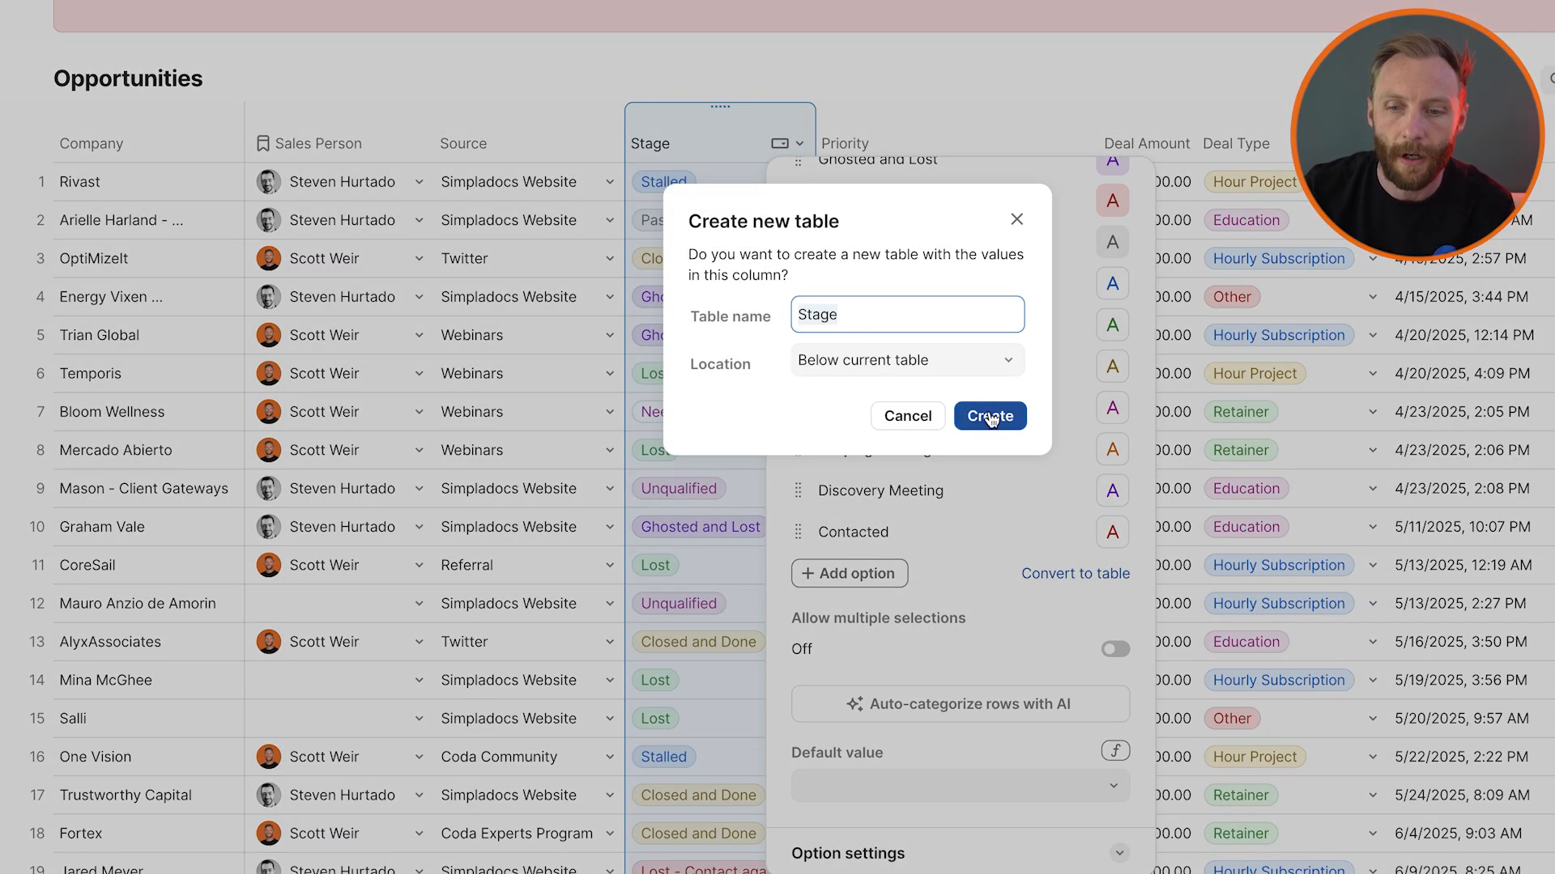
left_click(988, 415)
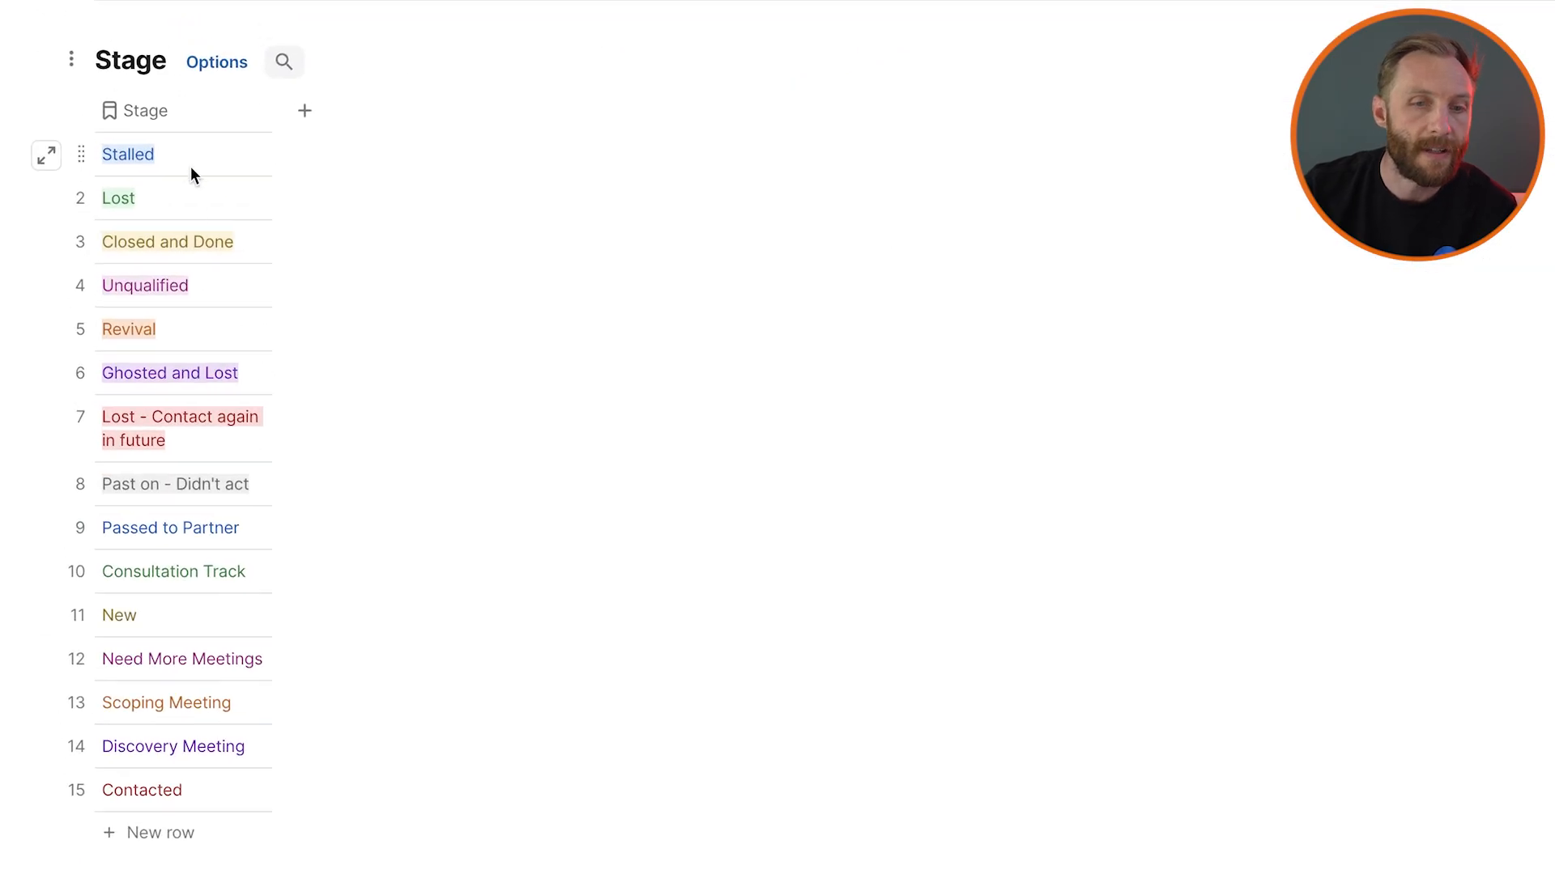
Add an Is Active checkbox column to Stage, ticking Stalled, Consultation Track and New
left_click(305, 110)
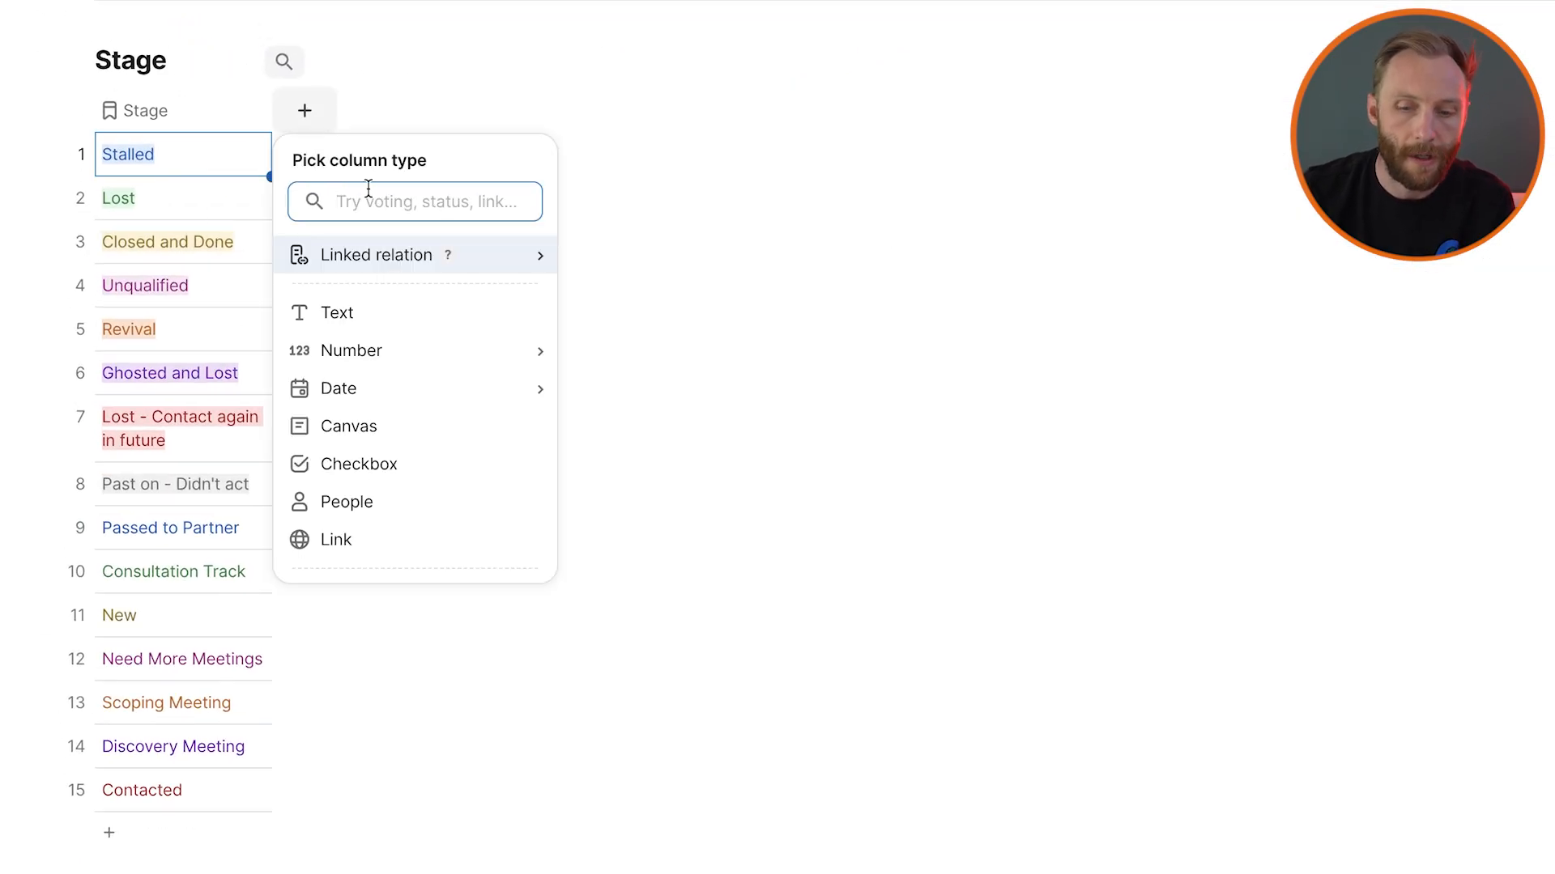
left_click(358, 463)
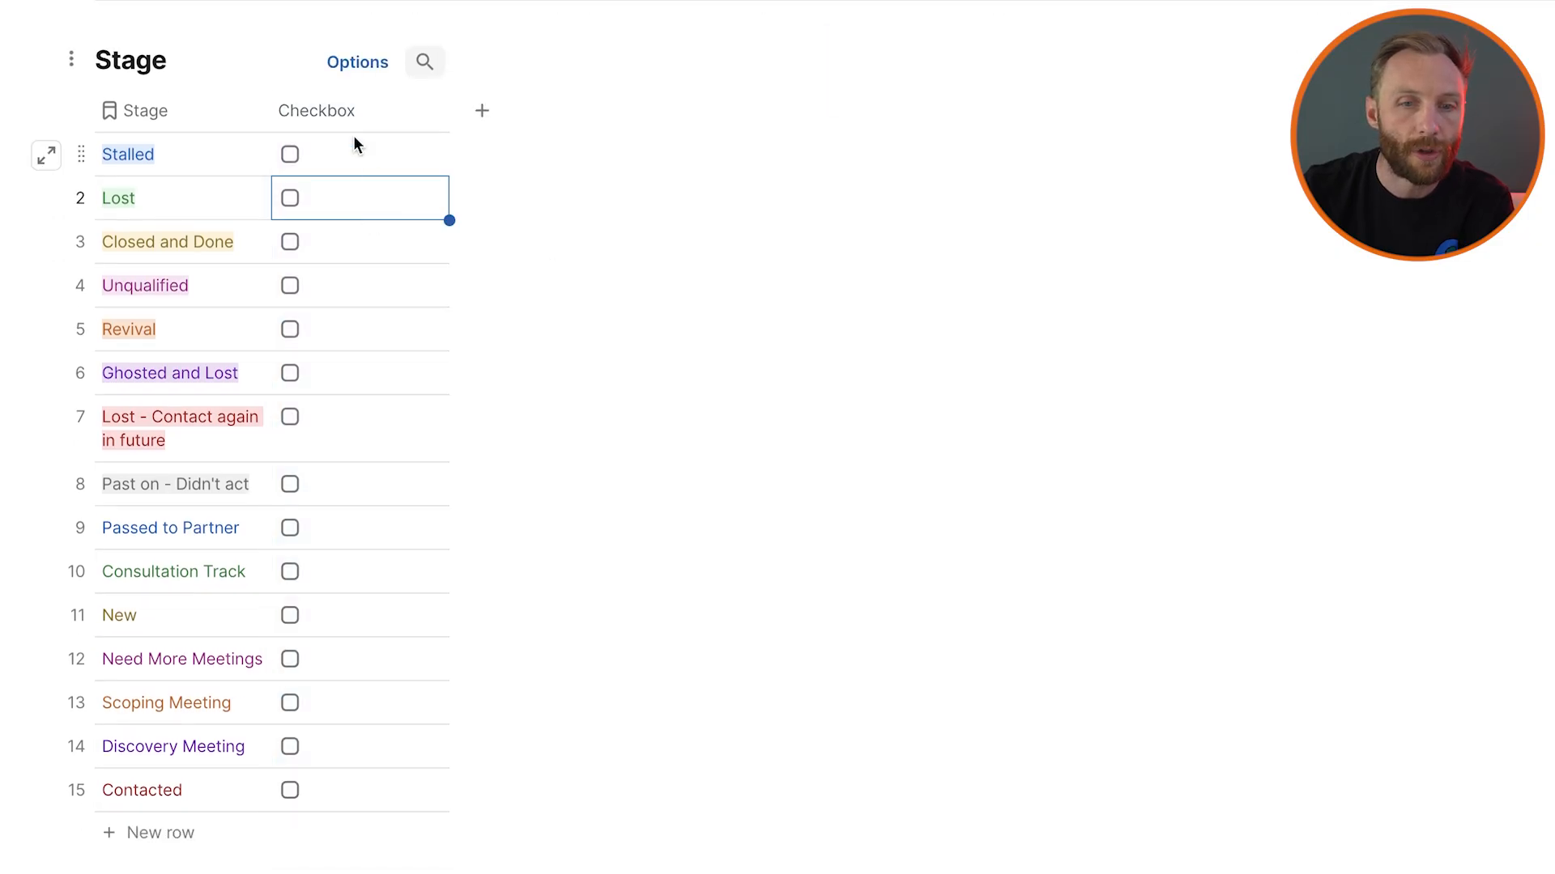
type("Is Active")
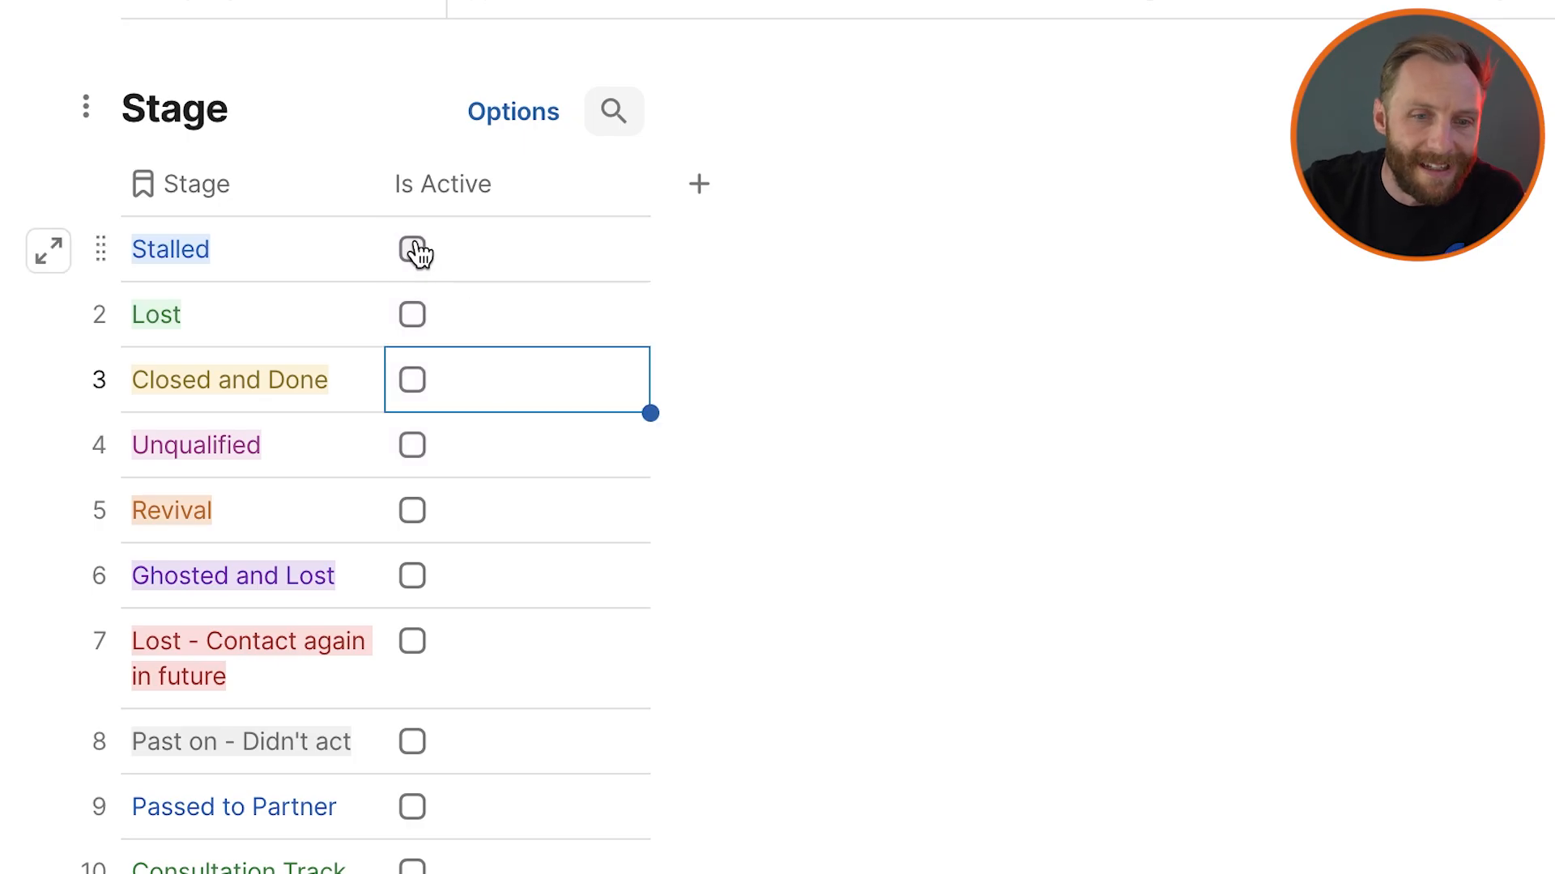
left_click(411, 249)
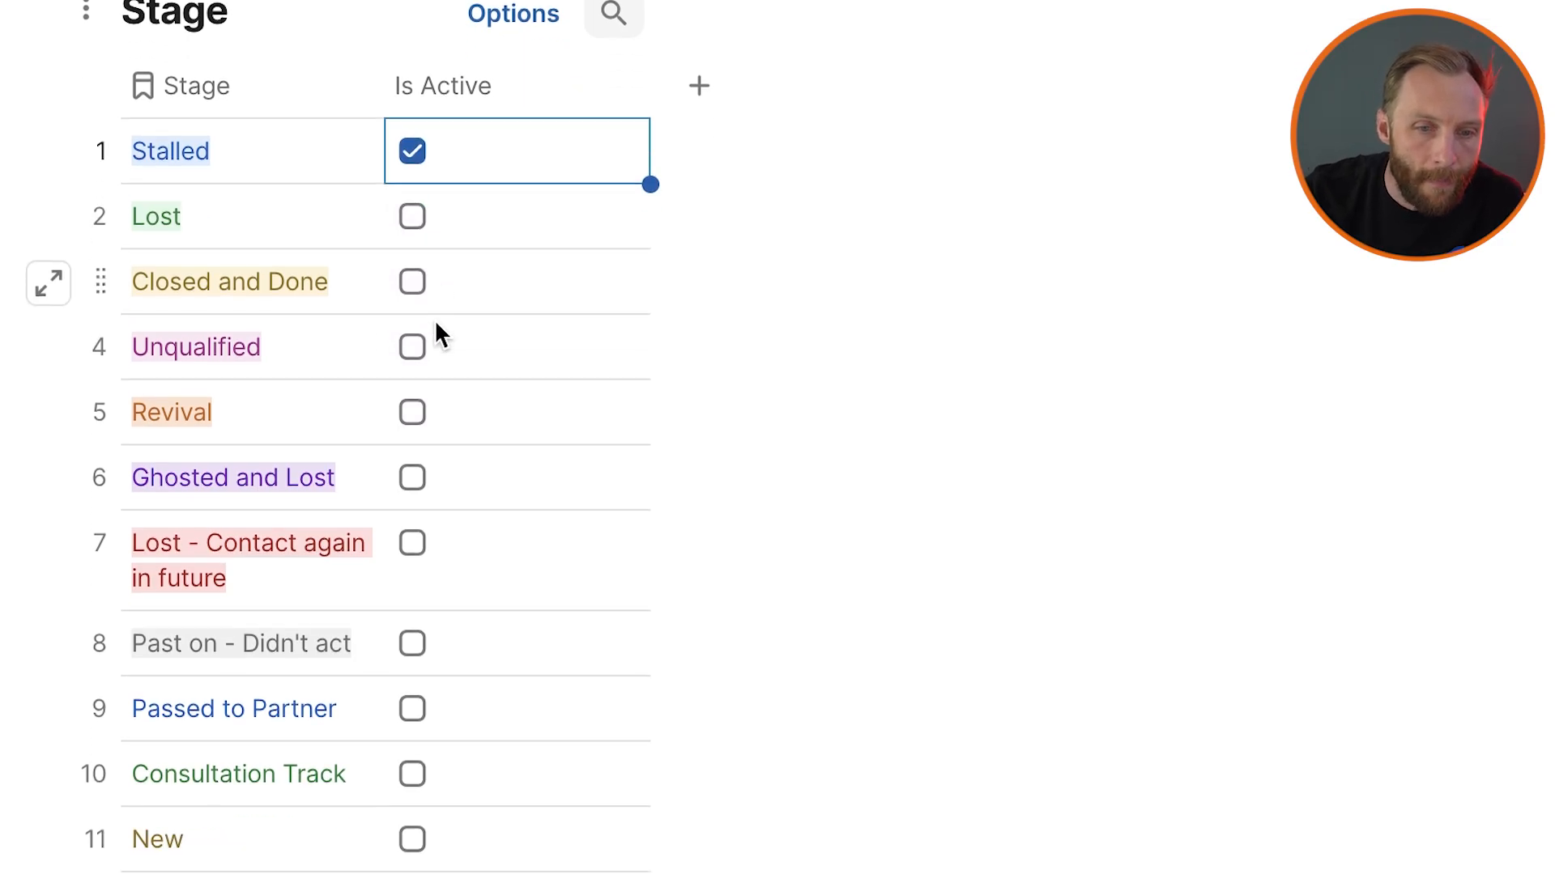
scroll("down", 3)
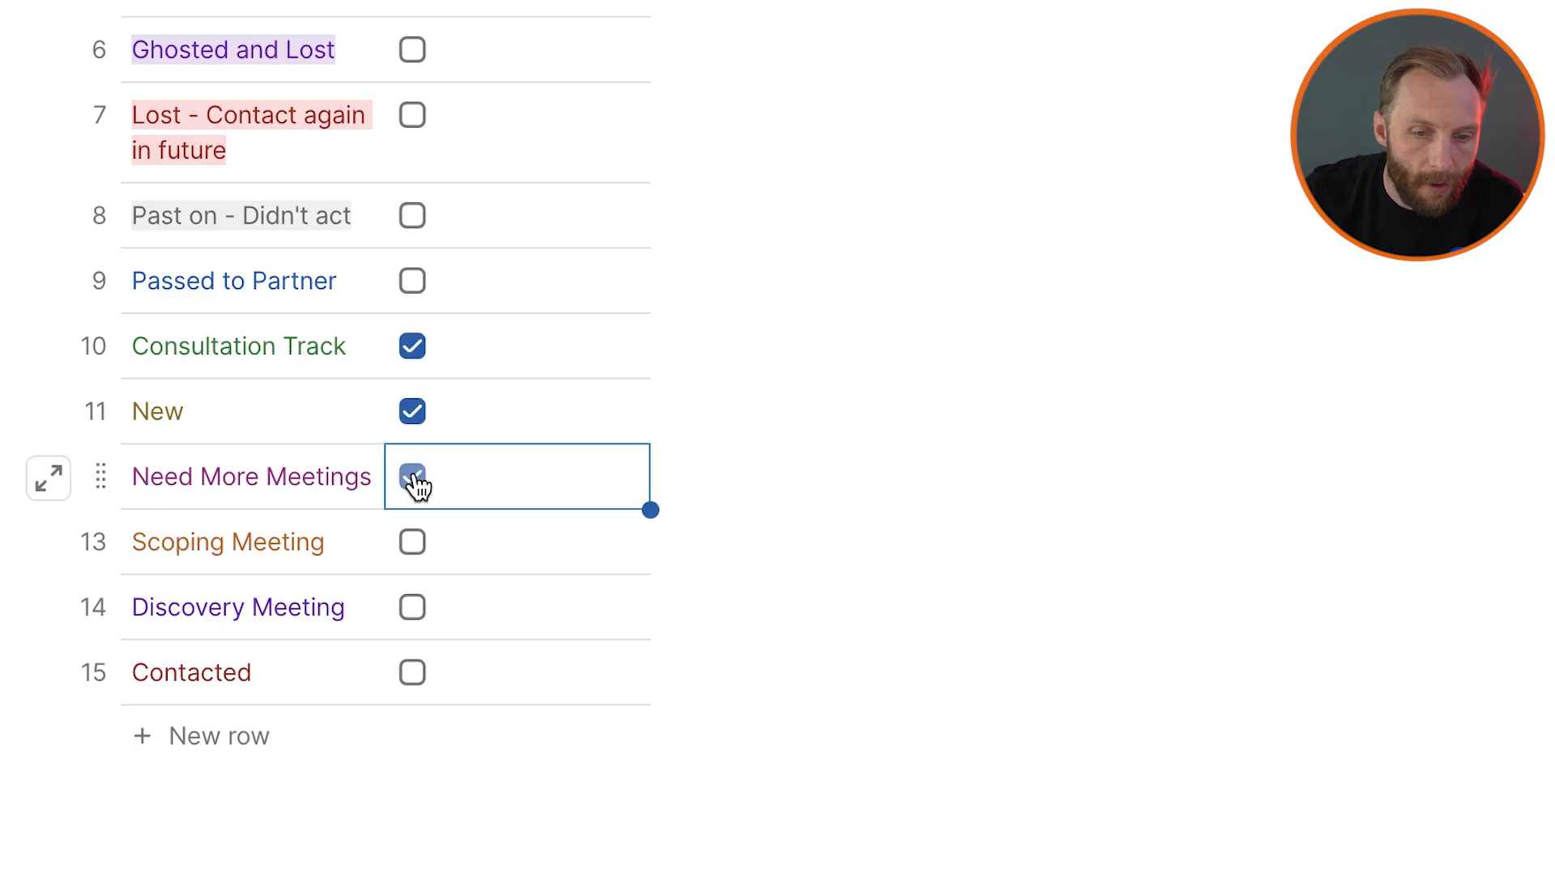
left_click_drag(650, 509, 650, 640)
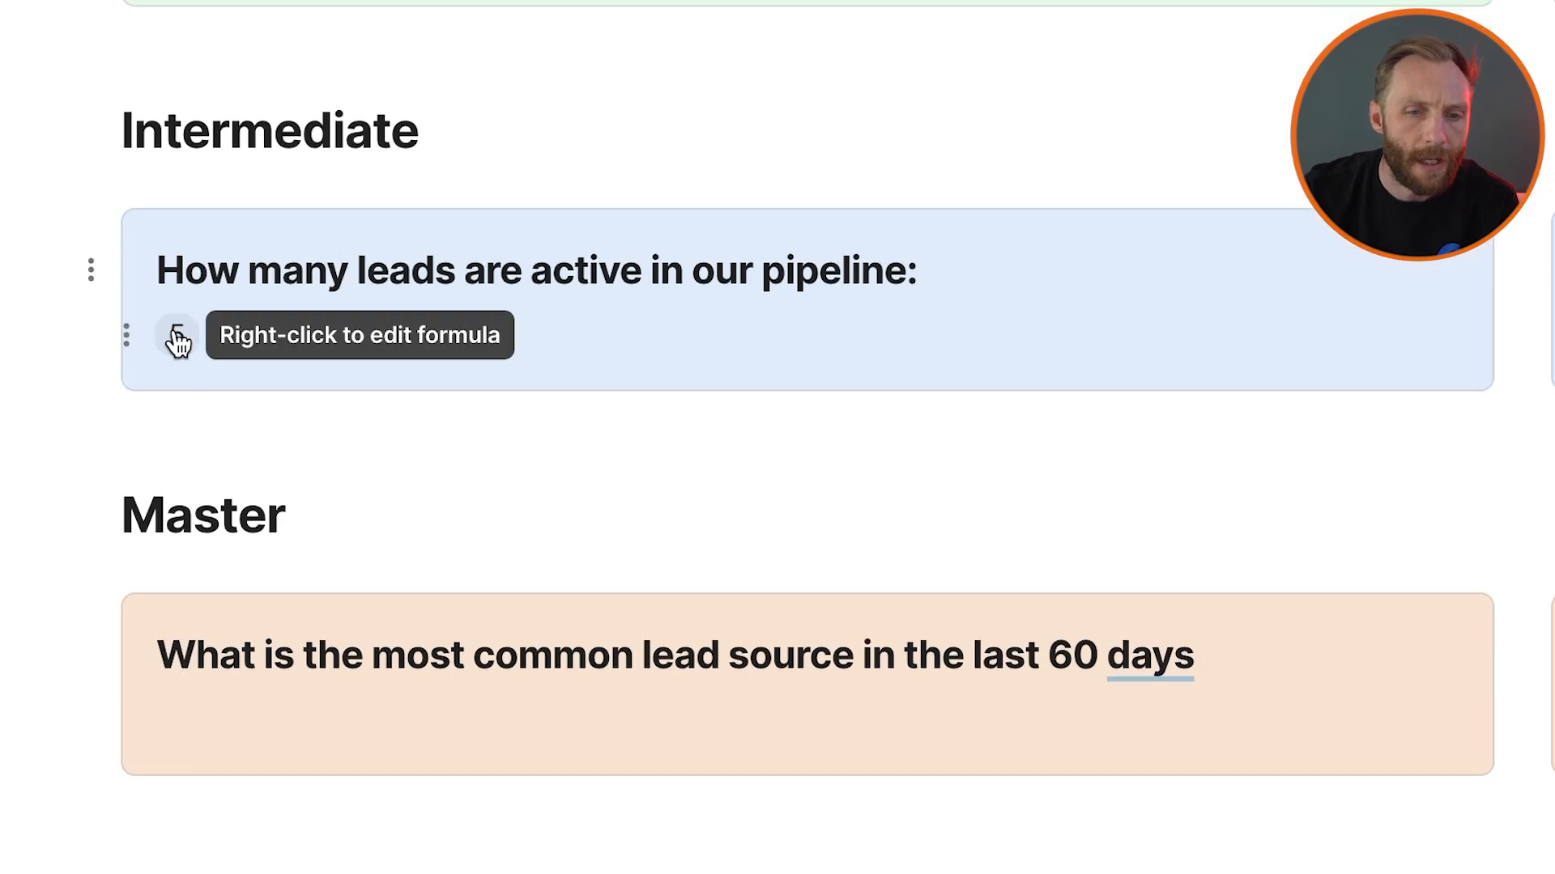
Change the active-leads formula to Opportunities.Filter(Stage.Is Active=true).Count(), showing 15
right_click(176, 334)
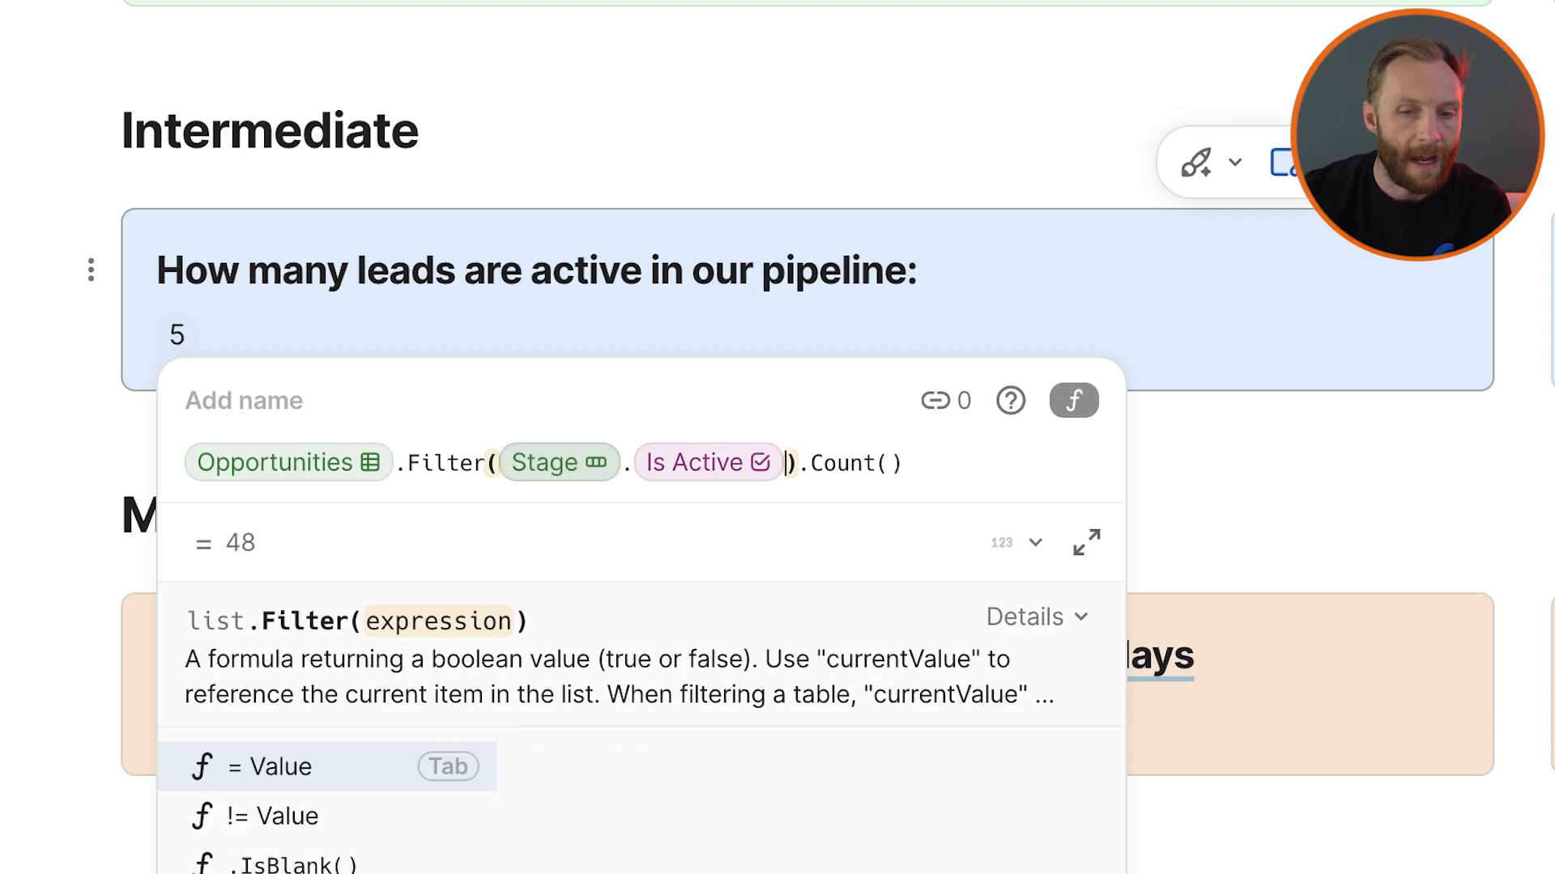
type("=true")
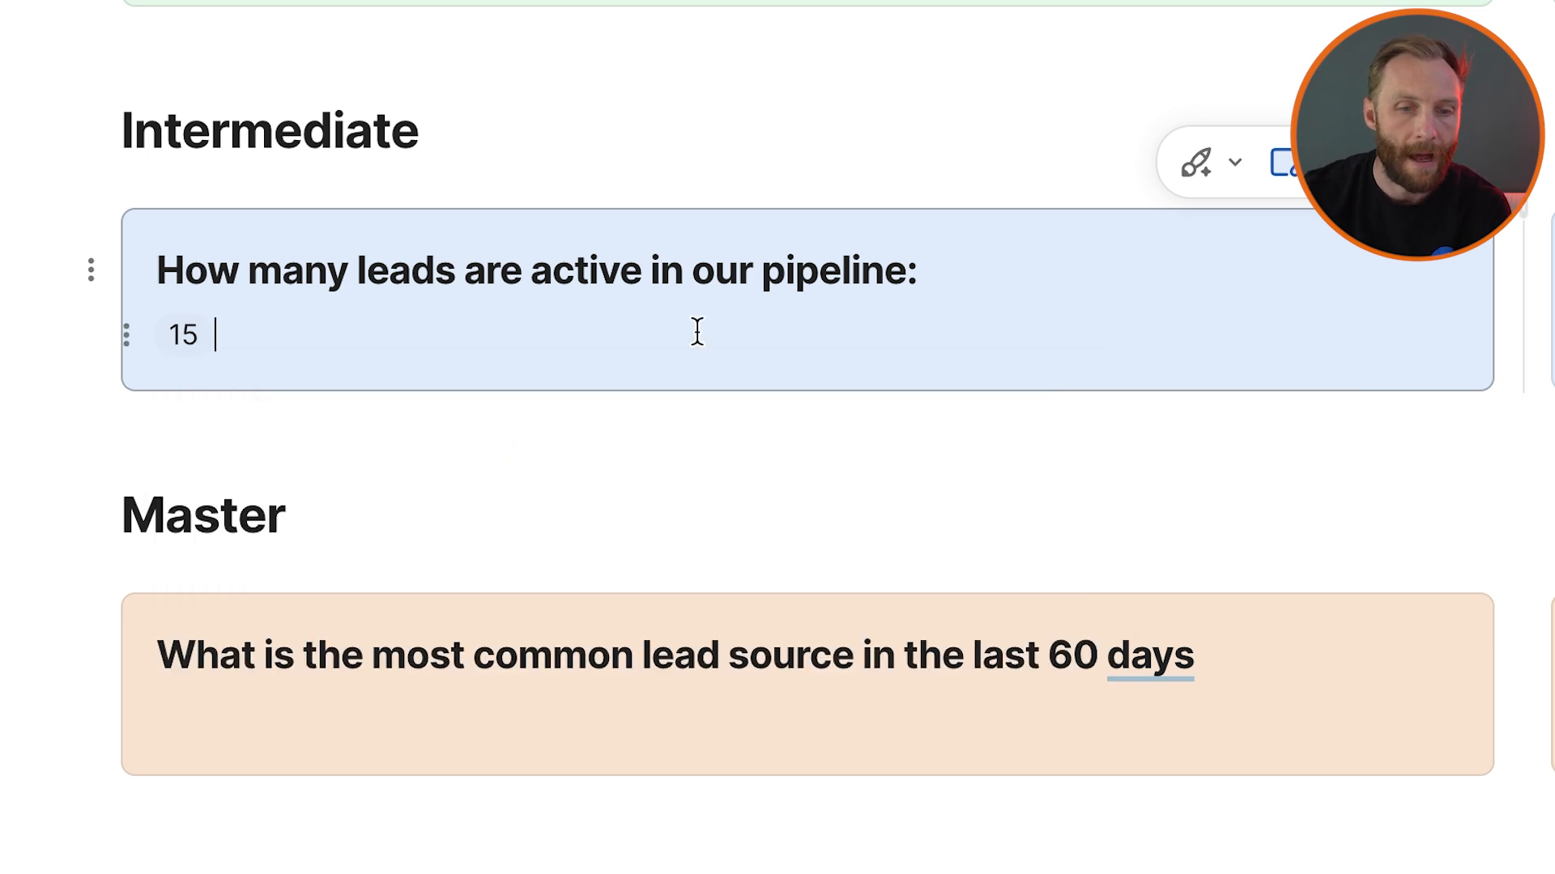
type("active")
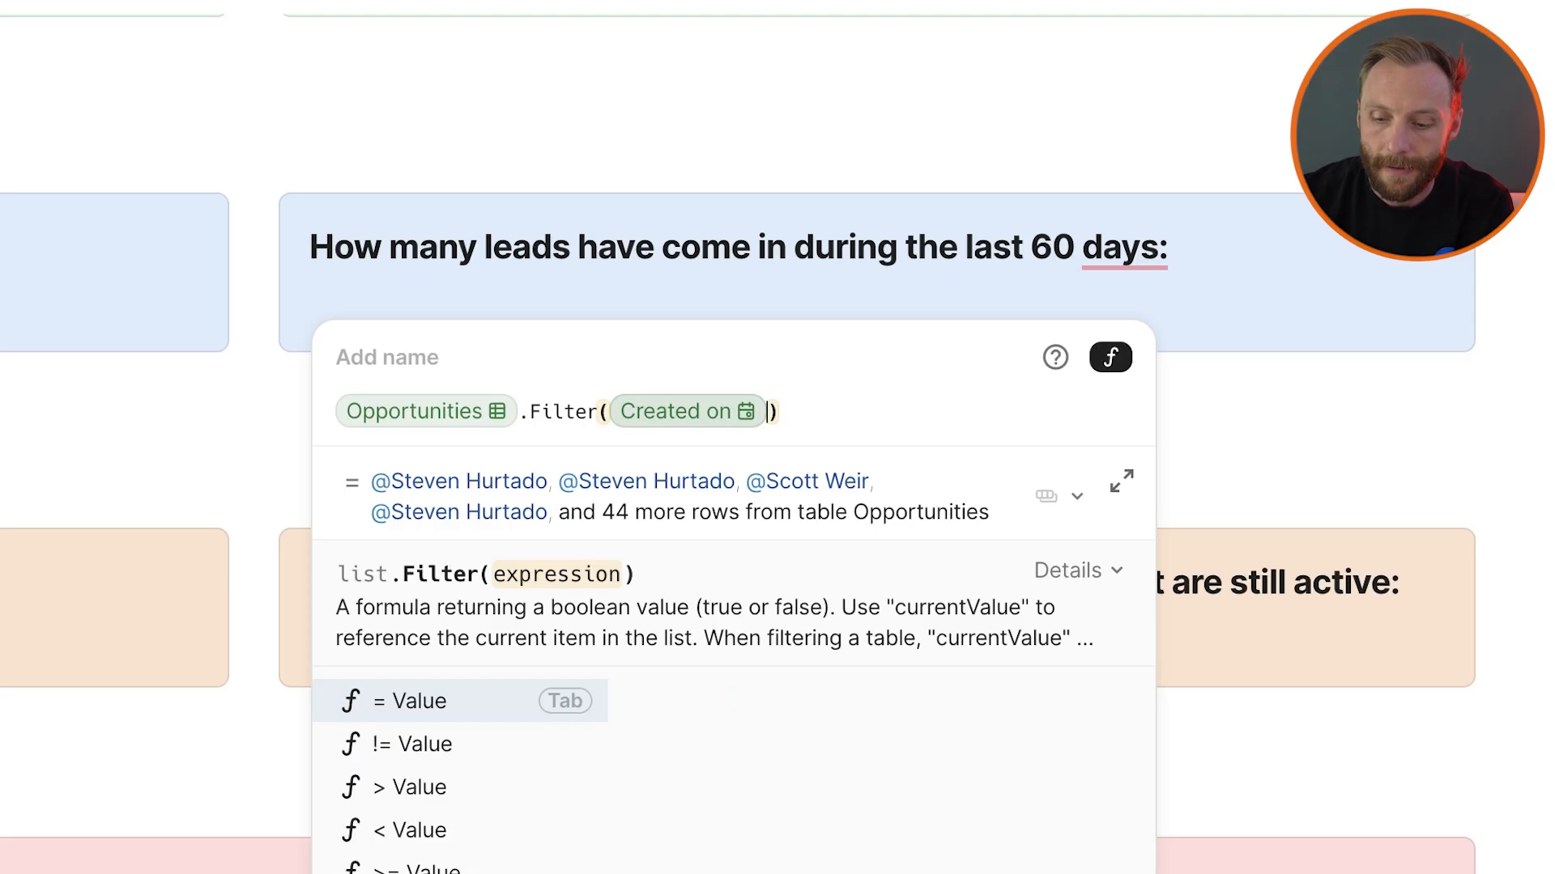
Enter Opportunities.Filter(Created on>=Today()-60).Count() in the 60-day callout, showing 8 leads
type(">=thisDocument")
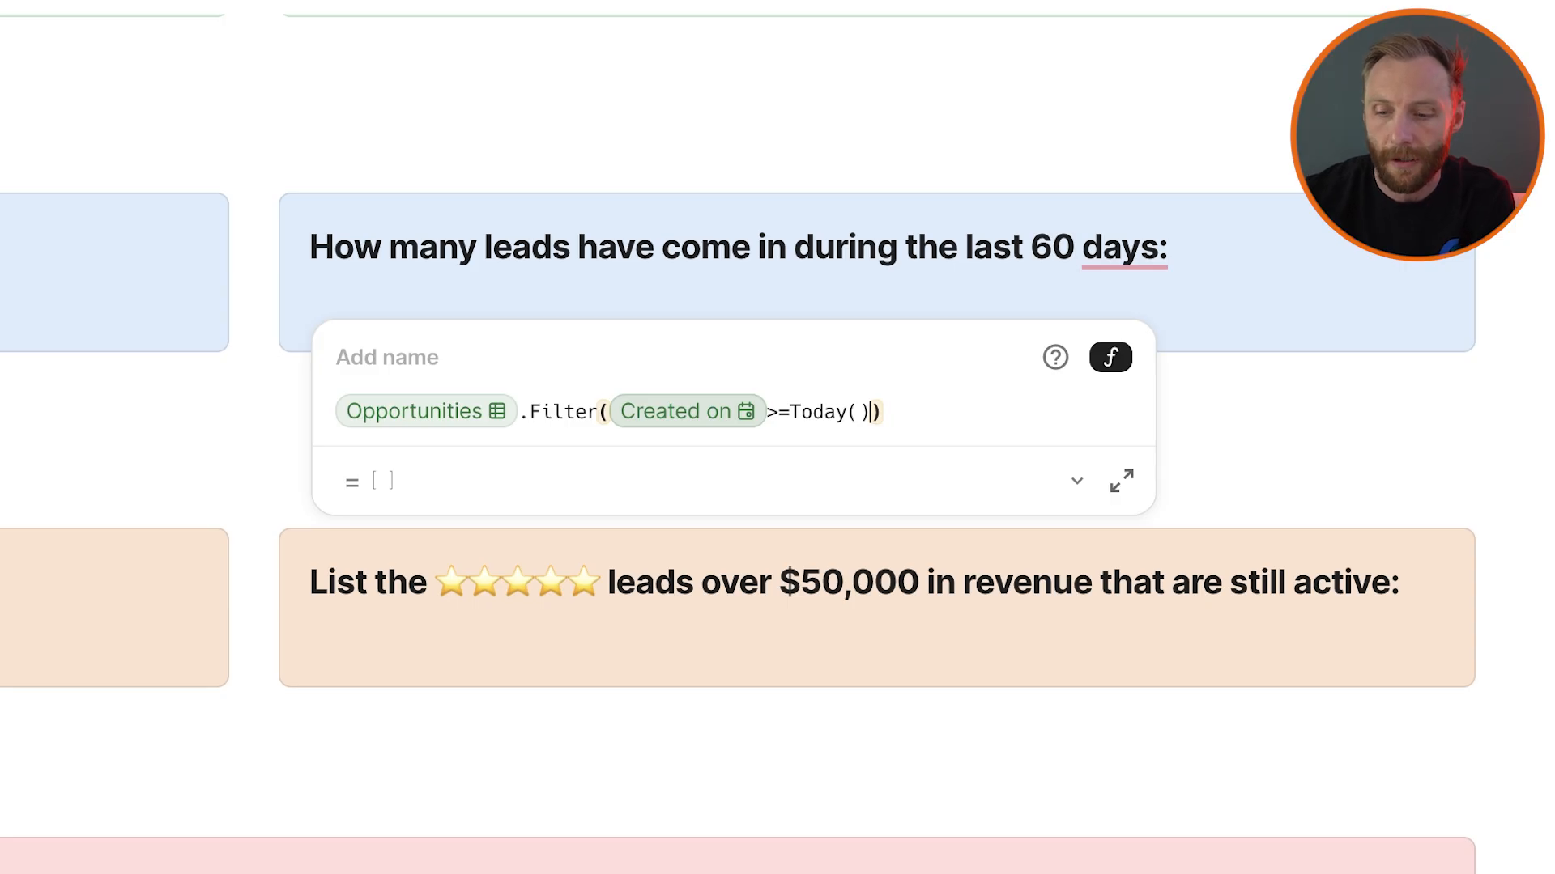
type("-60")
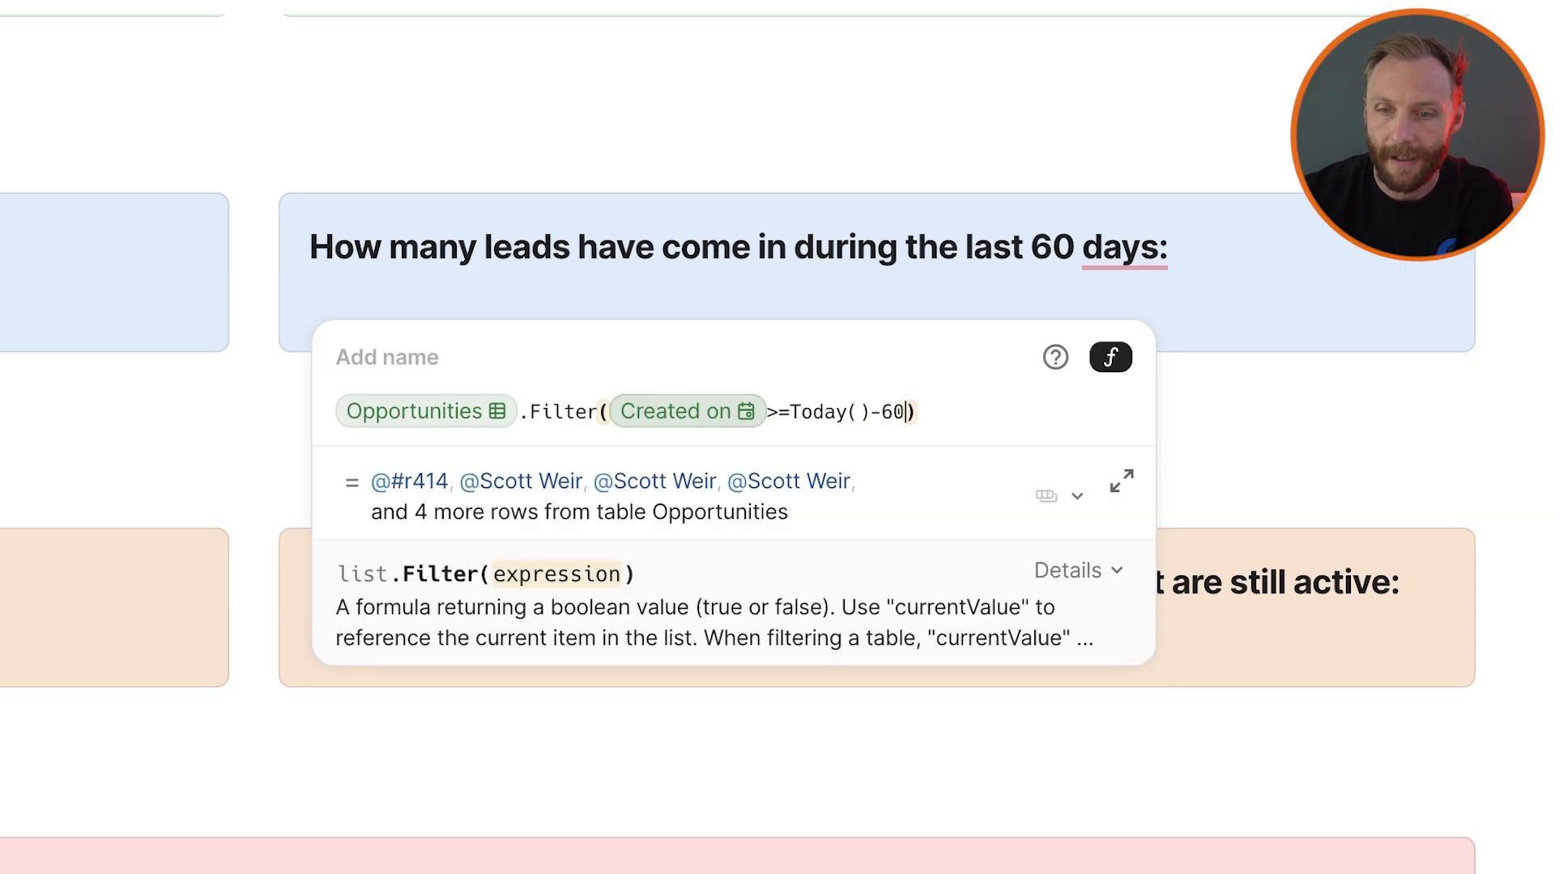
type(".count(")
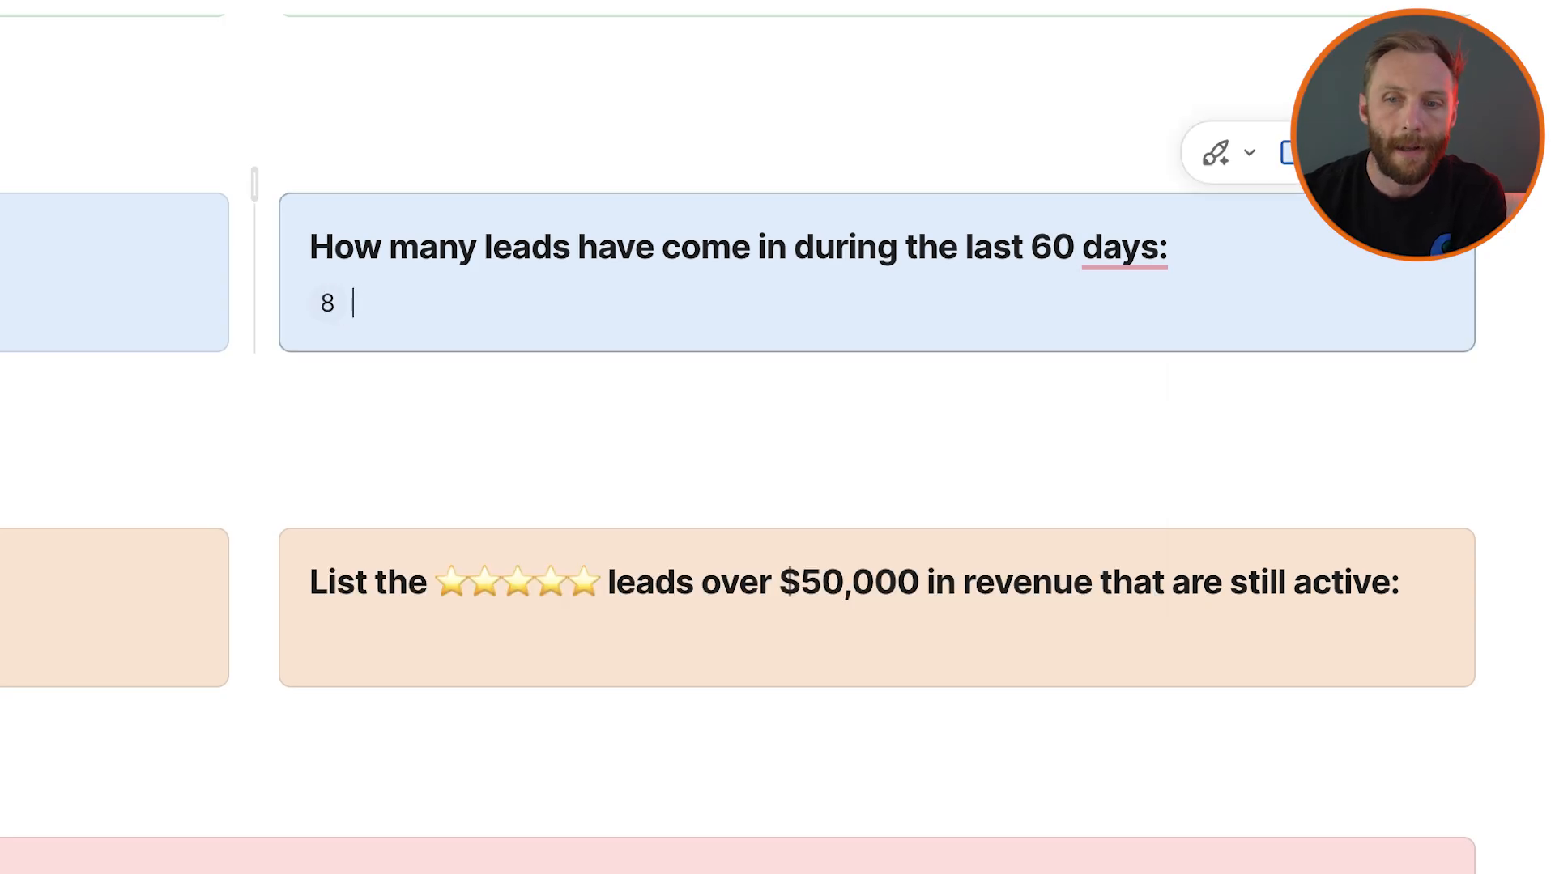
type("leads in the past")
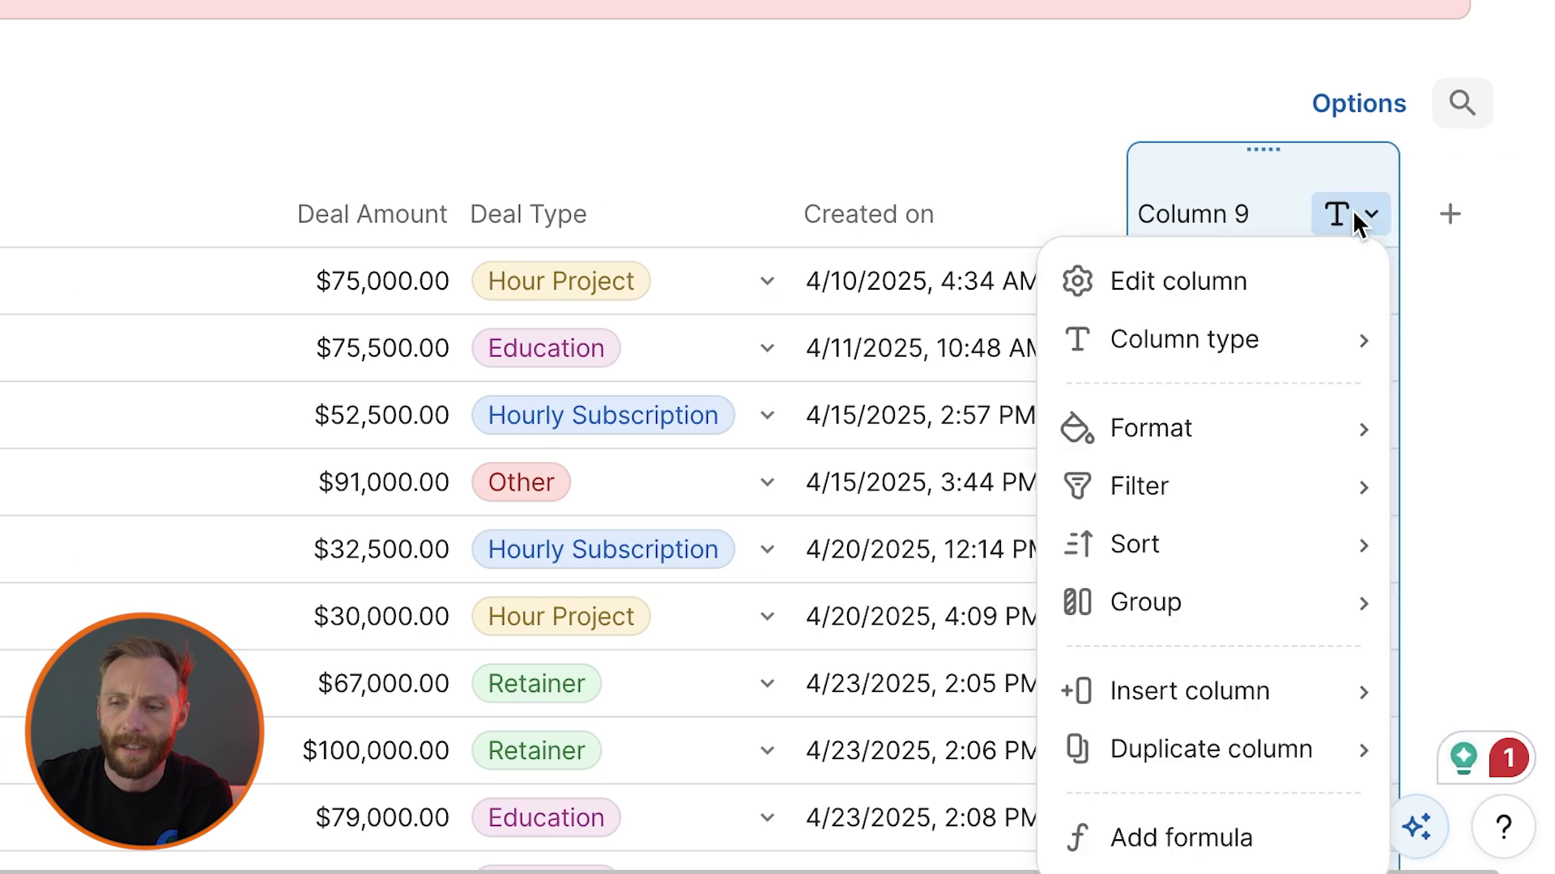
Change Column 9's column type to Created on
type("crea")
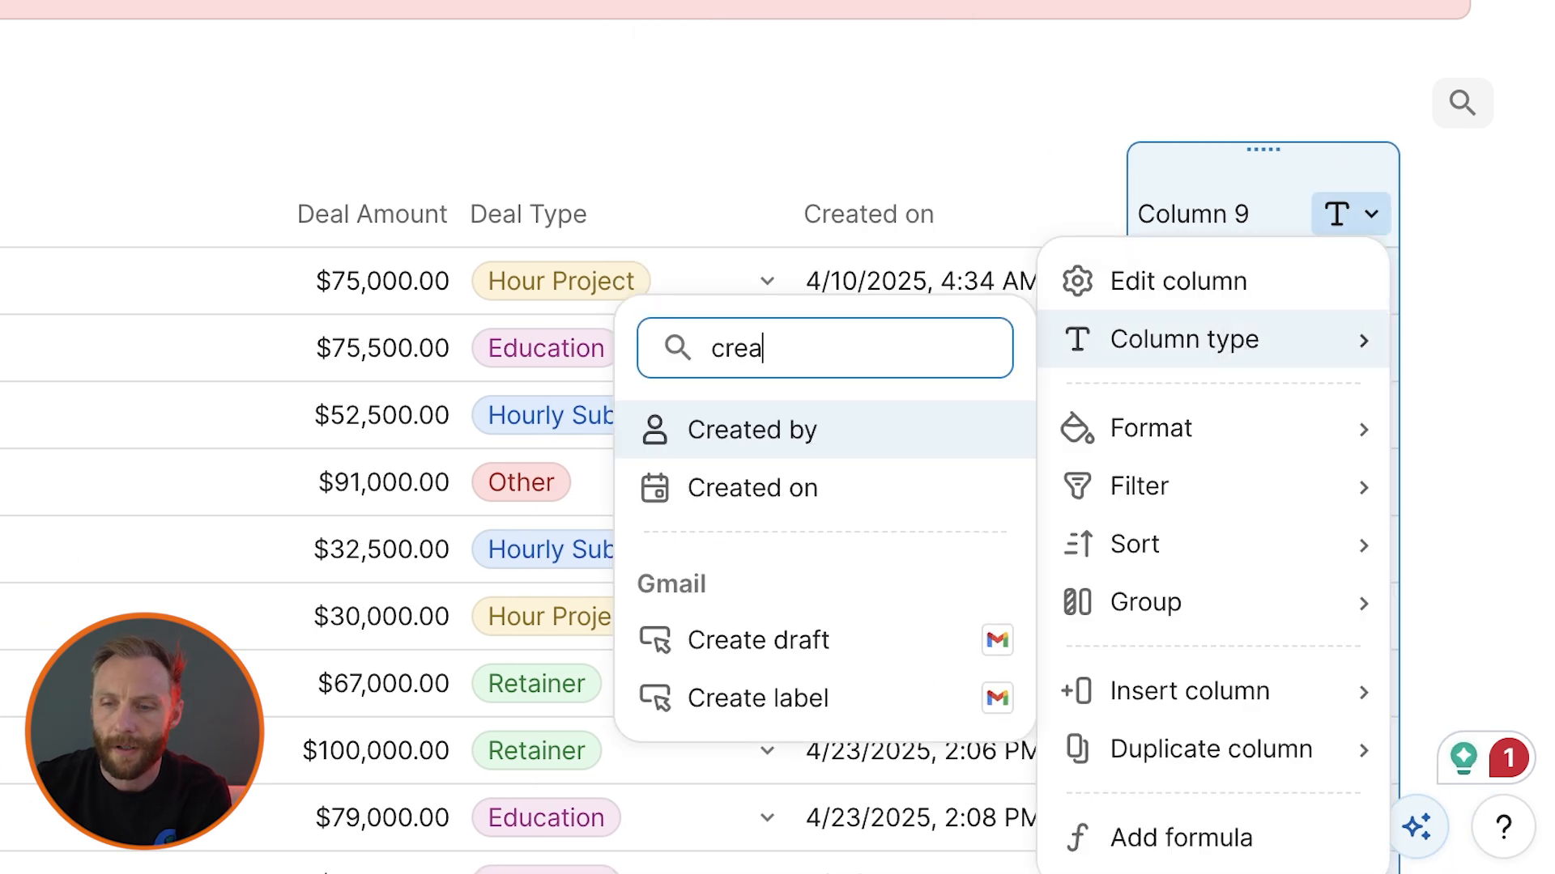
mouse_move(751, 488)
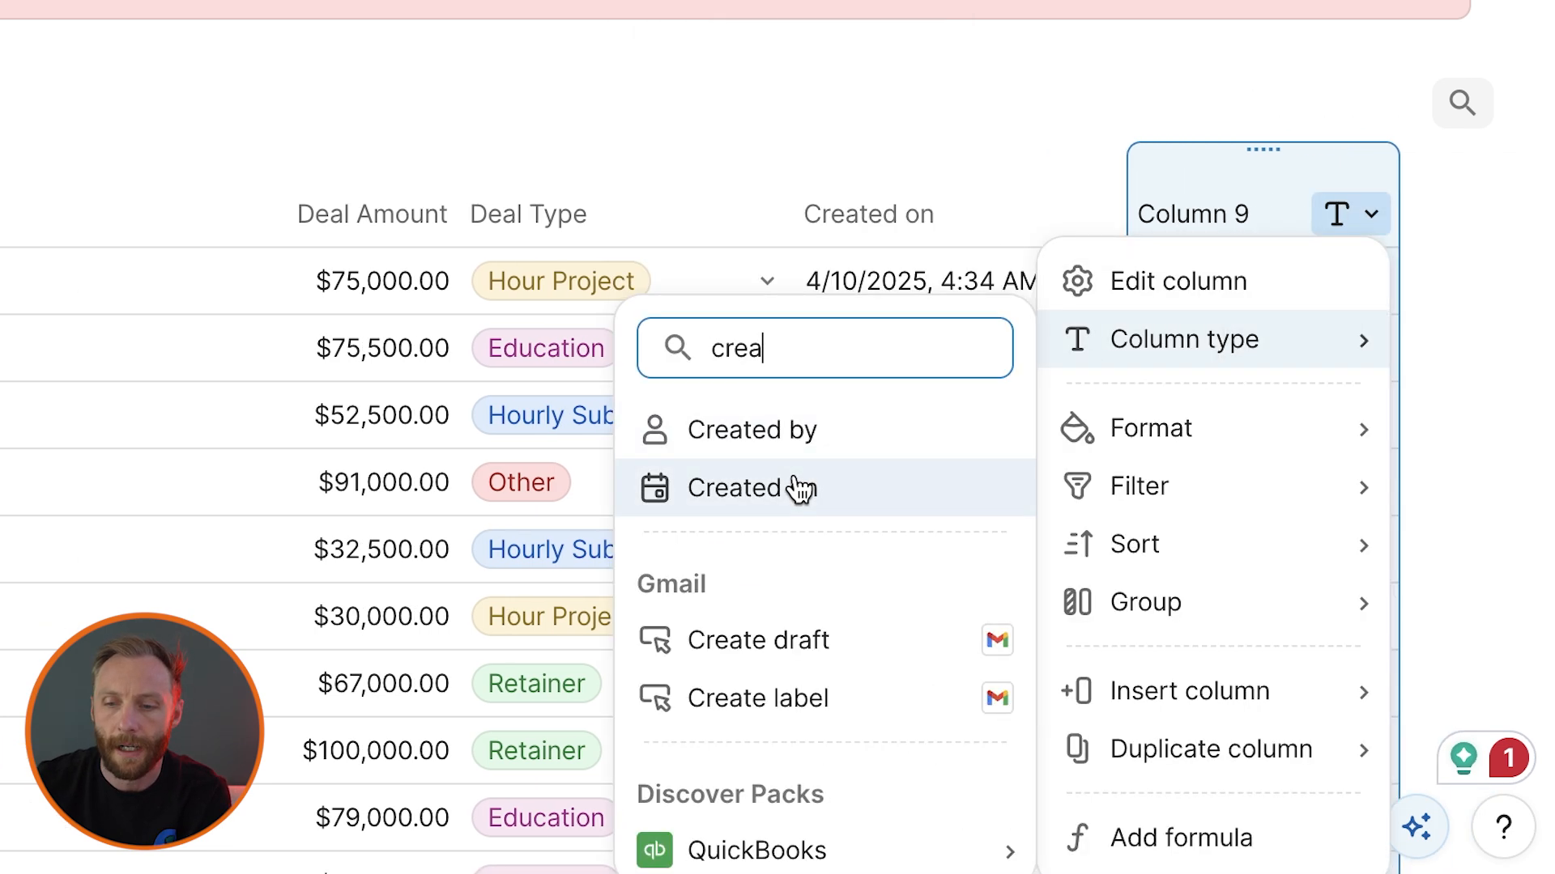
left_click(750, 487)
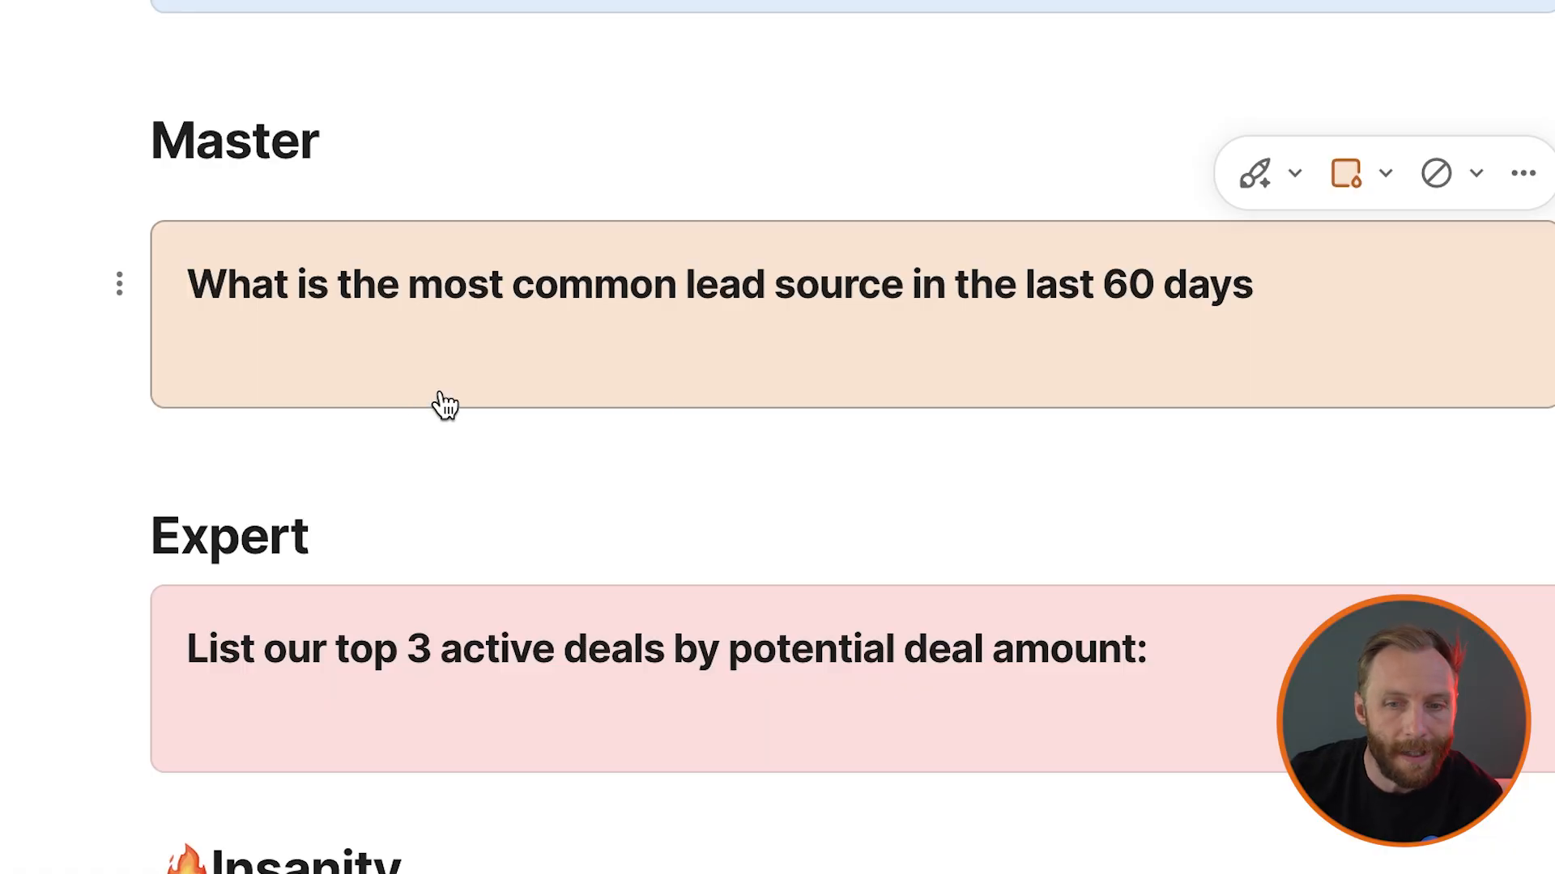
Enter Opportunities.Filter(Created on>=Today()-60).Source in the lead-source callout, listing sources as bullets
scroll("down", 3)
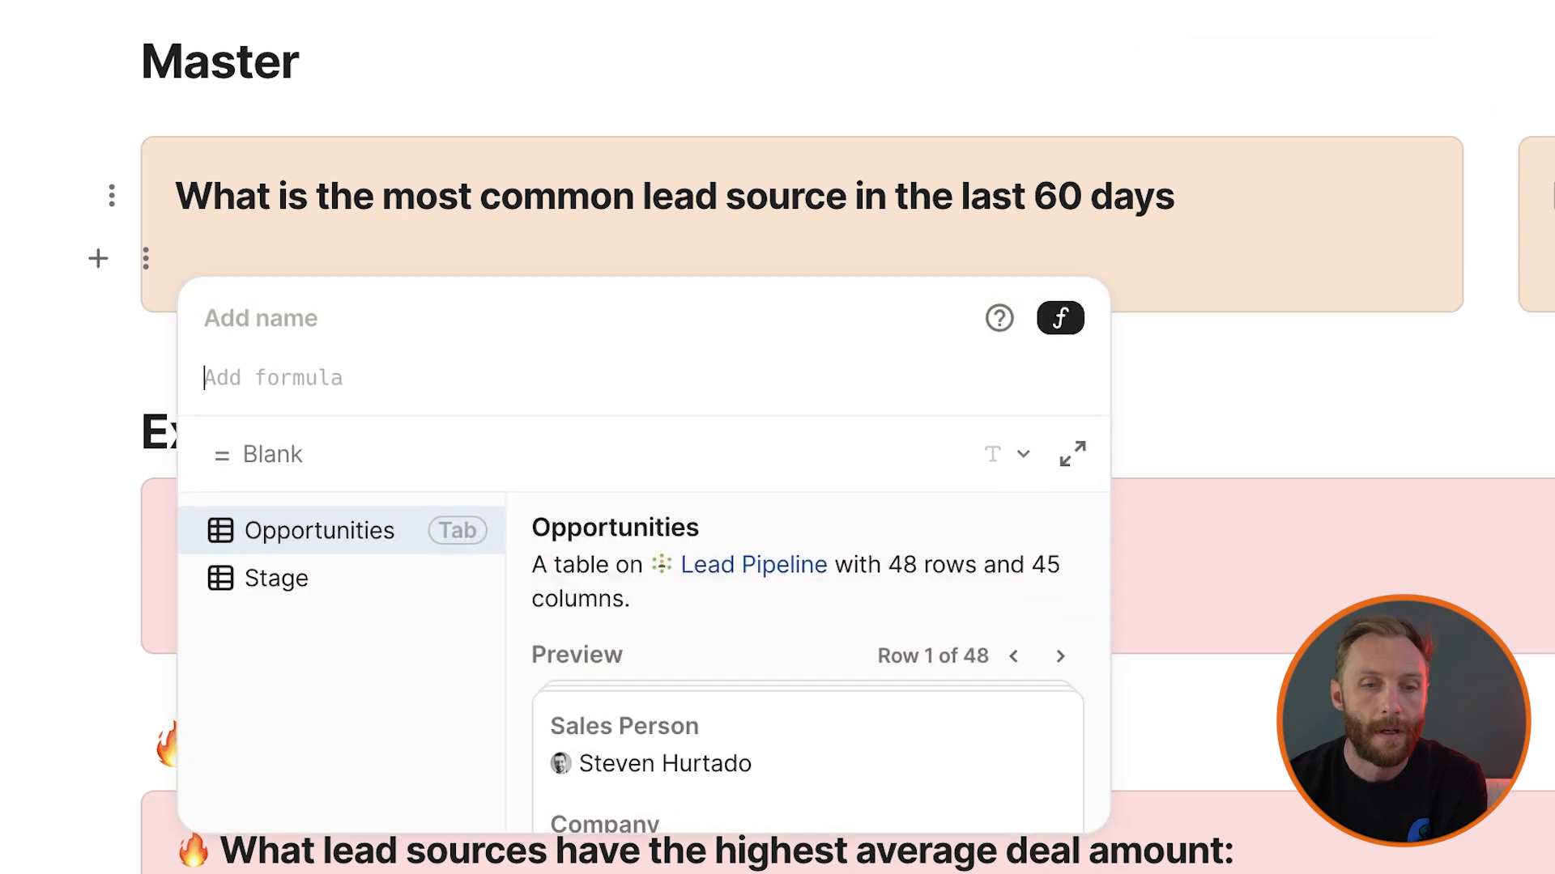
type("Opportunities.Filter(Created on")
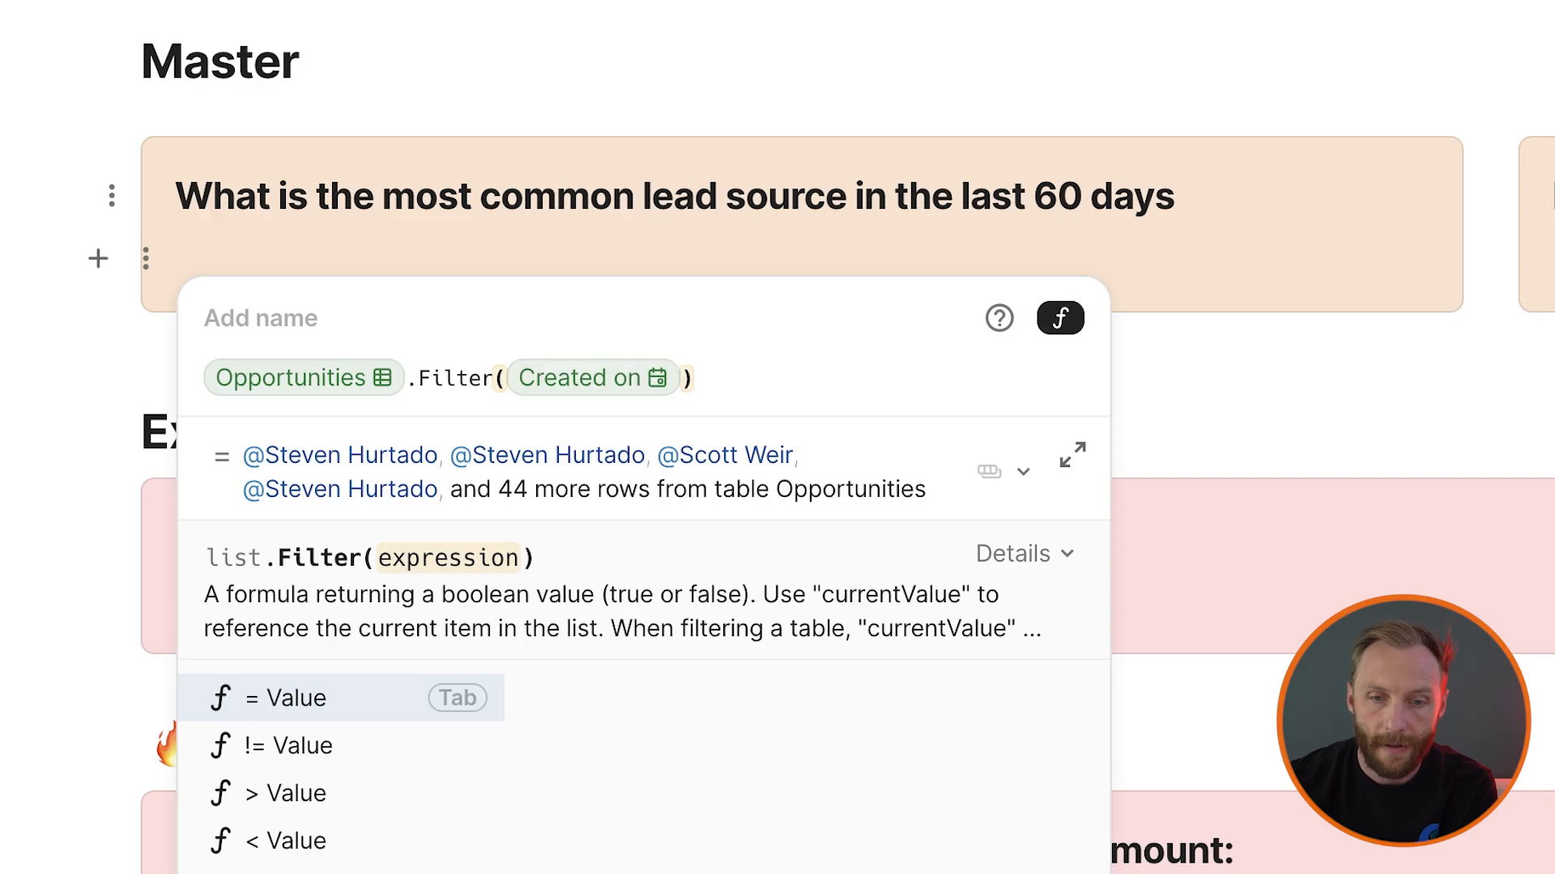
type(">=thisDocument")
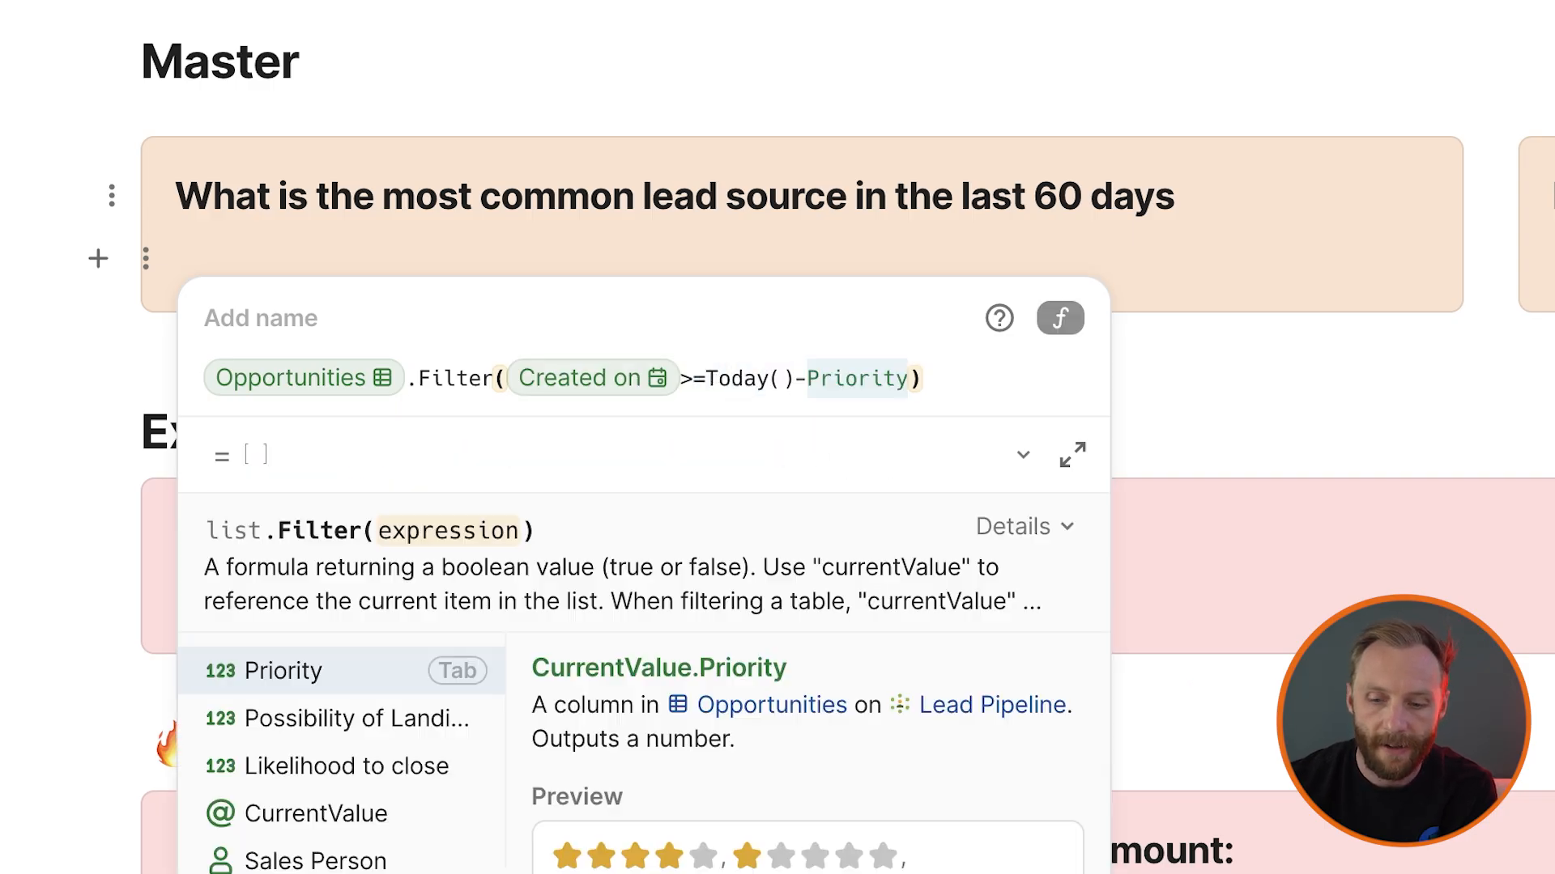
type("60")
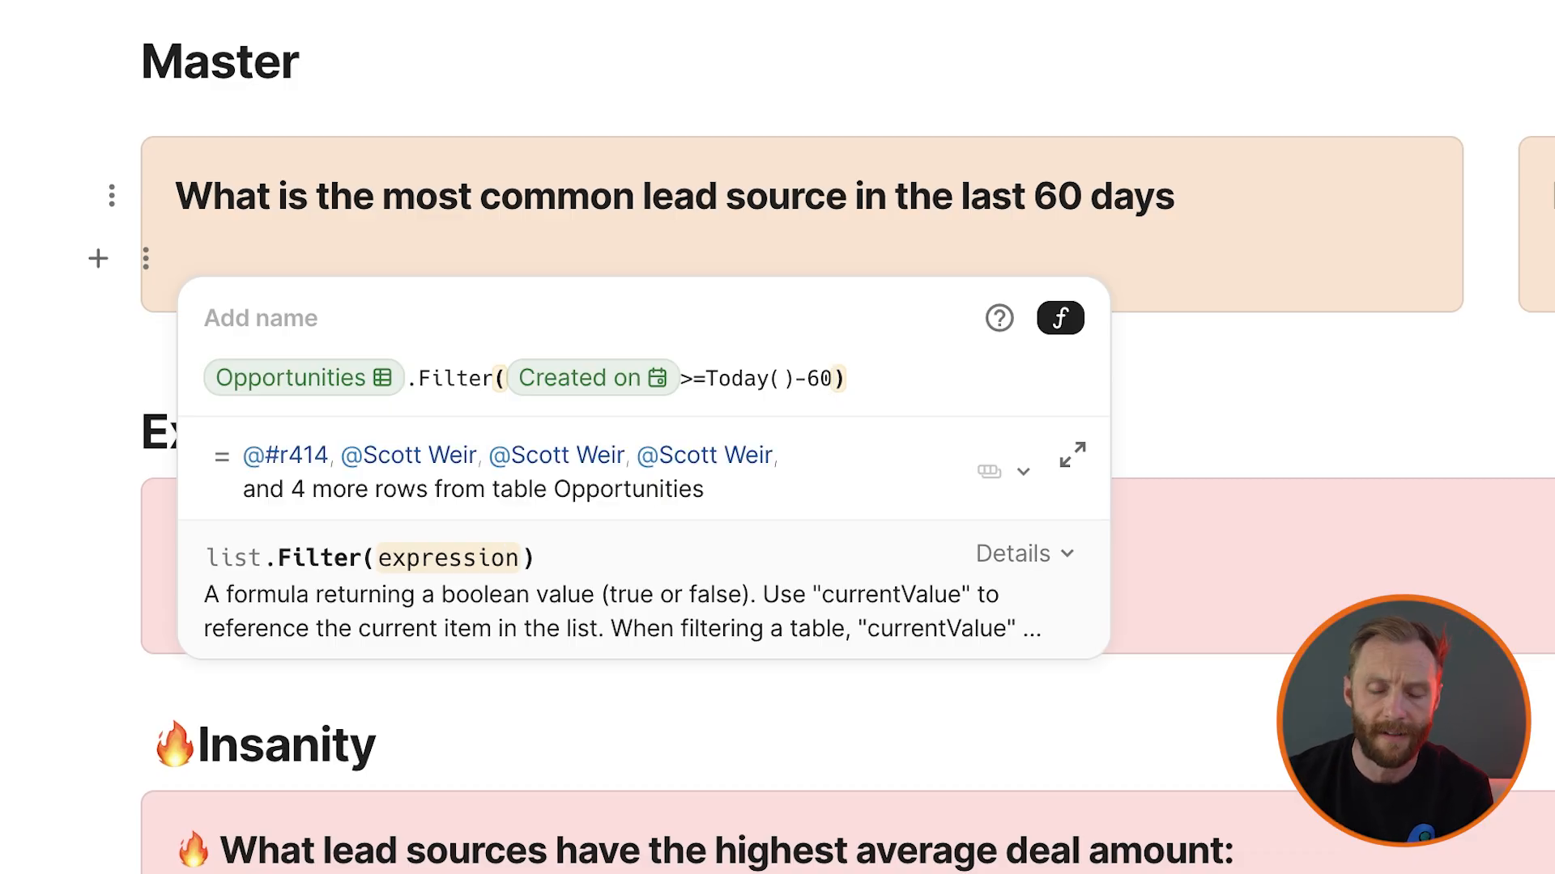
type(".Sales Person")
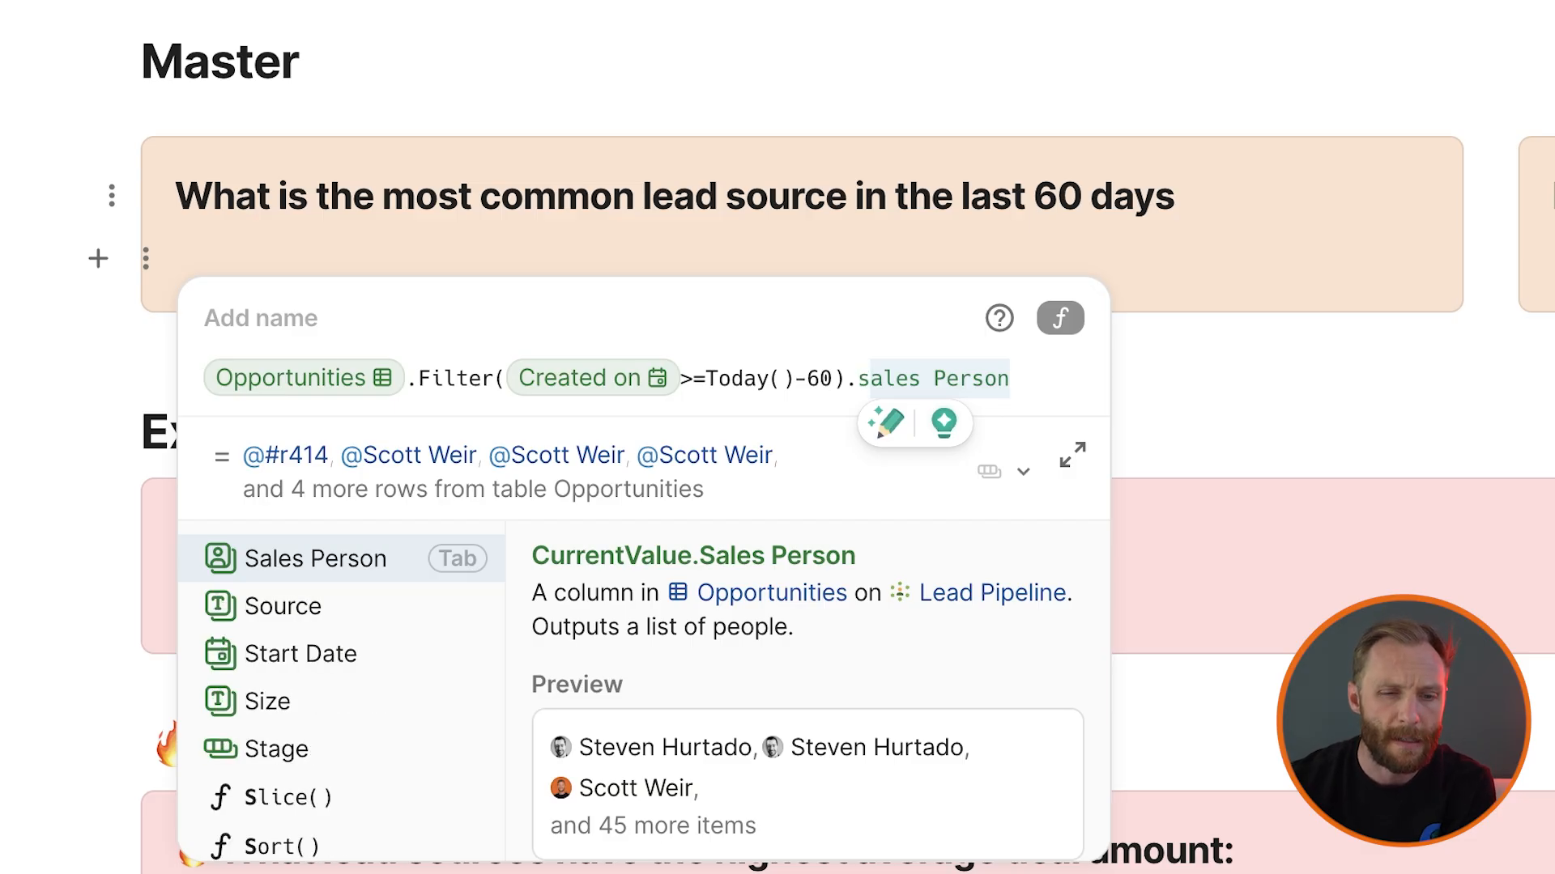
left_click(283, 606)
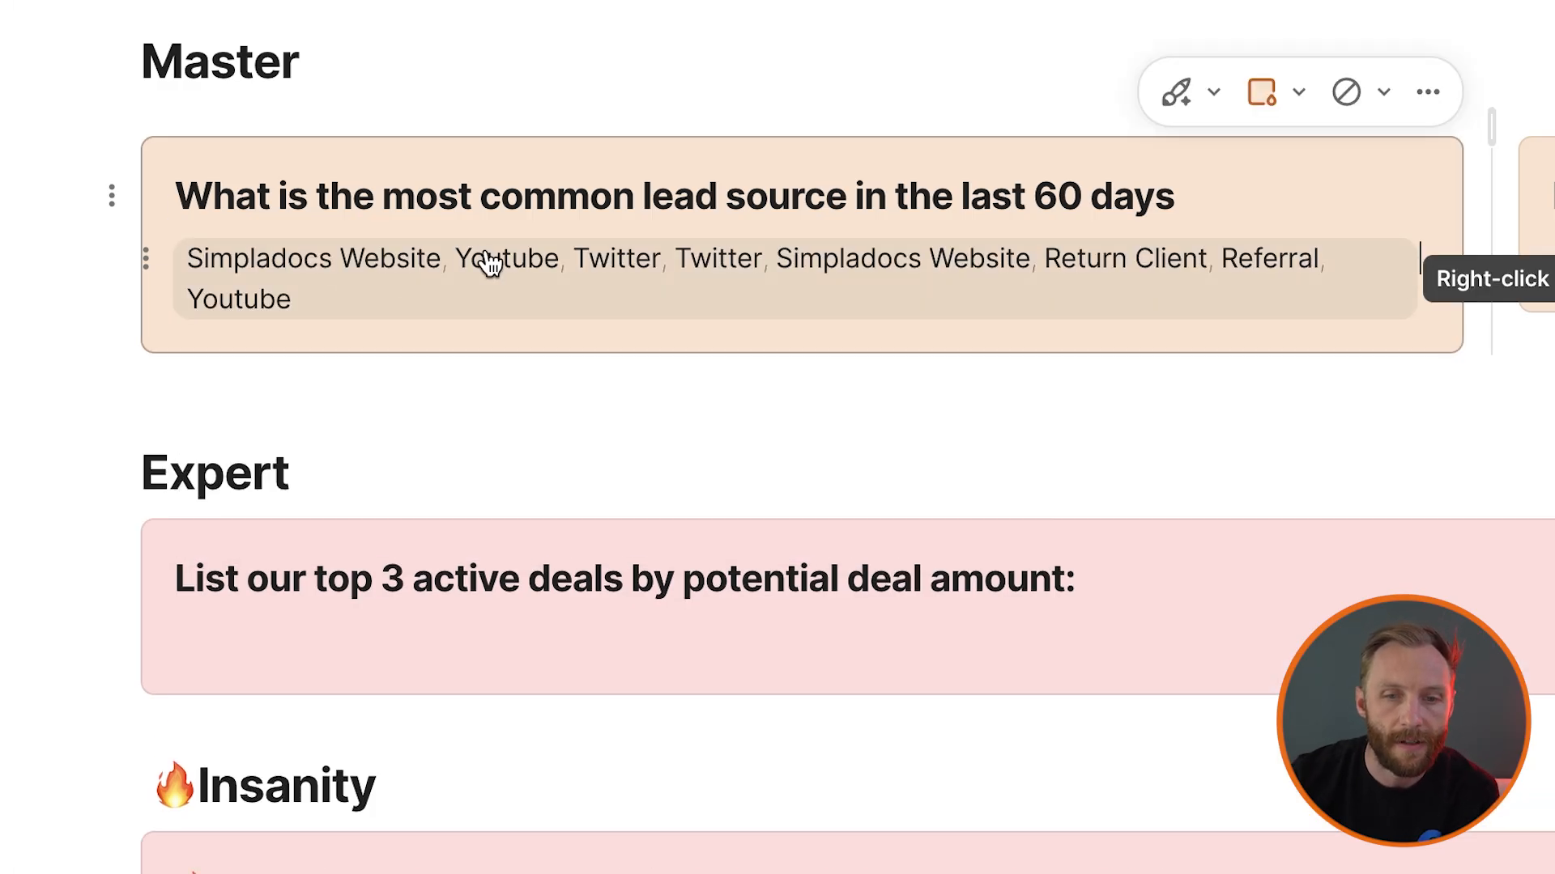
mouse_move(962, 277)
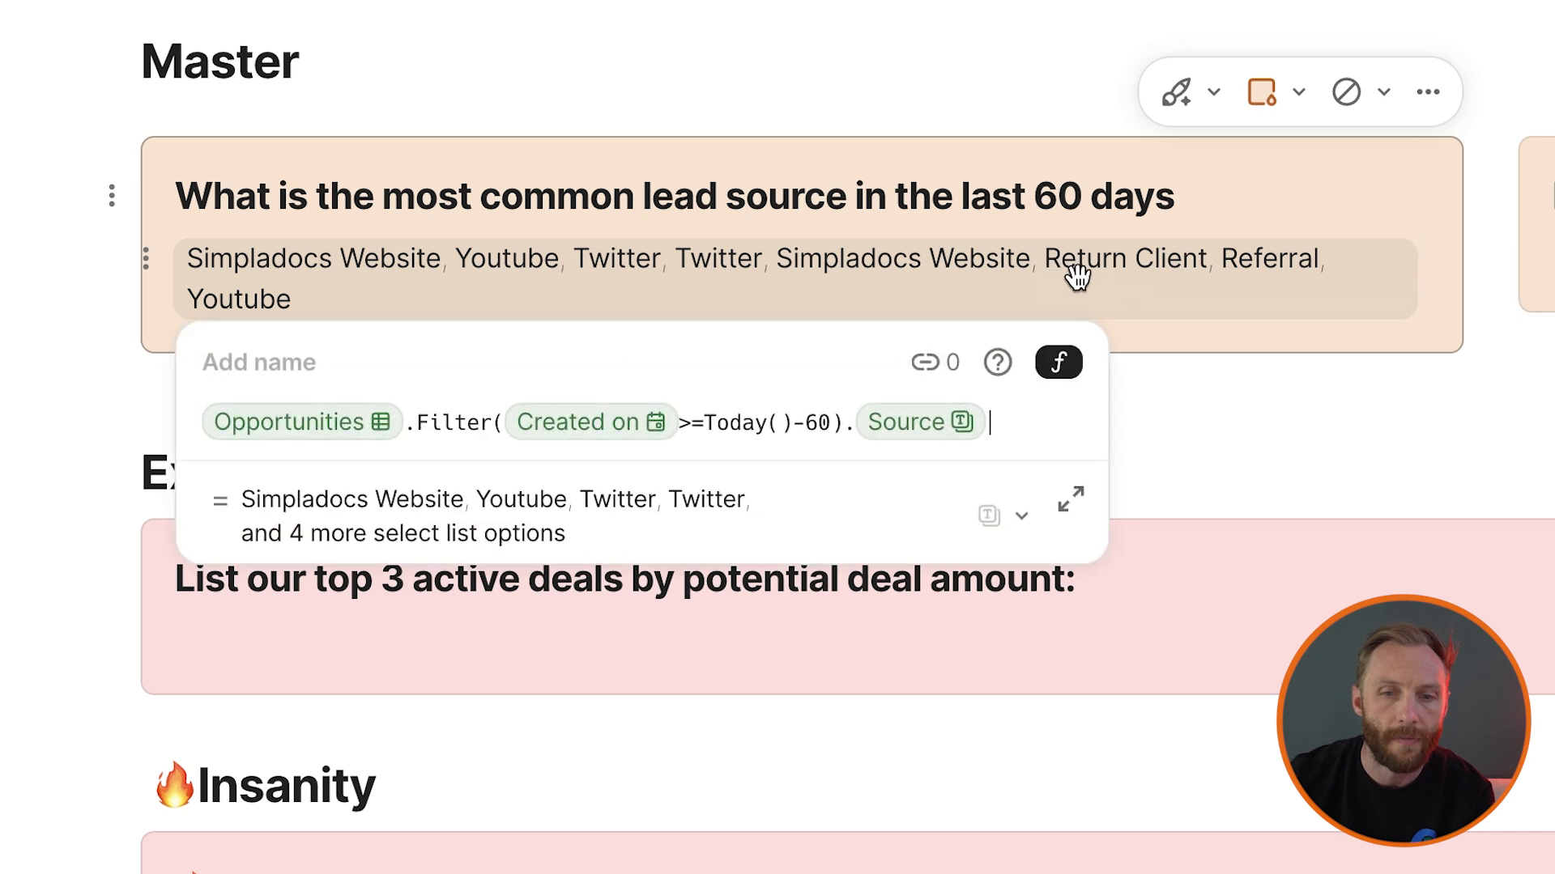
type(".Count(")
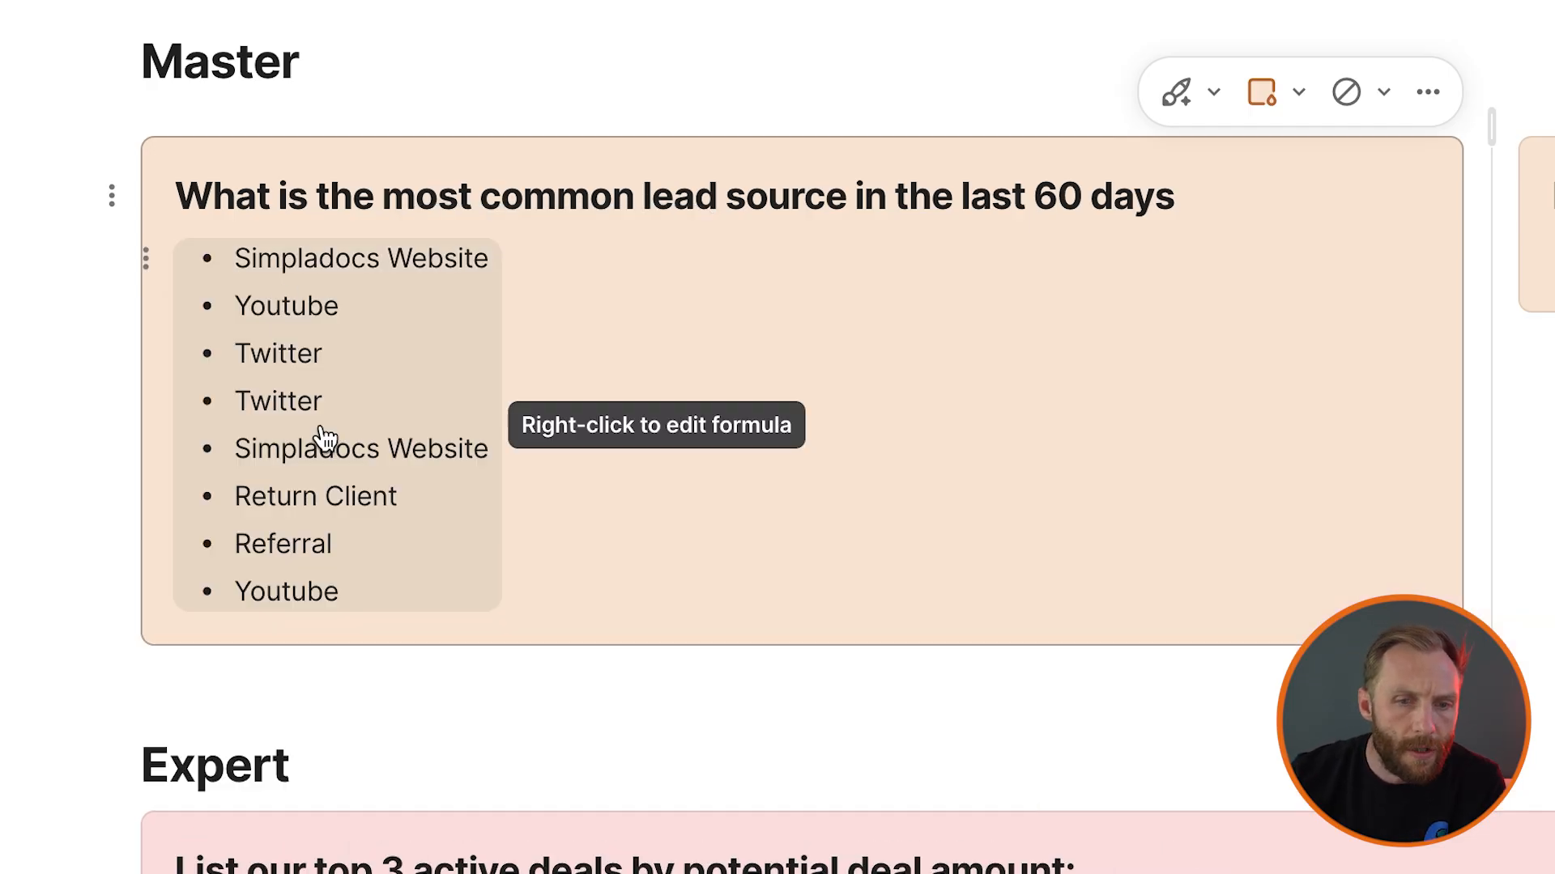
mouse_move(282, 437)
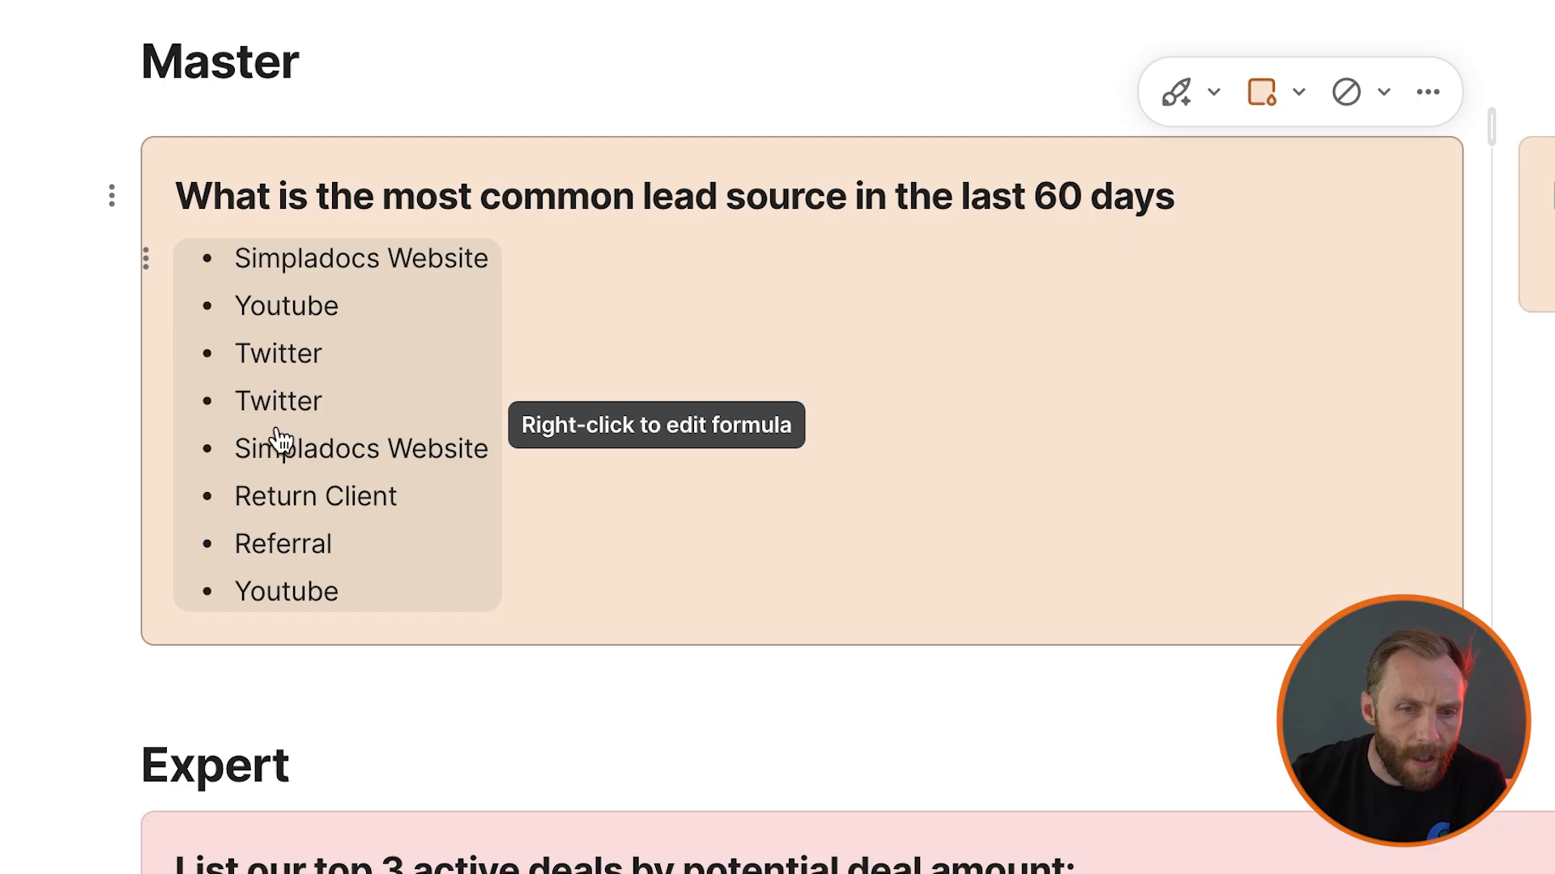
mouse_move(614, 456)
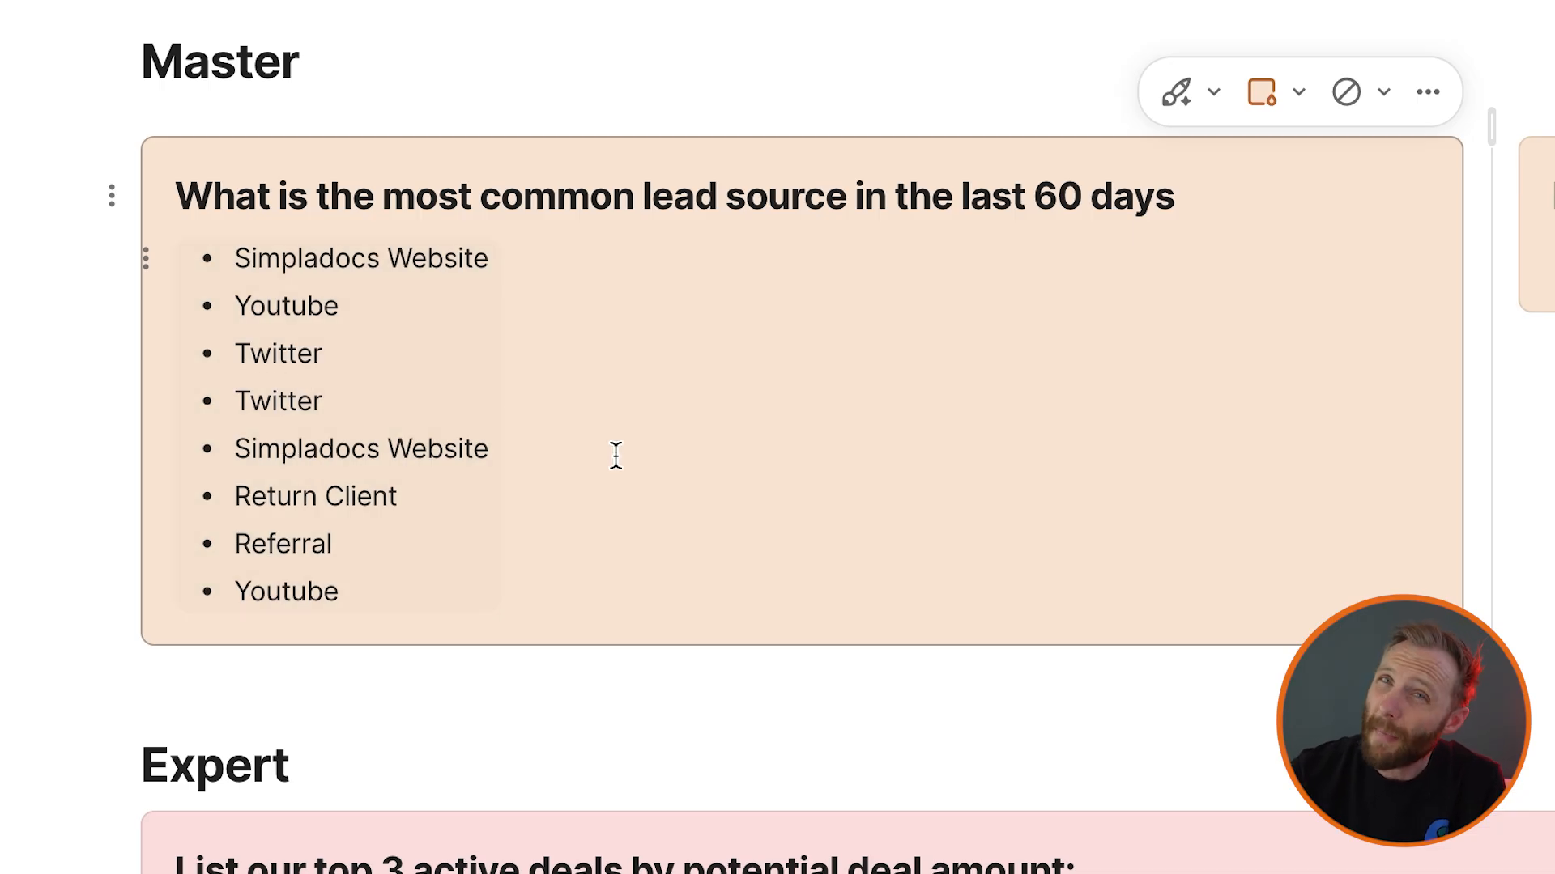
mouse_move(354, 389)
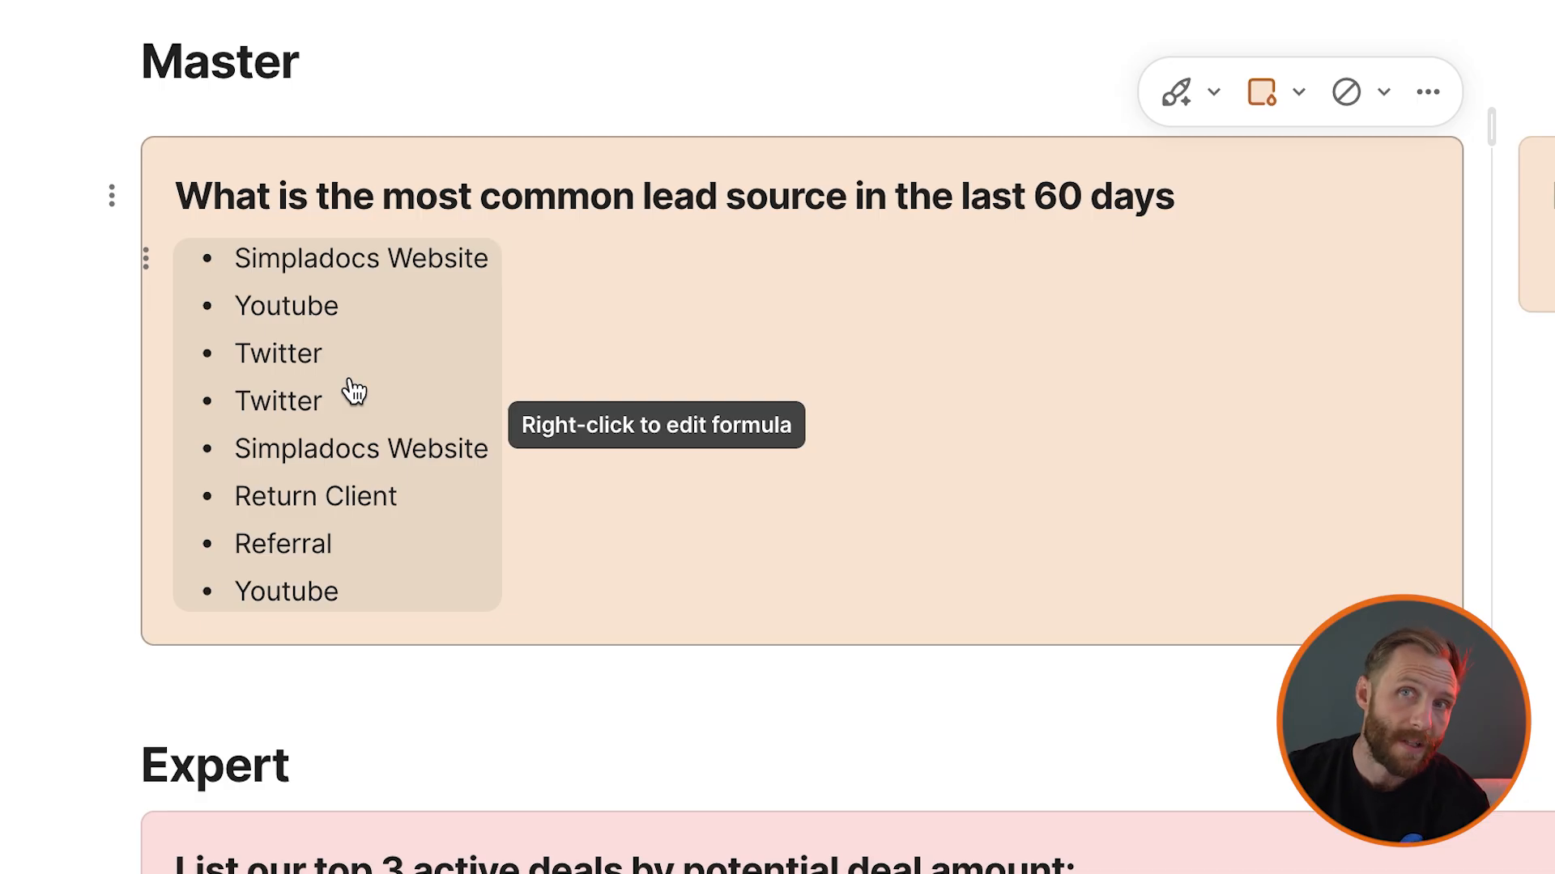
Scroll down to the question about active five-star leads over $50,000
scroll("down", 3)
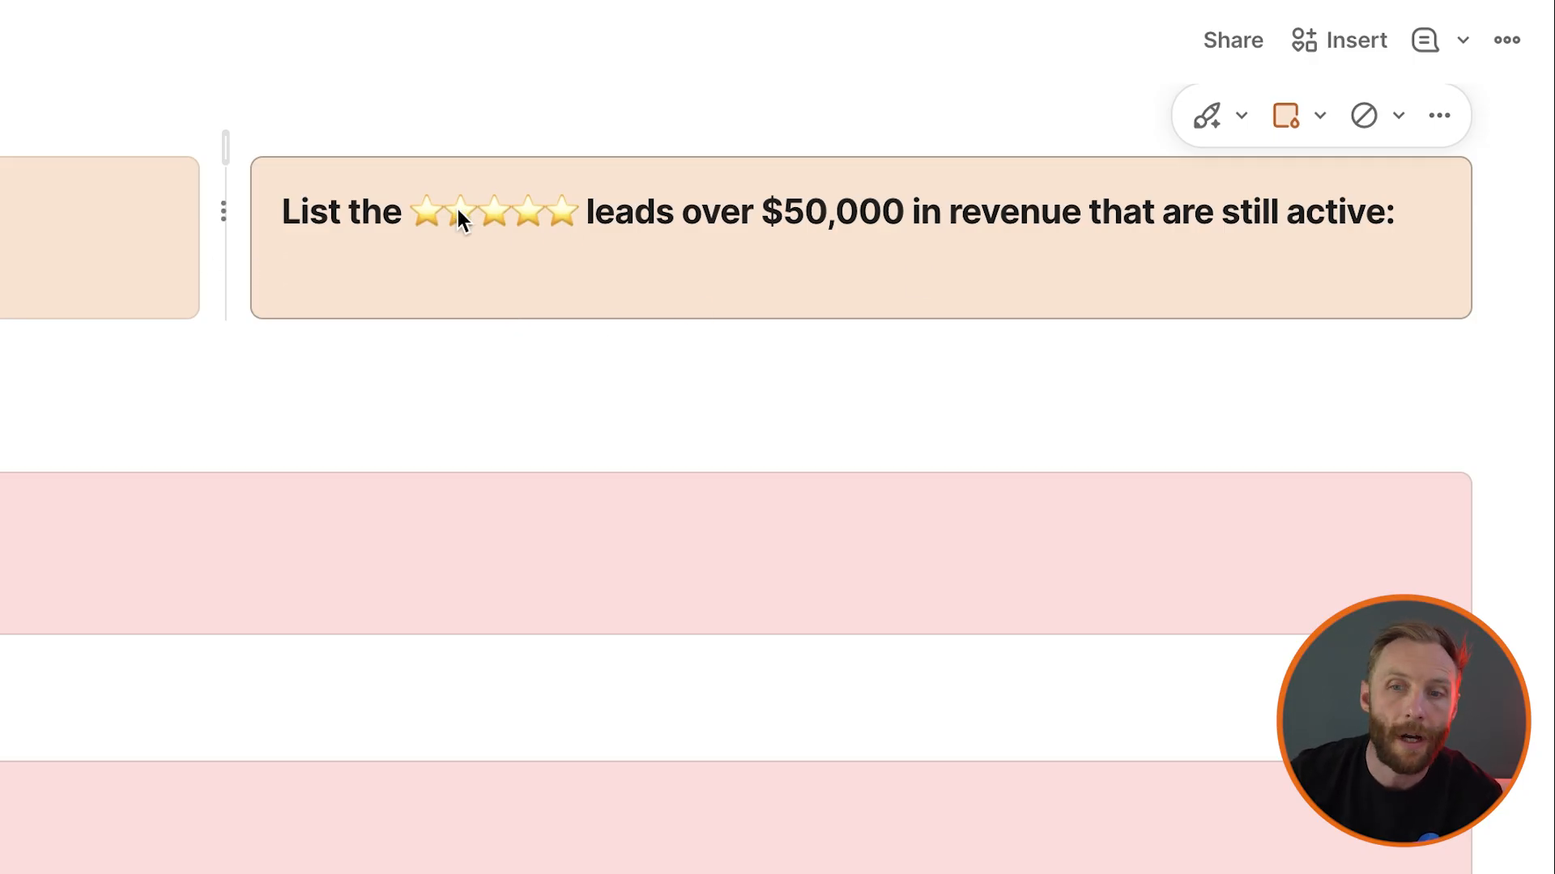
Start an Opportunities.Filter formula in the five-star leads callout with Priority = 5
left_click(417, 211)
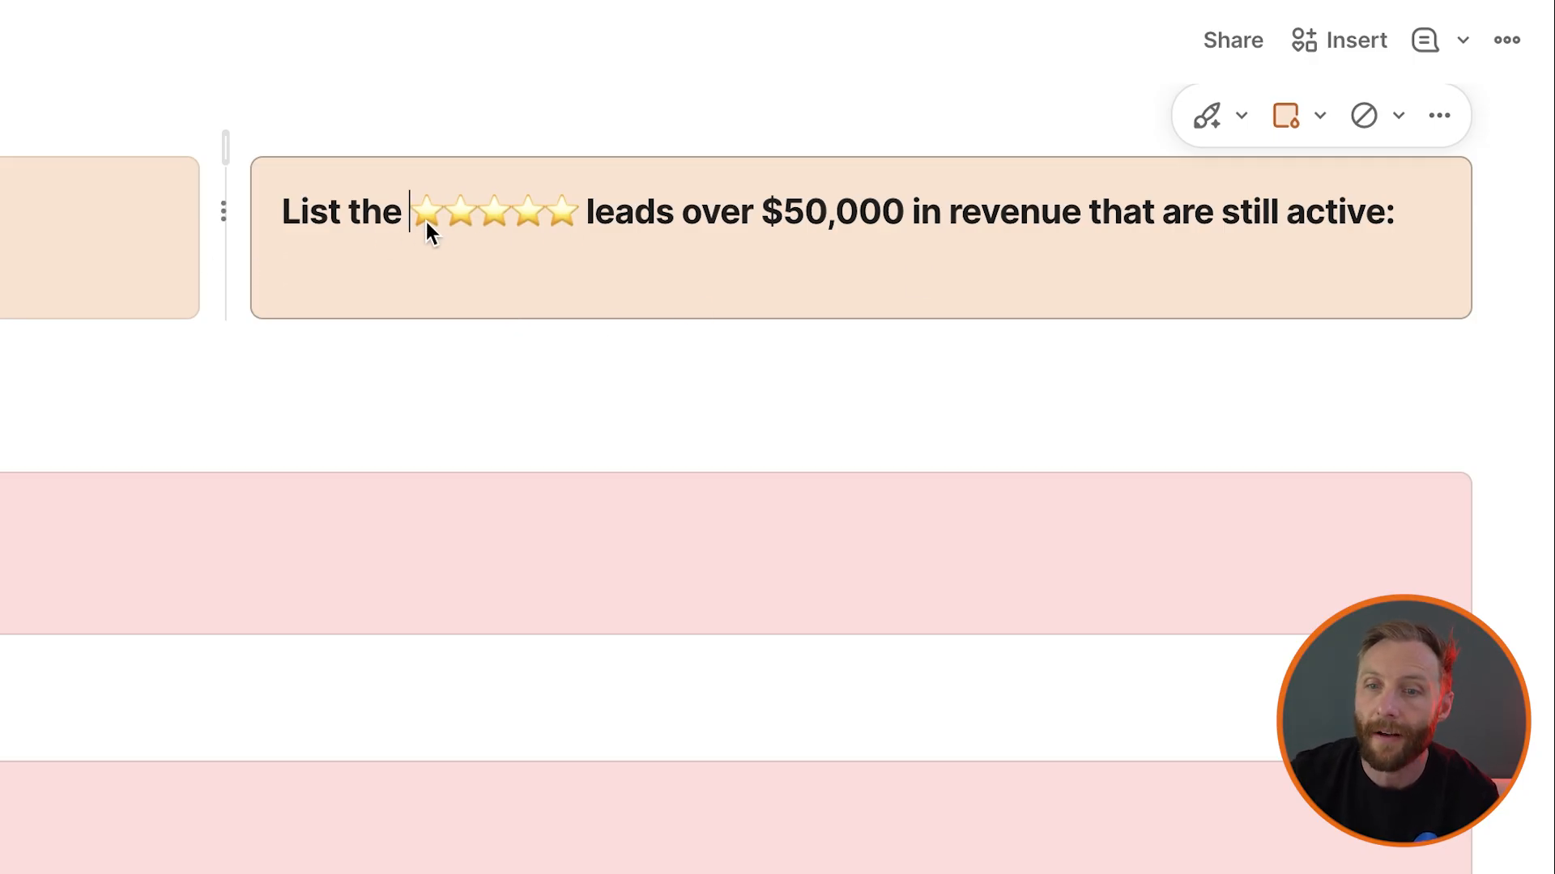
left_click_drag(418, 211, 575, 210)
type("Opportunities")
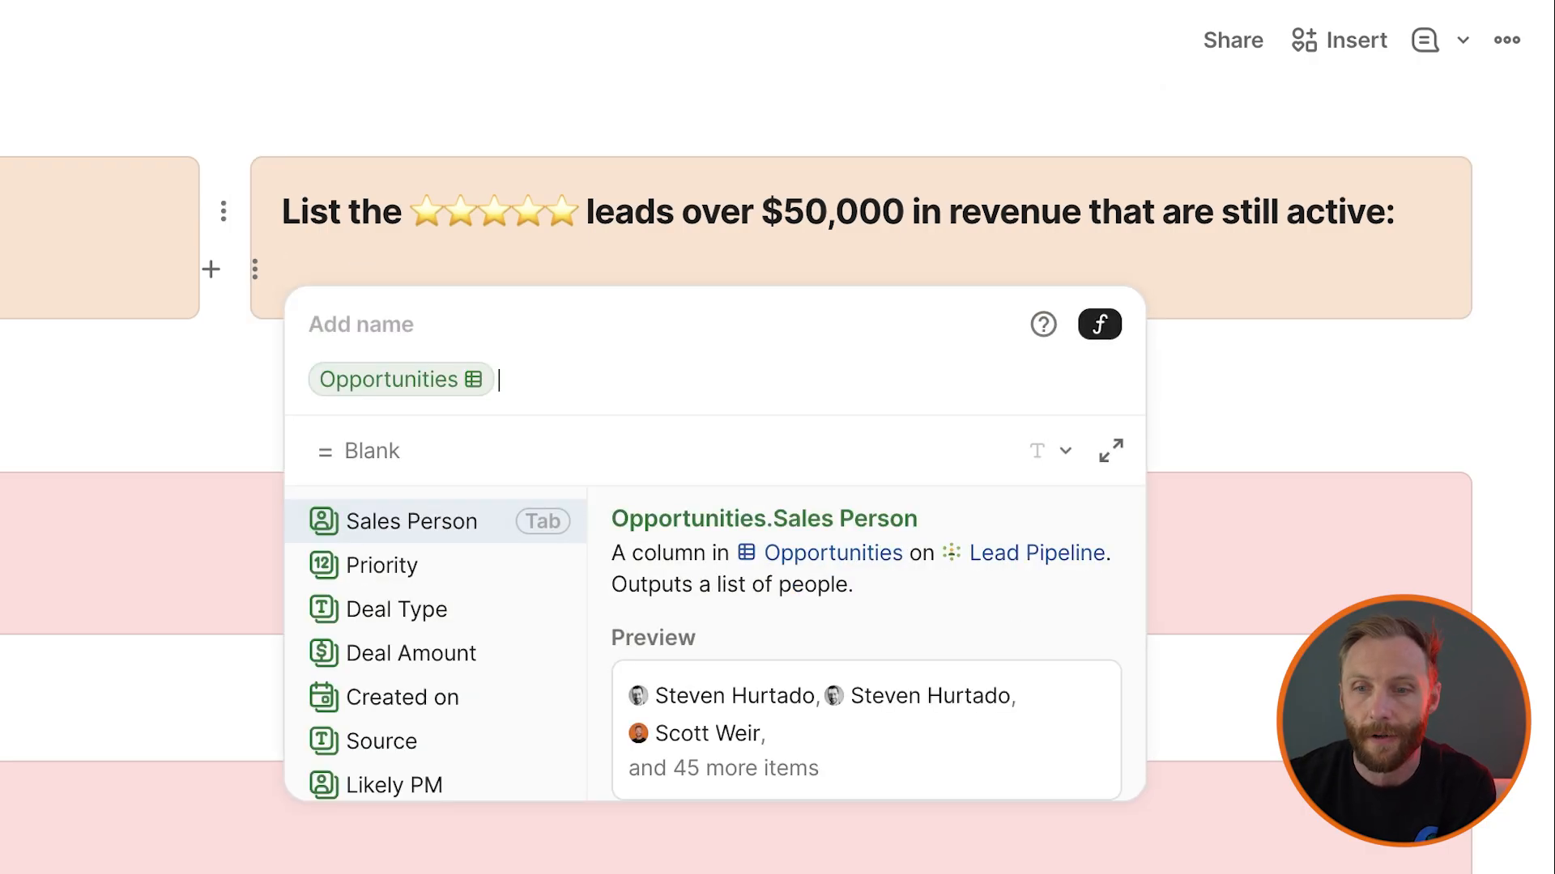
type(".Filter(Priority")
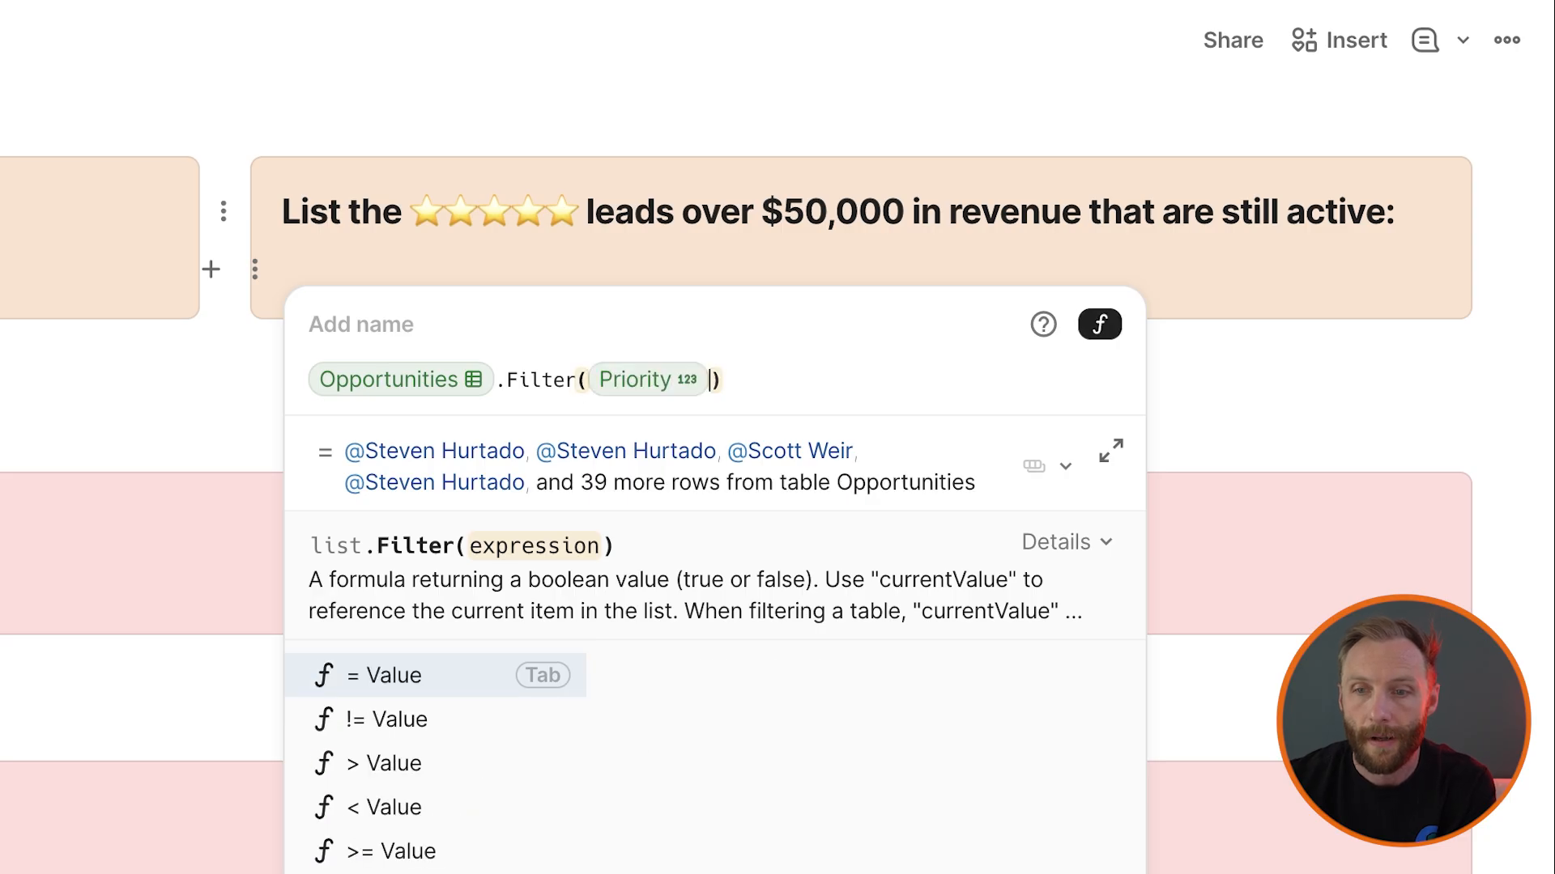
type("=5")
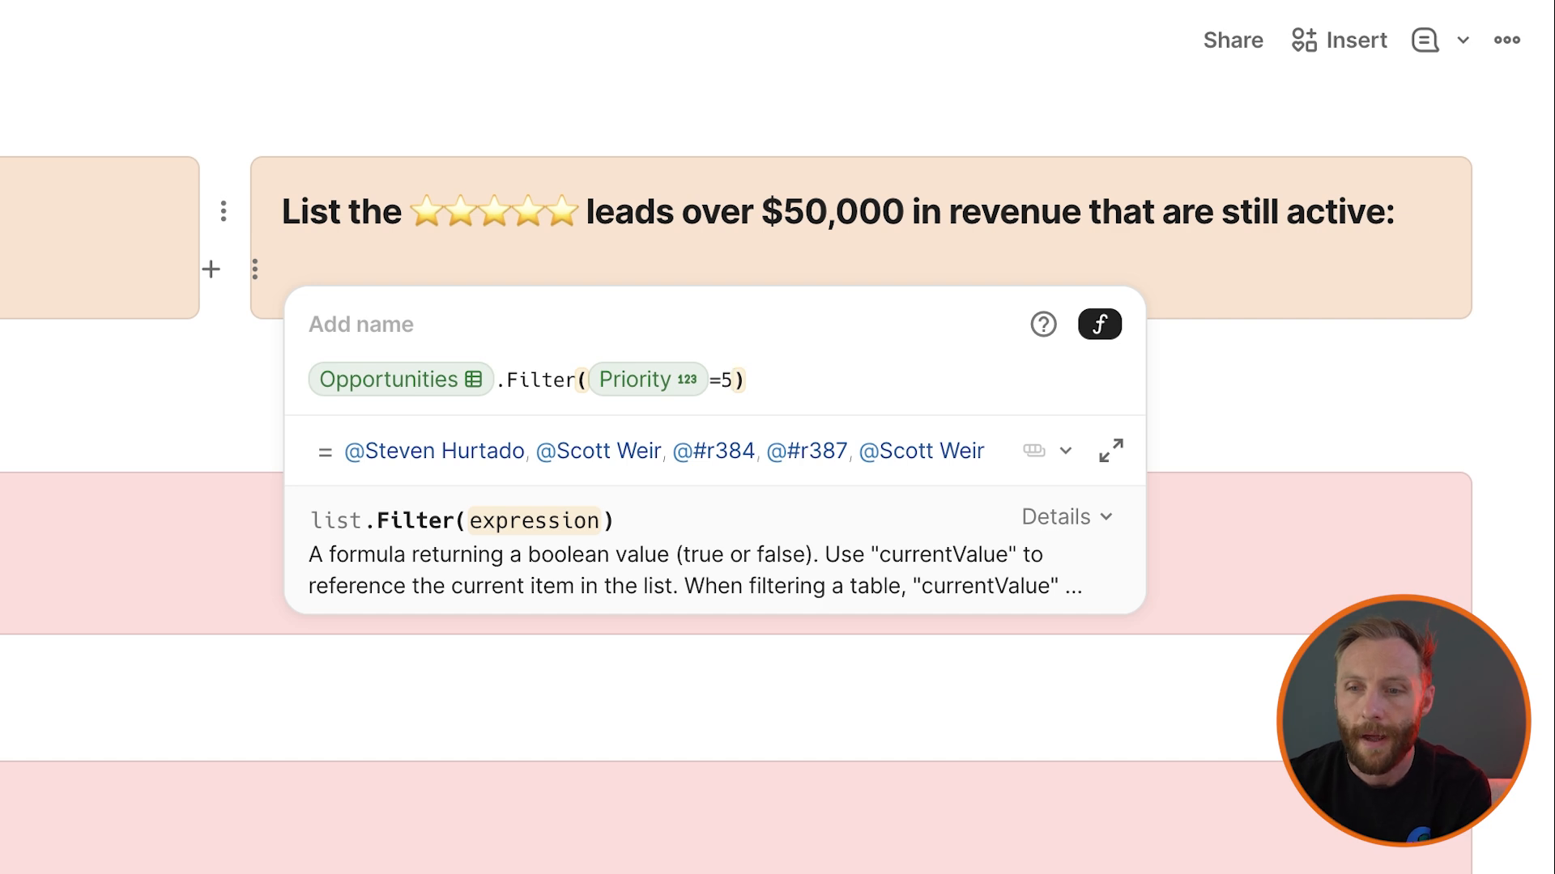
key("backspace")
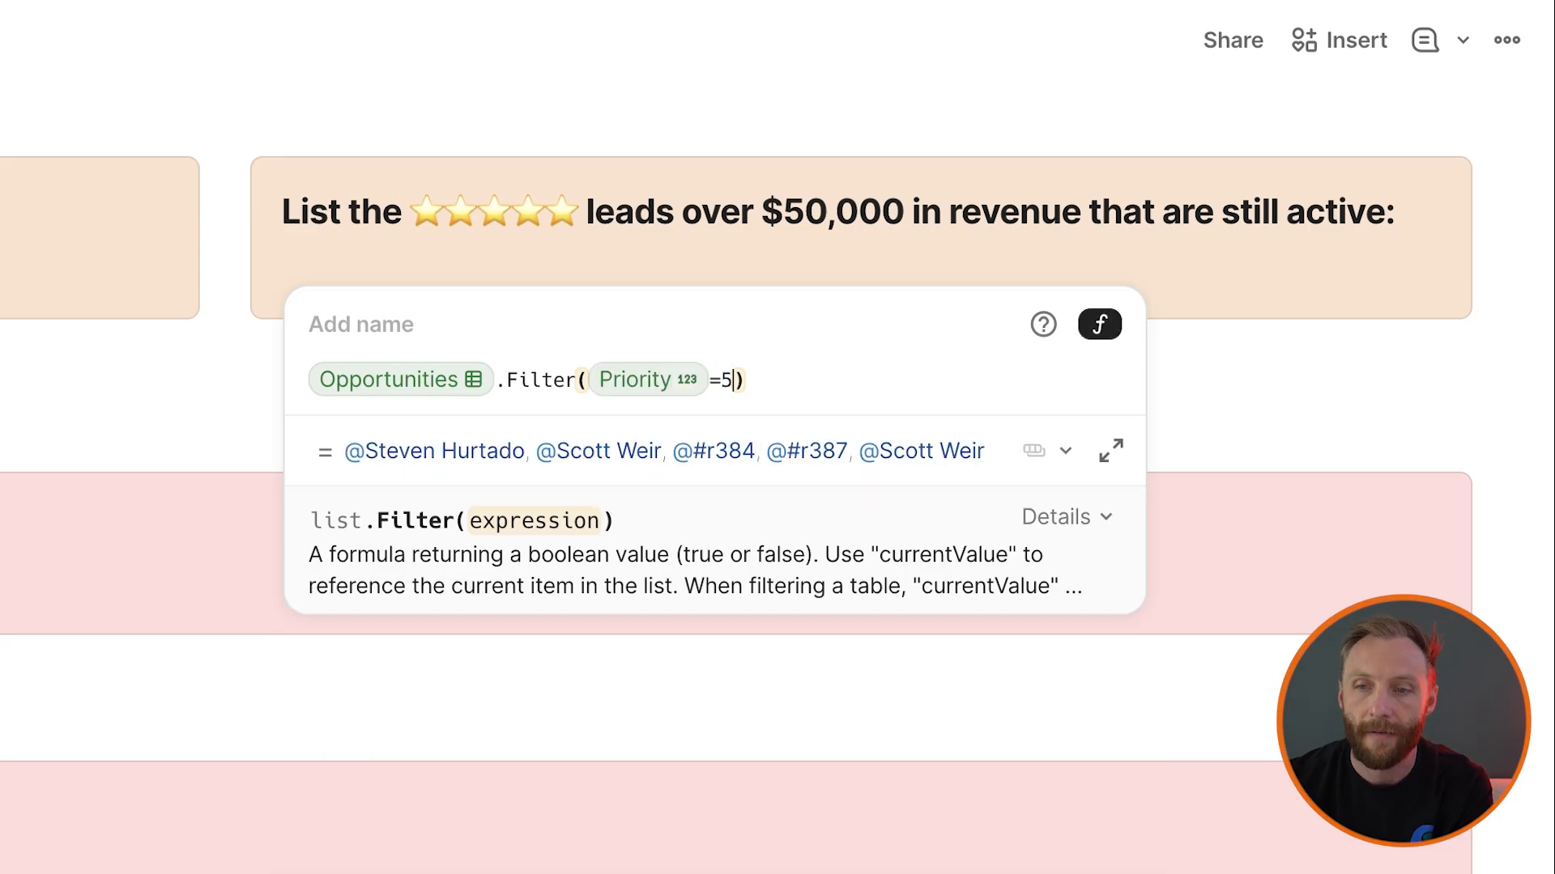
Add Deal Amount at least 50000 and active-stage conditions to the filter
type("approximate Value")
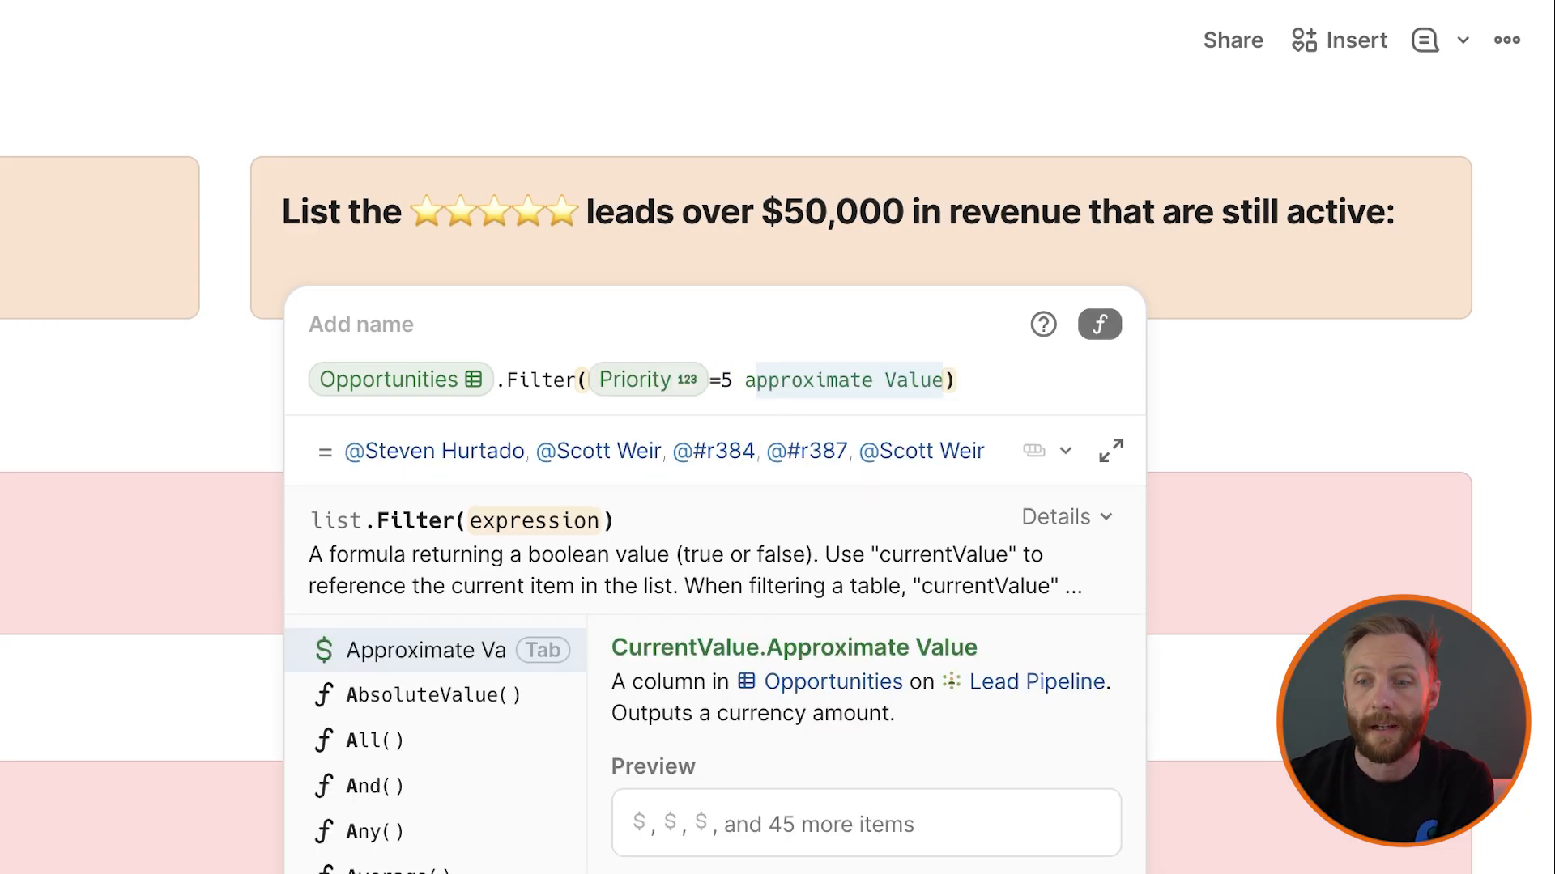
type("and reve")
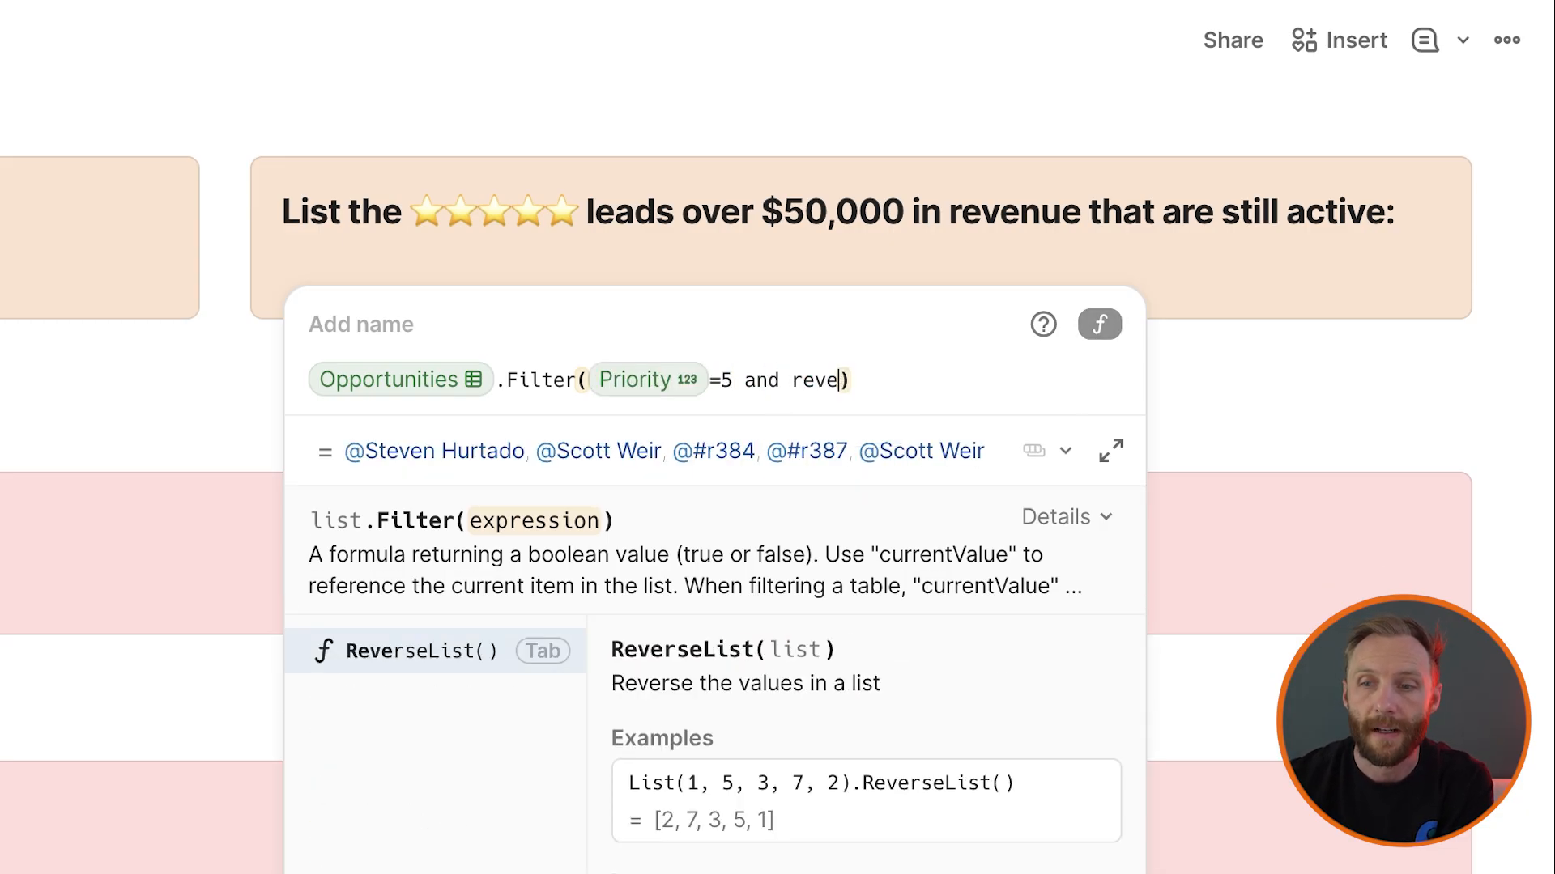
type("ex")
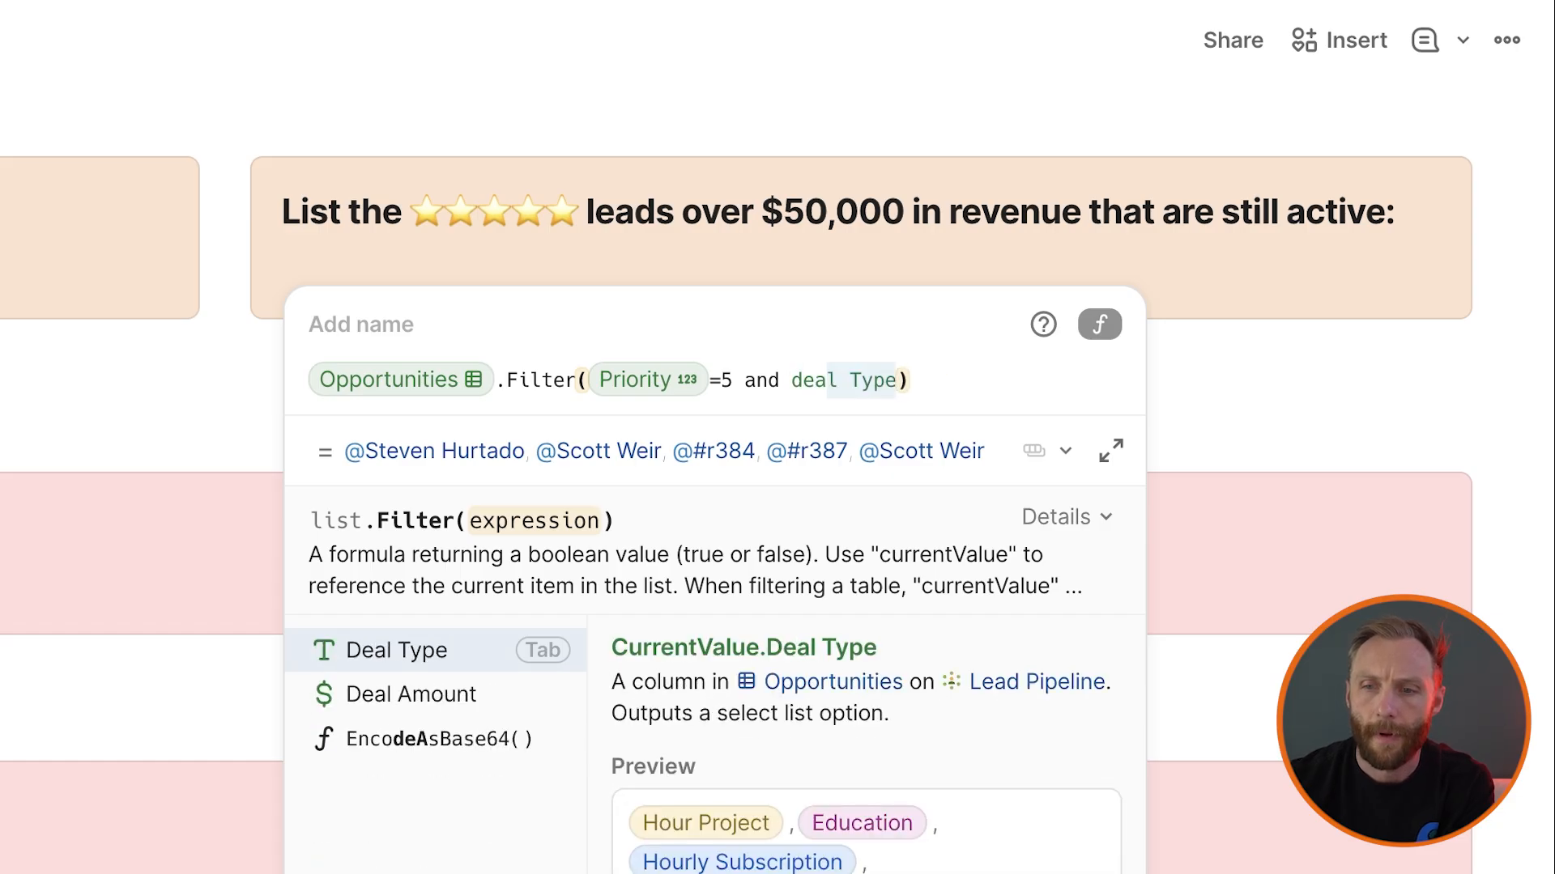
left_click(410, 694)
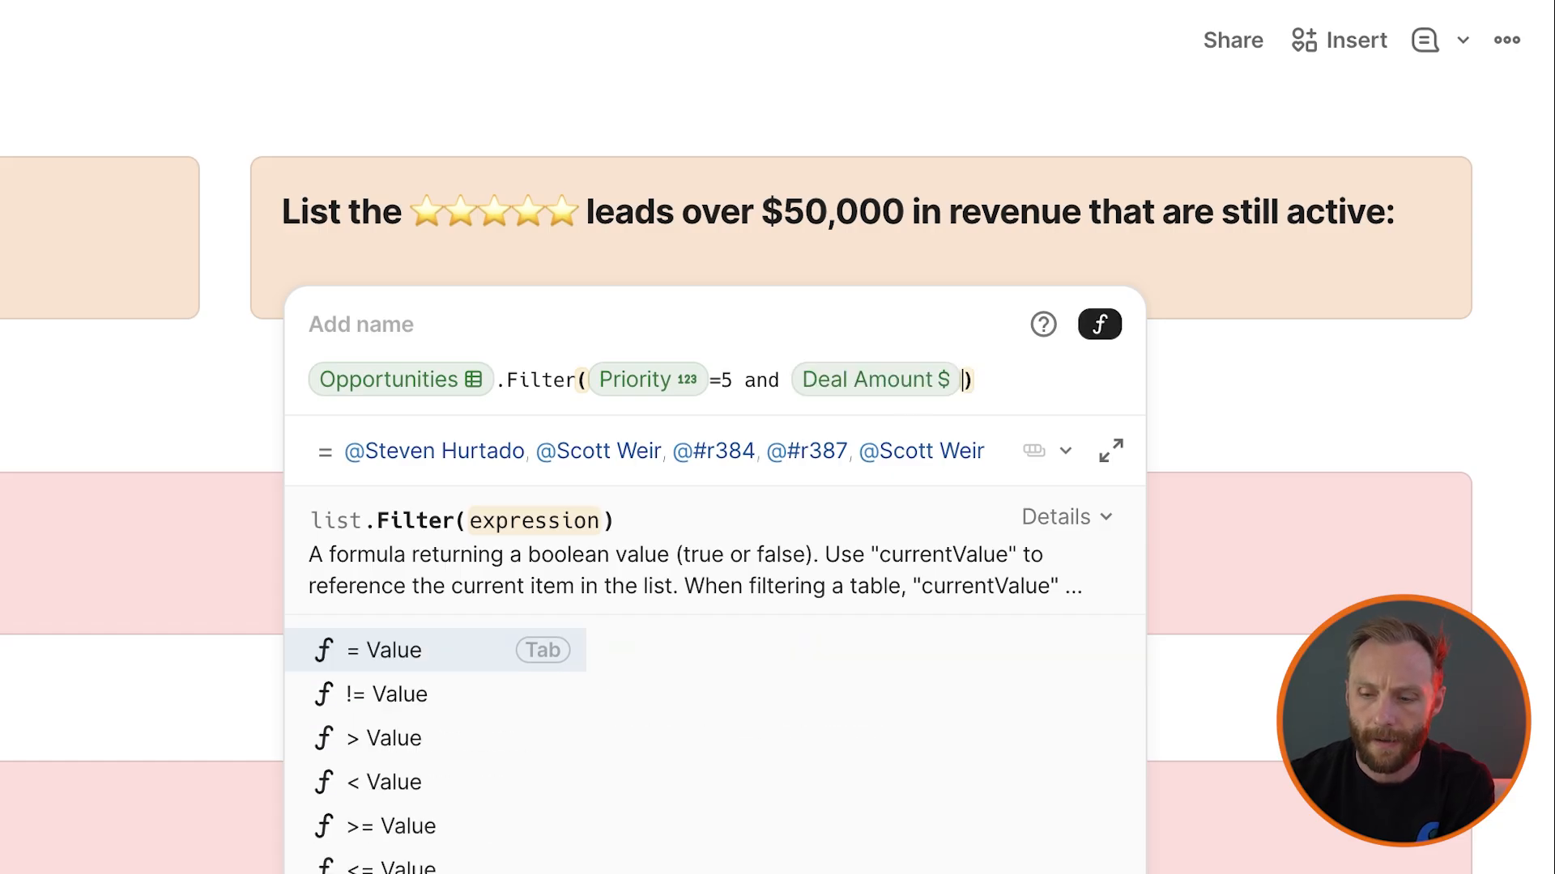
type(">=30000")
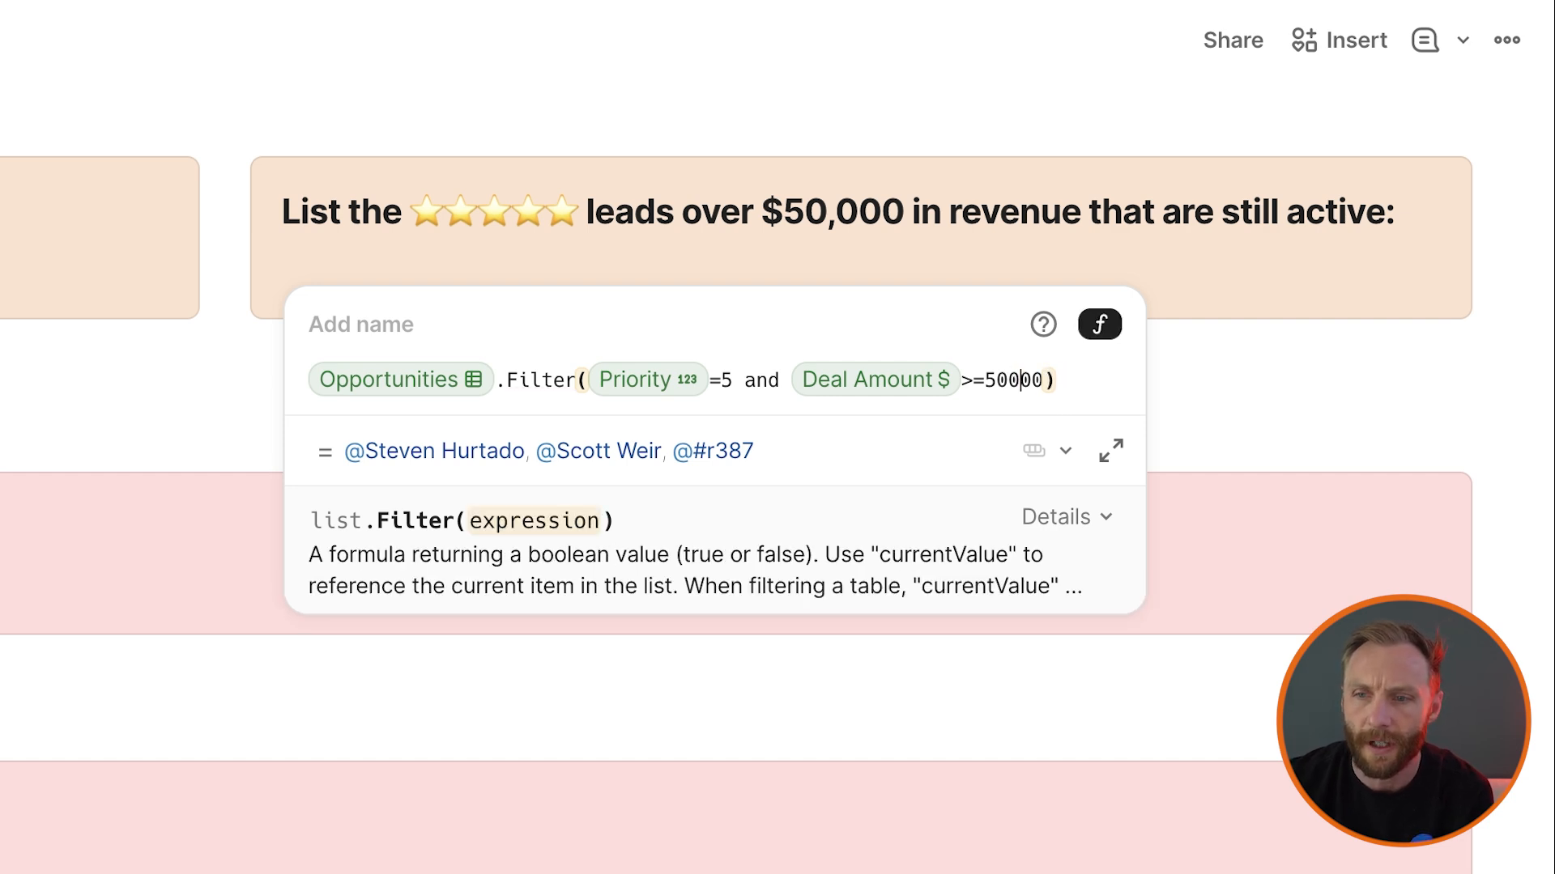
type("and Sales Person")
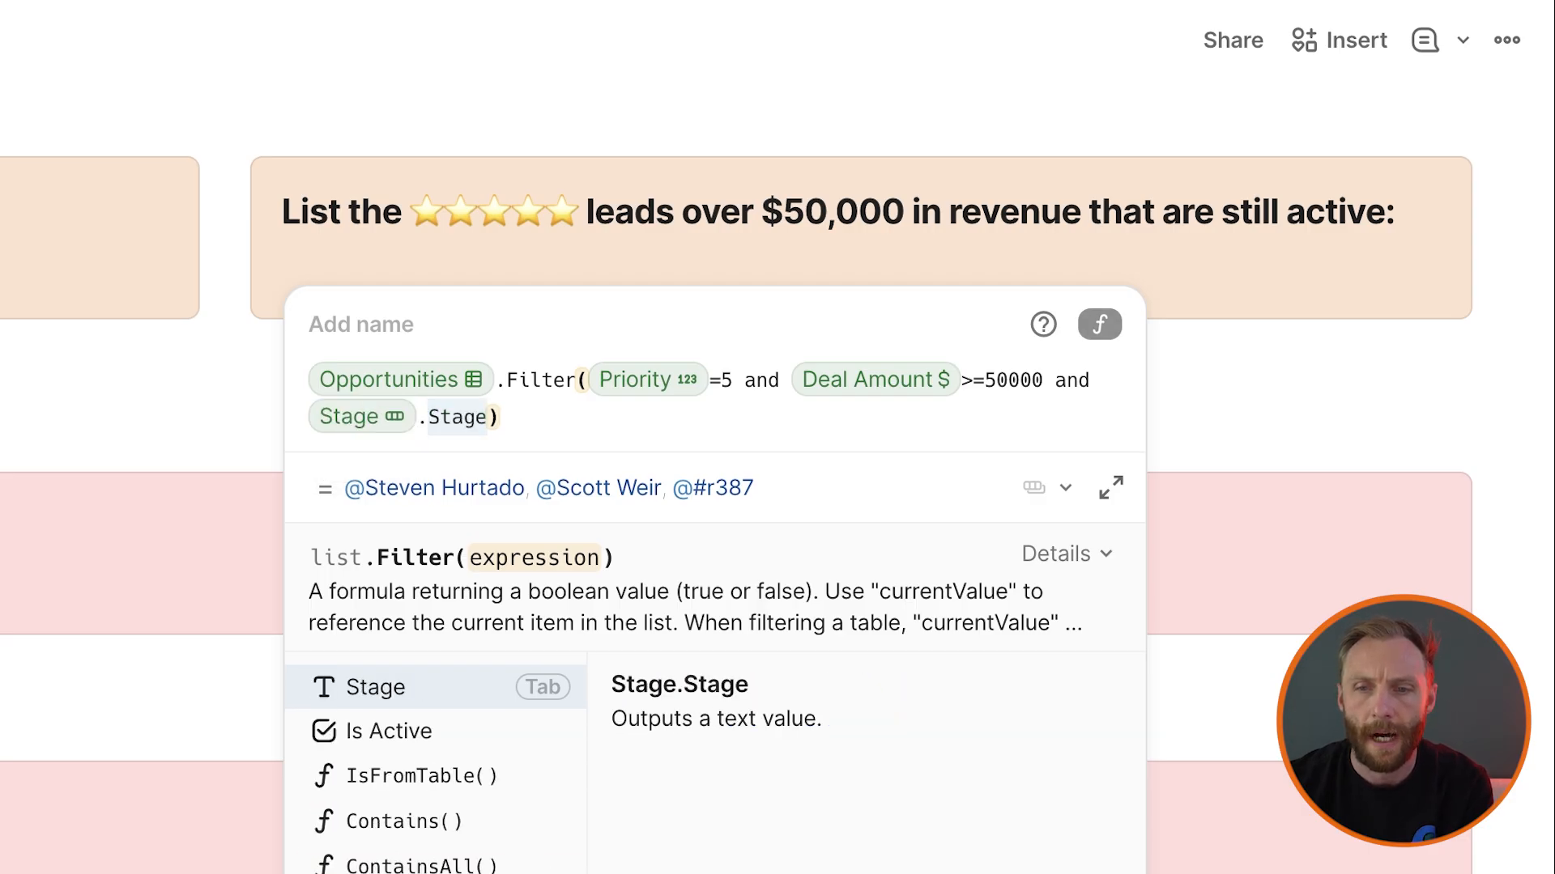
left_click(388, 730)
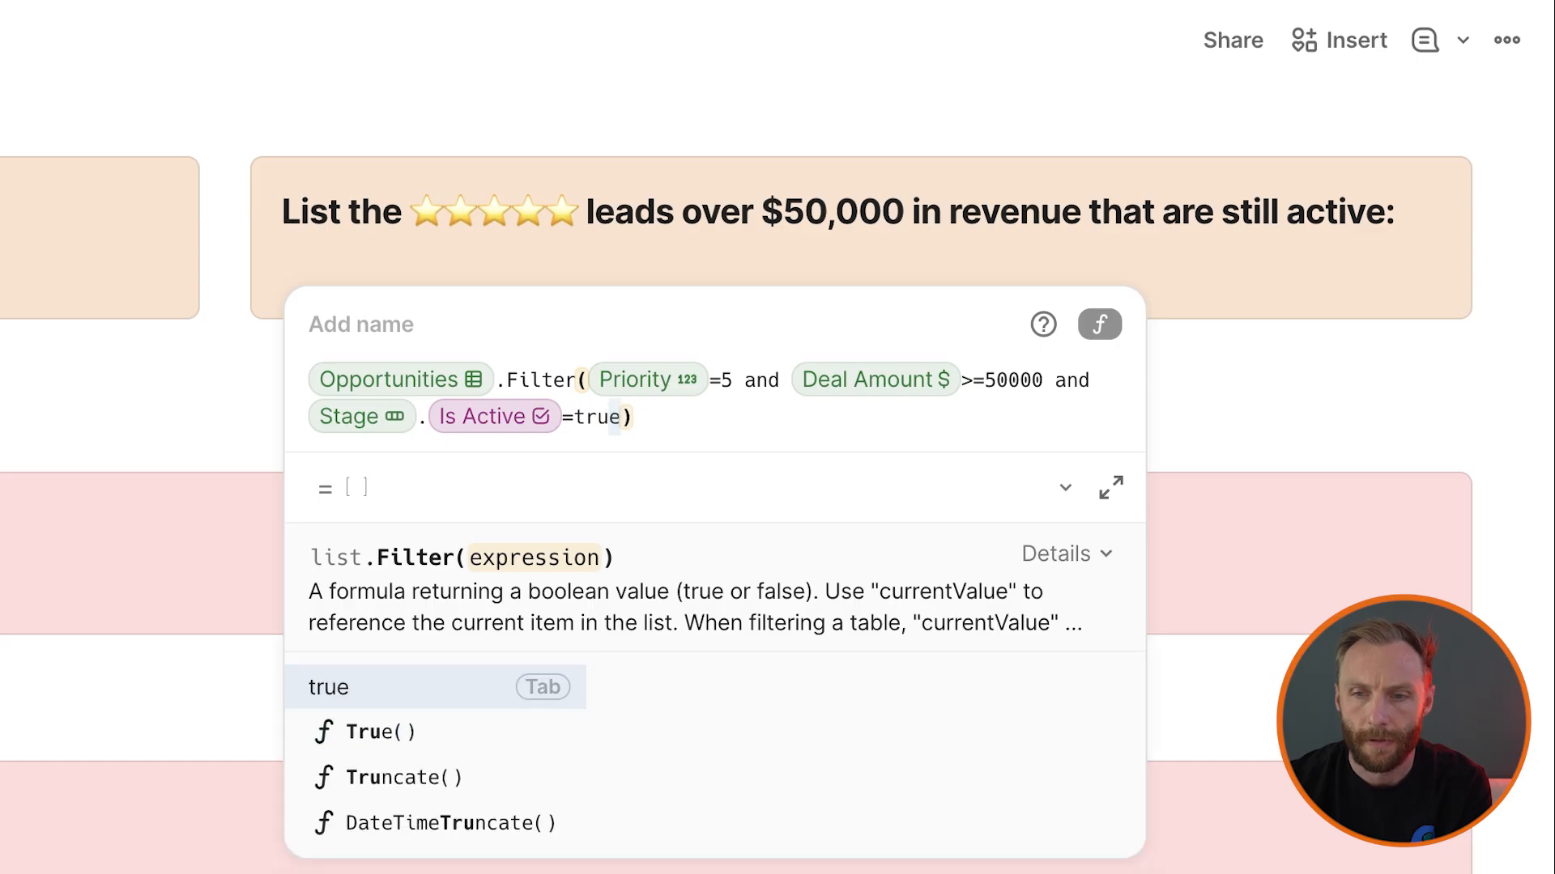
type(".cpo")
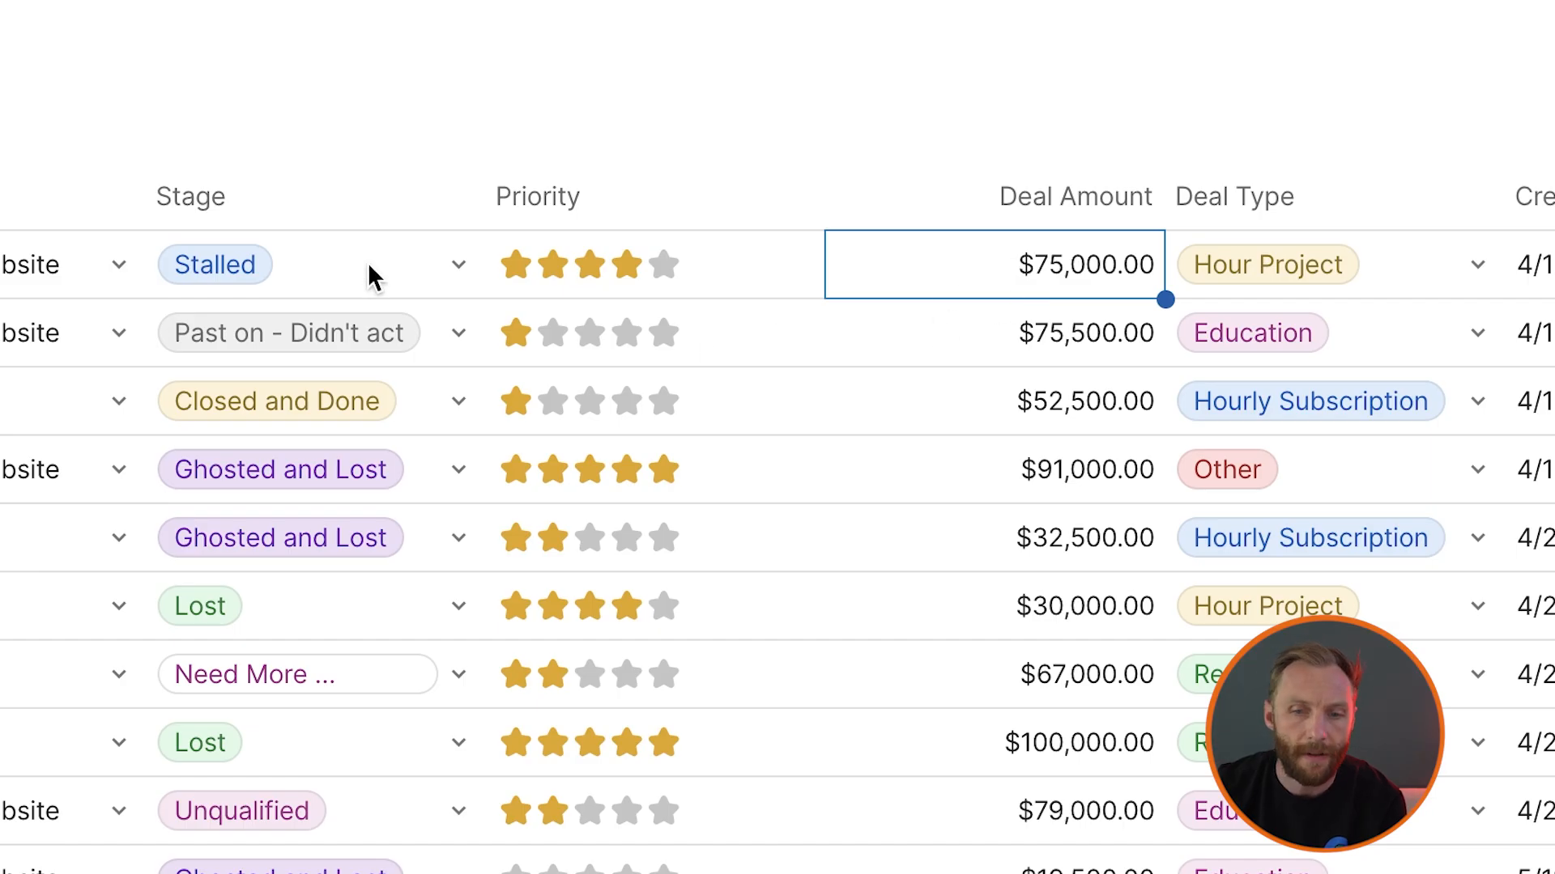
Correct the stage condition so the five-star active leads formula returns Rivast
left_click(213, 264)
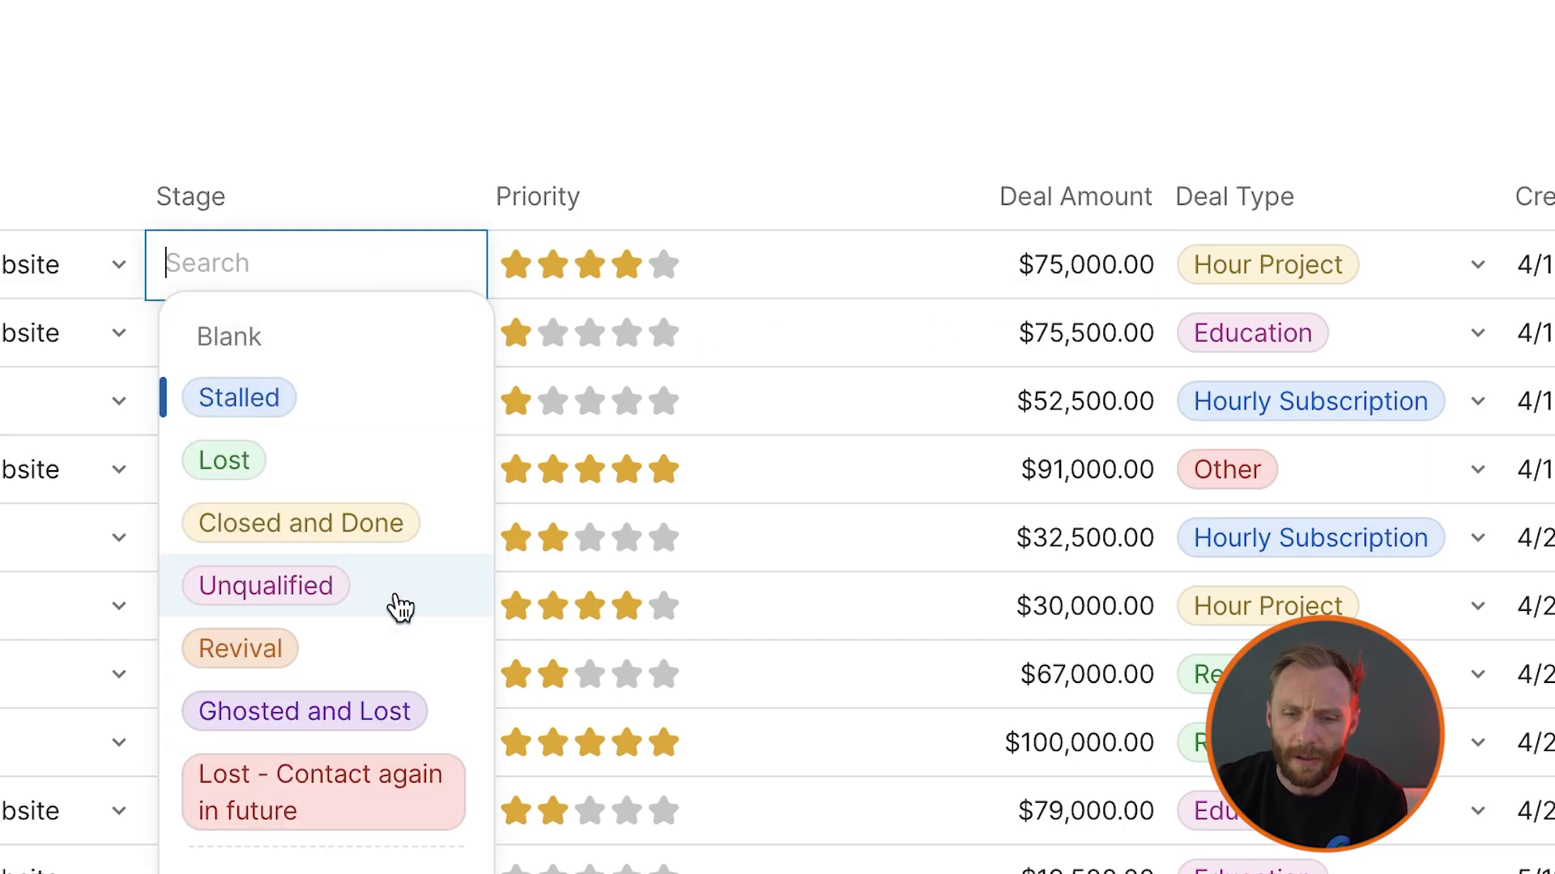
scroll("down", 3)
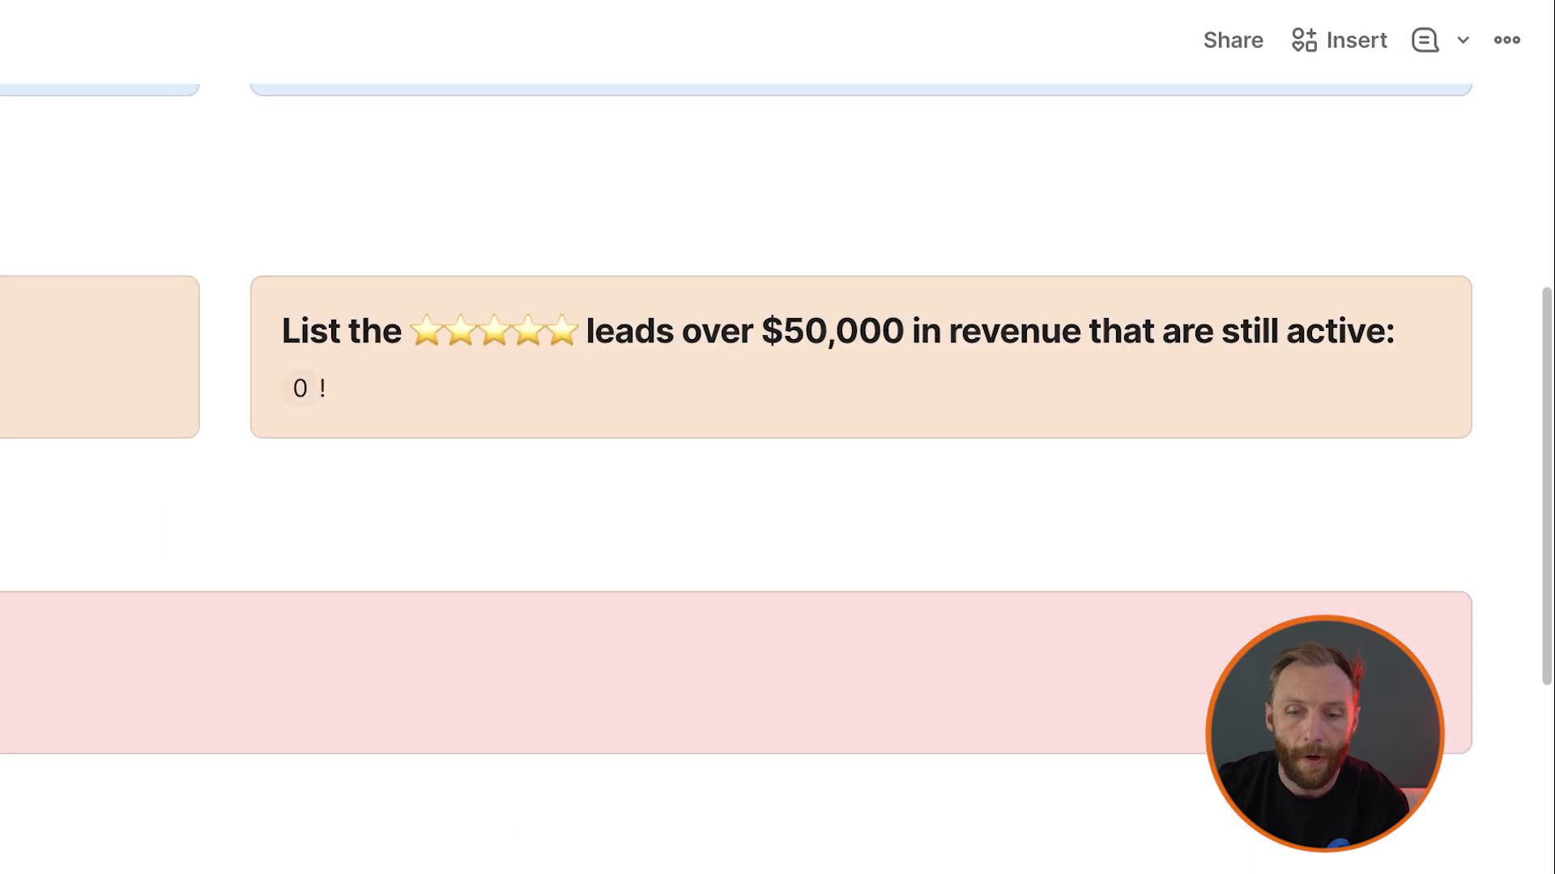
mouse_move(300, 388)
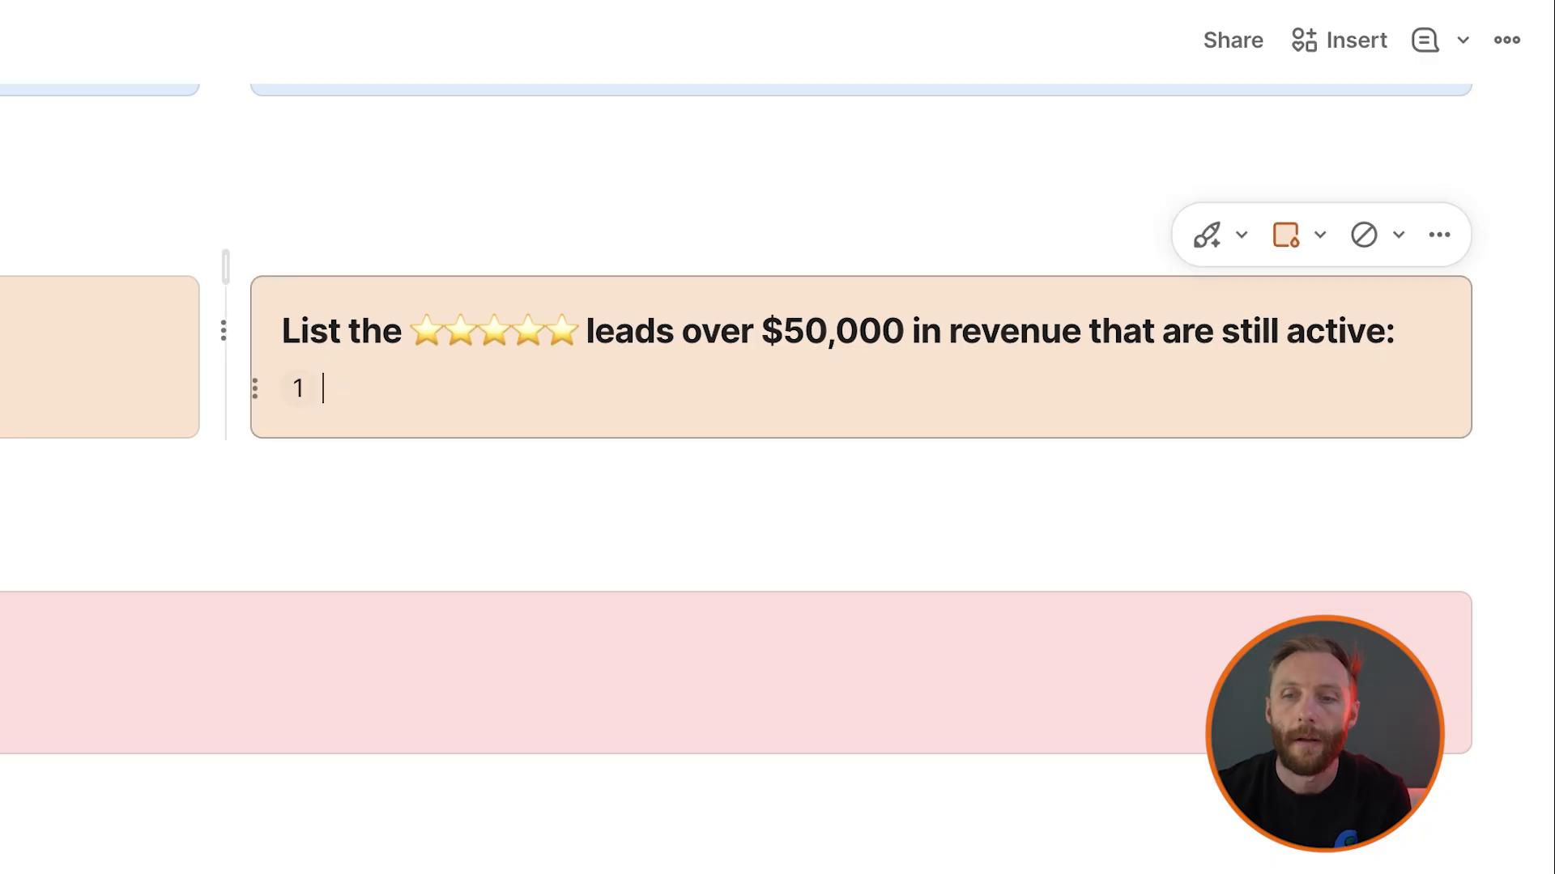
type("lead!")
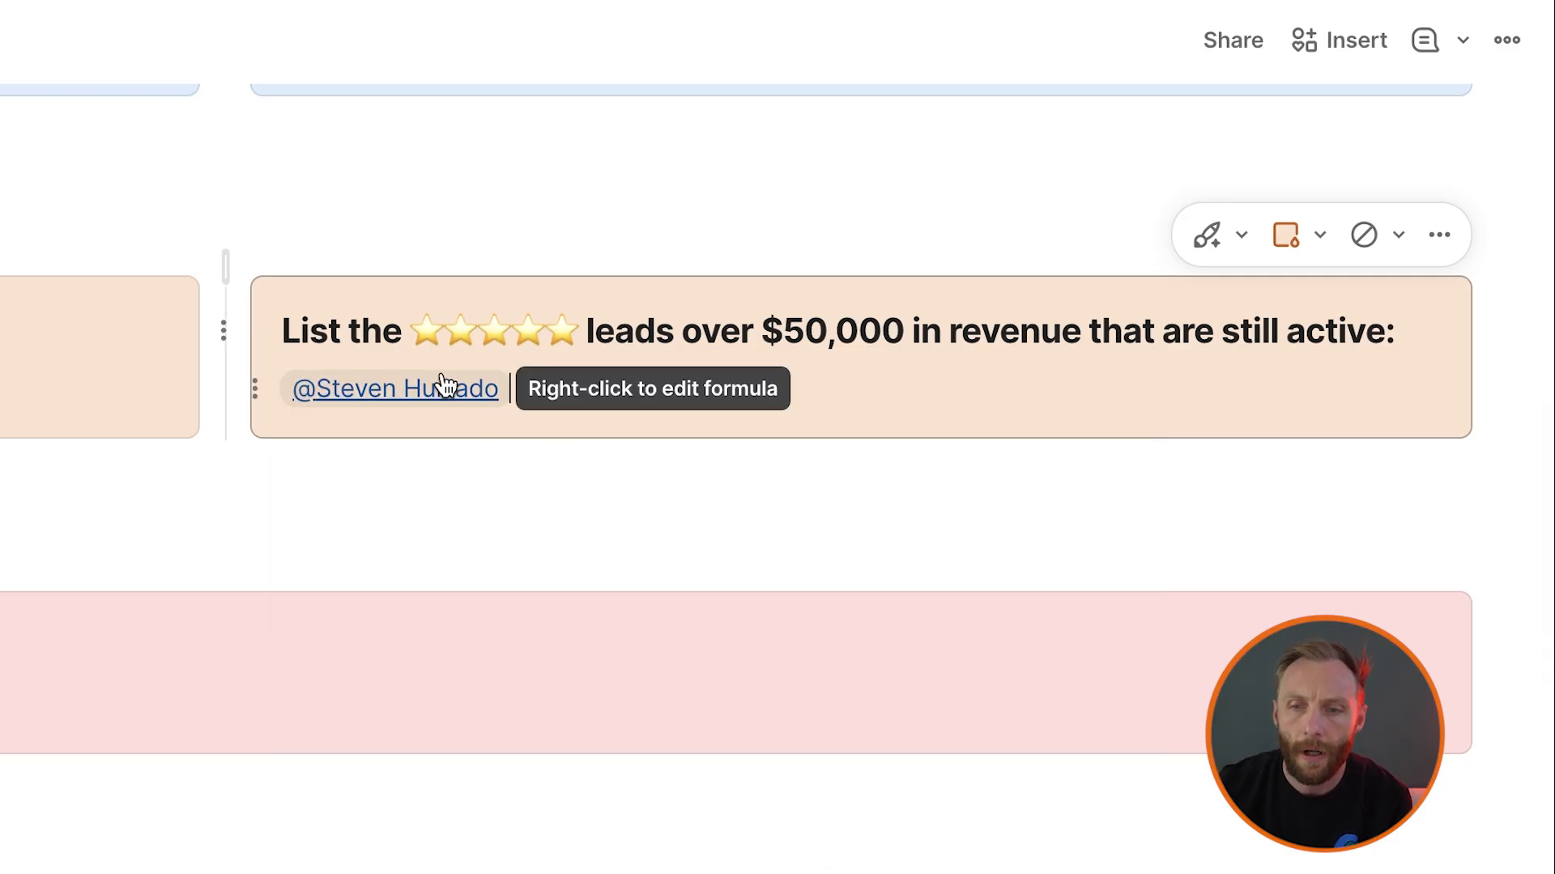
left_click(394, 388)
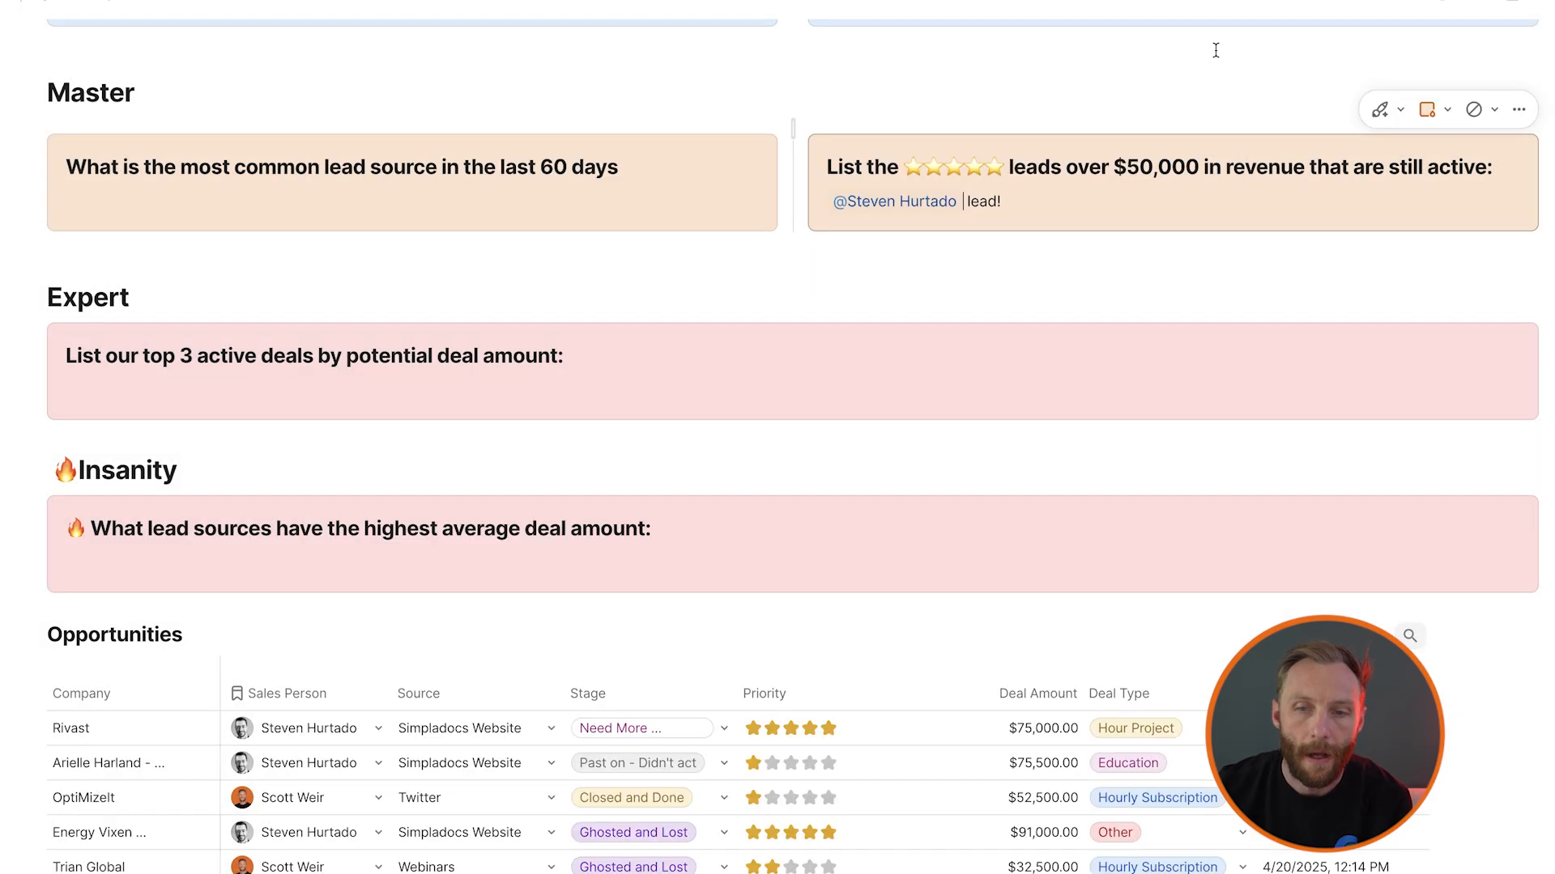
scroll("down", 3)
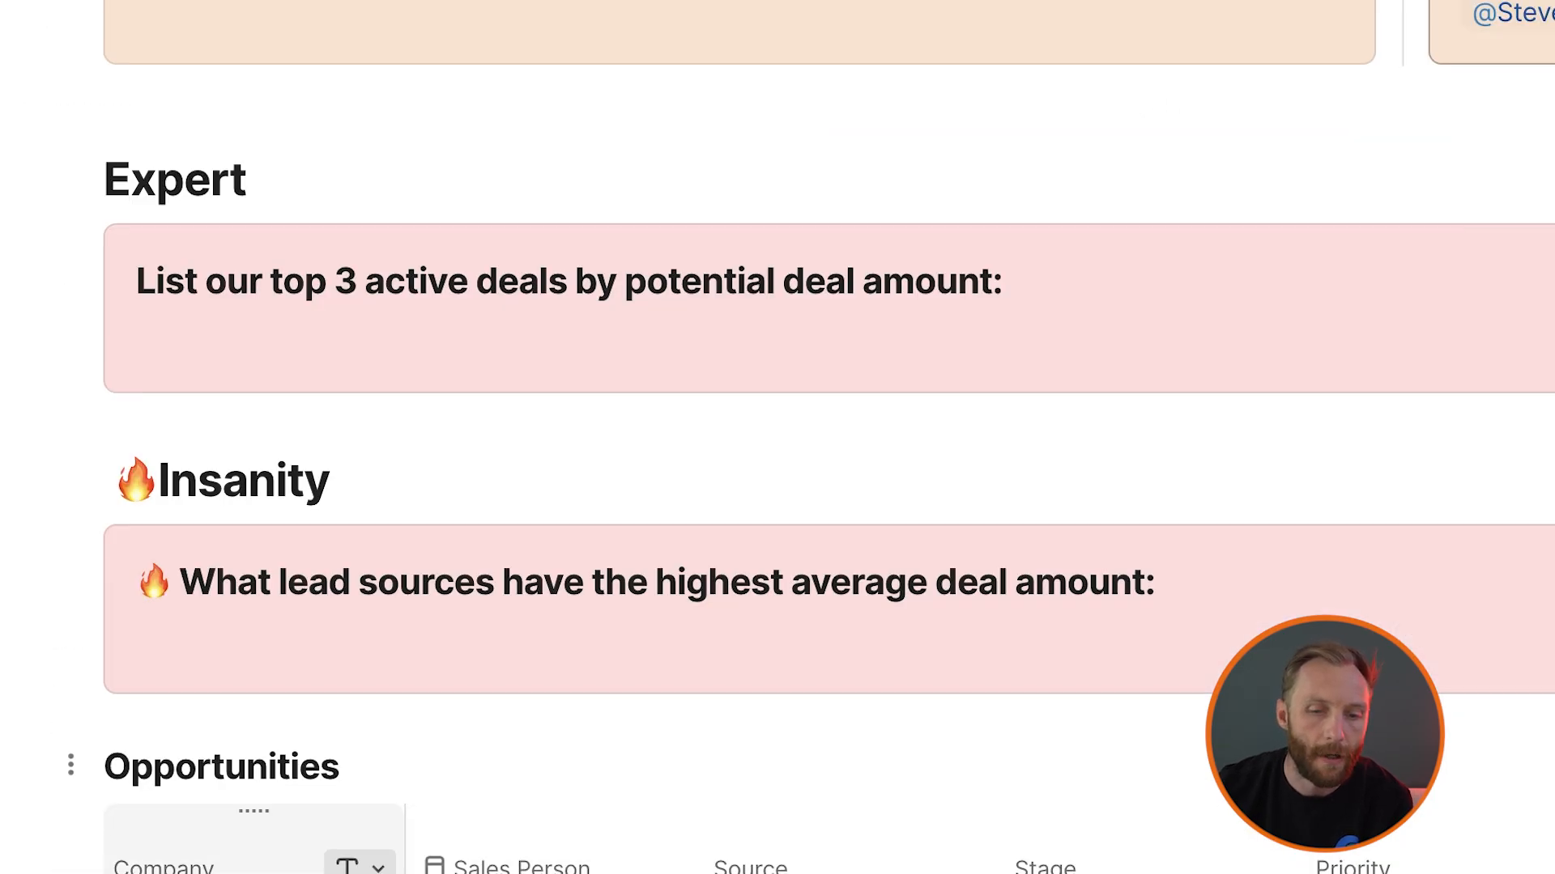
scroll("down", 3)
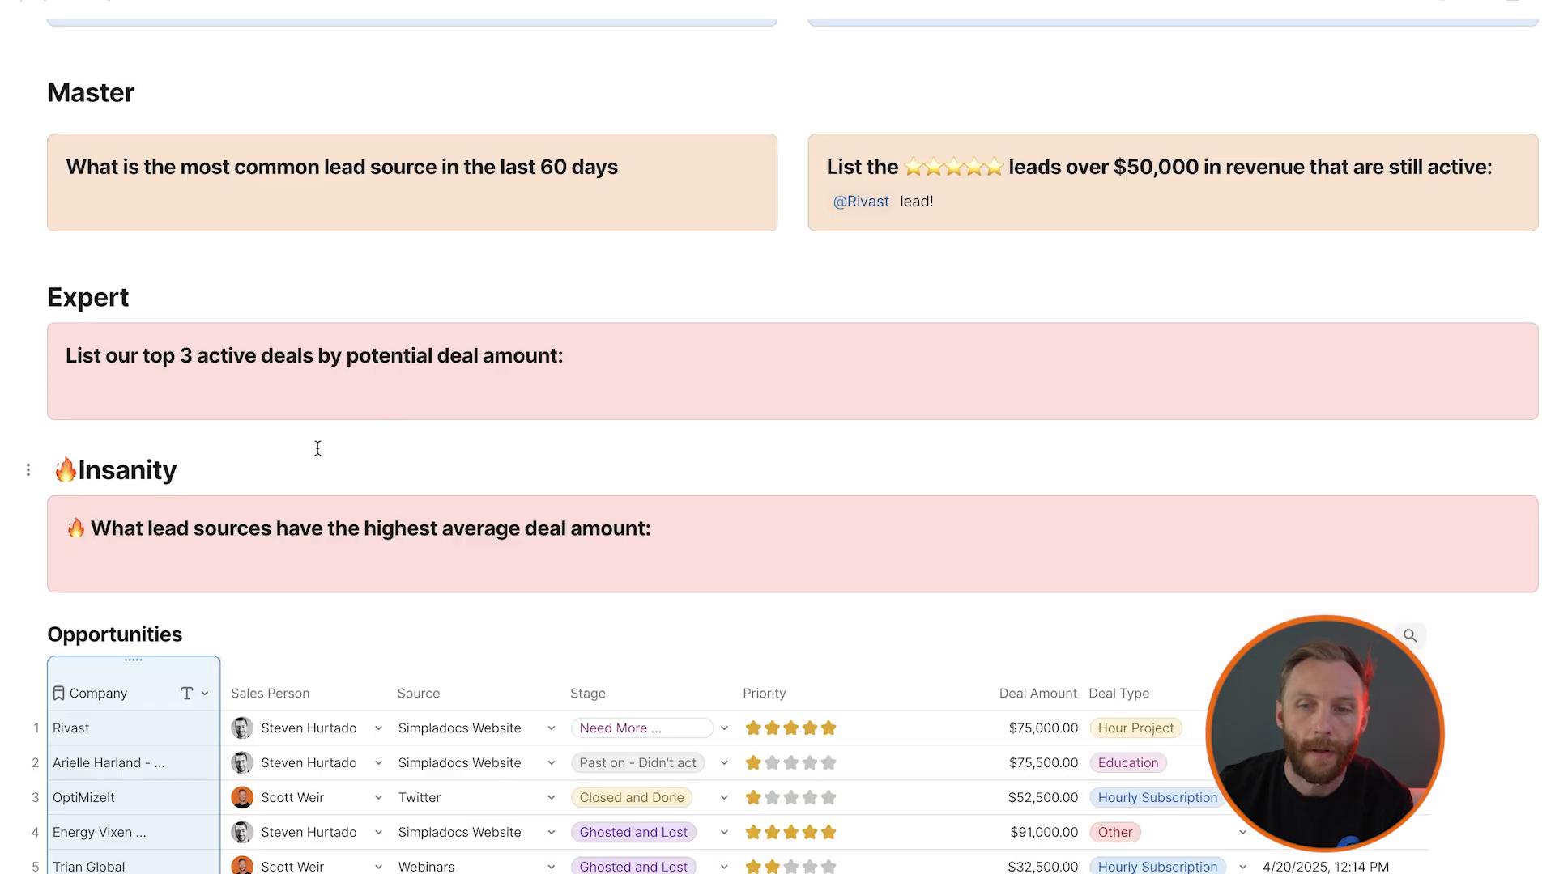
scroll("down", 3)
type("Opportunities")
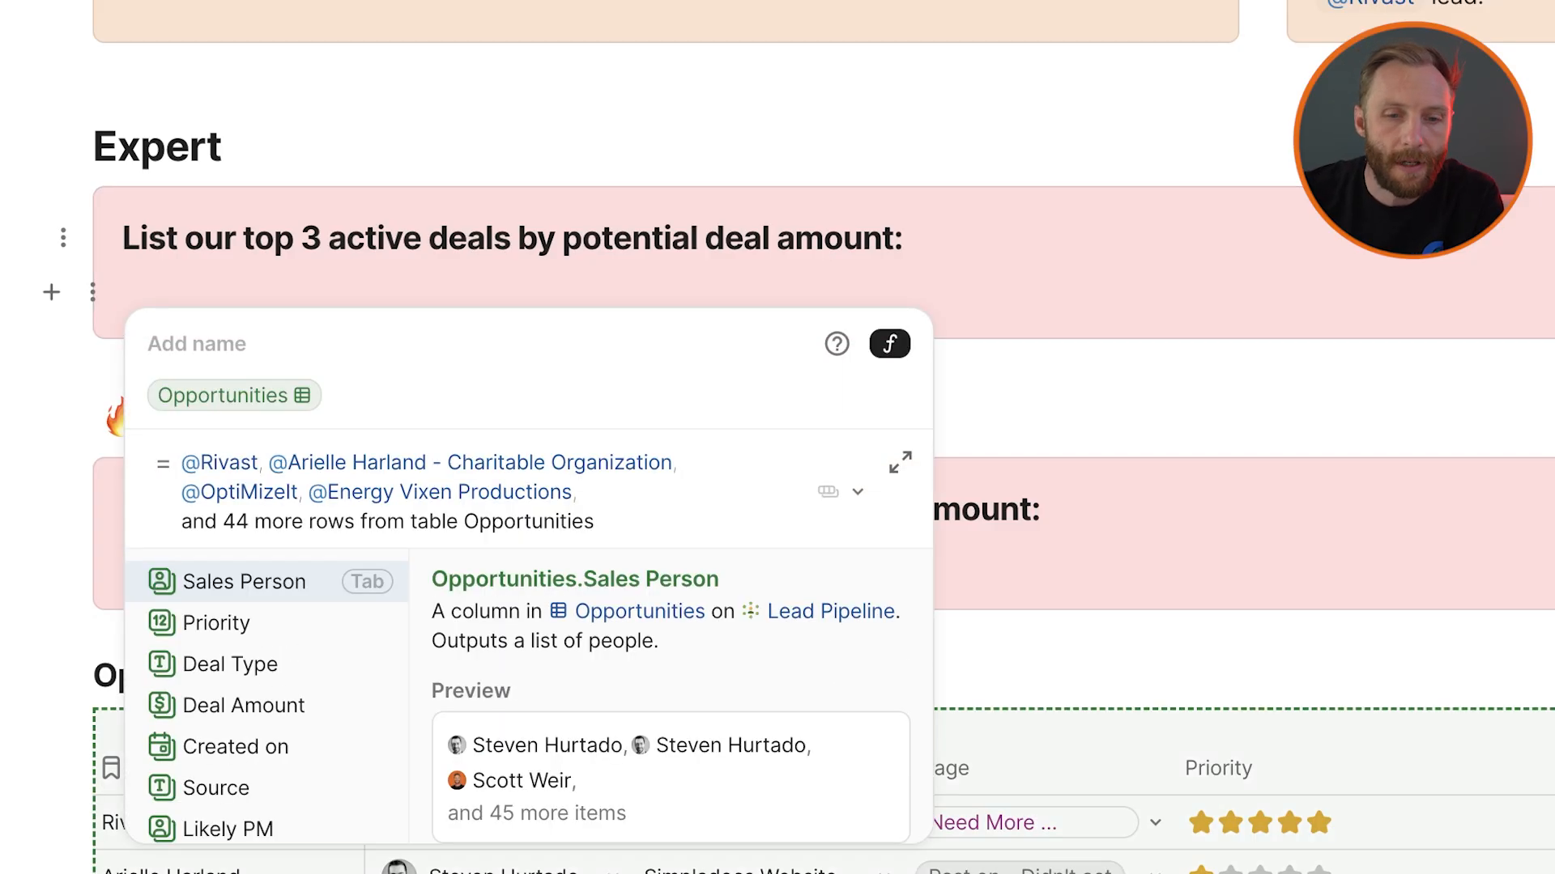
Sort the Opportunities table descending by Deal Amount in the Expert callout formula
left_click(243, 582)
type(".Sort(False(")
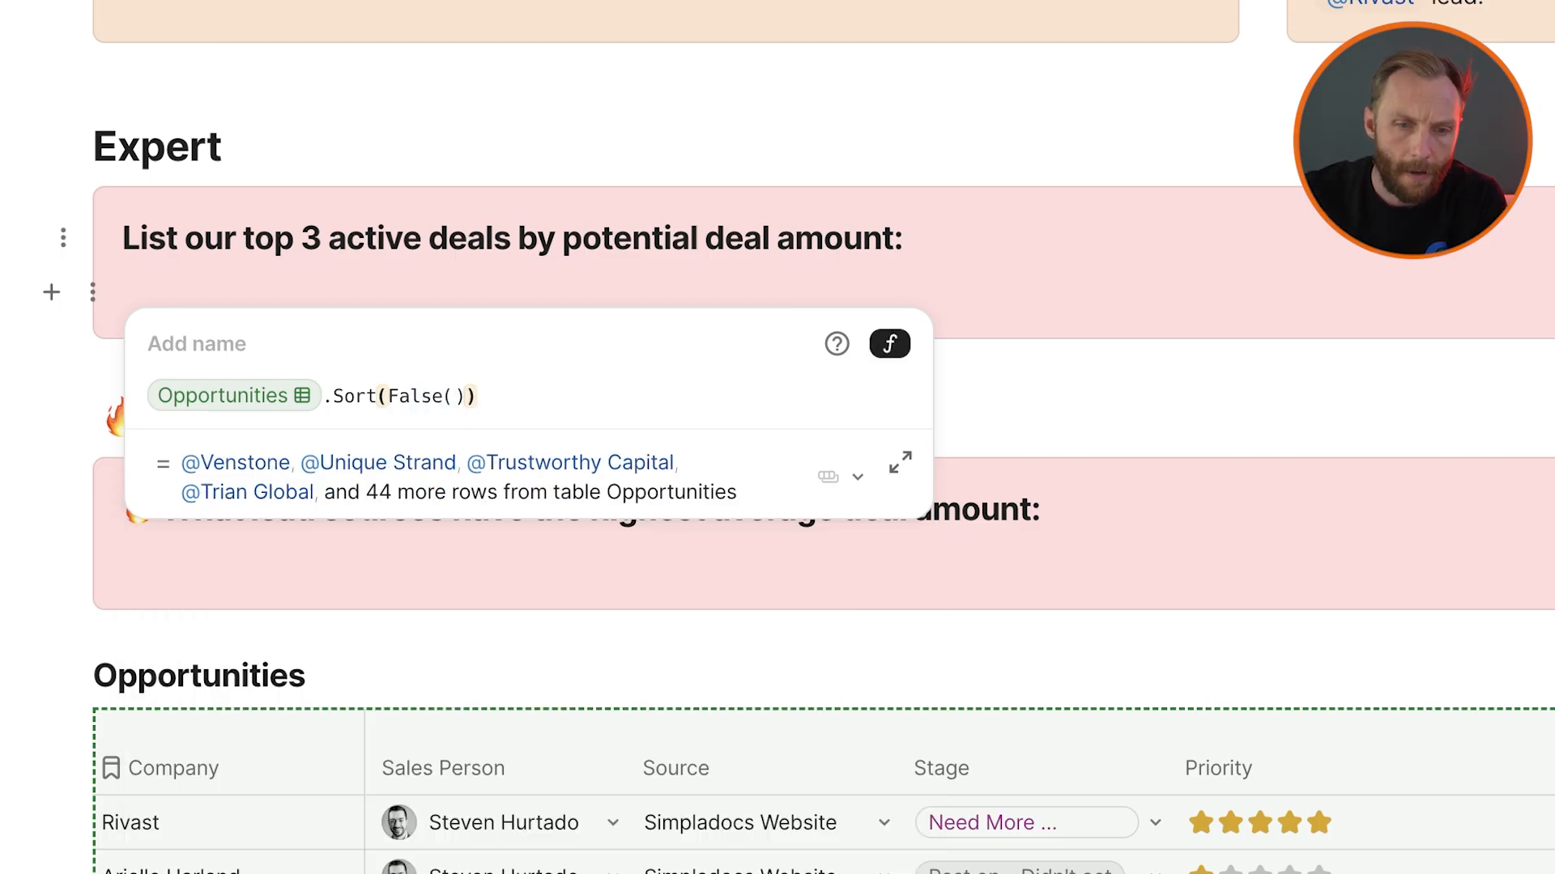
type(",sortBy")
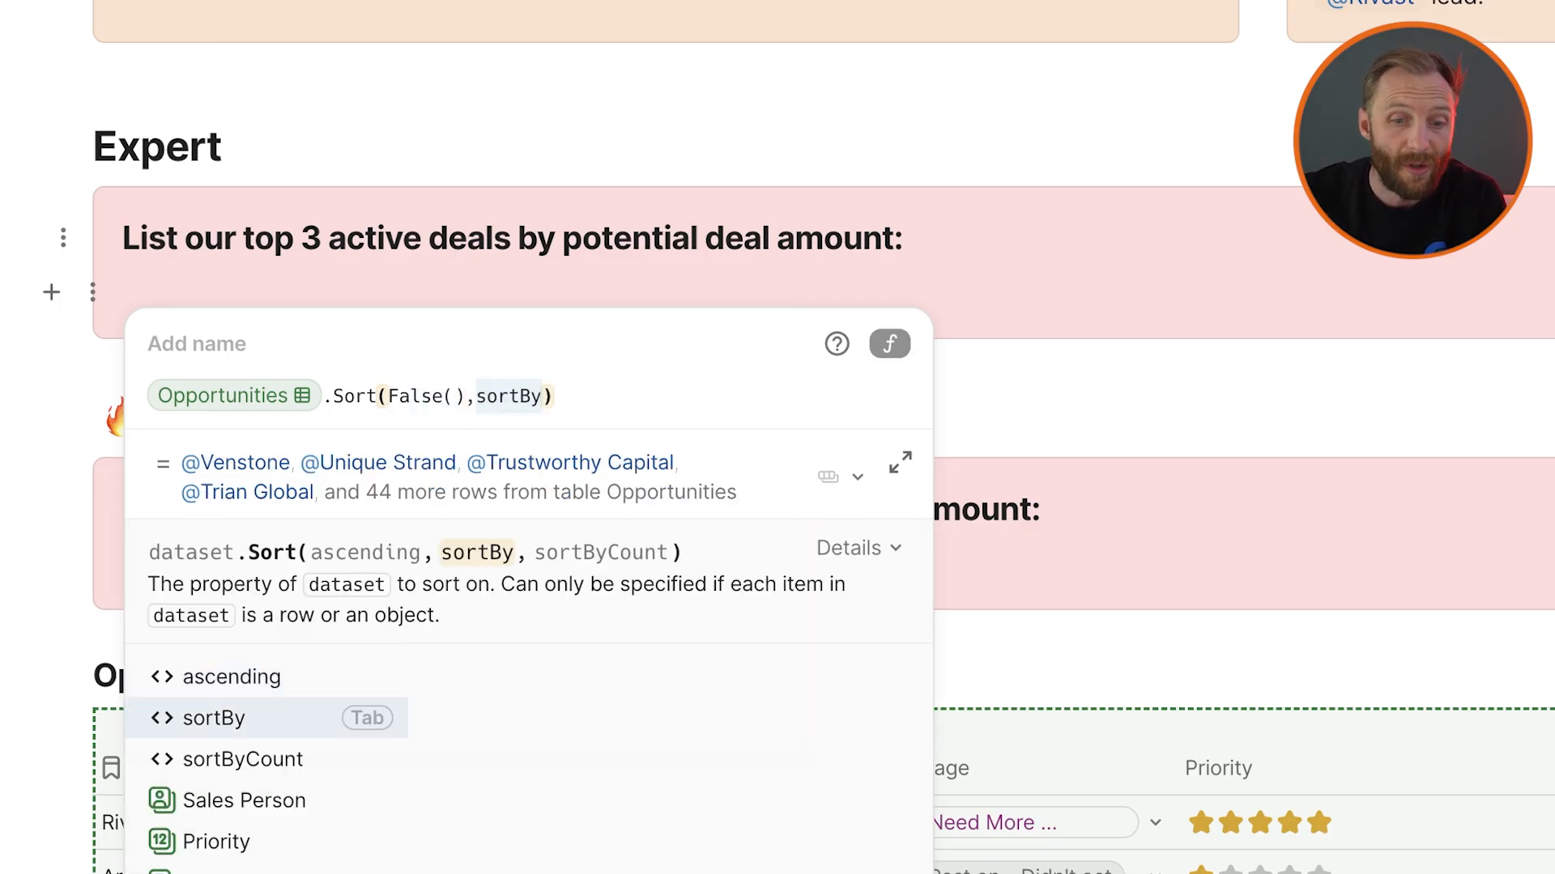
type("deal Type")
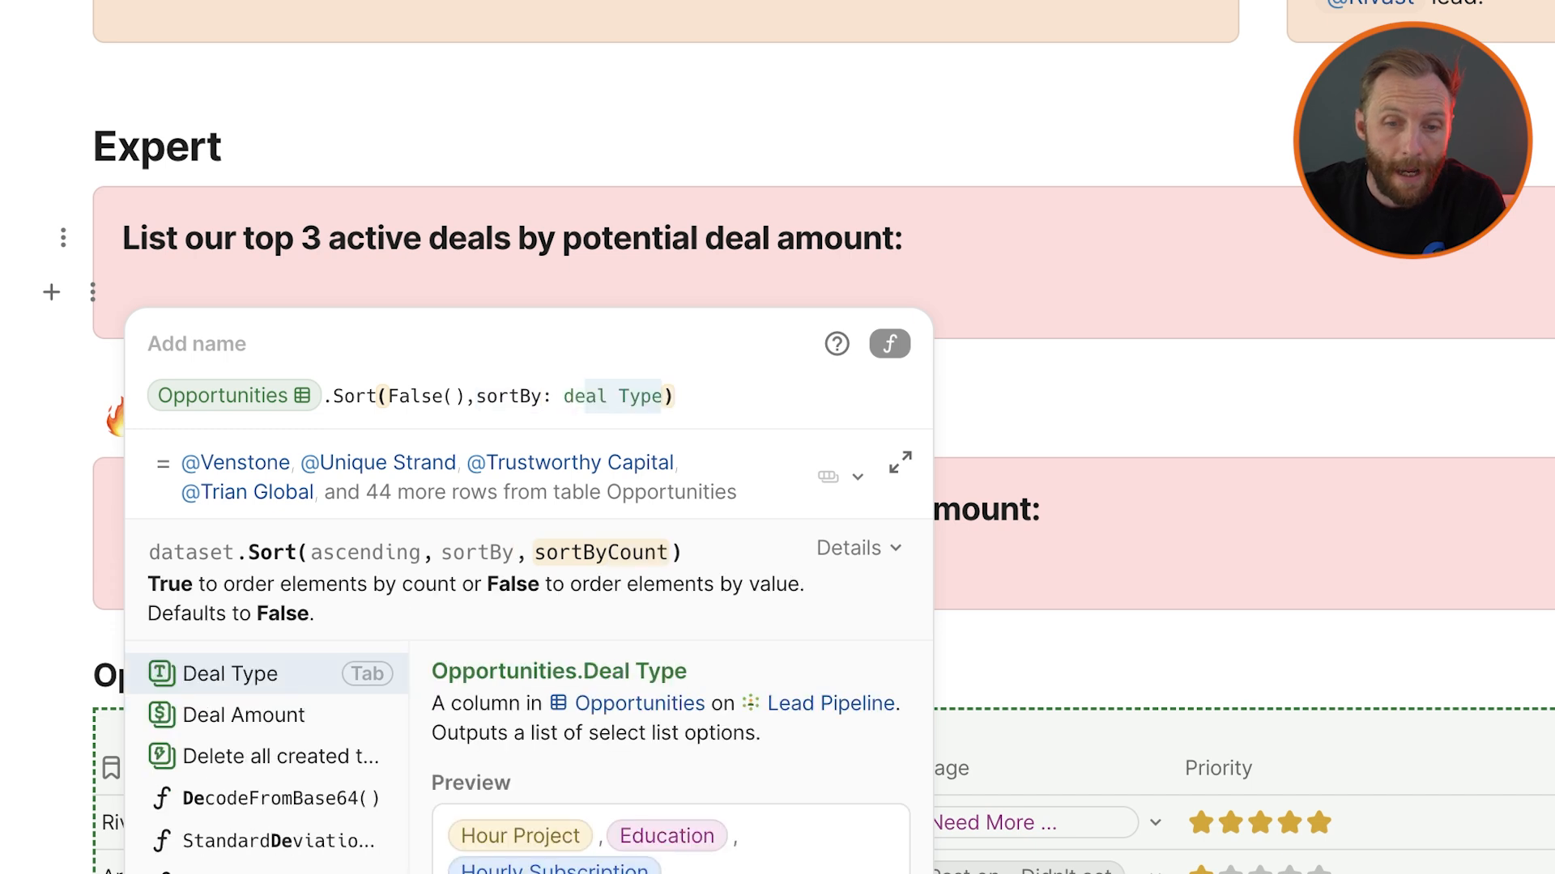
left_click(244, 715)
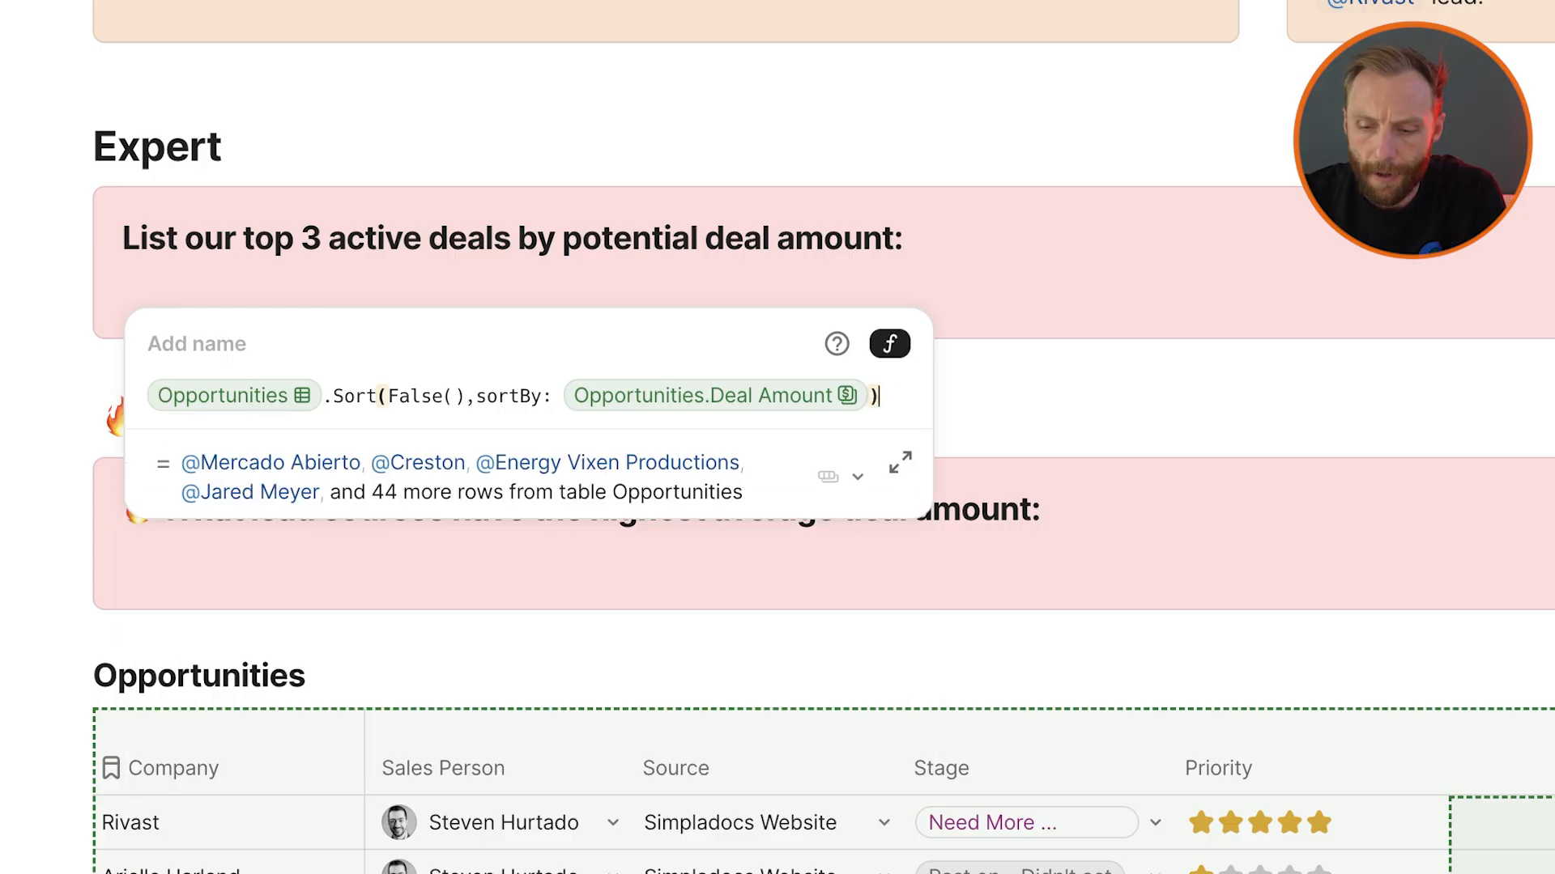
Slice the top 3 deals into a numbered list and open Creston's record
type(".slice()")
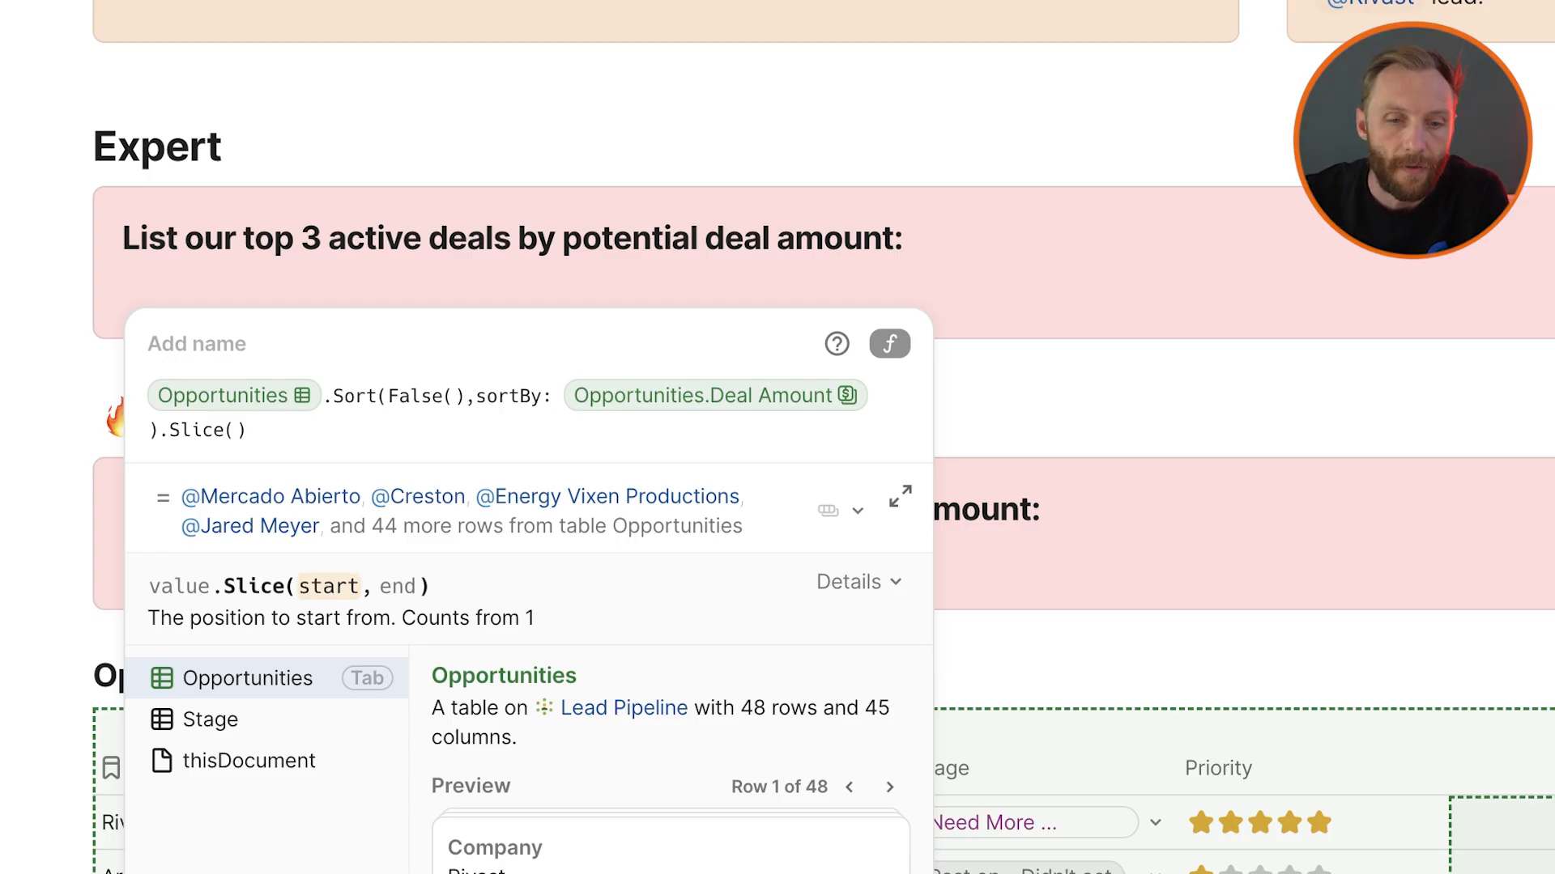
type("1")
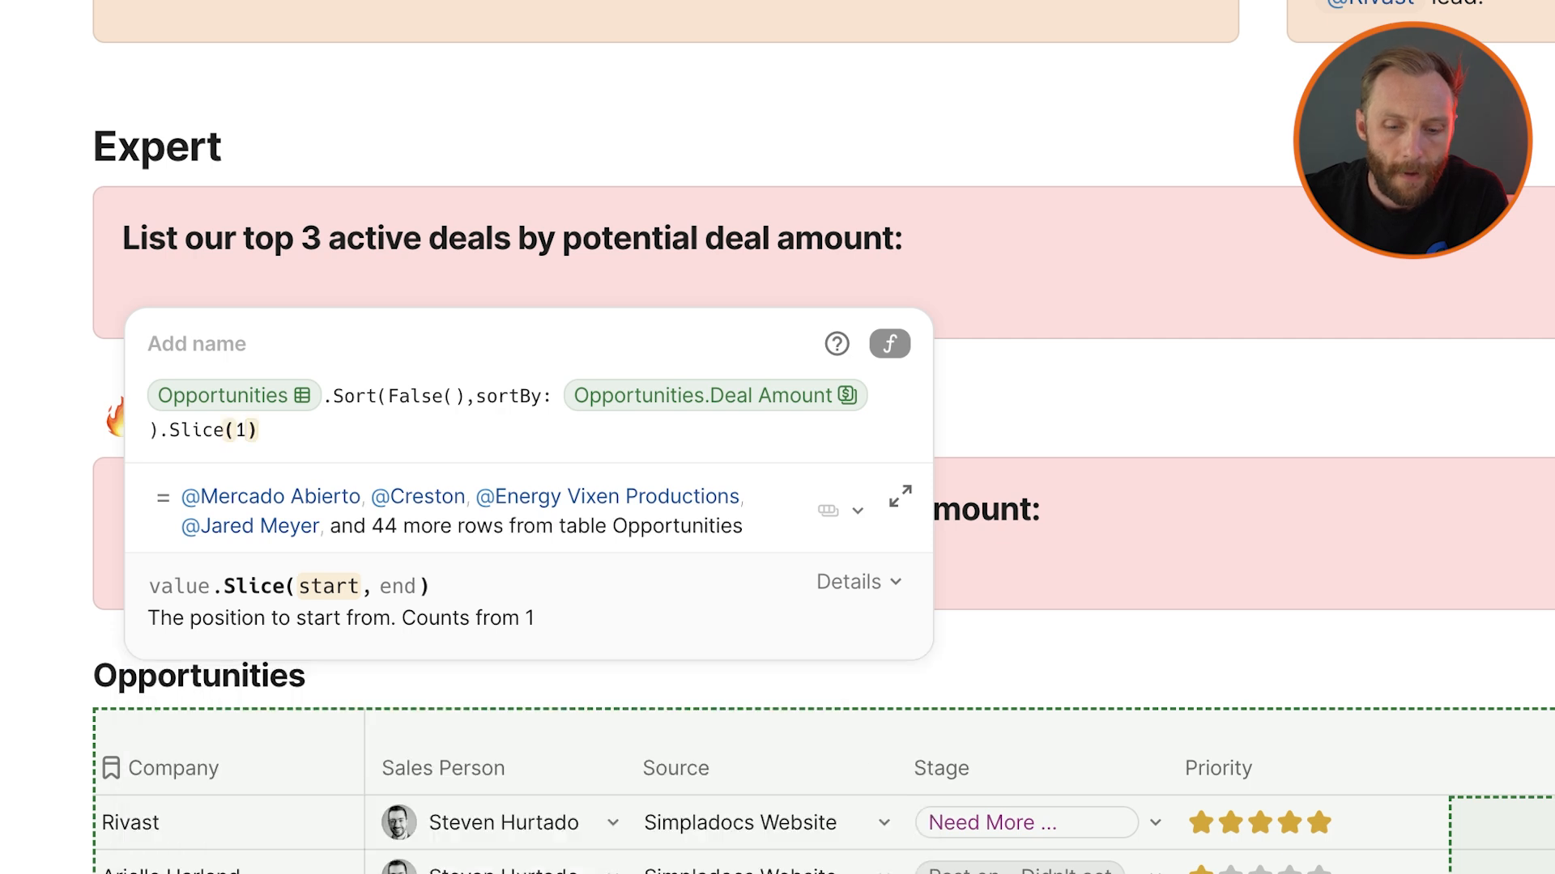
type(",3")
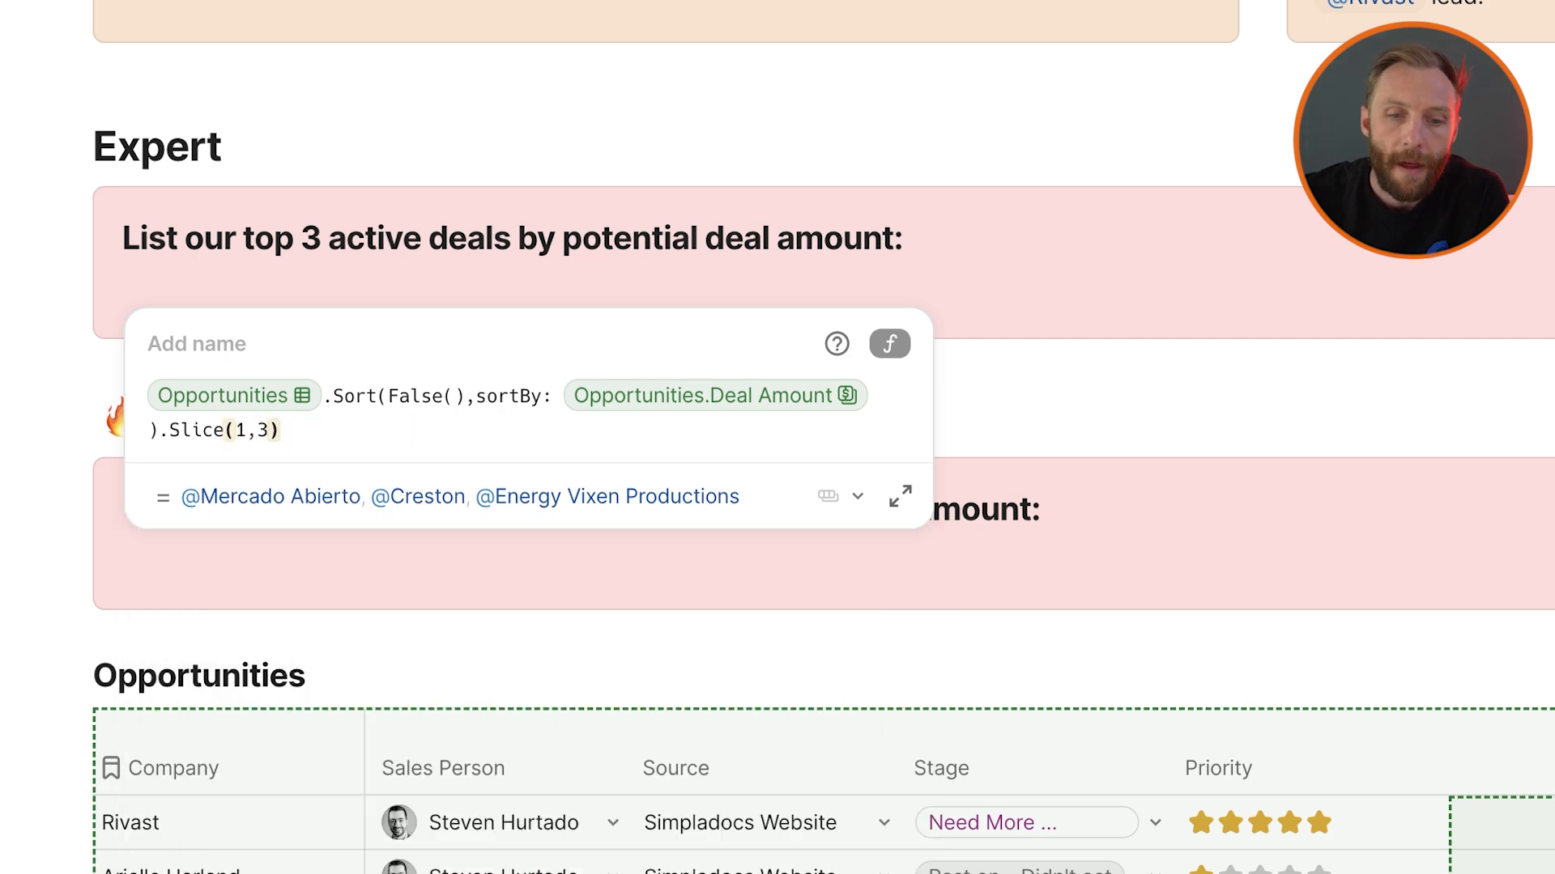
type(".numberedList()")
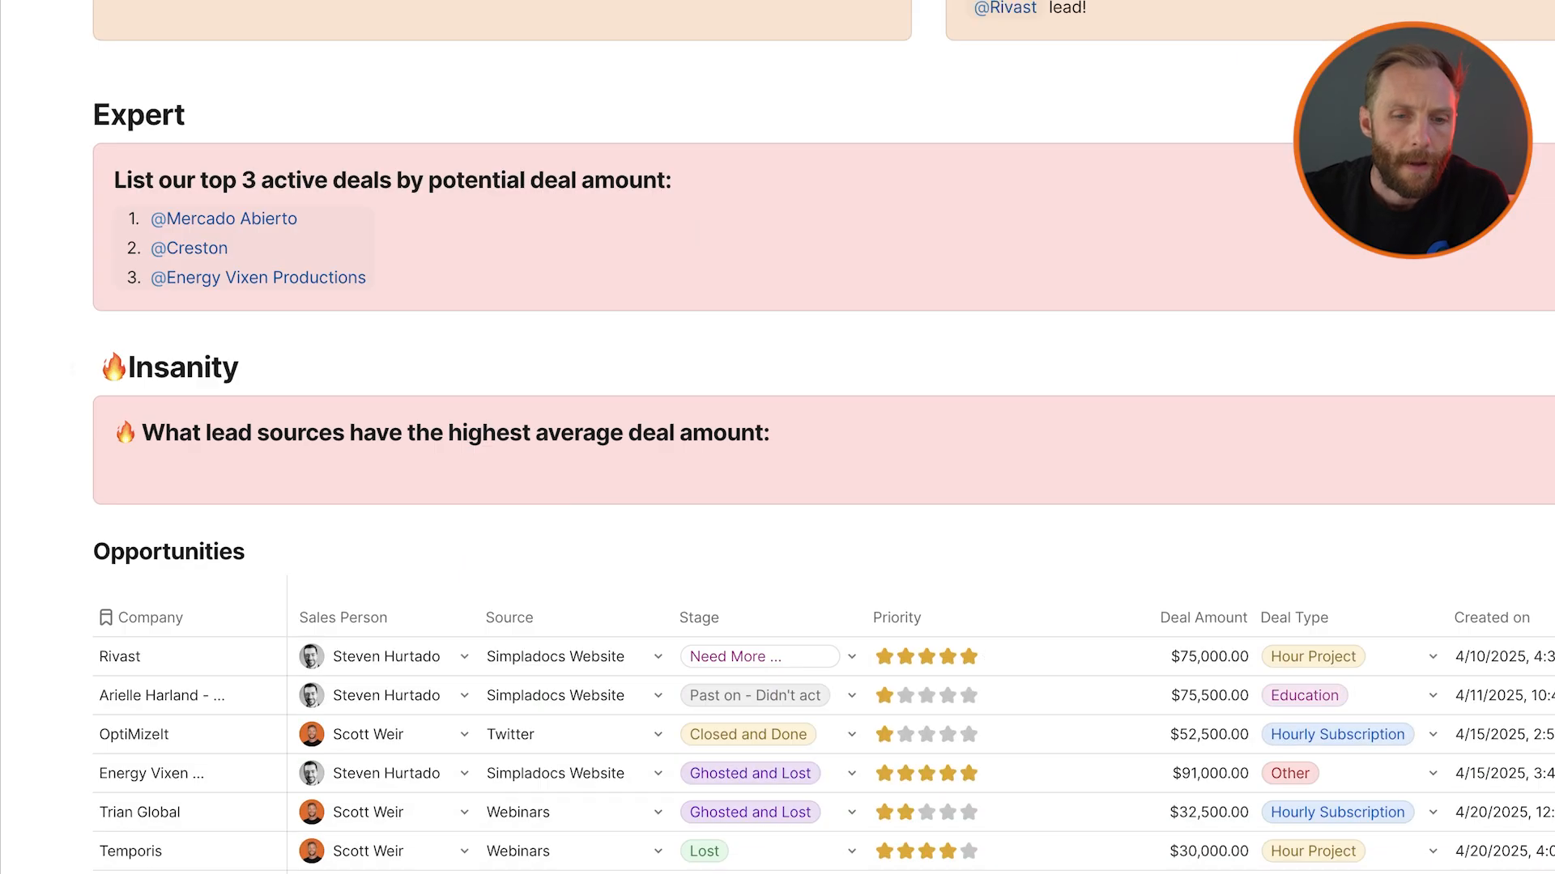
mouse_move(223, 217)
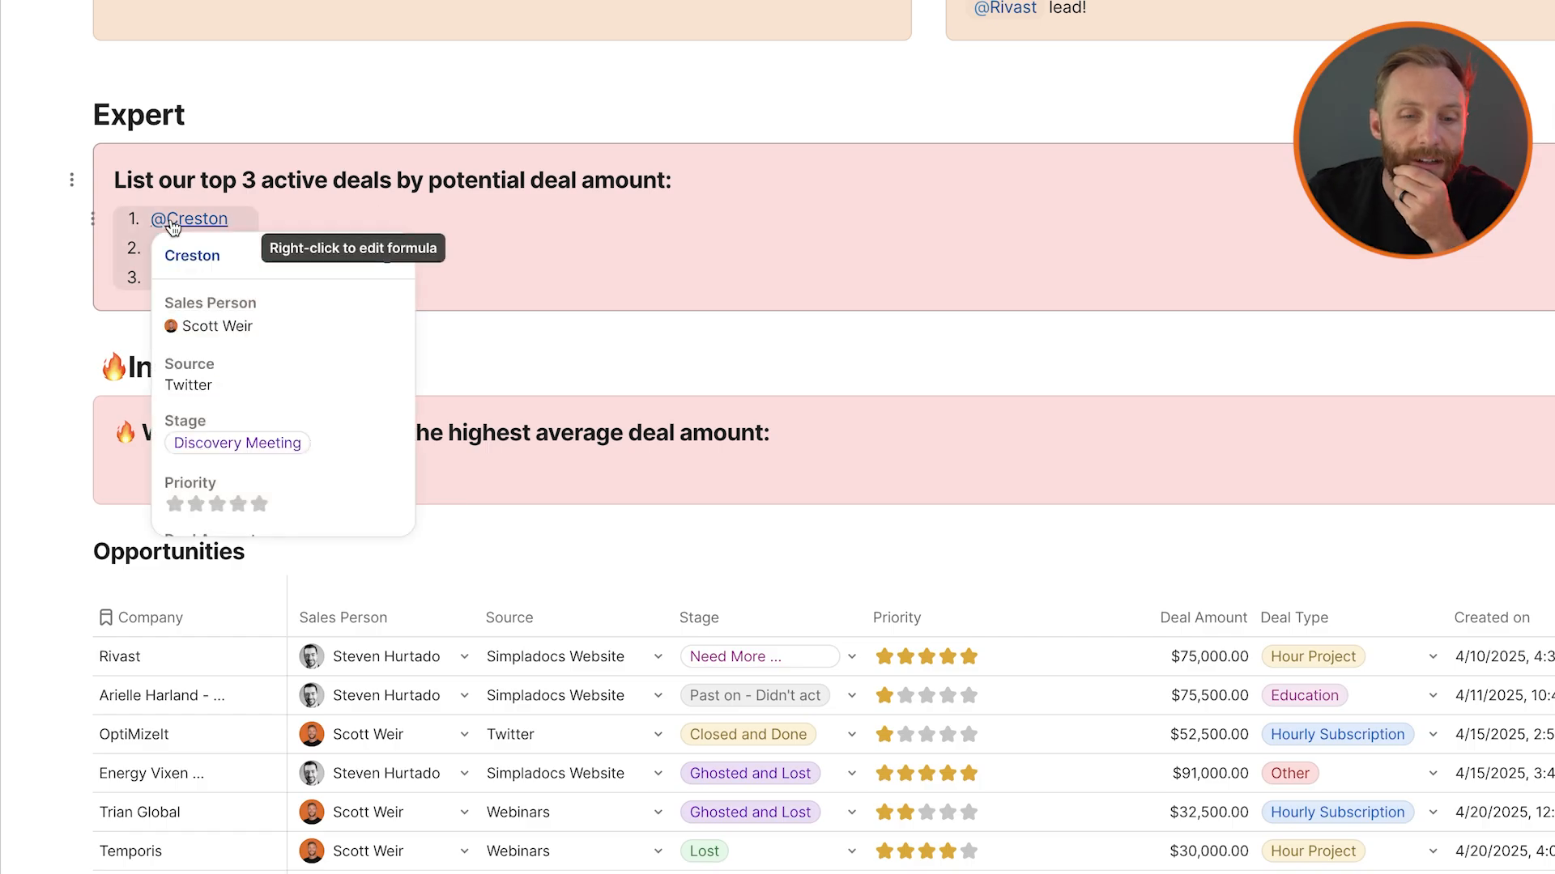
left_click(189, 219)
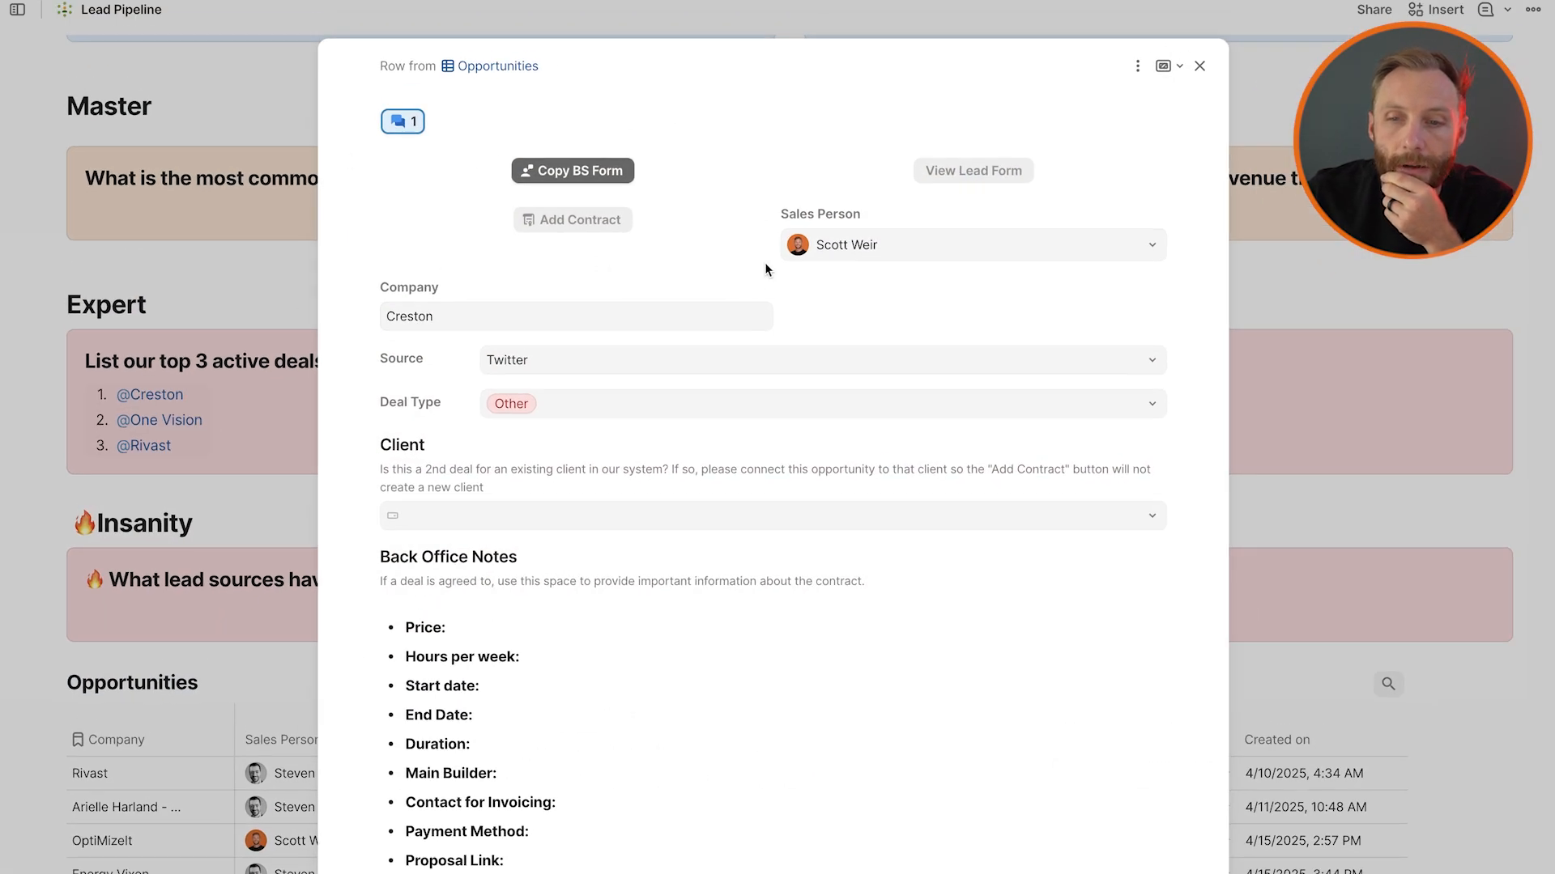
left_click(1199, 66)
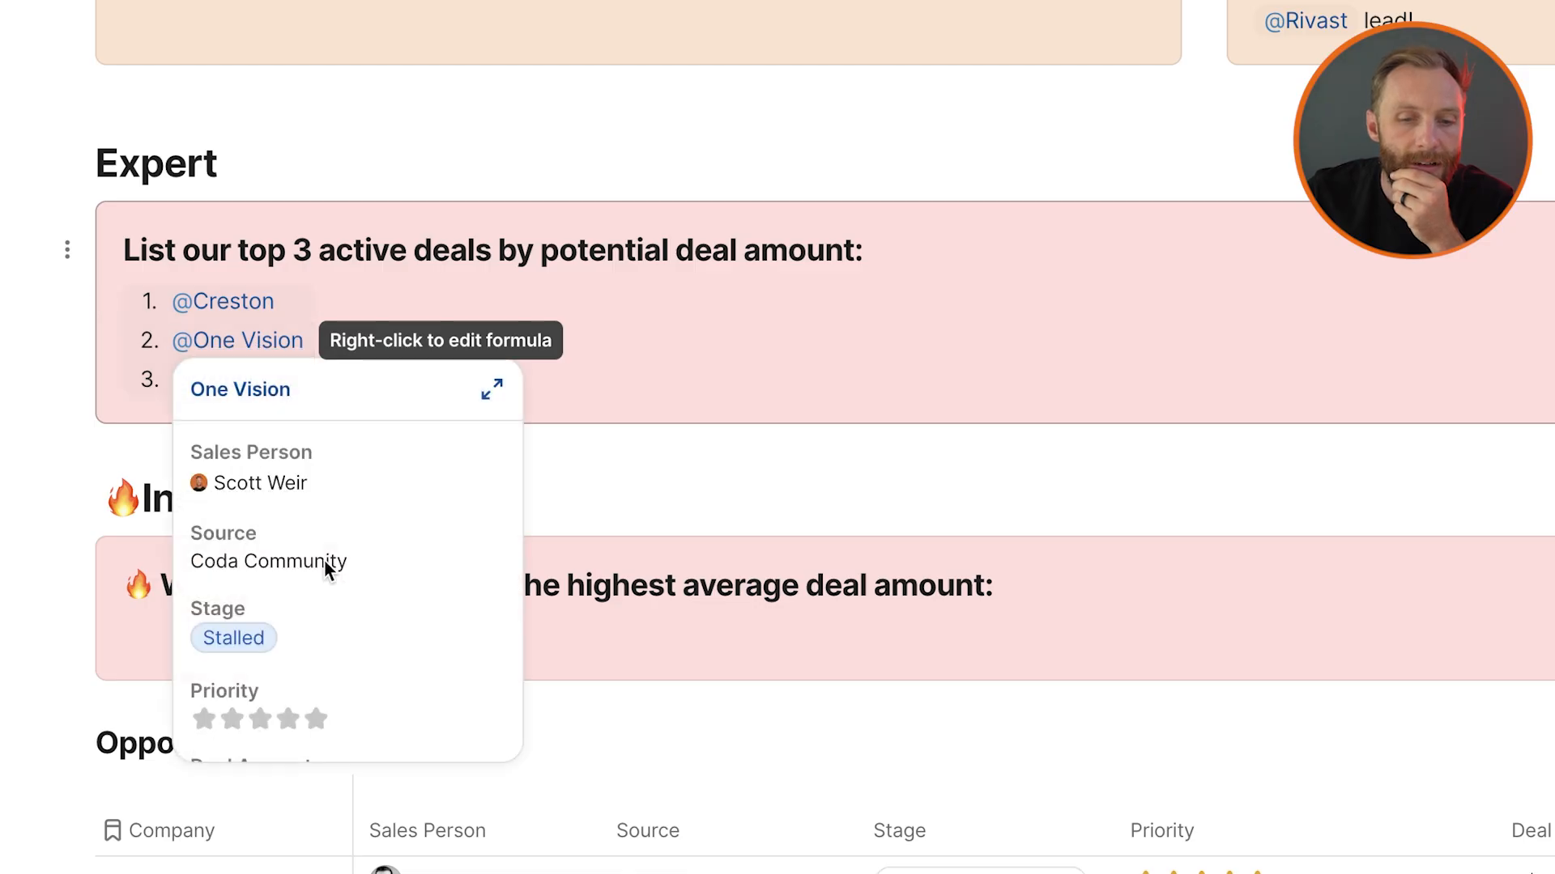
scroll("down", 3)
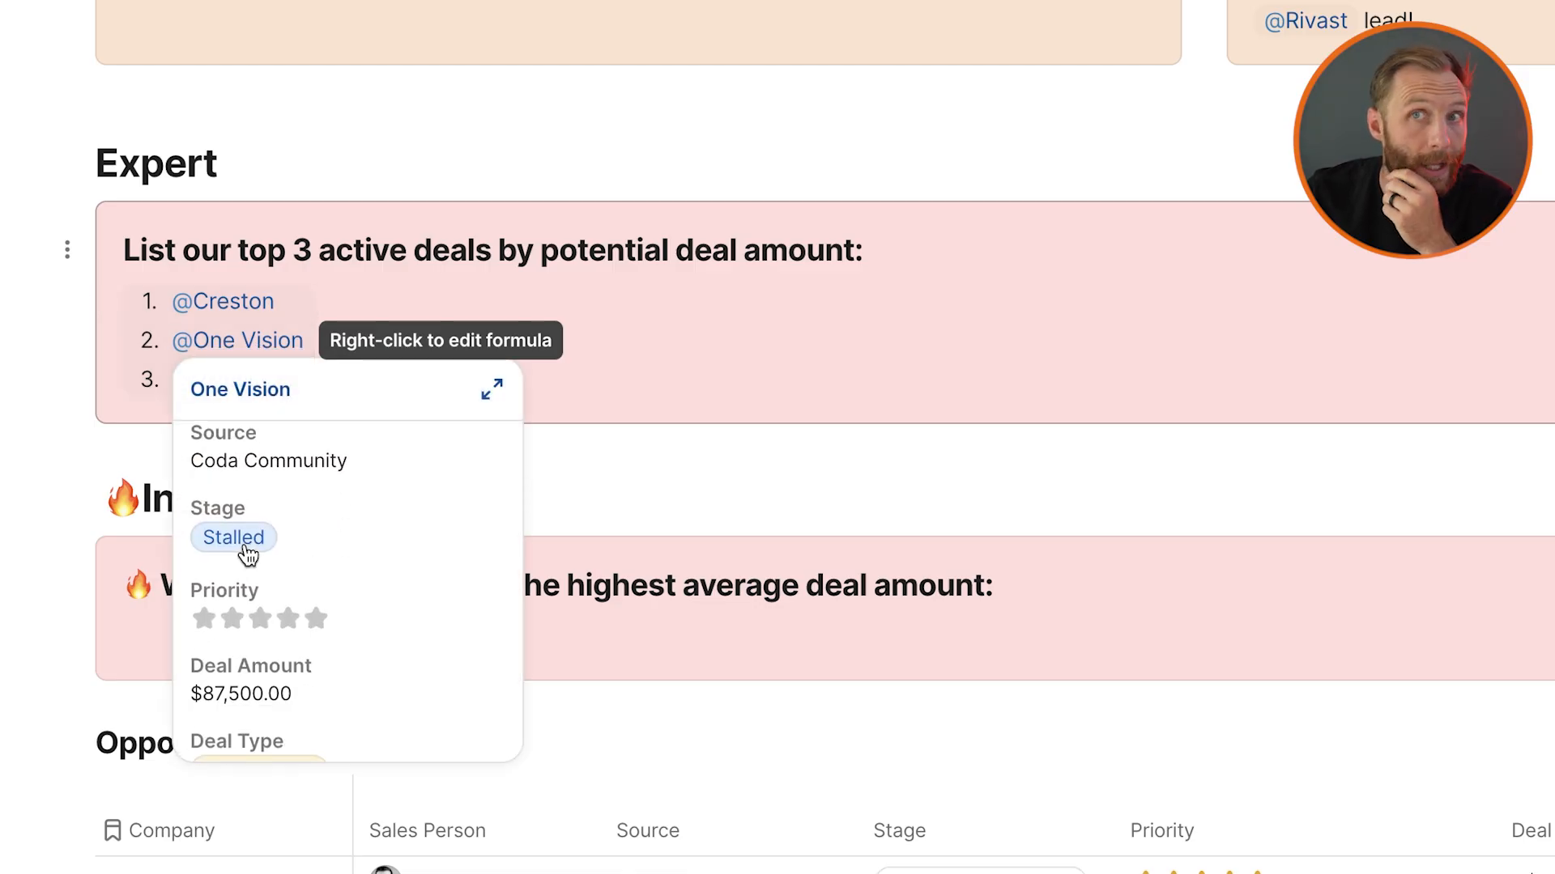
scroll("down", 3)
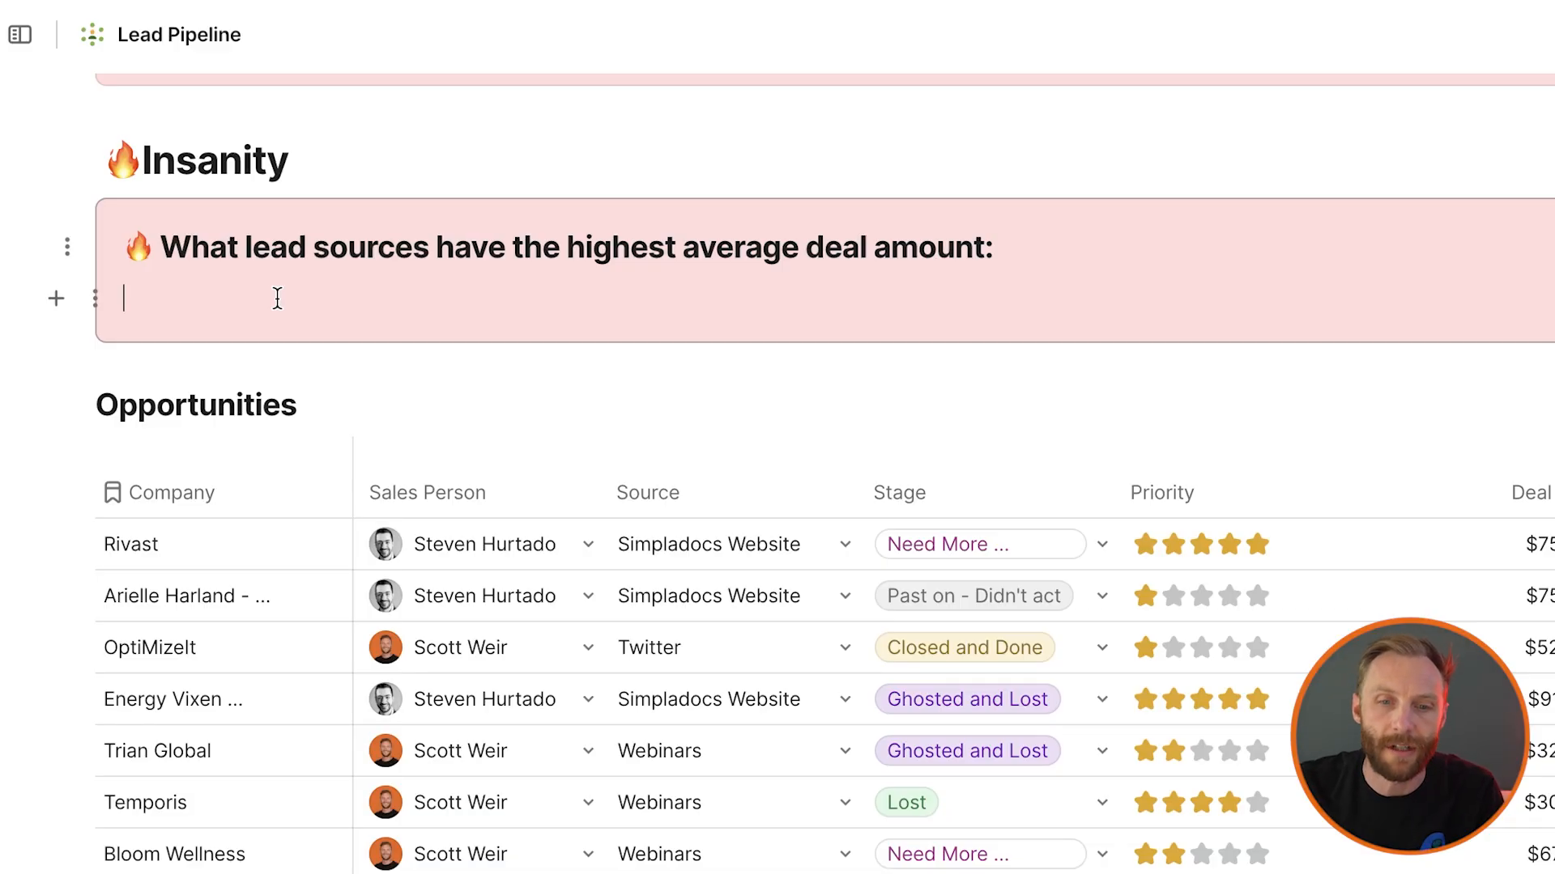
Insert Opportunities.Source.Unique() in the Insanity callout to list distinct lead sources
left_click(842, 229)
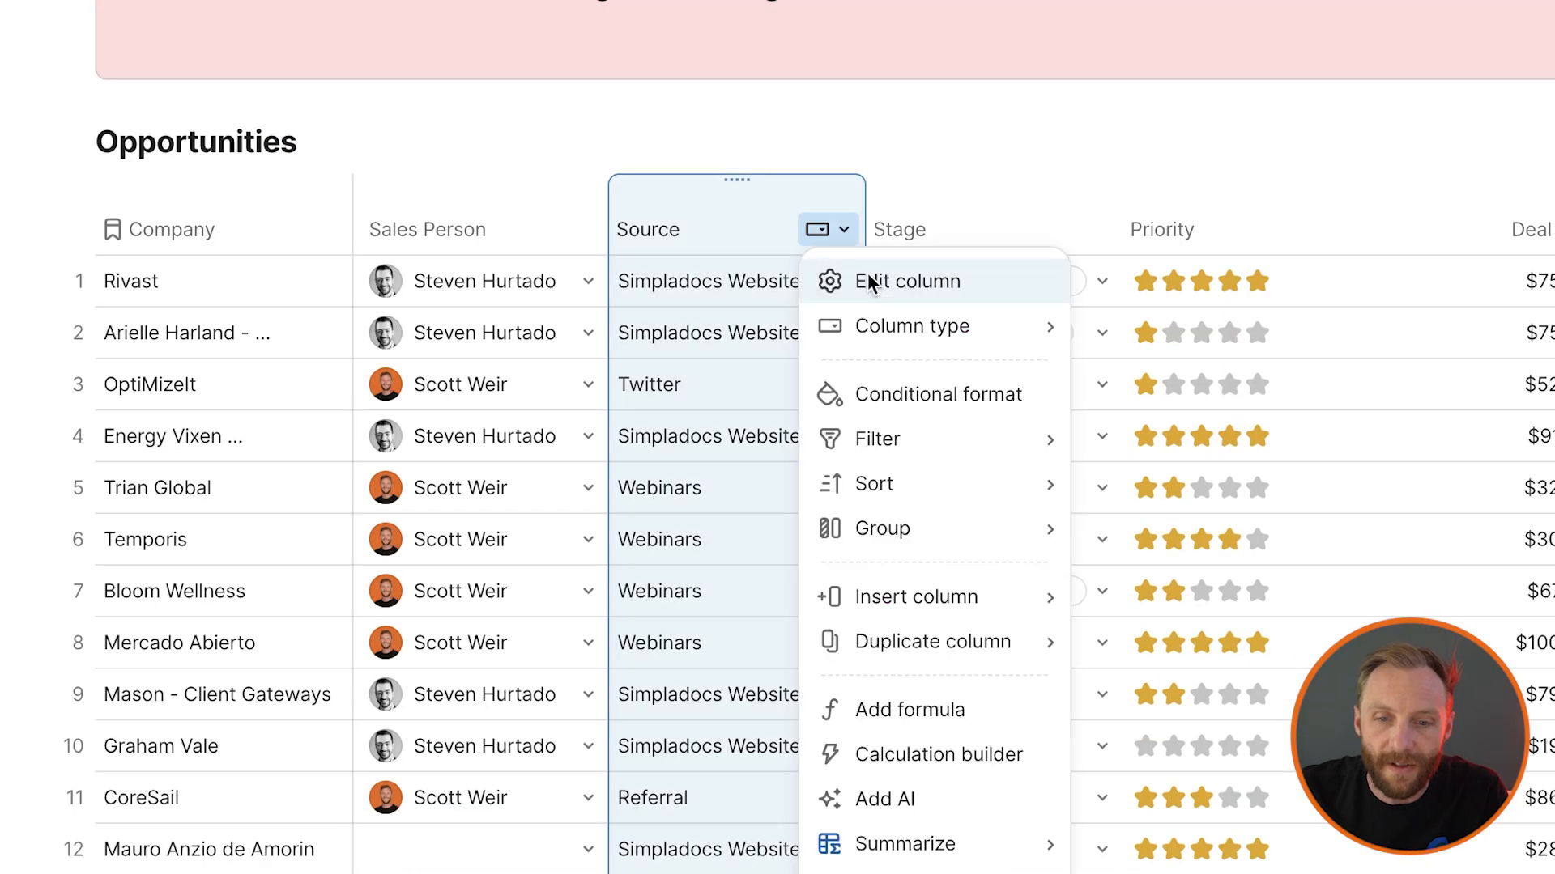
left_click(903, 281)
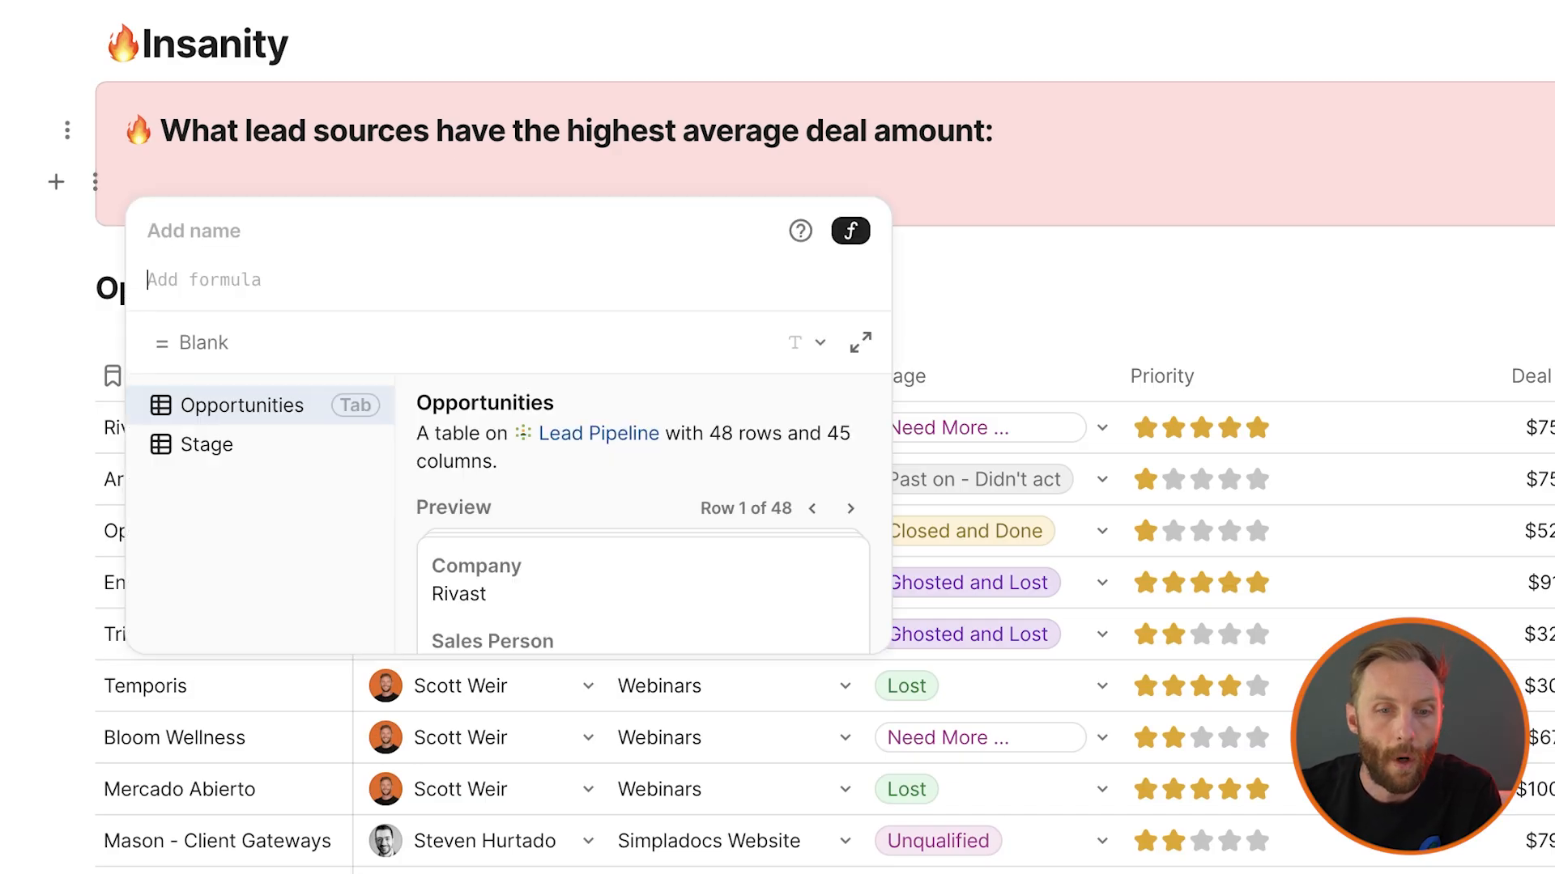
left_click(207, 445)
type("Opportunities.Source.Unique(")
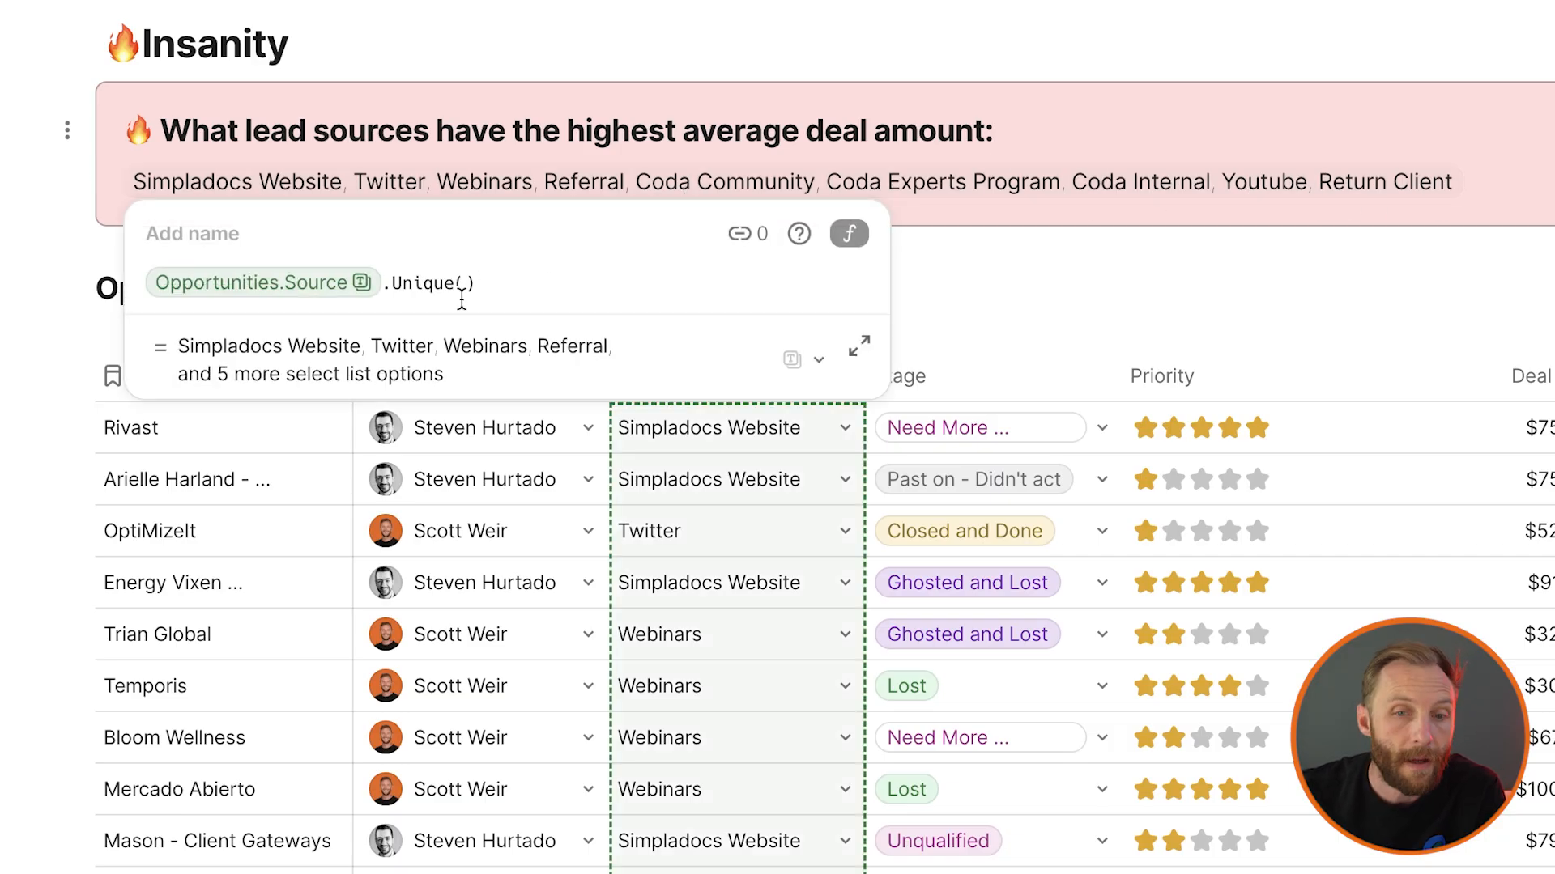
type(".Count()")
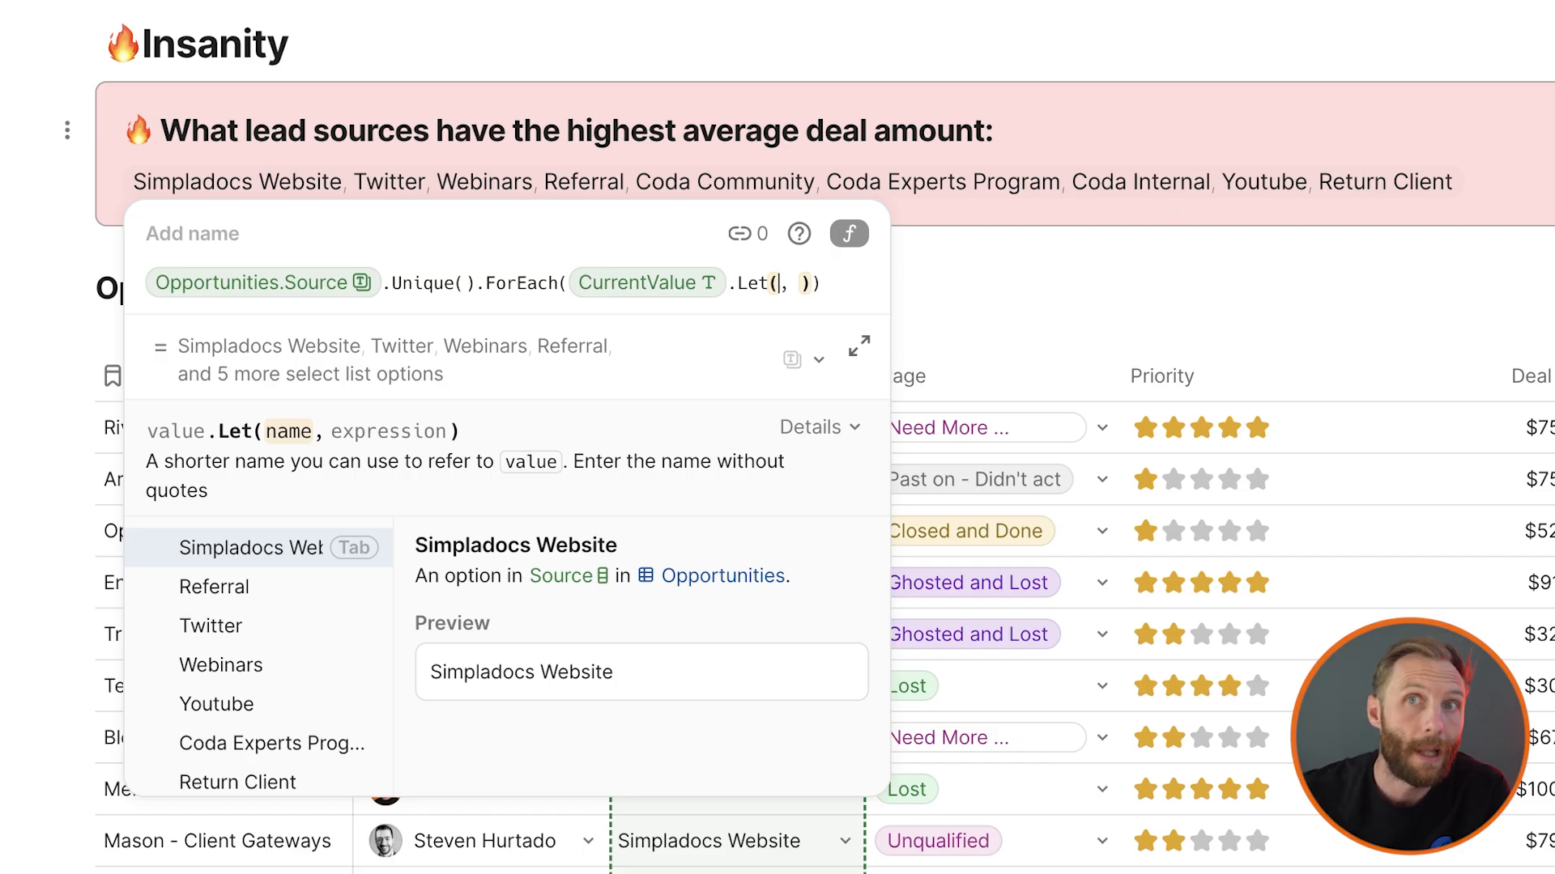
Name each source currentSourceInLoop and filter Opportunities to matching rows as currentBunch
type("currentSourceInLoop")
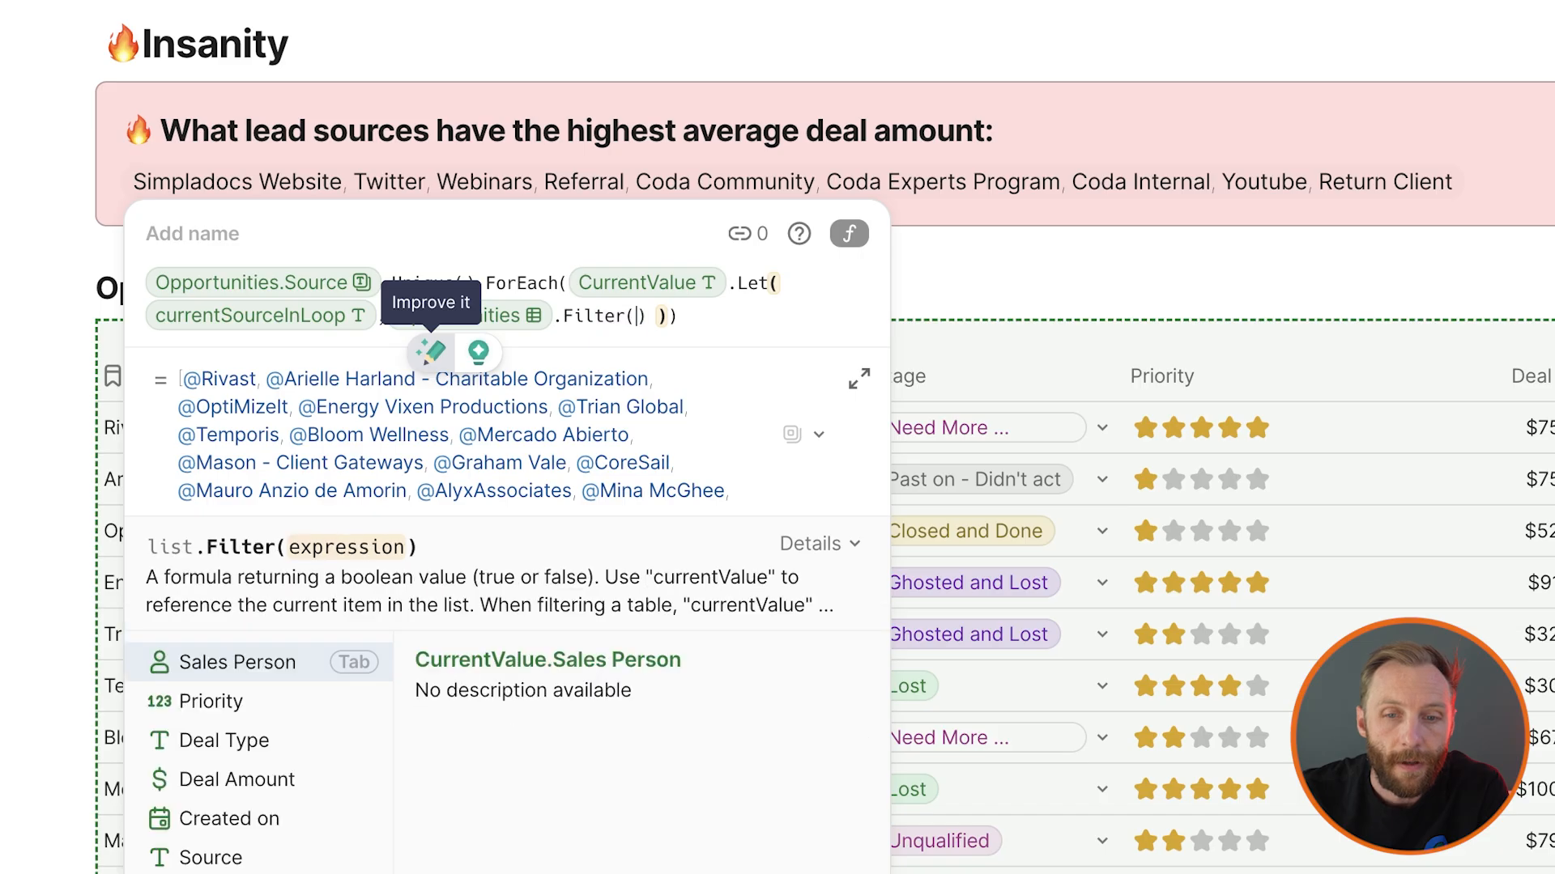
type("source")
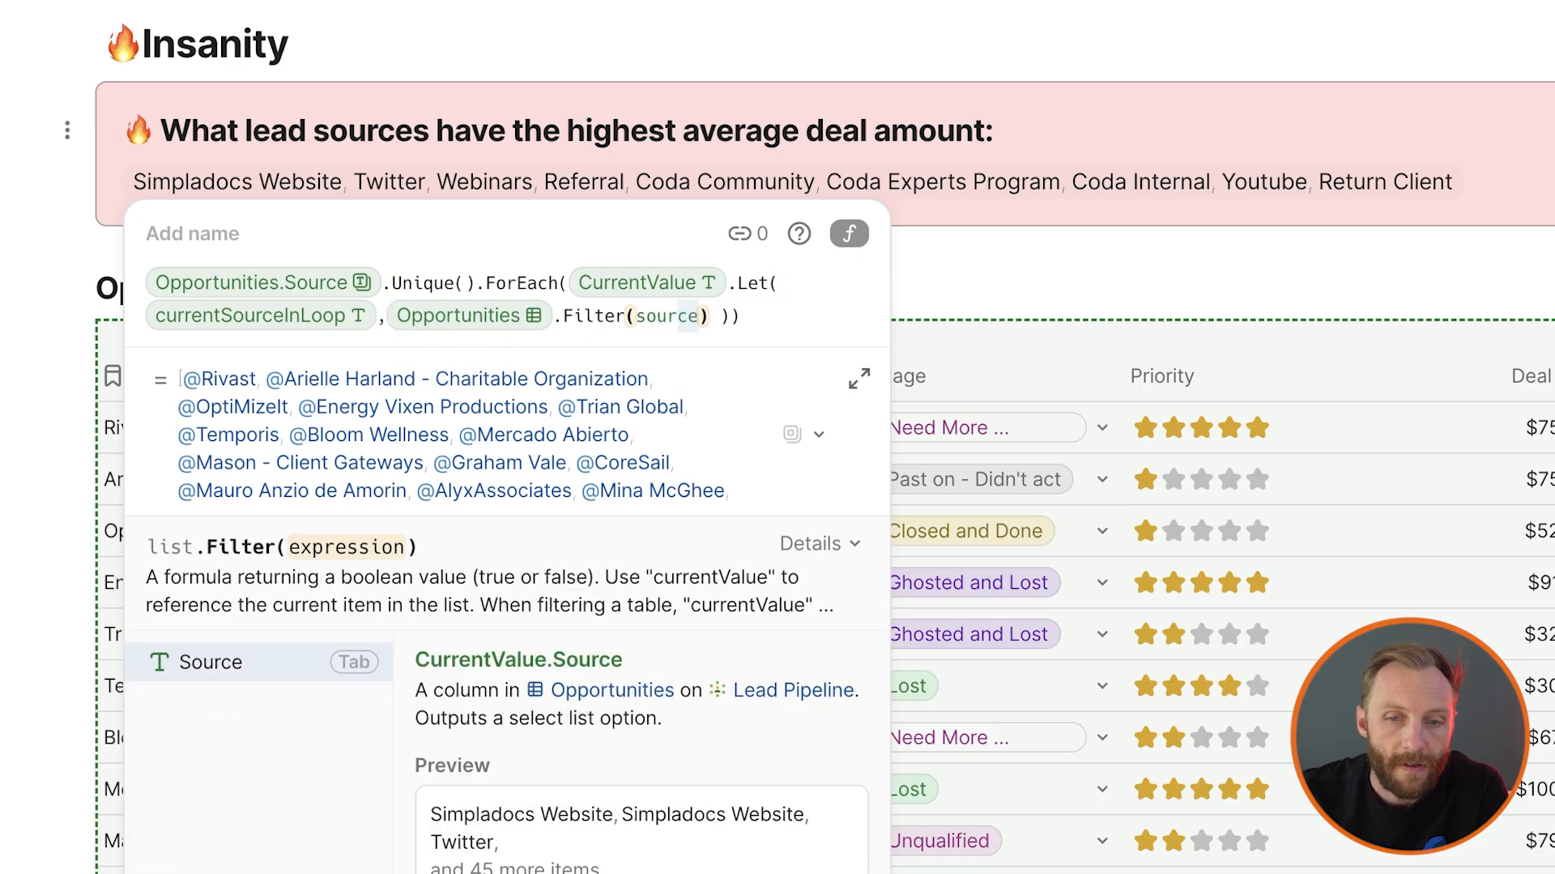
type("=currentSourceInLoop")
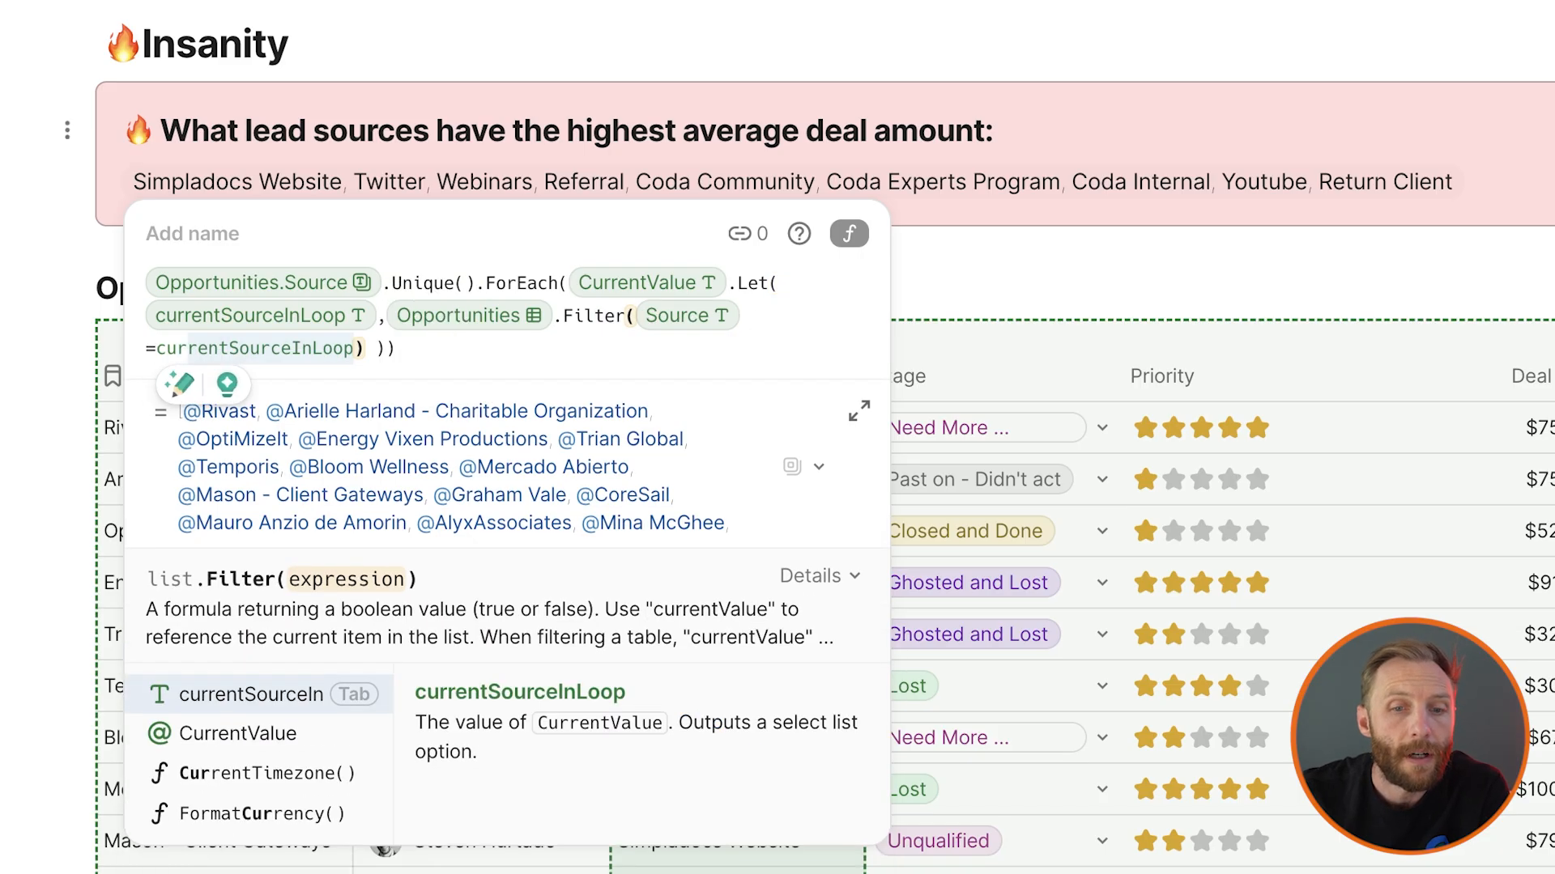
key("Tab")
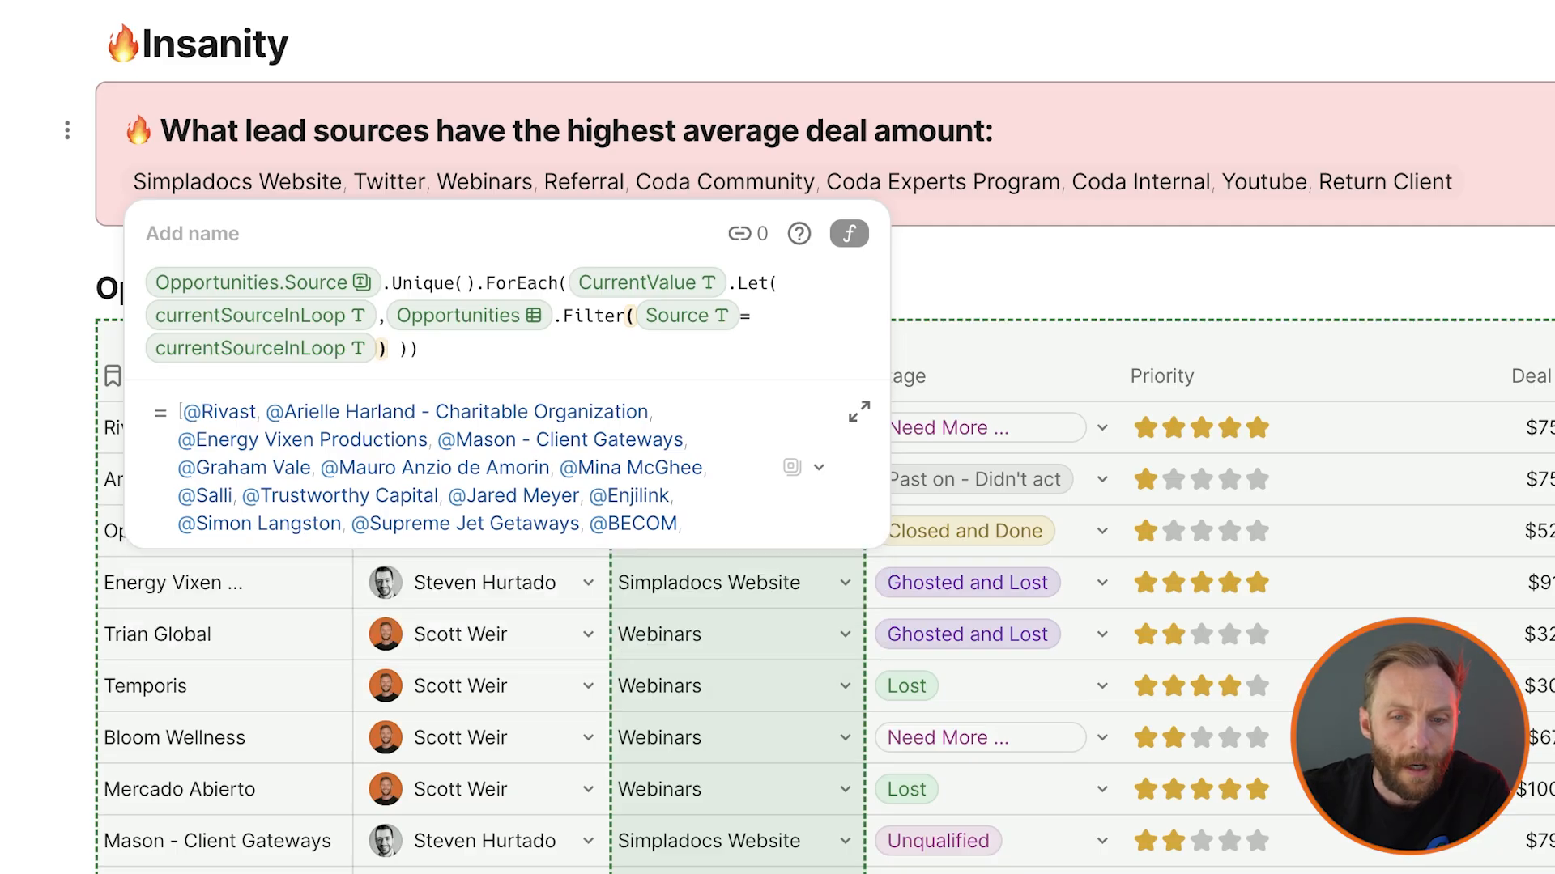
type(".Sales Person")
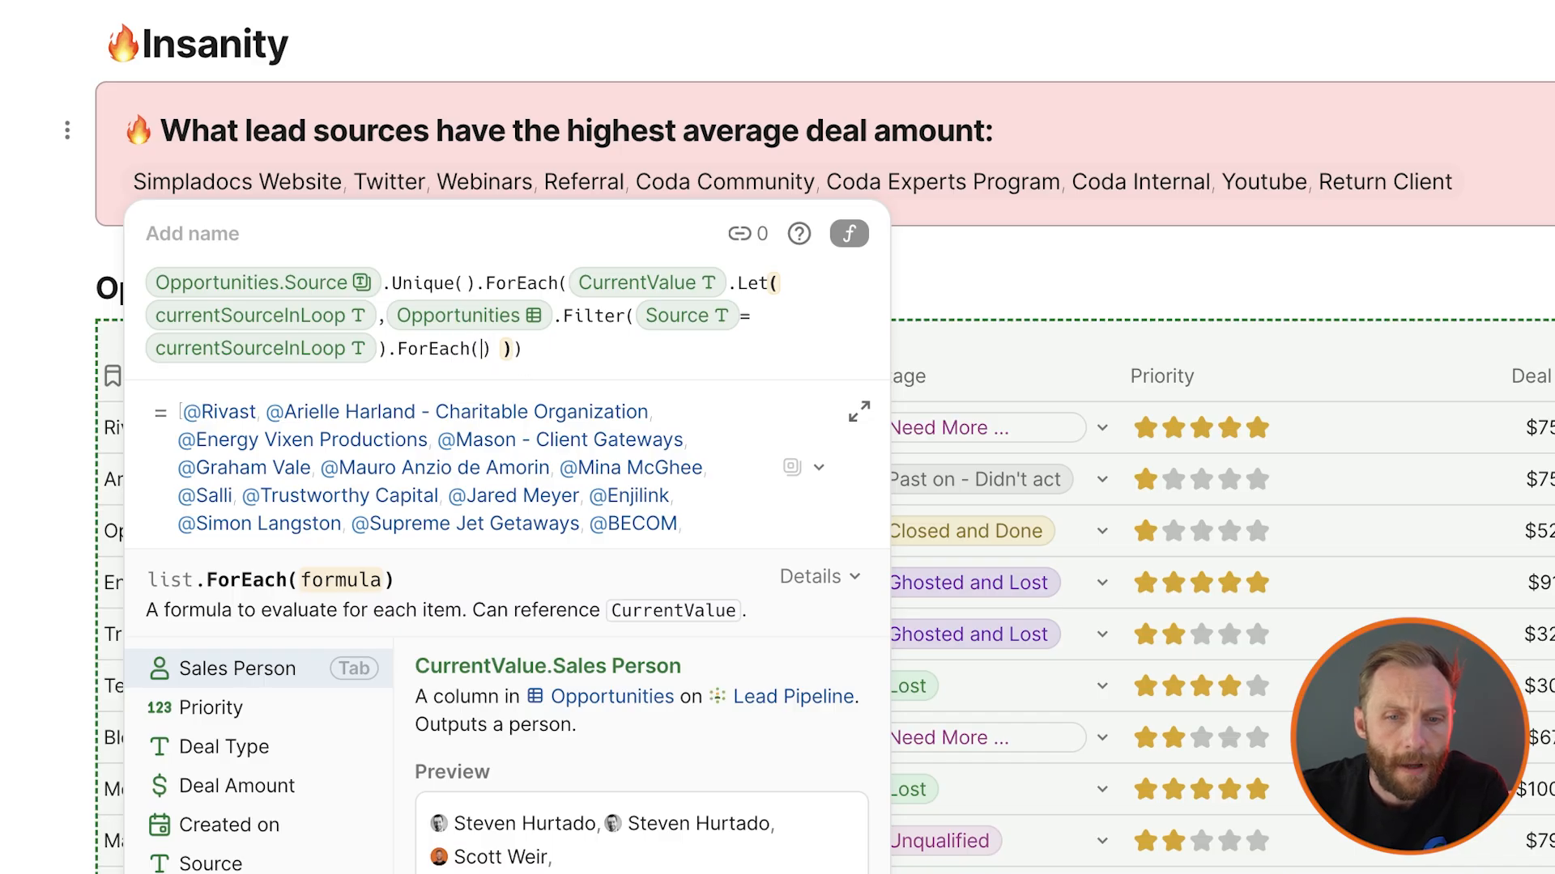
type("currentValue.Let(,")
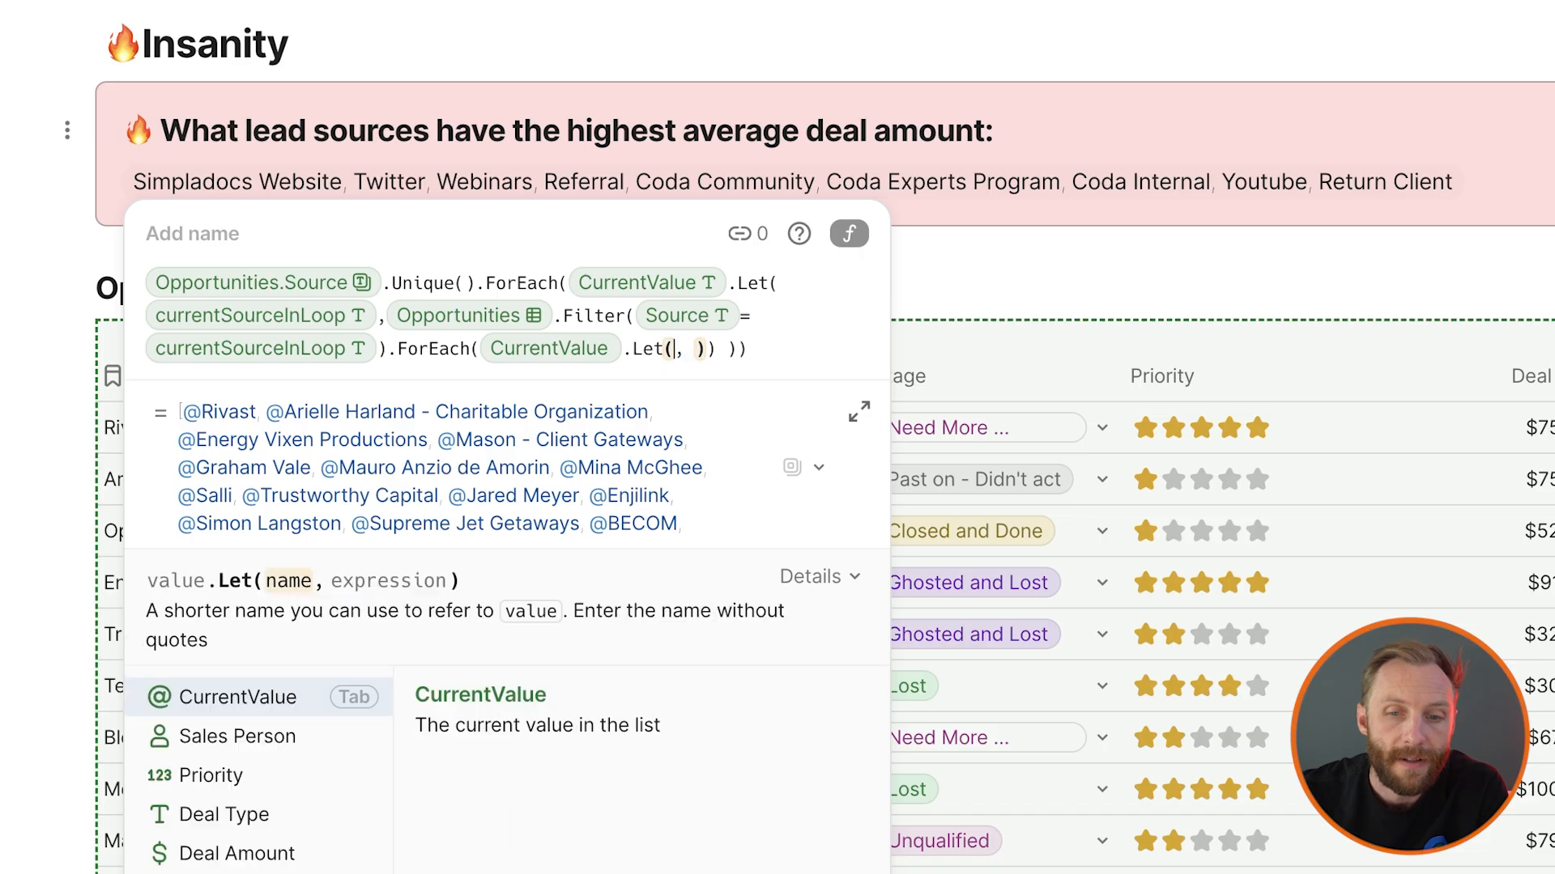
type("current")
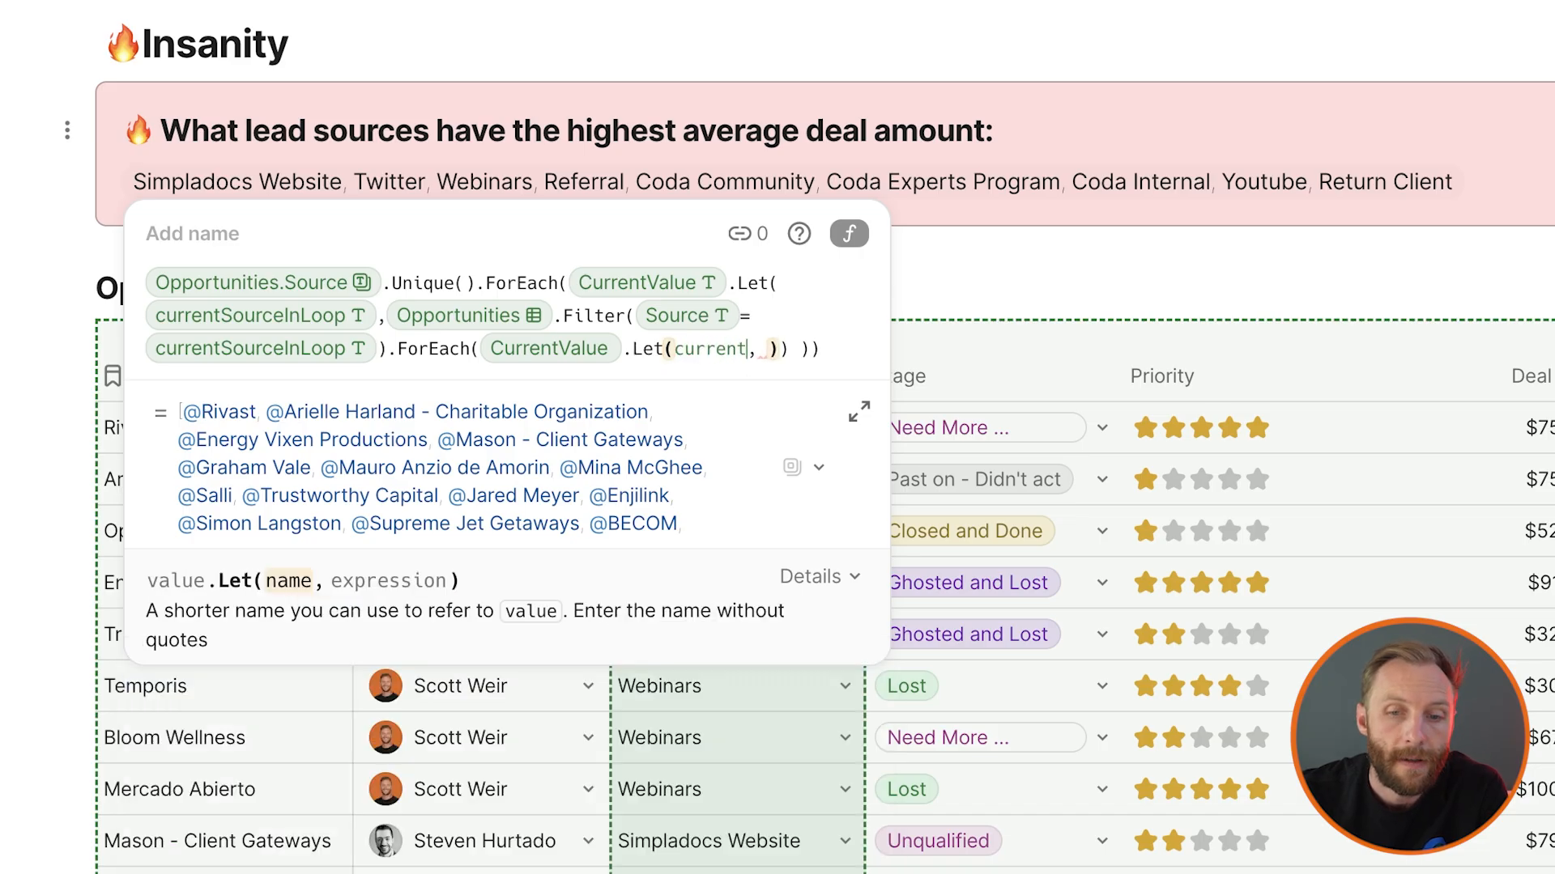
type("B")
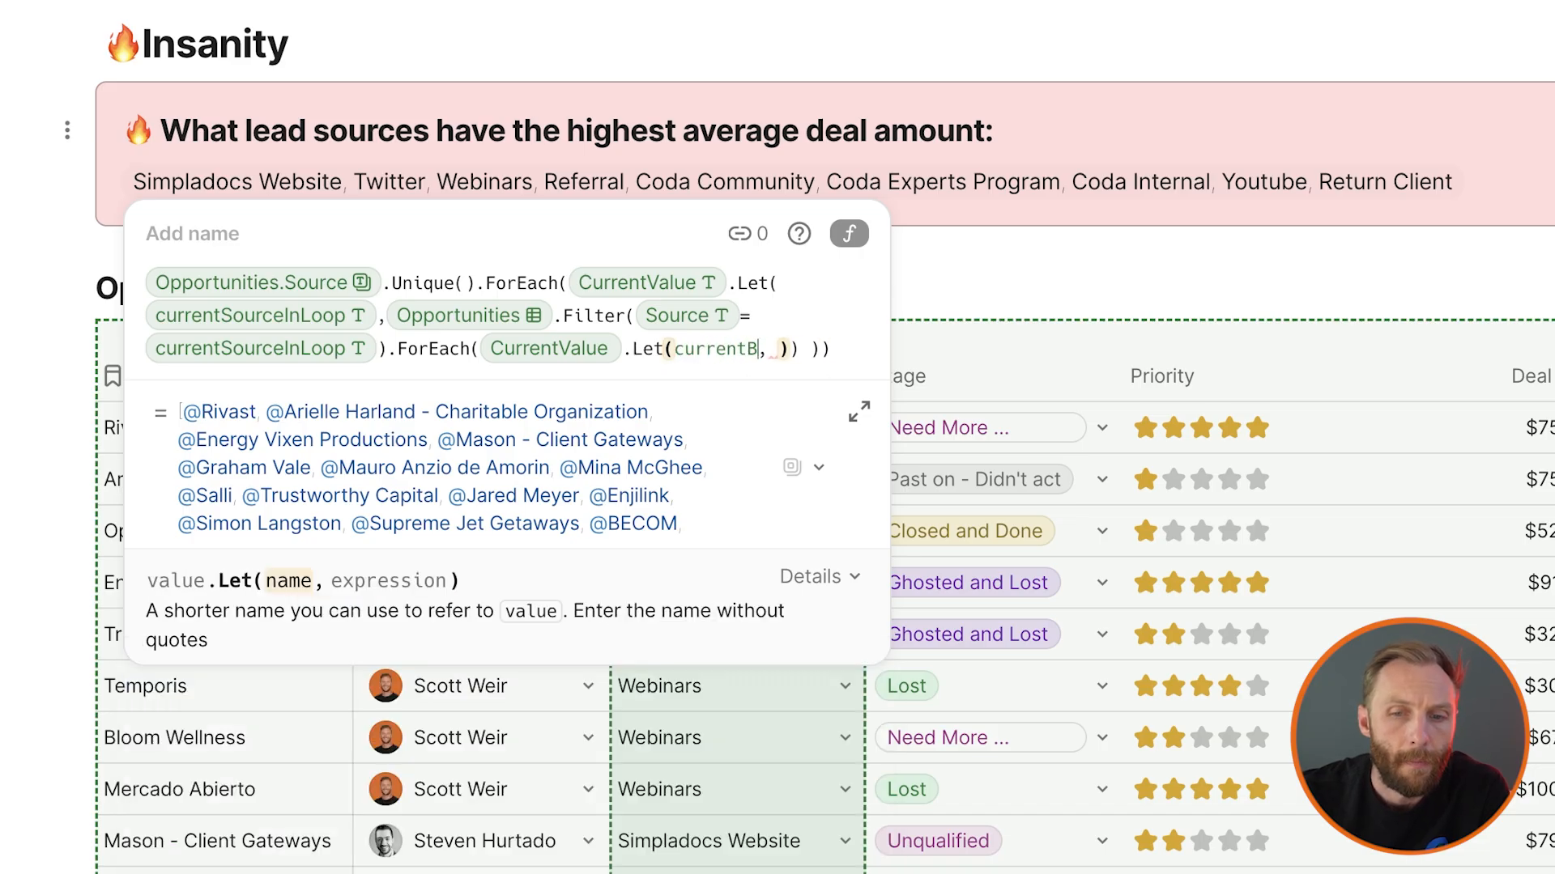
type("unch")
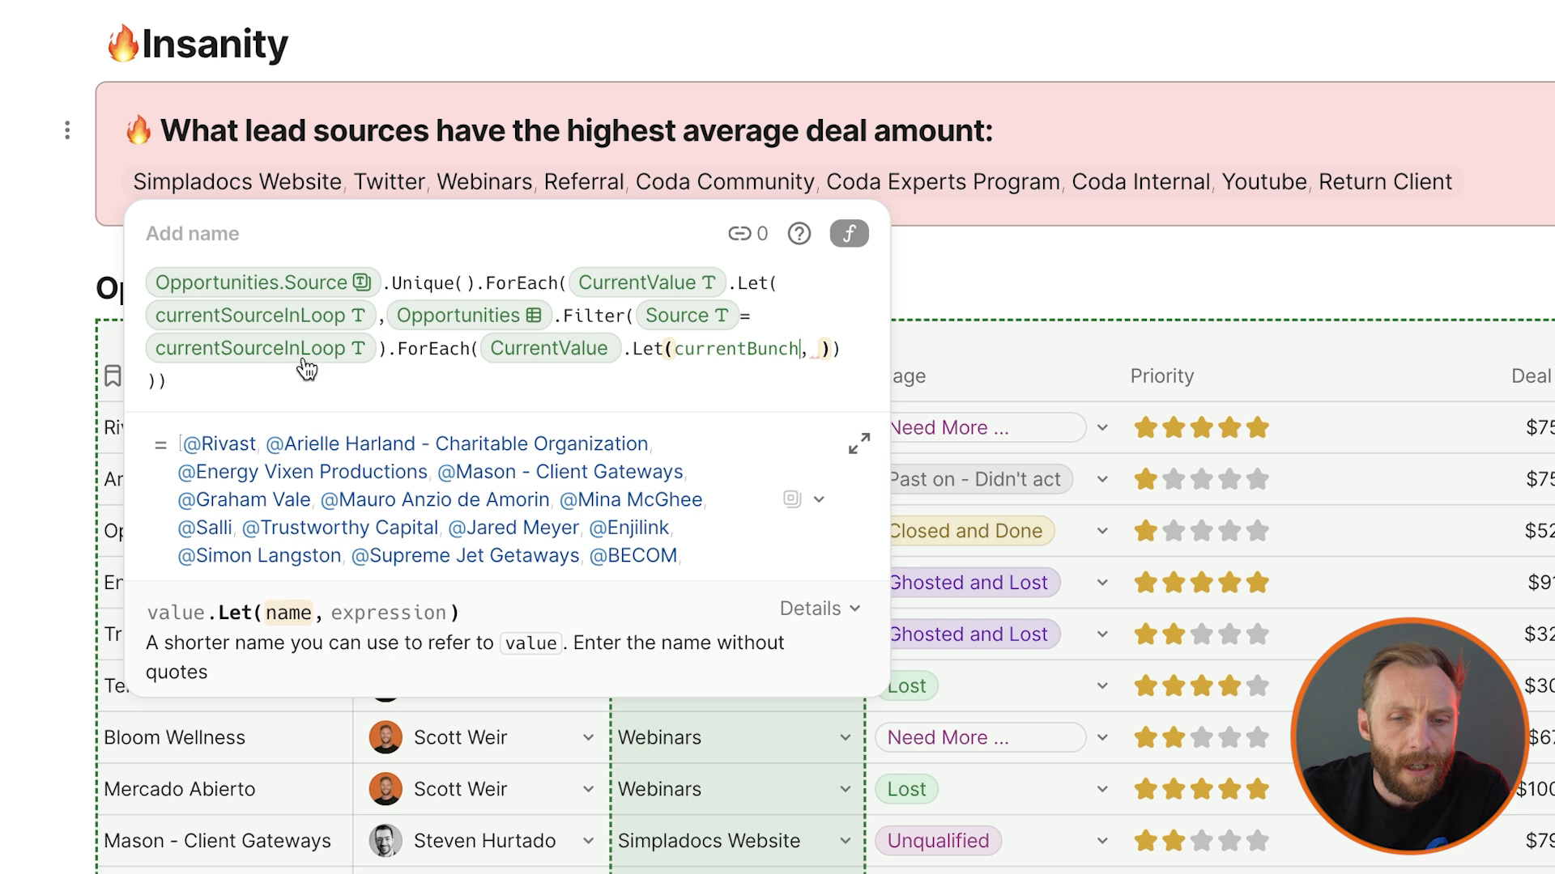
type("currentBunch")
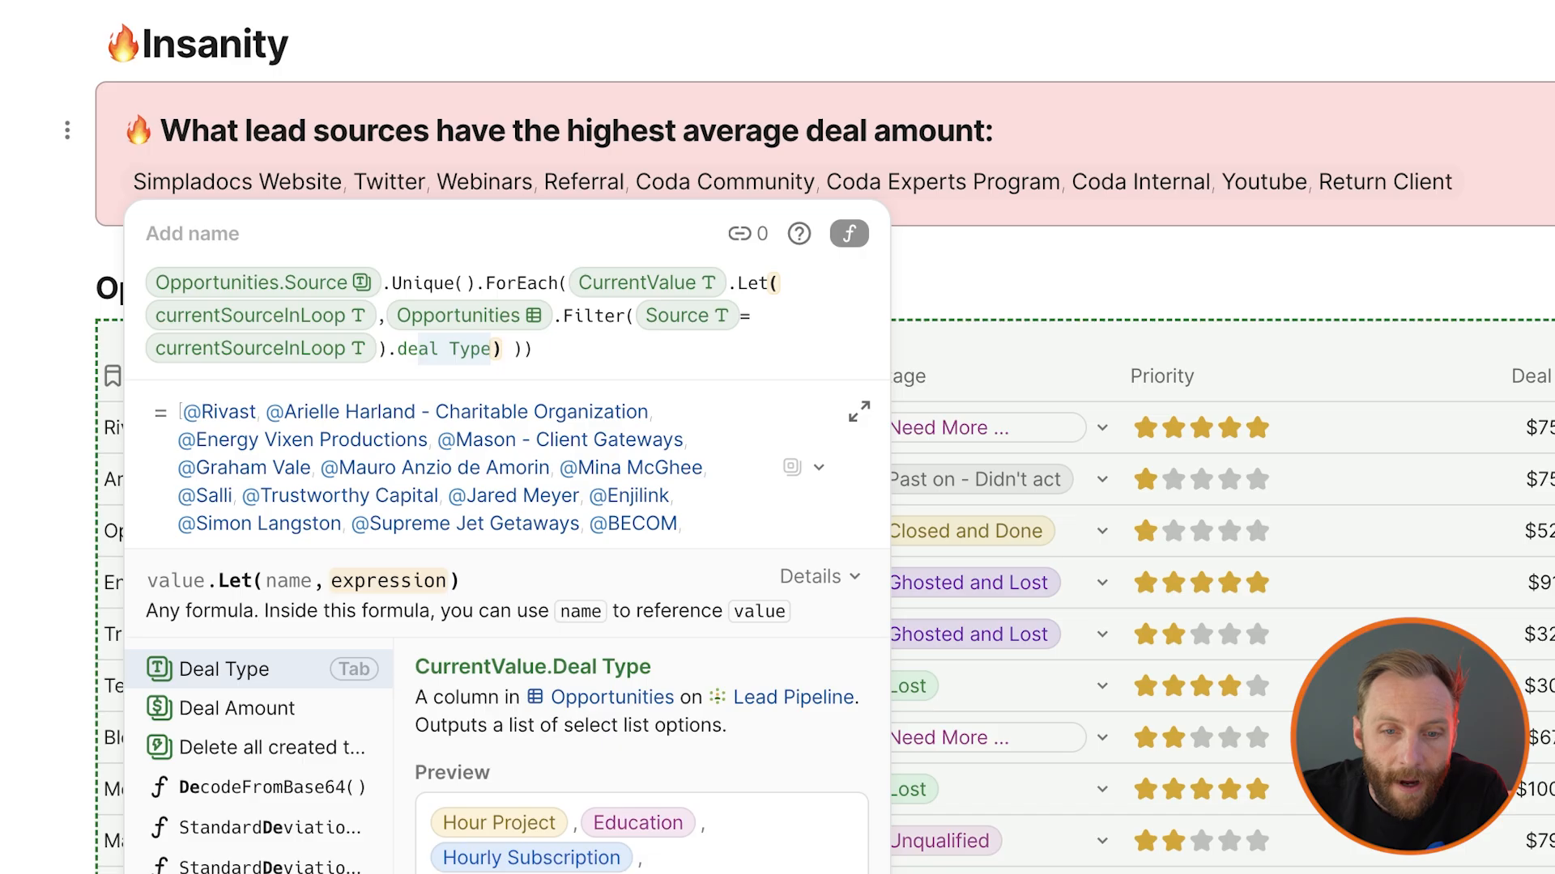
Average each bunch's Deal Amount, format "{1}: {2}" per source, and wrap in NumberedList()
left_click(236, 708)
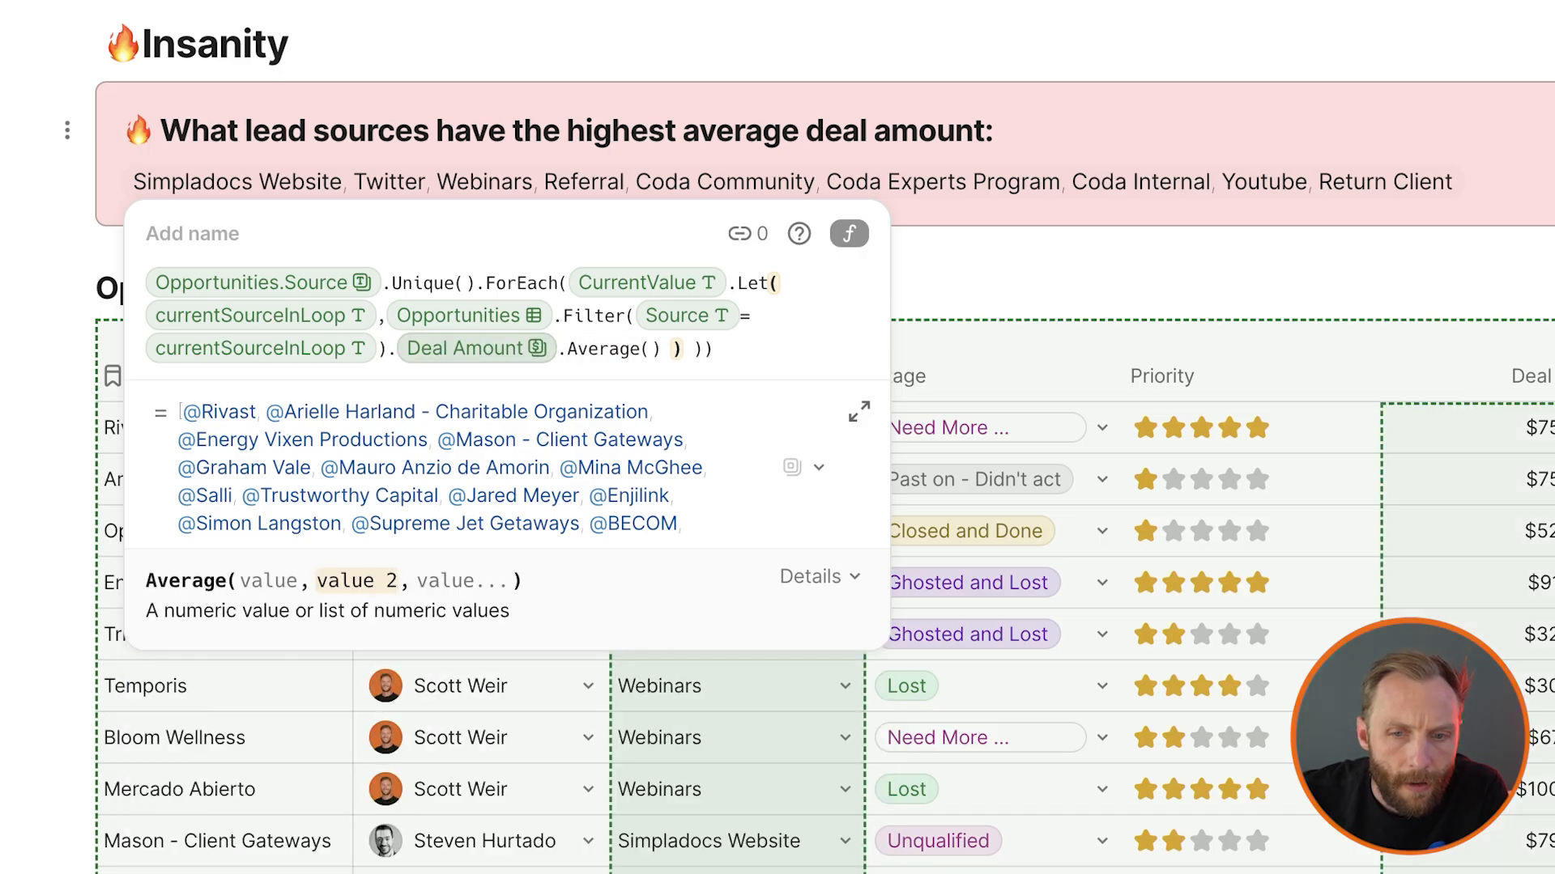
type(".for")
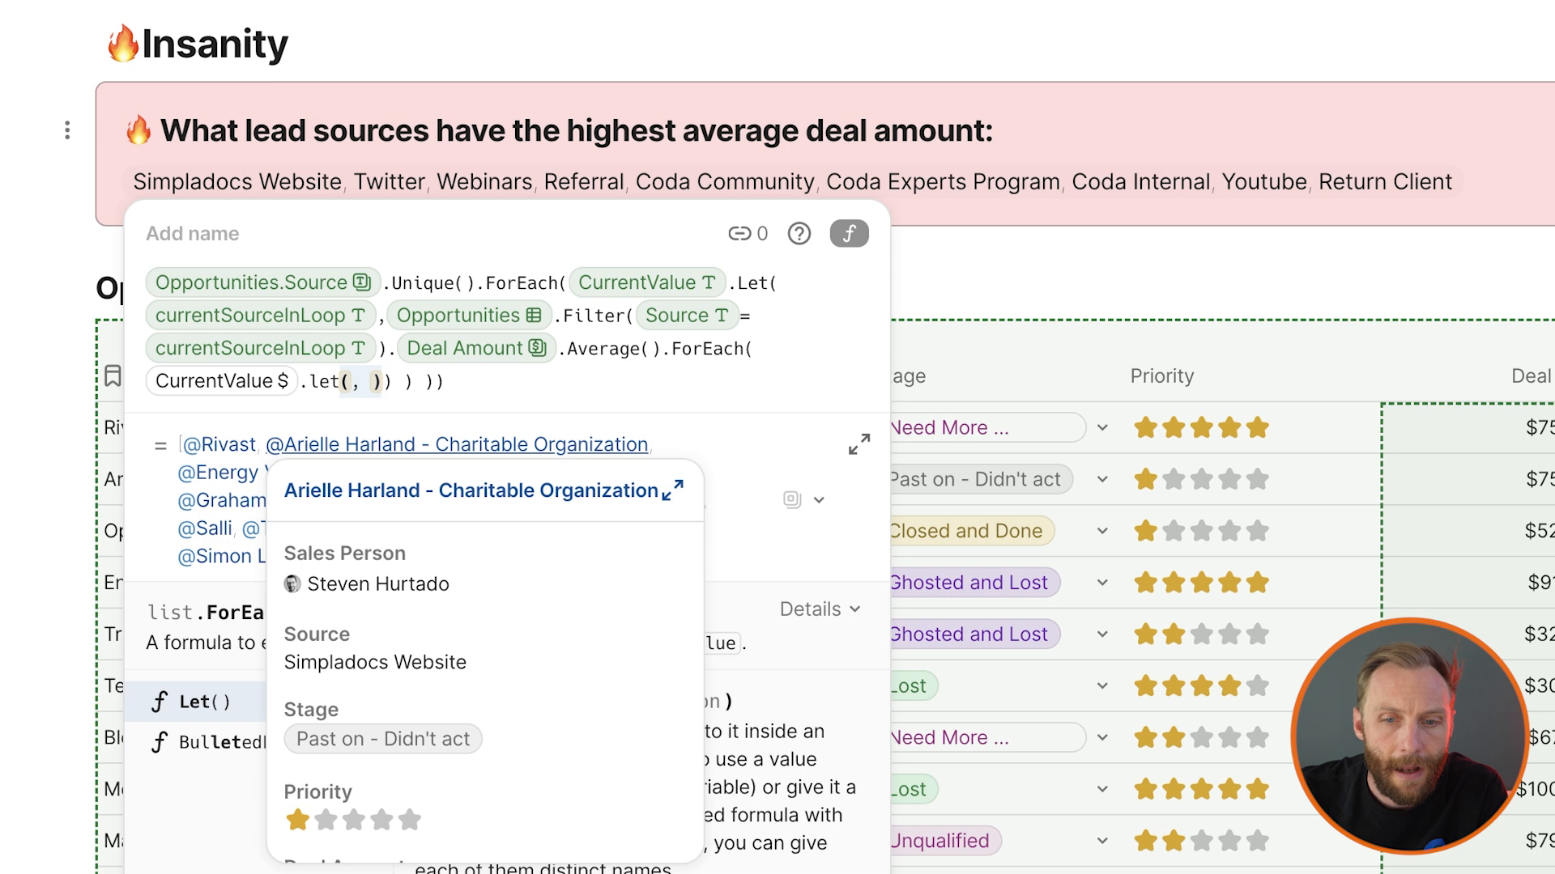
type("currentBunchAverage")
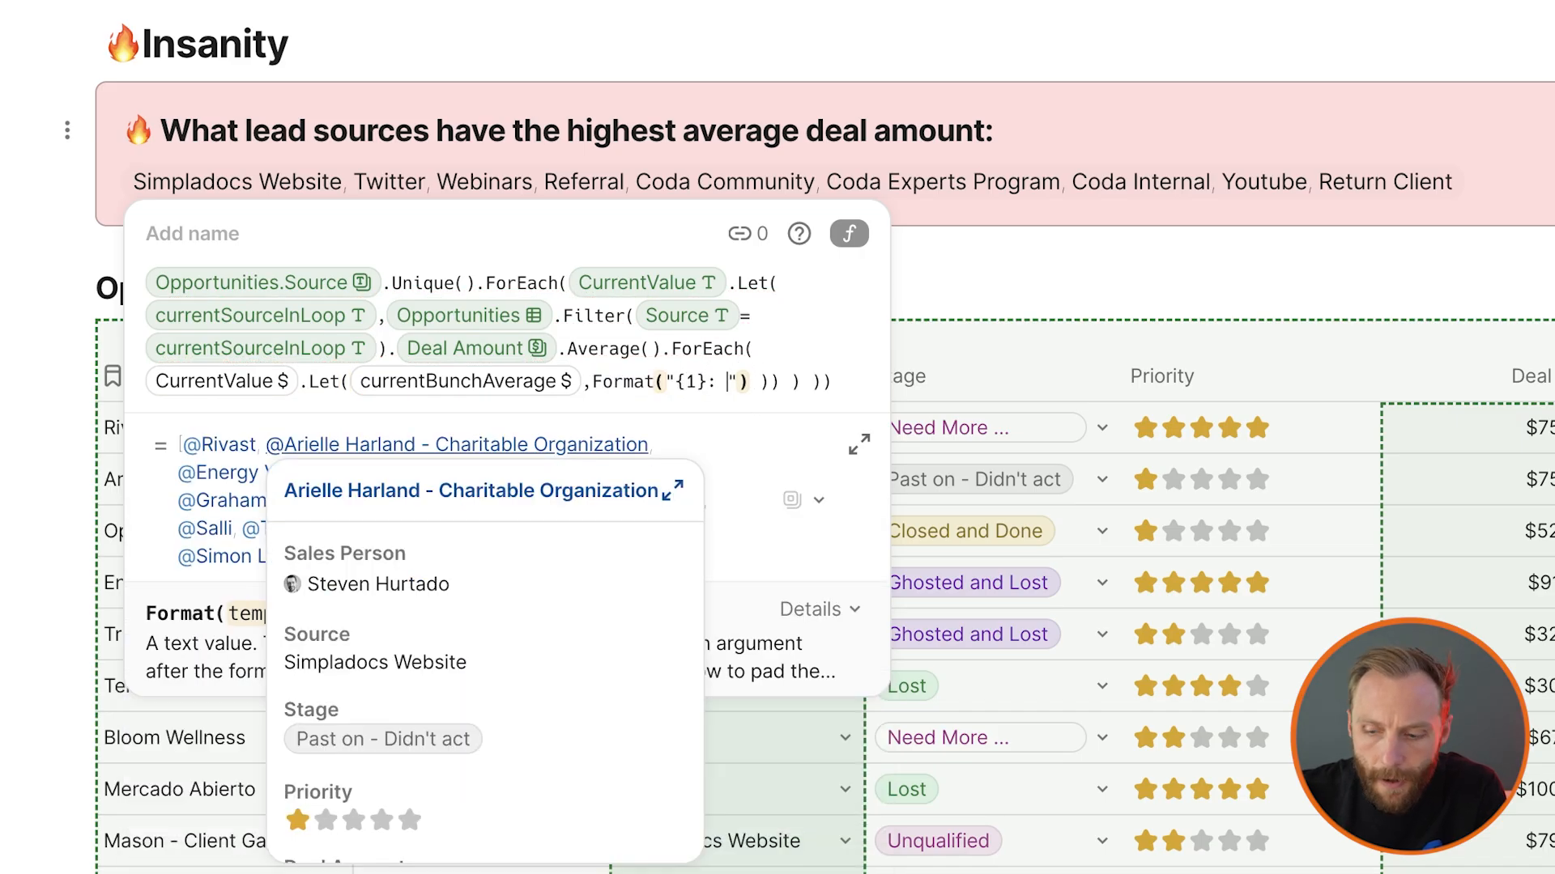
type("{2}")
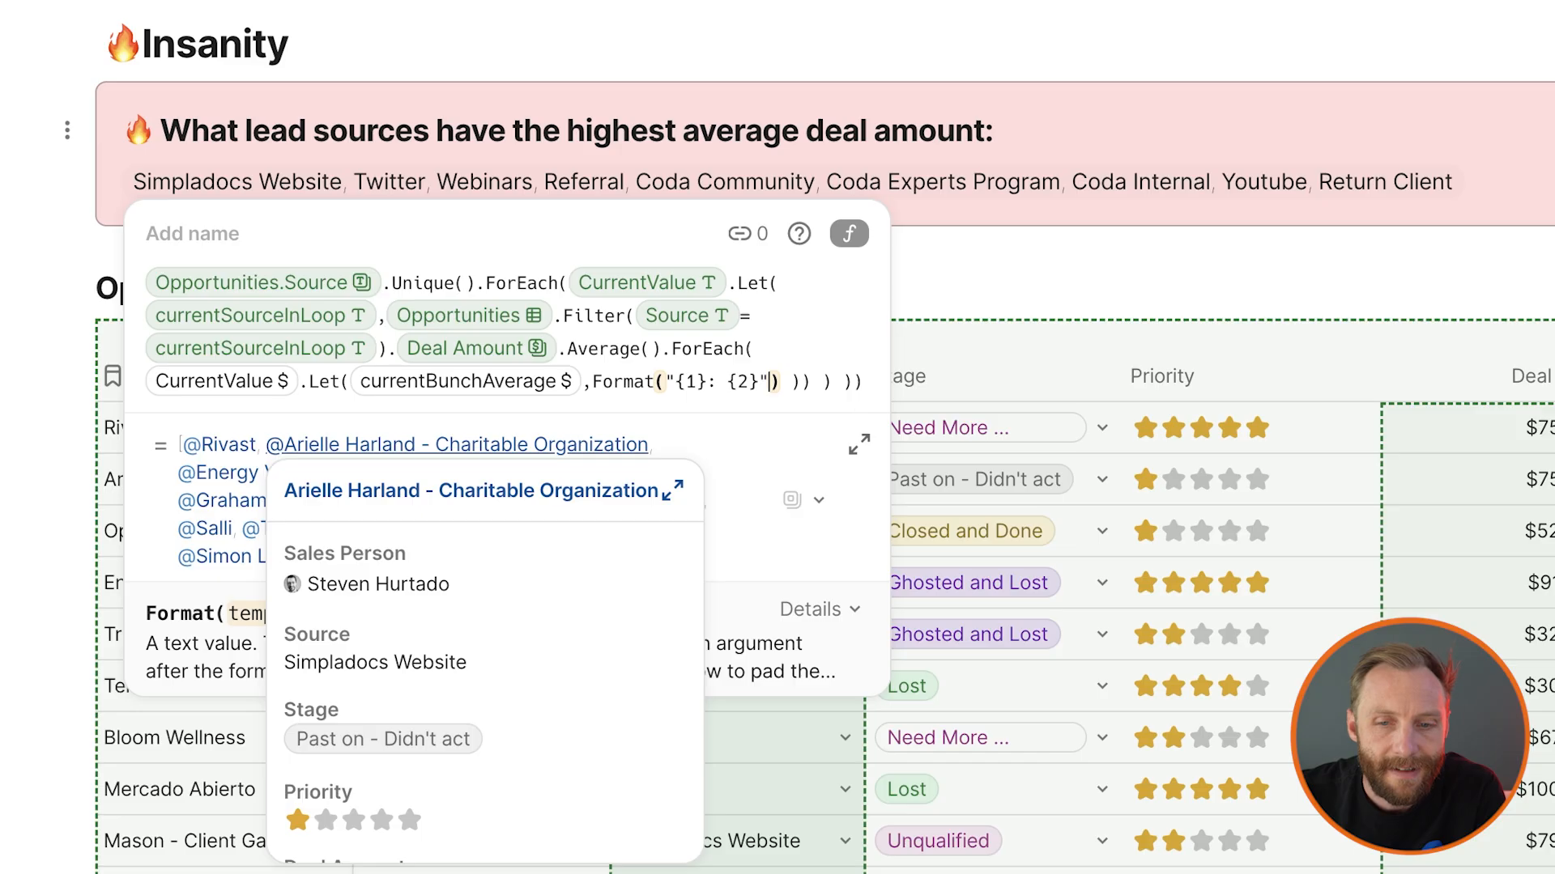
type("currentBunchAverage")
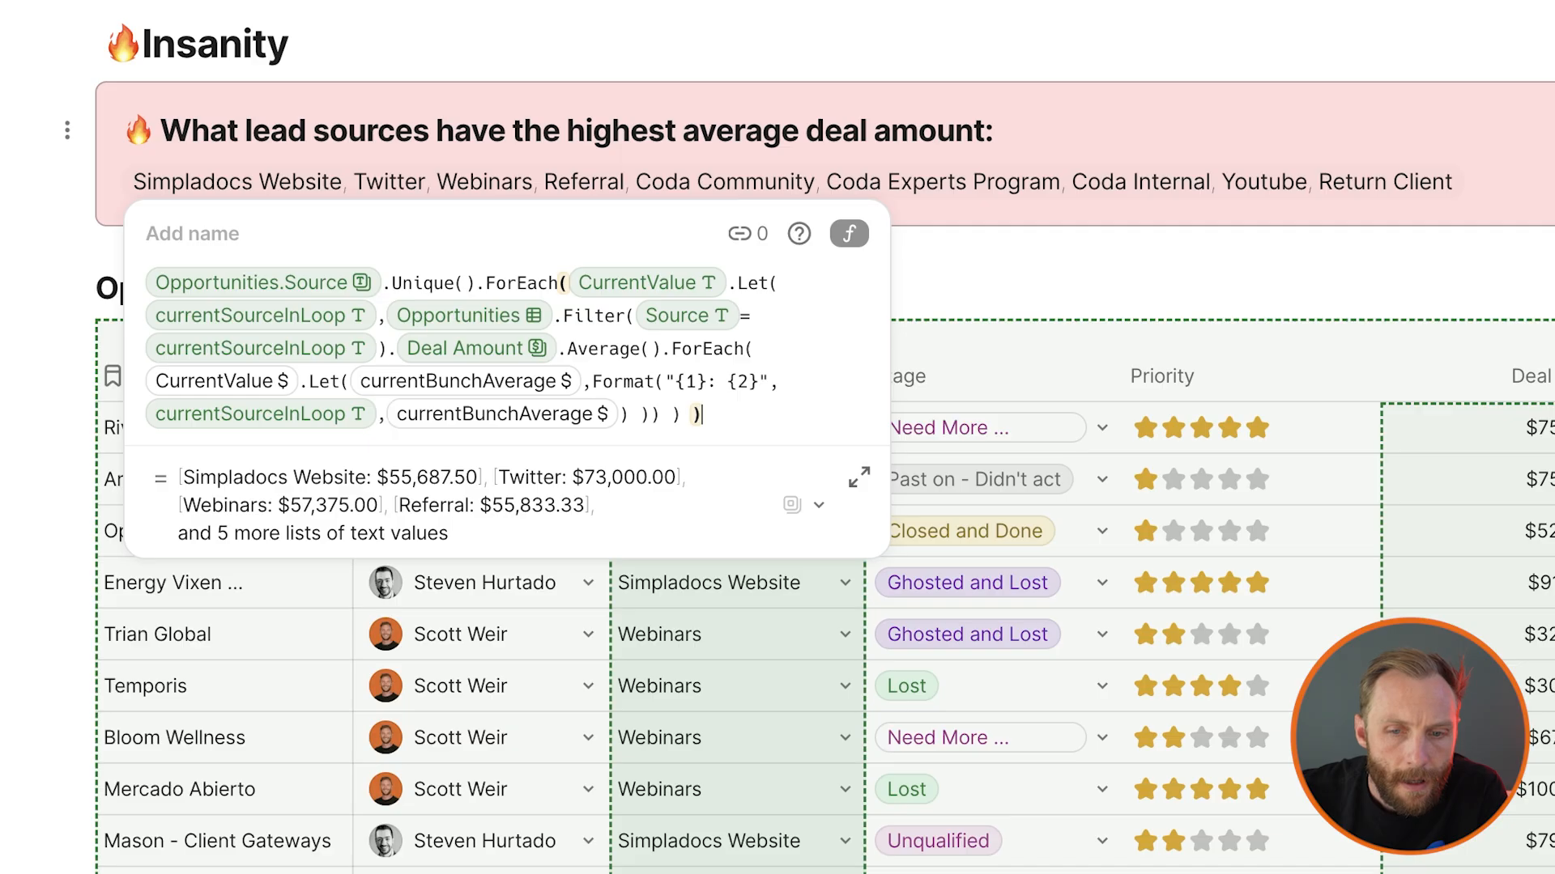
type(".NumberedList(")
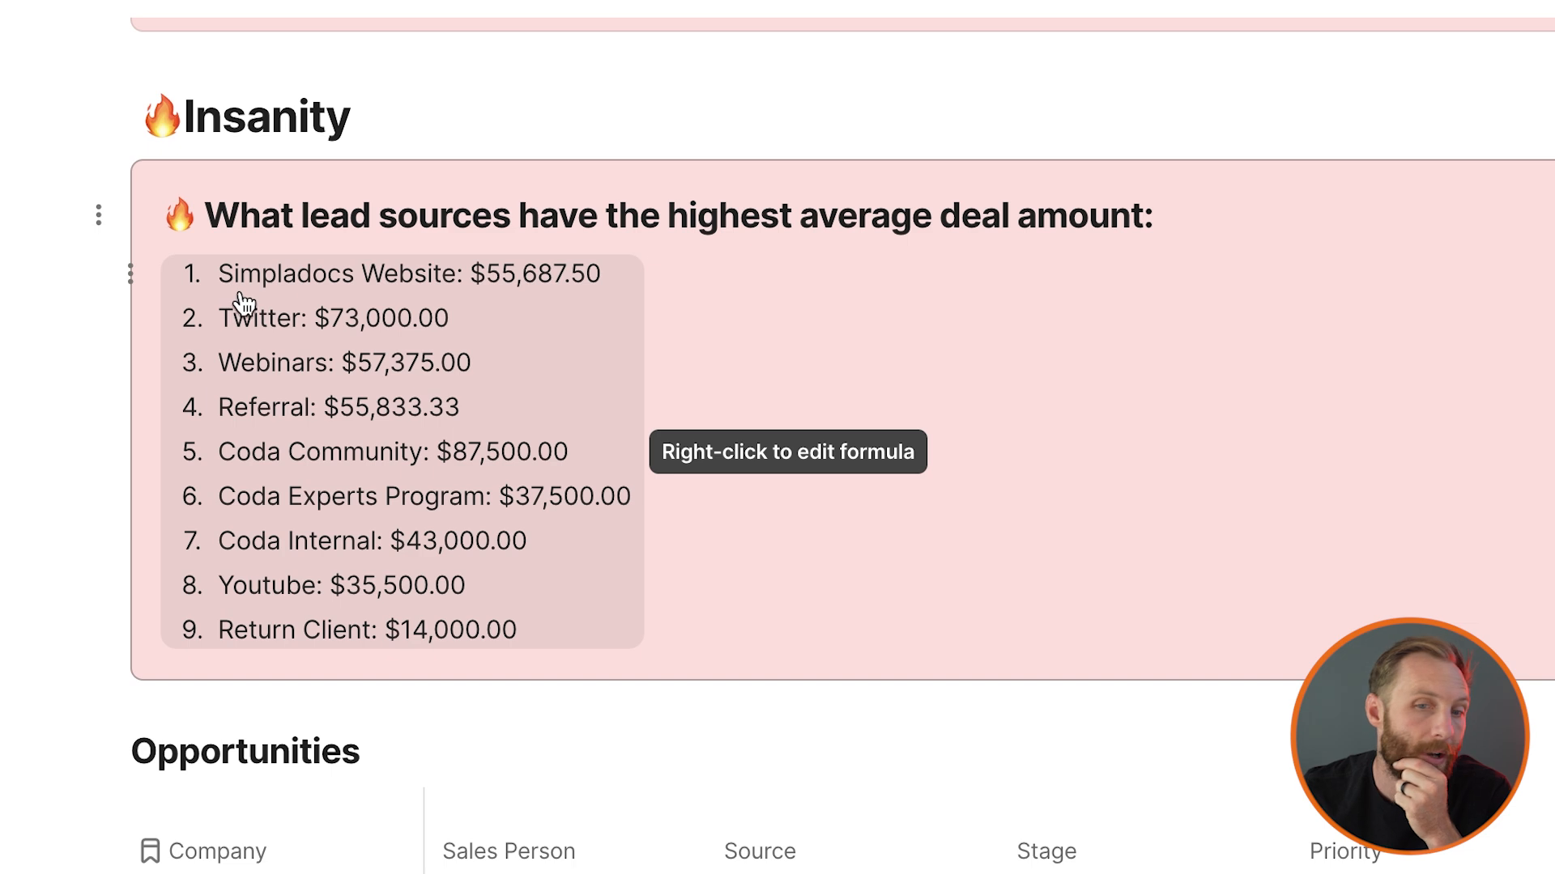
mouse_move(558, 305)
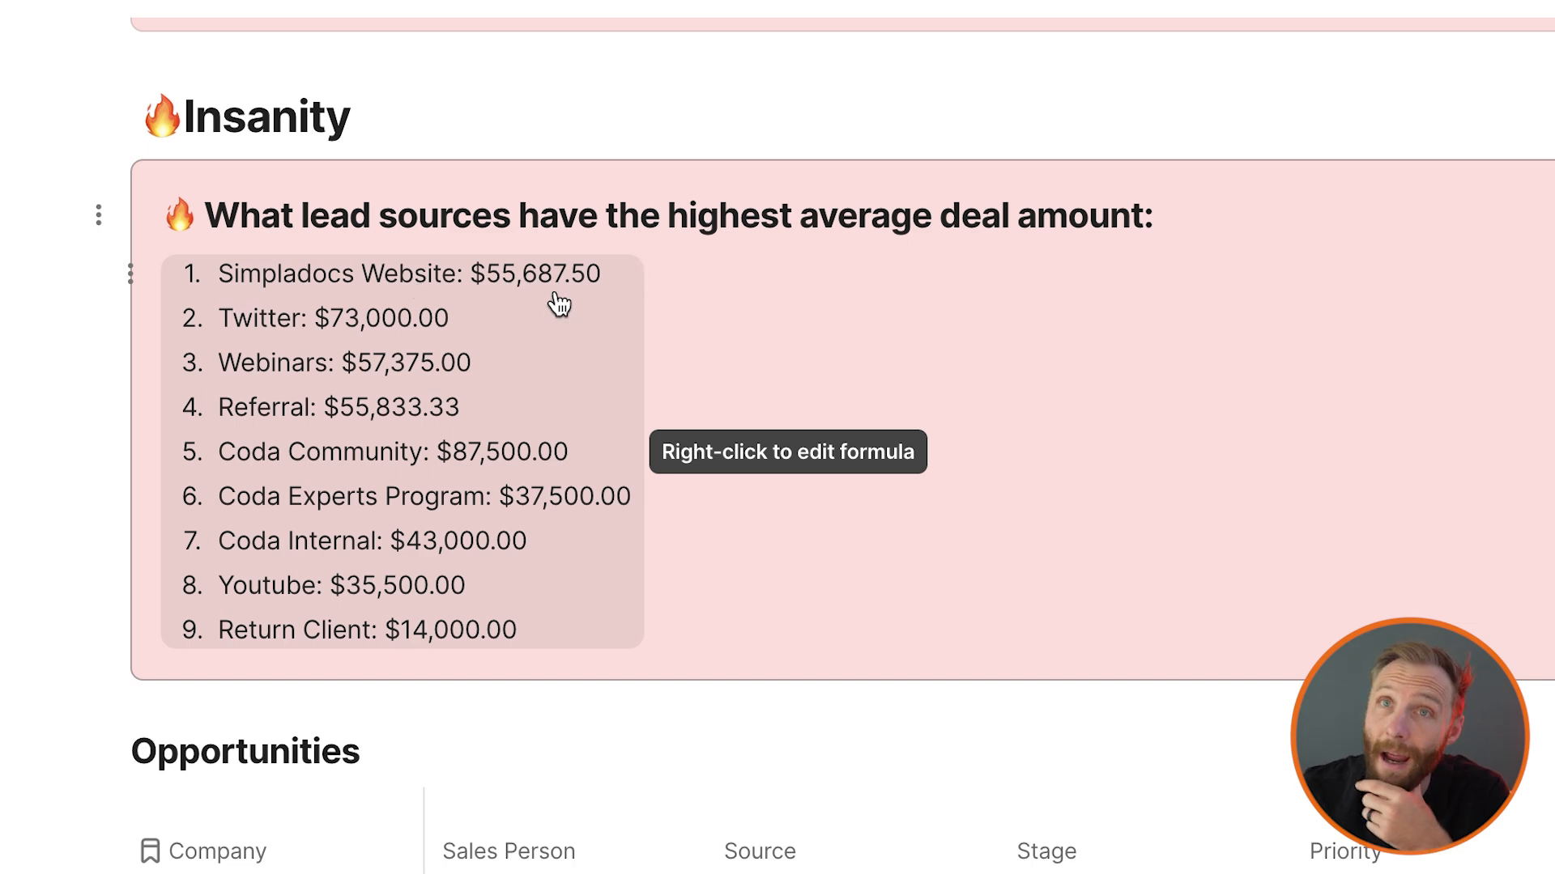
mouse_move(533, 304)
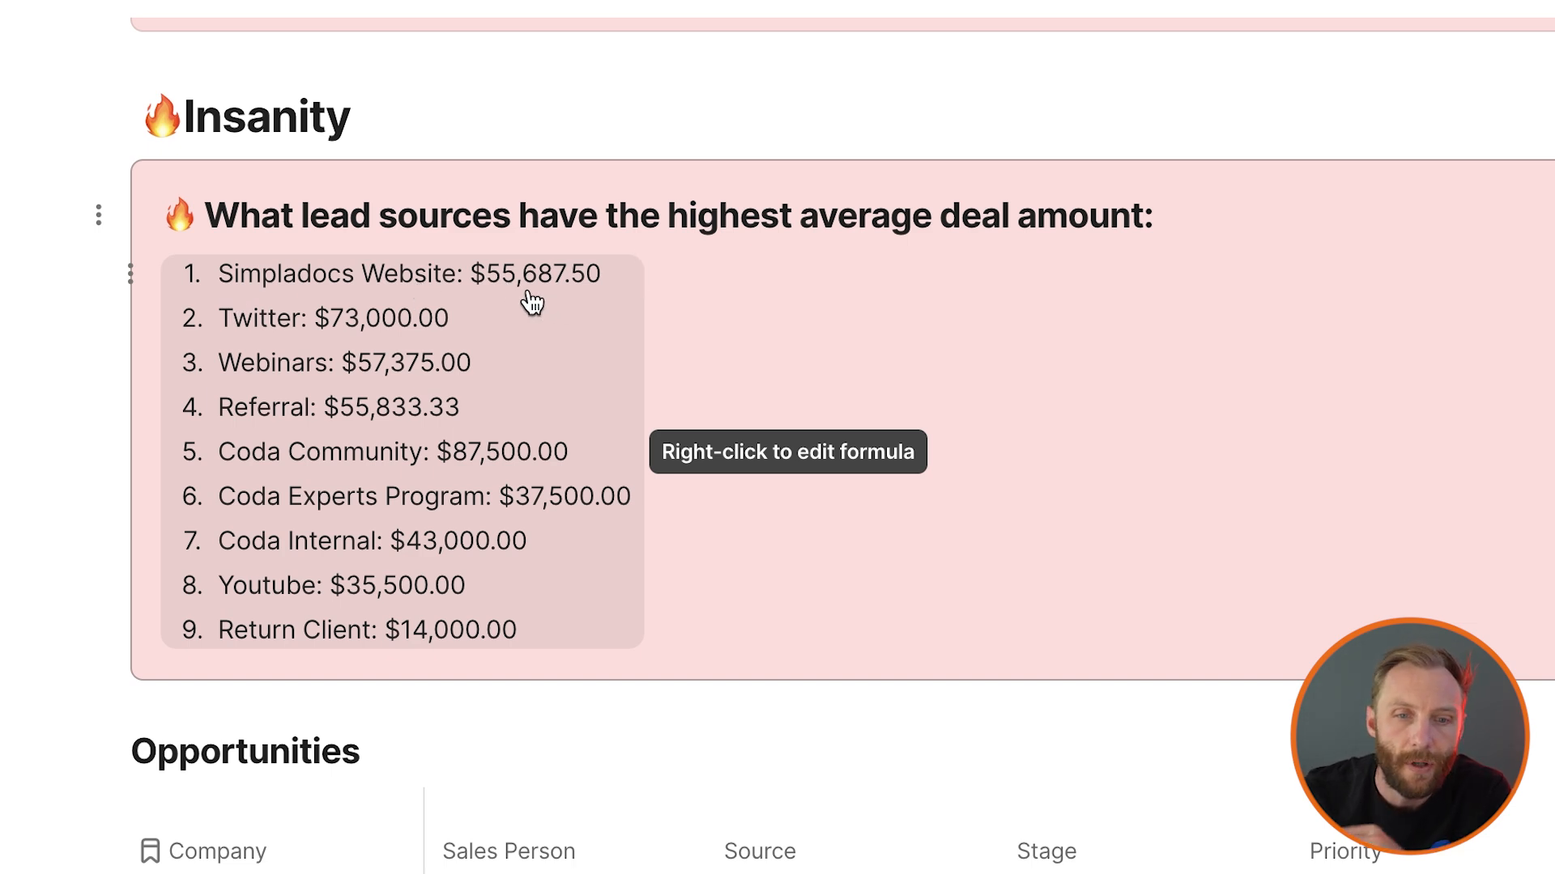
mouse_move(256, 332)
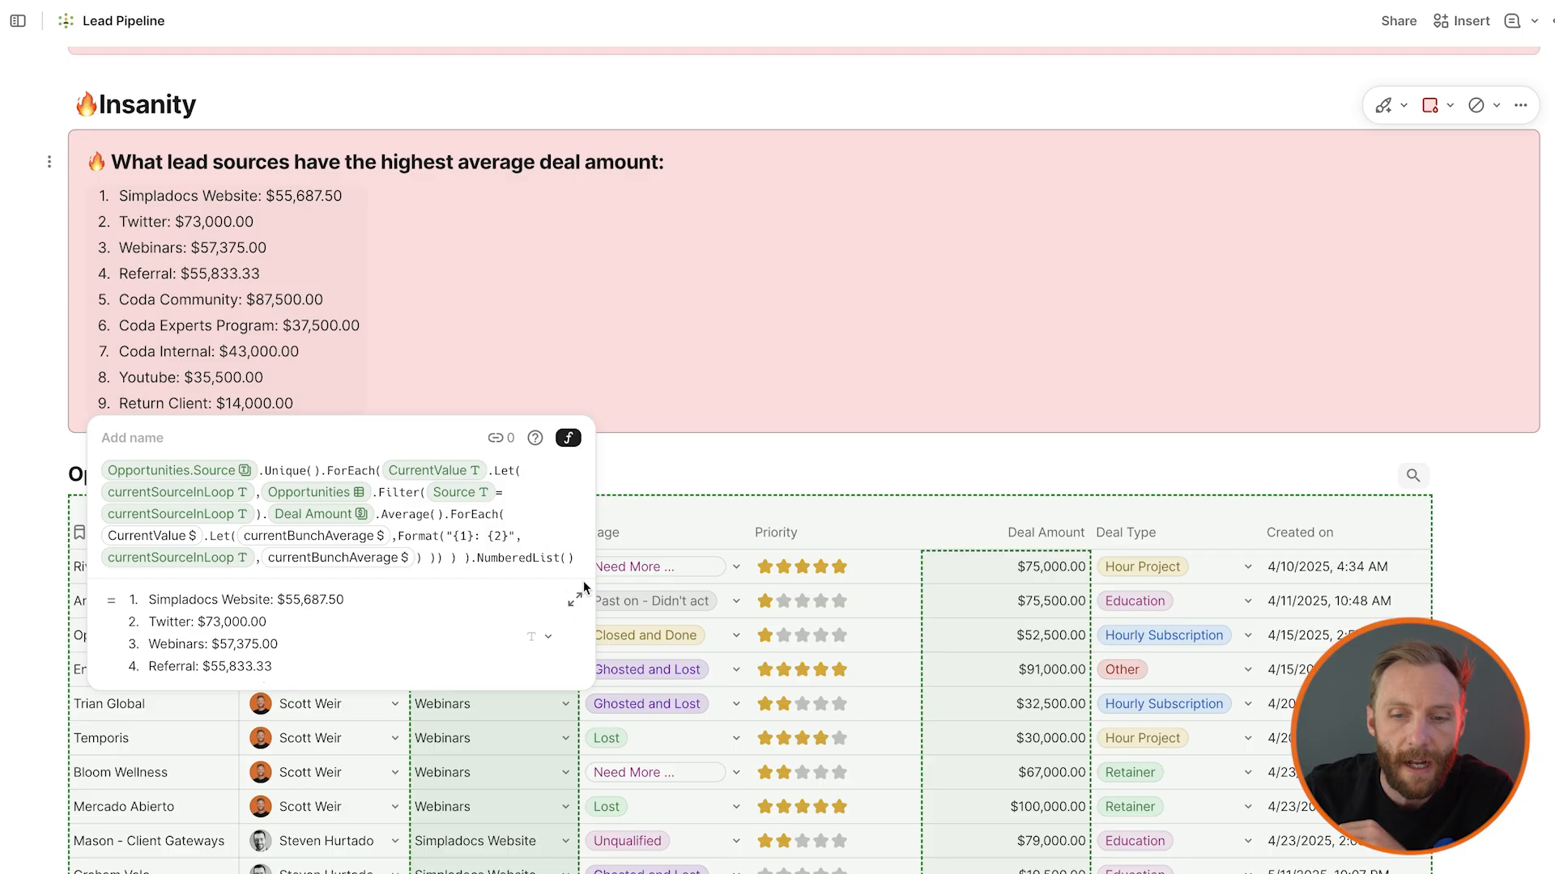
left_click(575, 597)
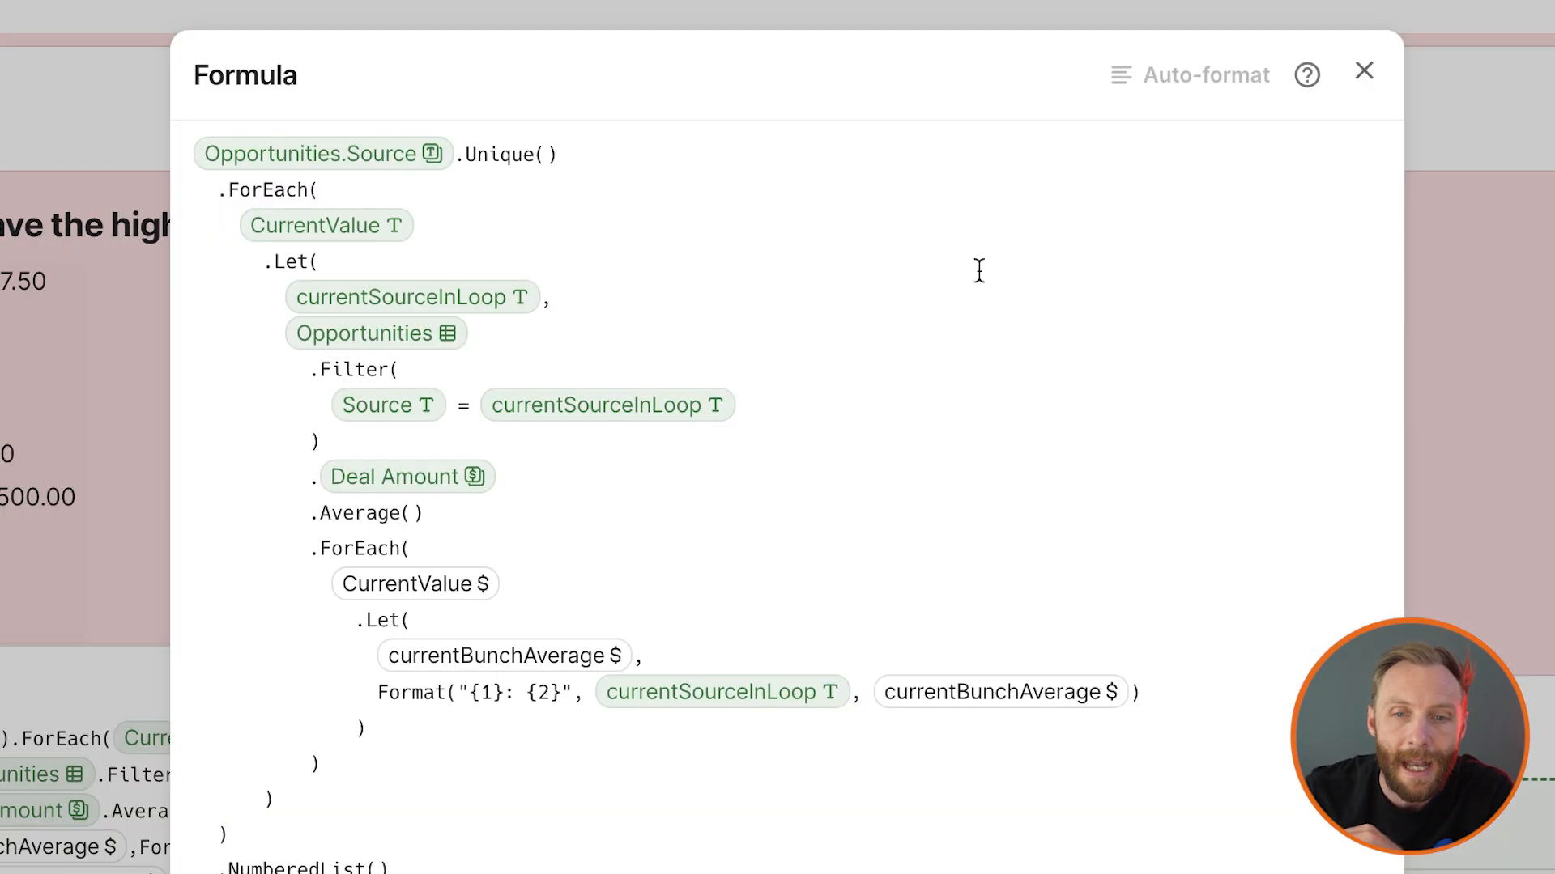
mouse_move(286, 264)
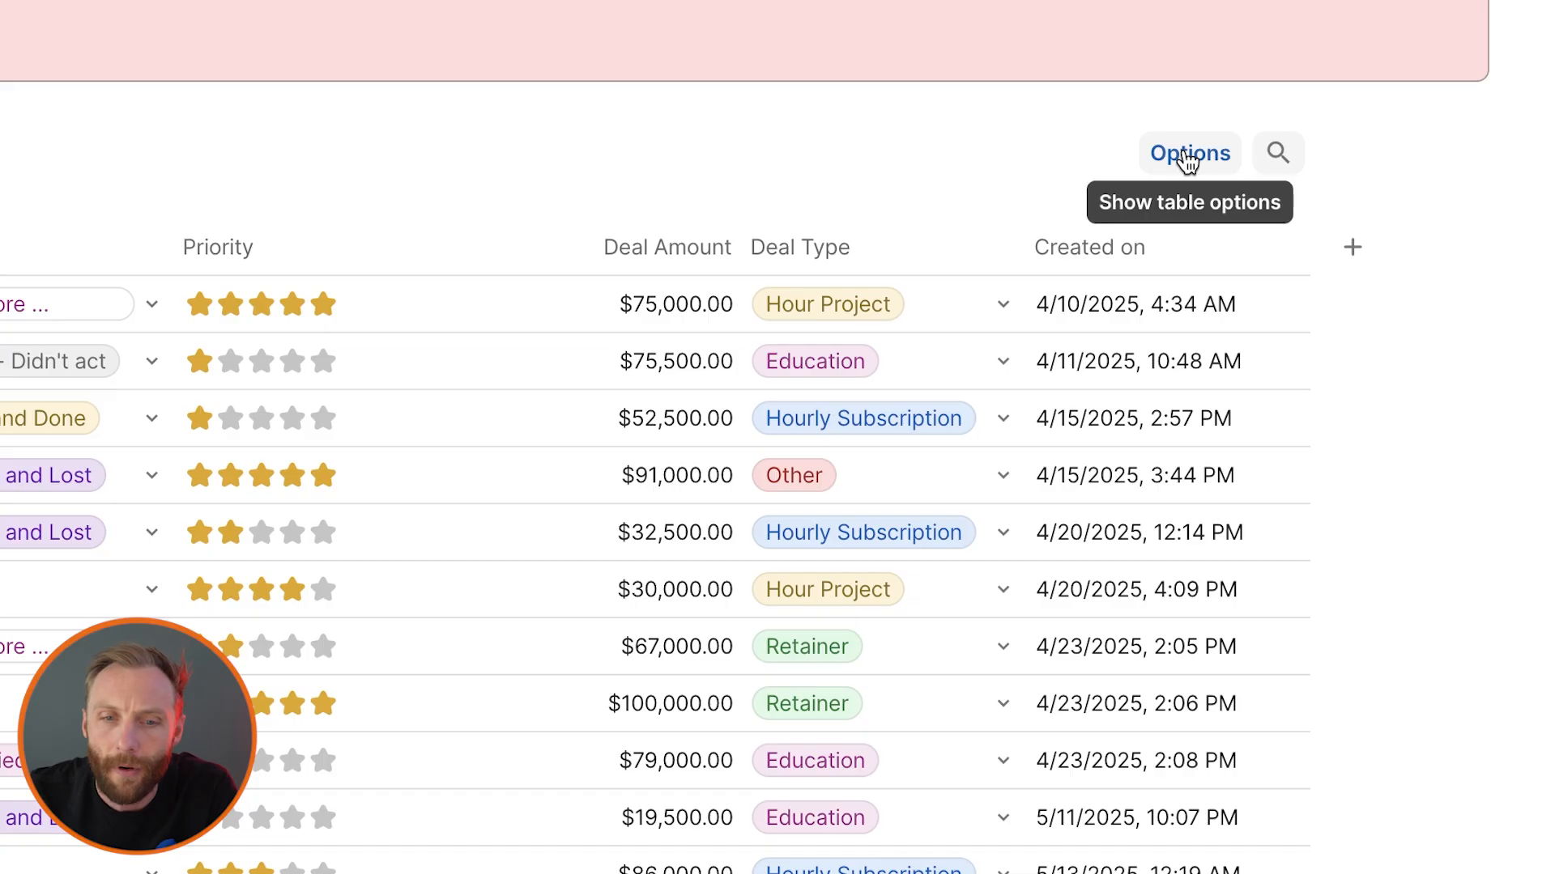
Display the Opportunities table as a bar chart of average Deal Amount by Source
left_click(1189, 154)
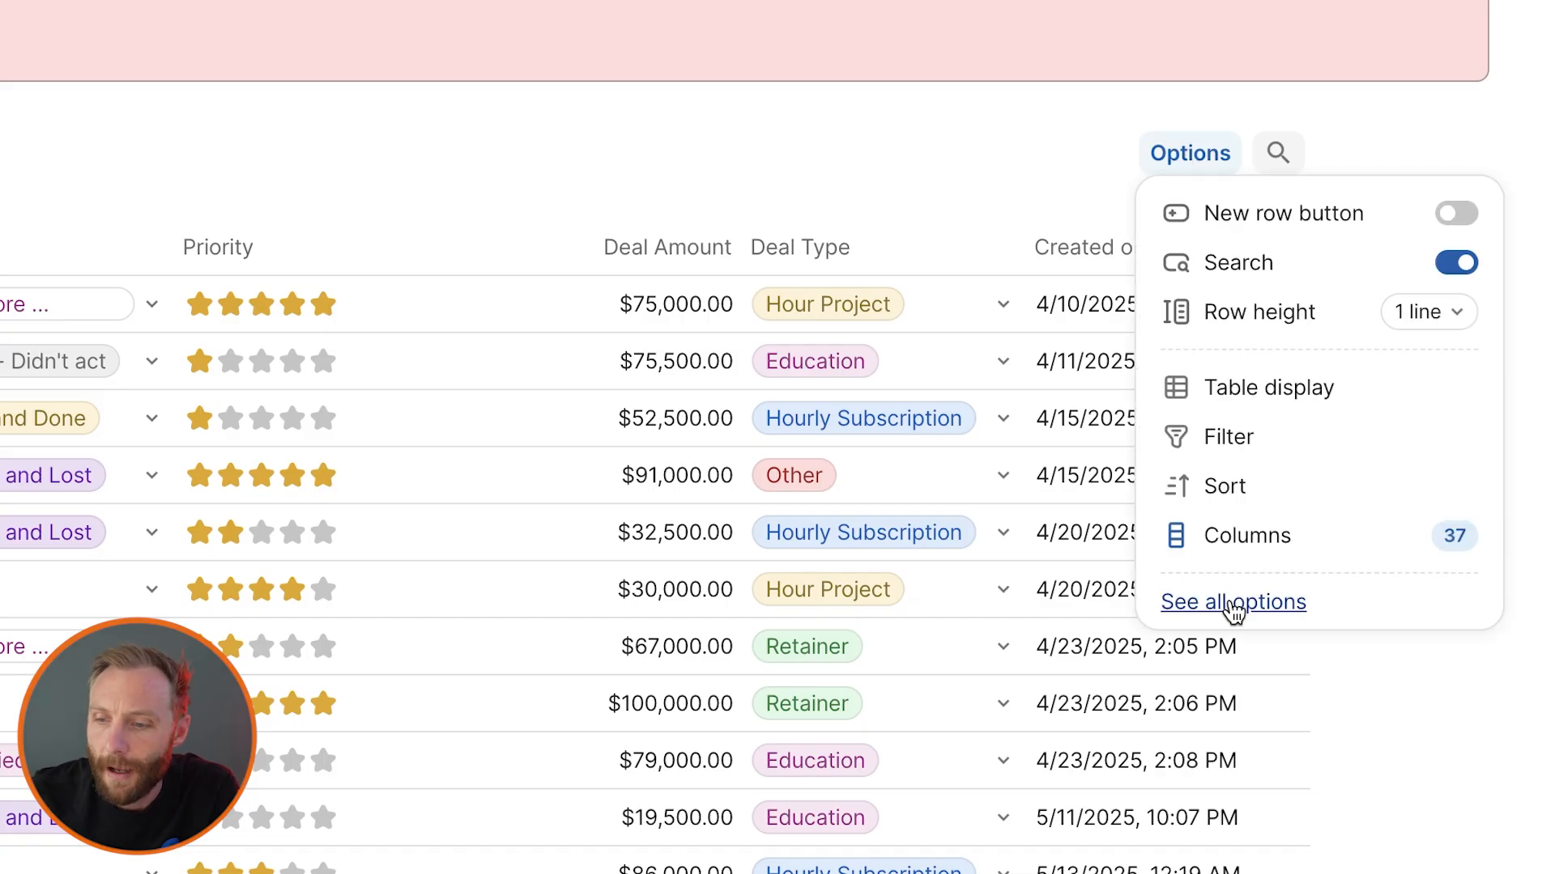
left_click(1233, 602)
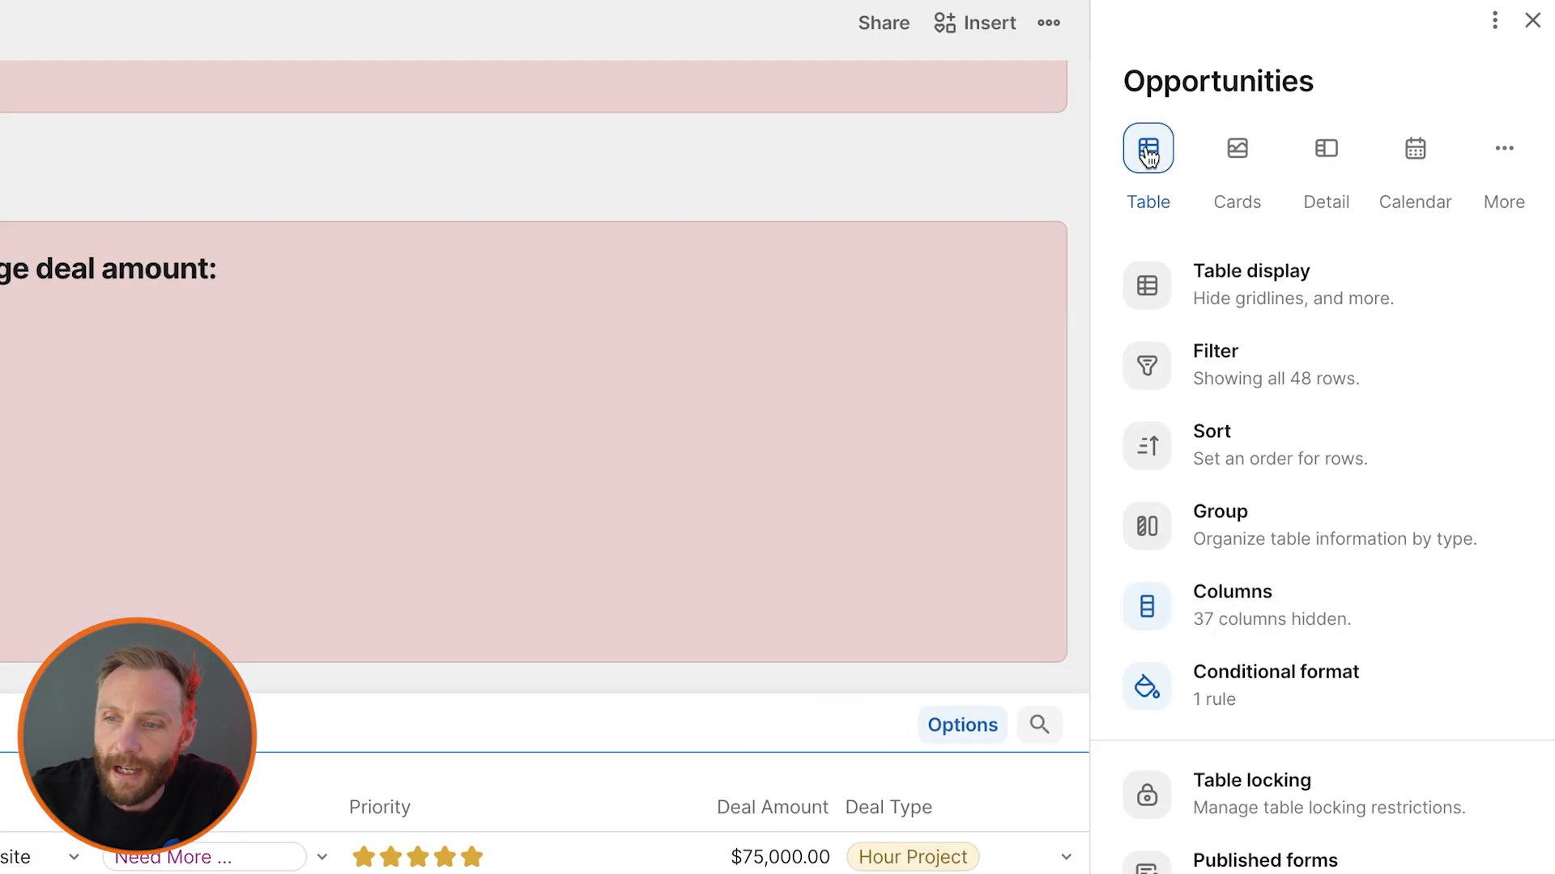
left_click(1502, 149)
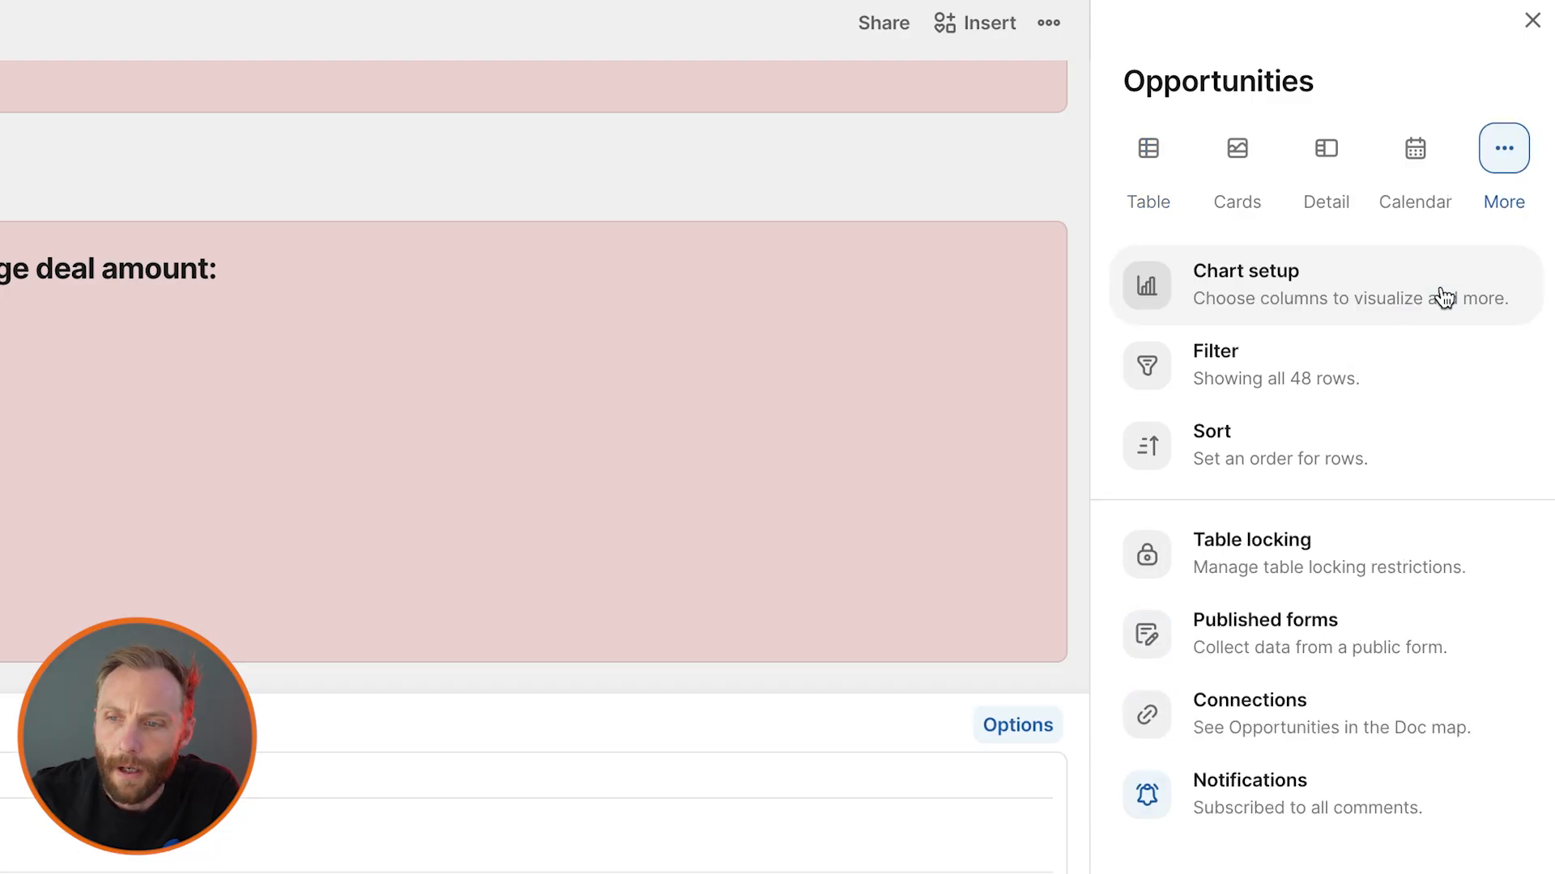
left_click(1245, 284)
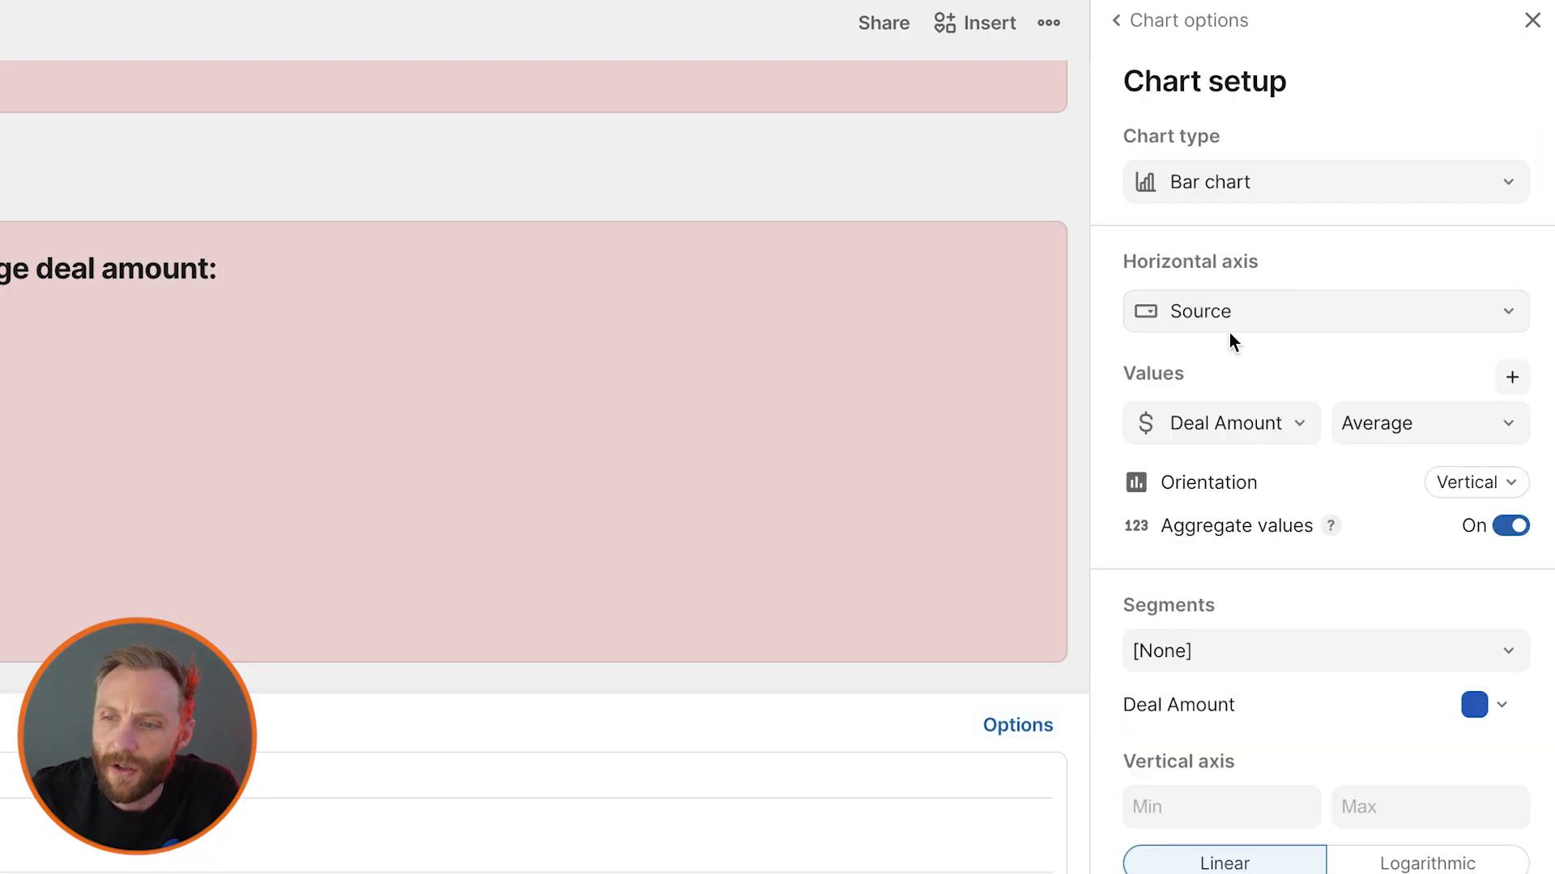
mouse_move(1229, 411)
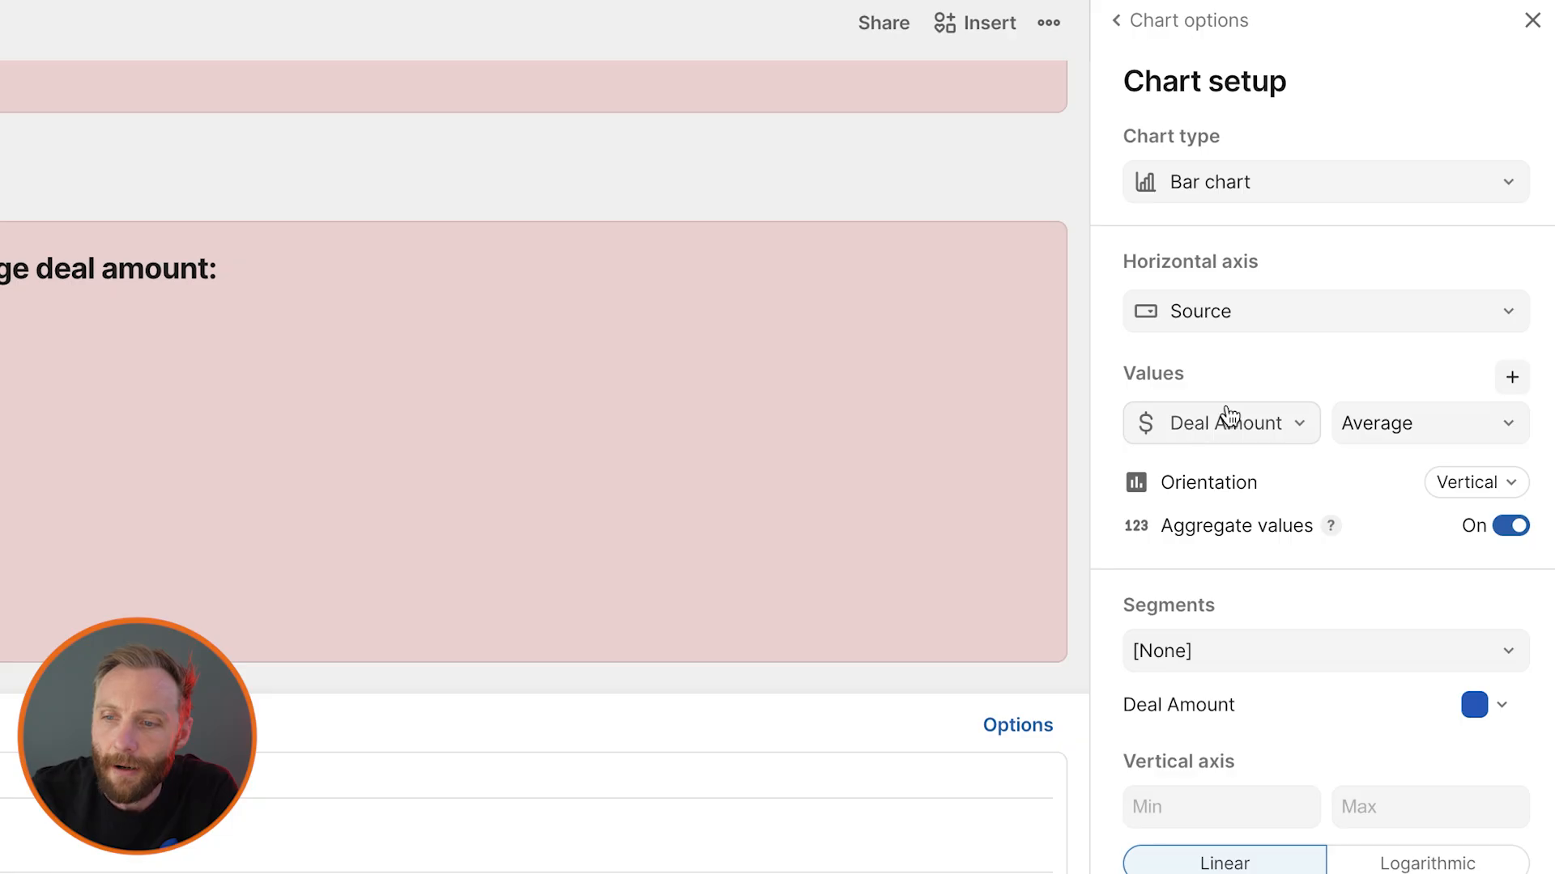
mouse_move(1396, 66)
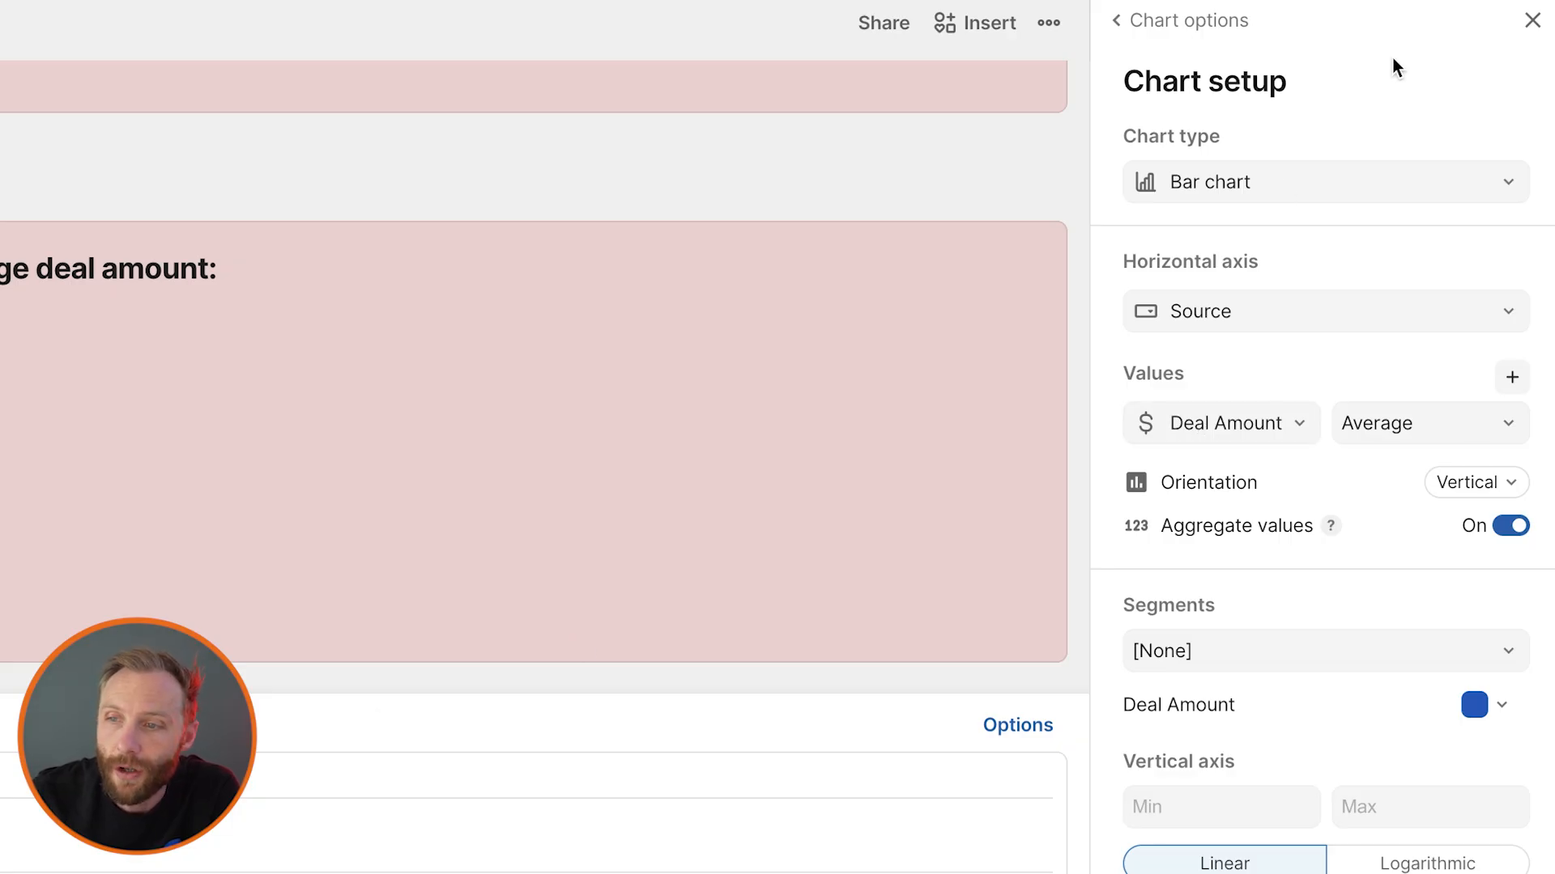
left_click(1532, 20)
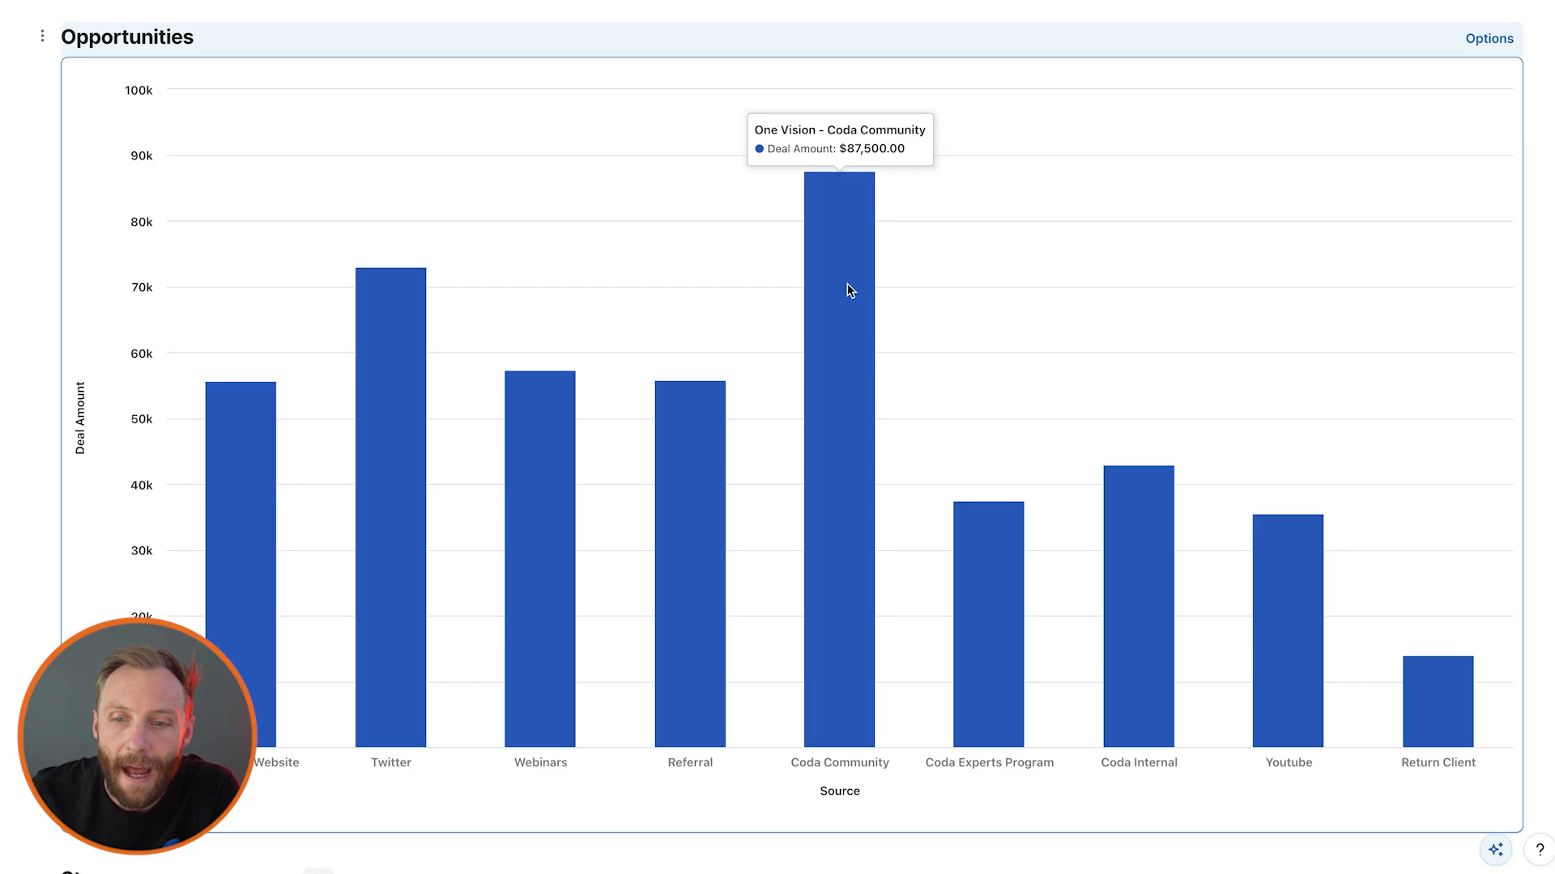
scroll("down", 3)
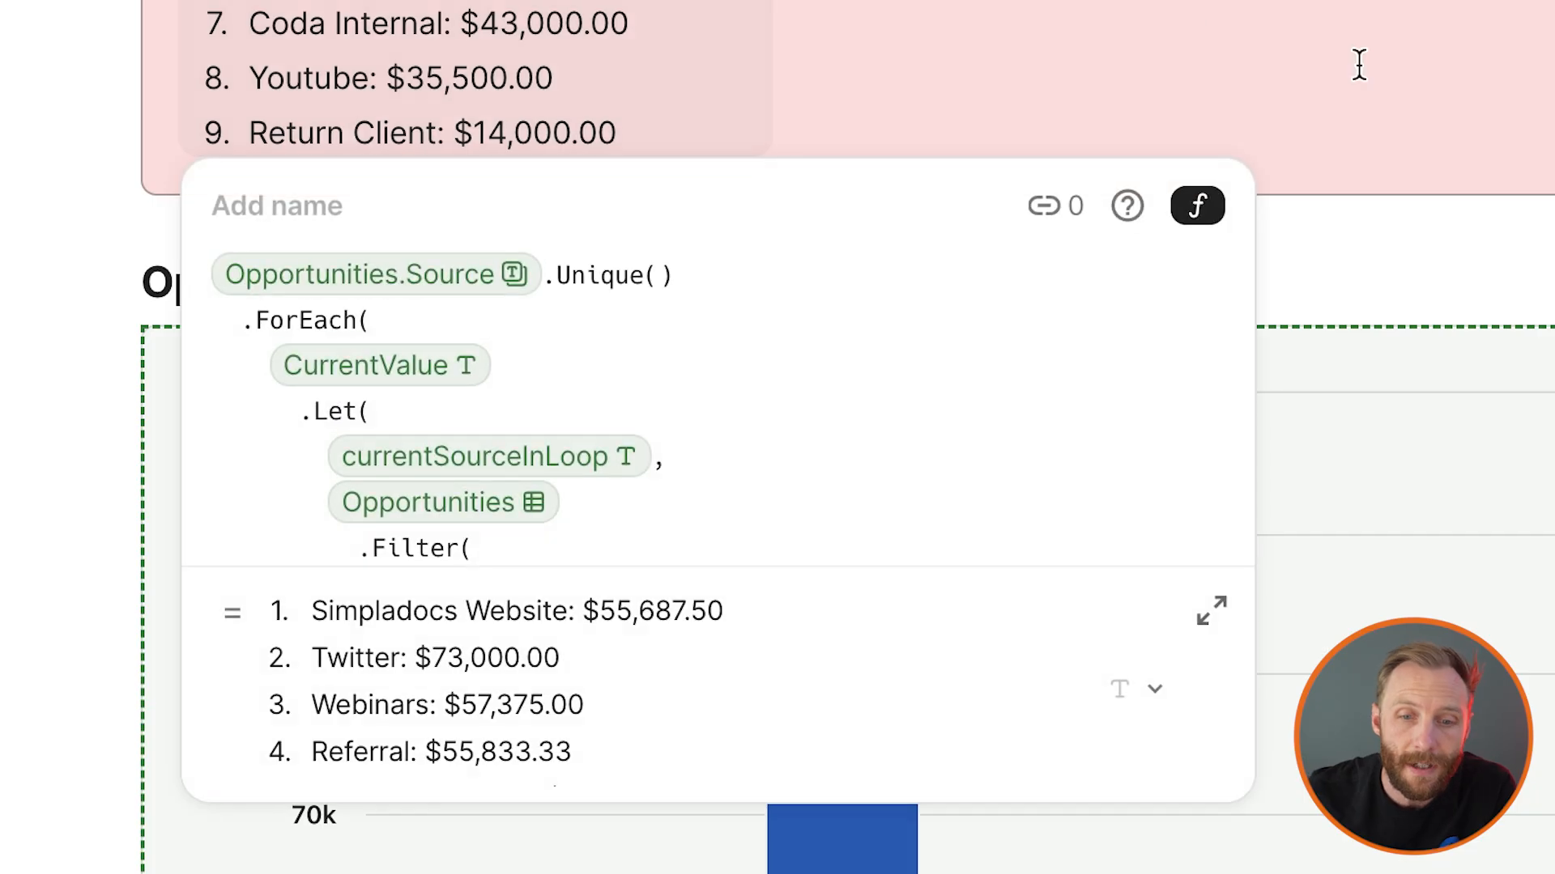
scroll("down", 3)
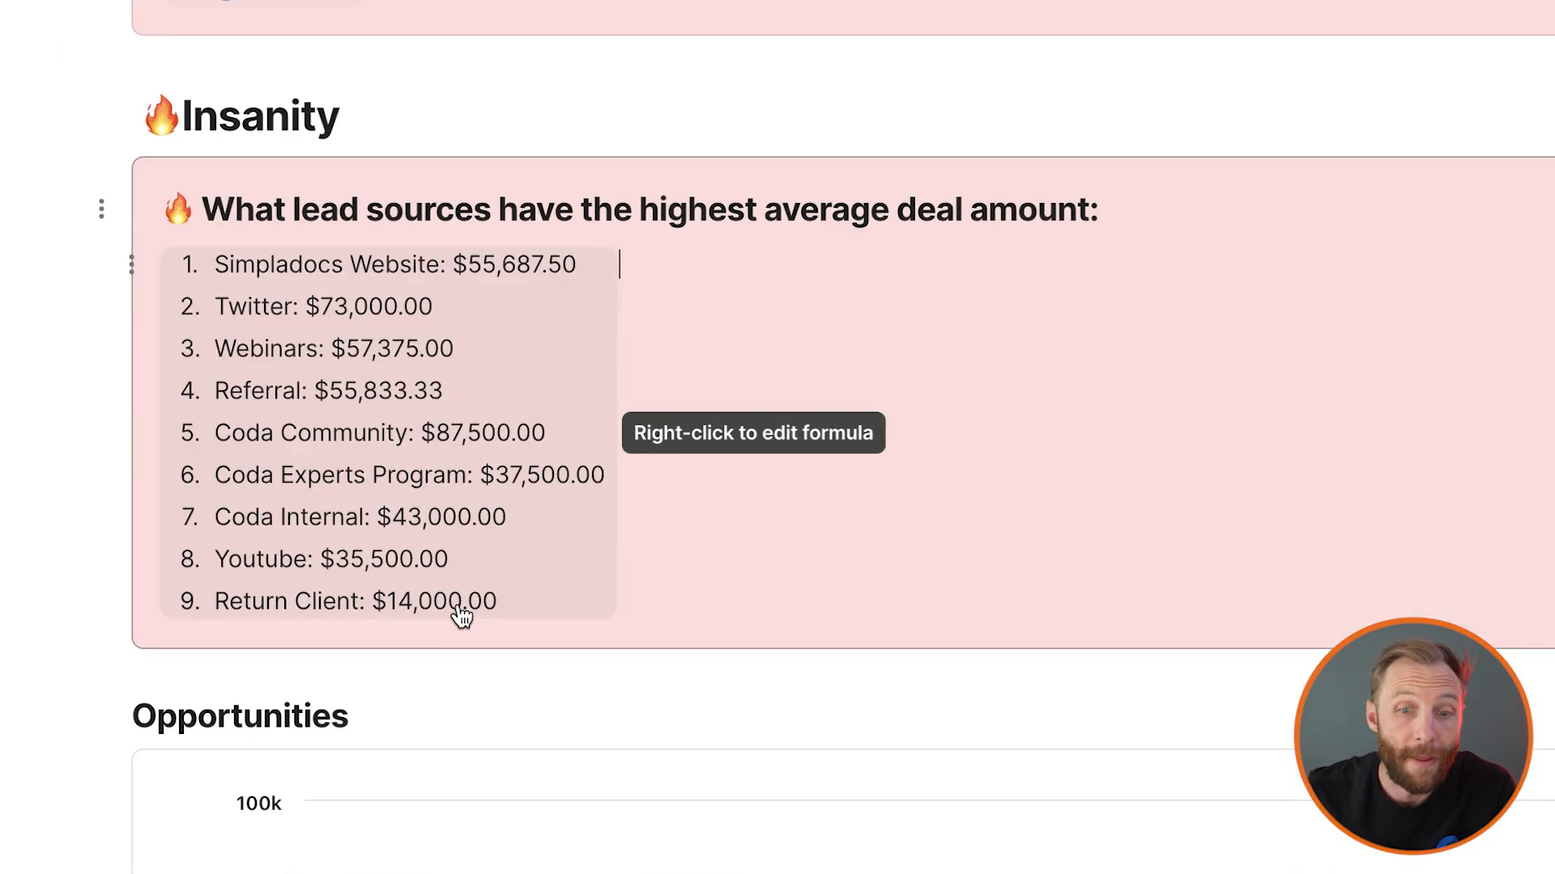
scroll("down", 3)
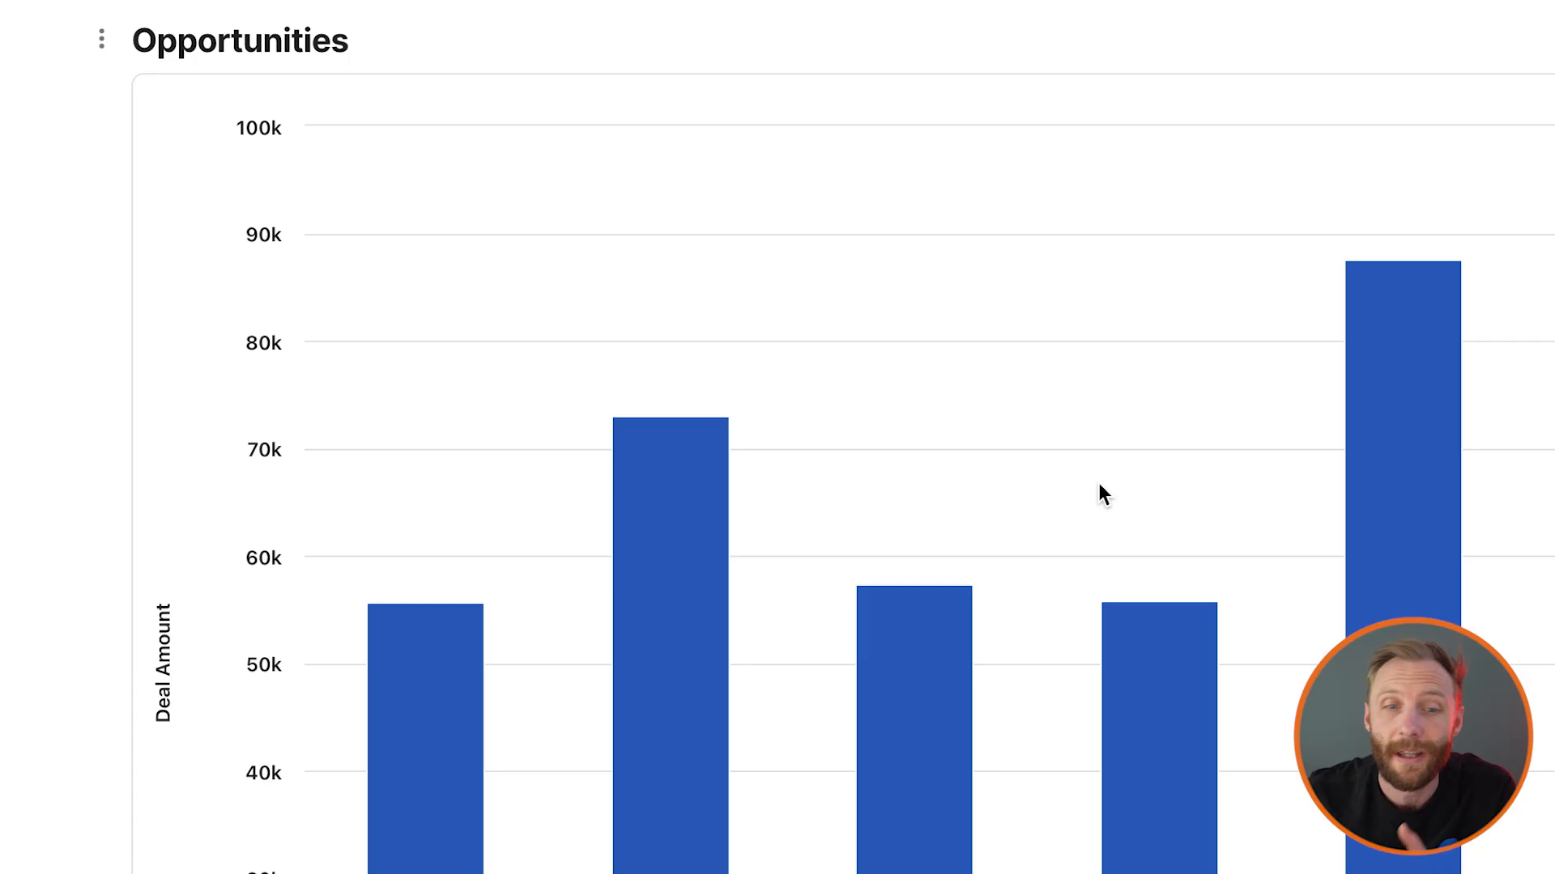